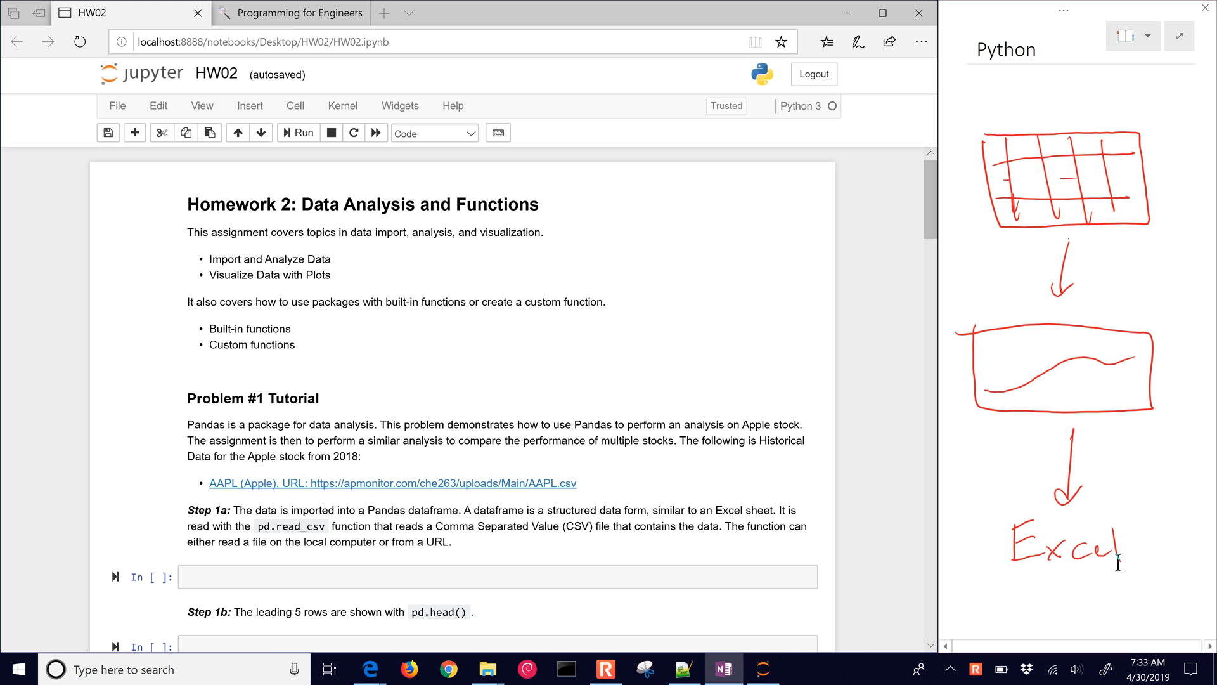
pyautogui.moveTo(784, 405)
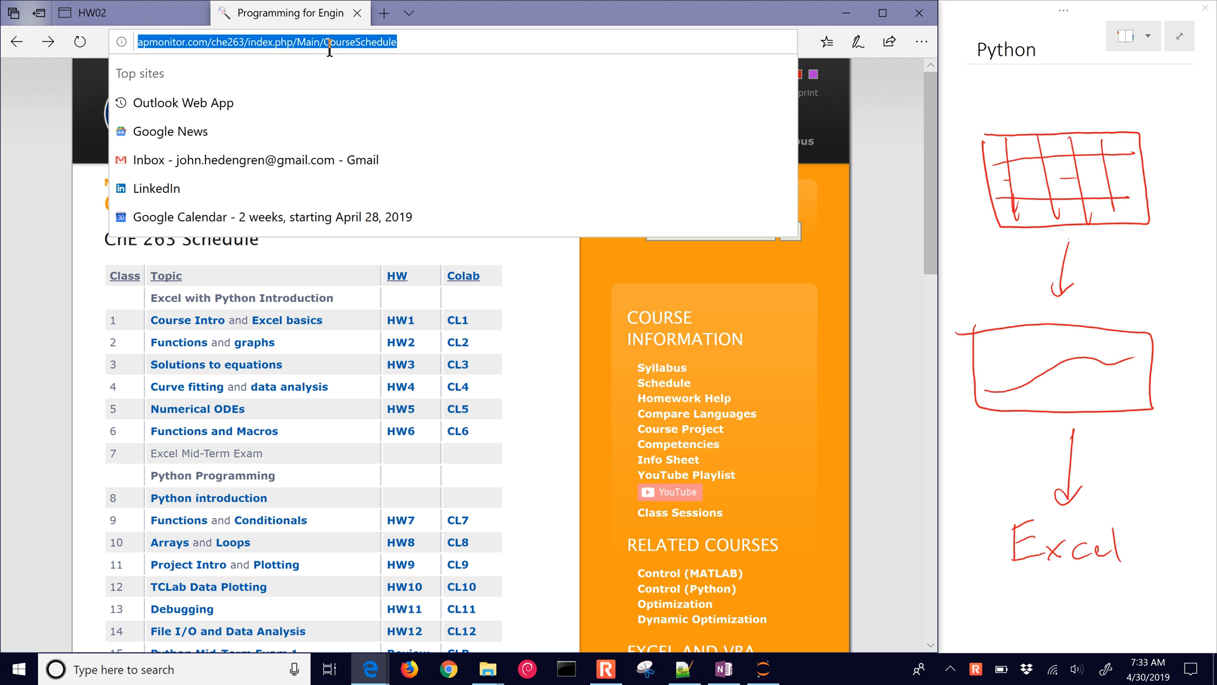
# - Browse apmonitor.com to the che263 course homepage and its course schedule page
pyautogui.write('apmonitor.com/')
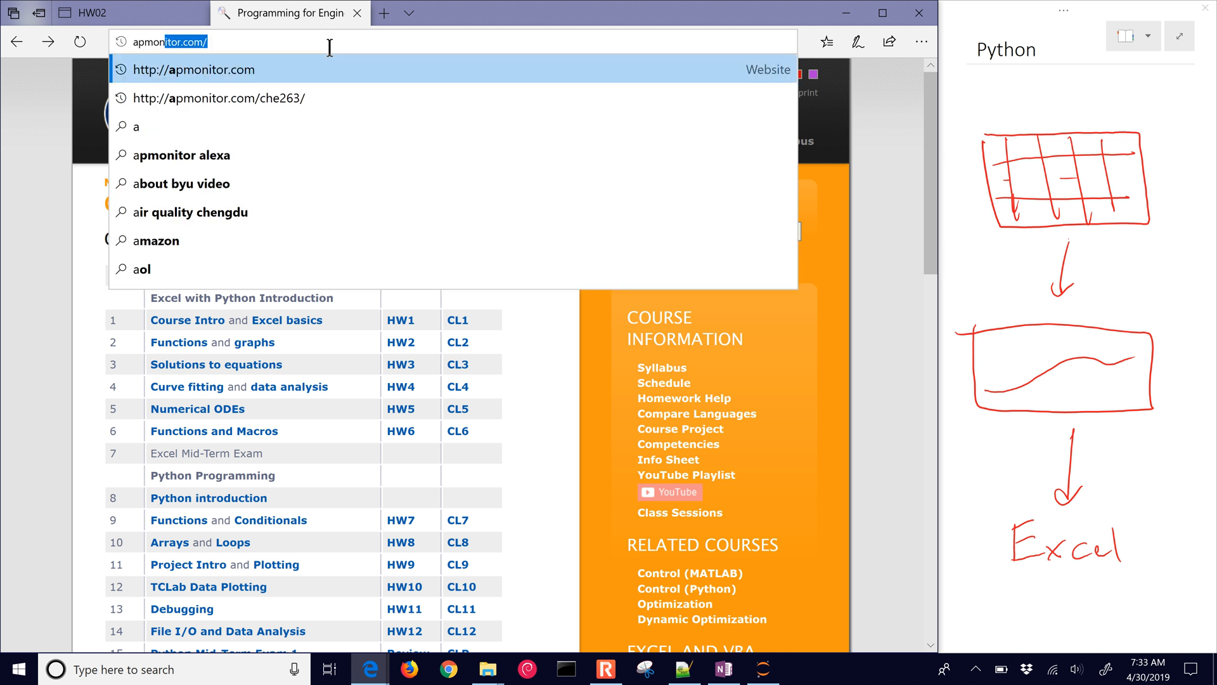
pyautogui.write('che')
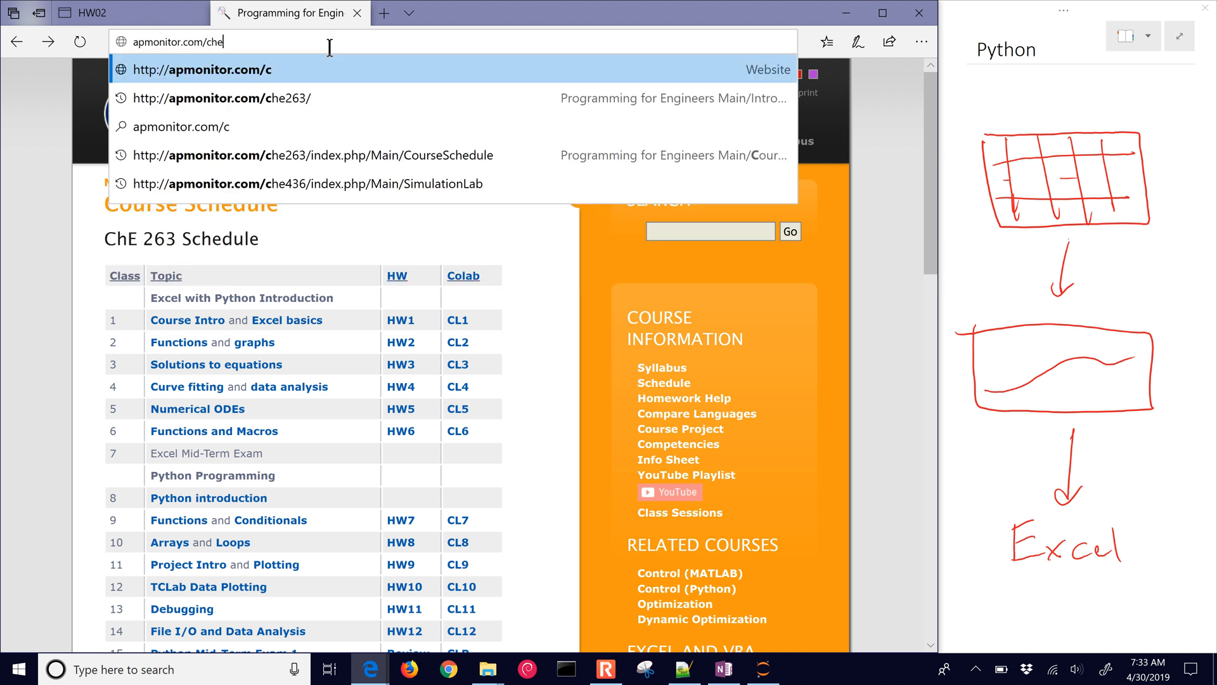
pyautogui.click(225, 98)
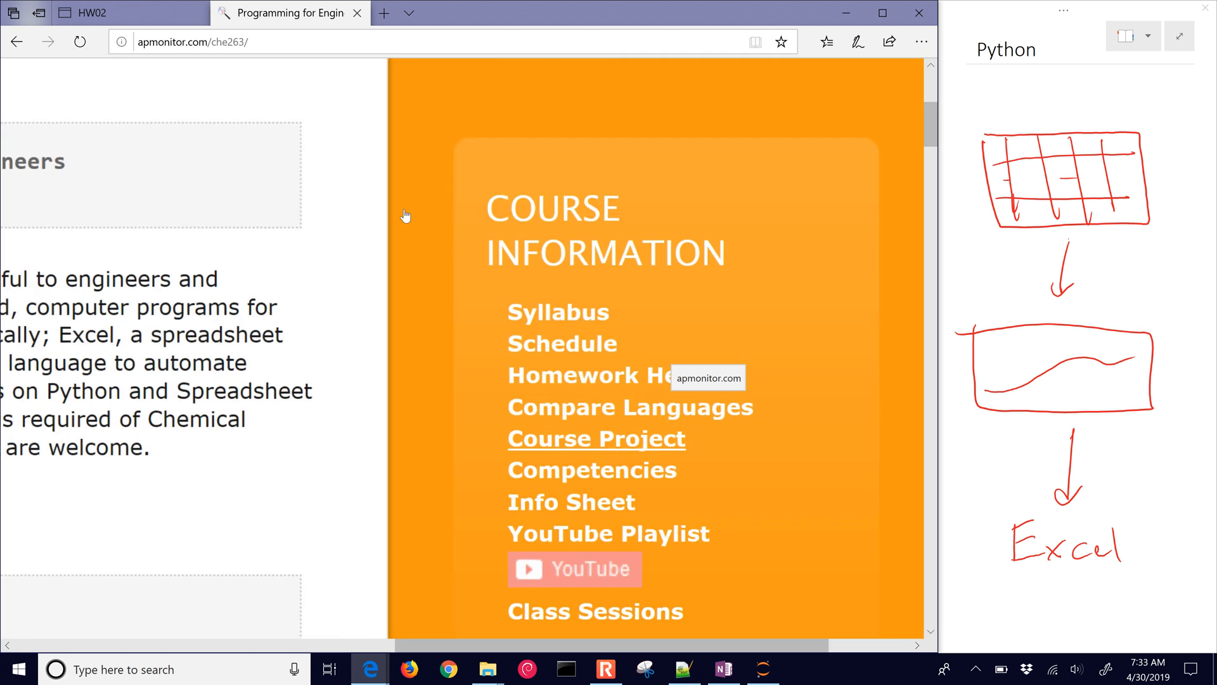
pyautogui.click(561, 343)
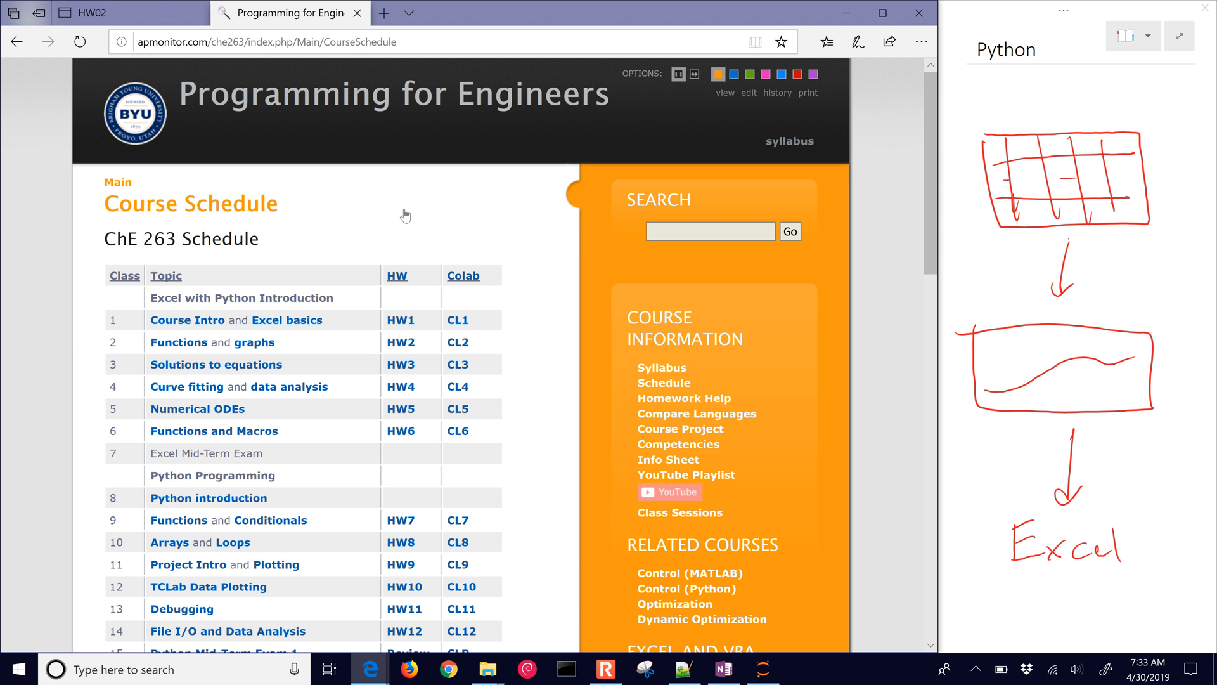
pyautogui.moveTo(457, 342)
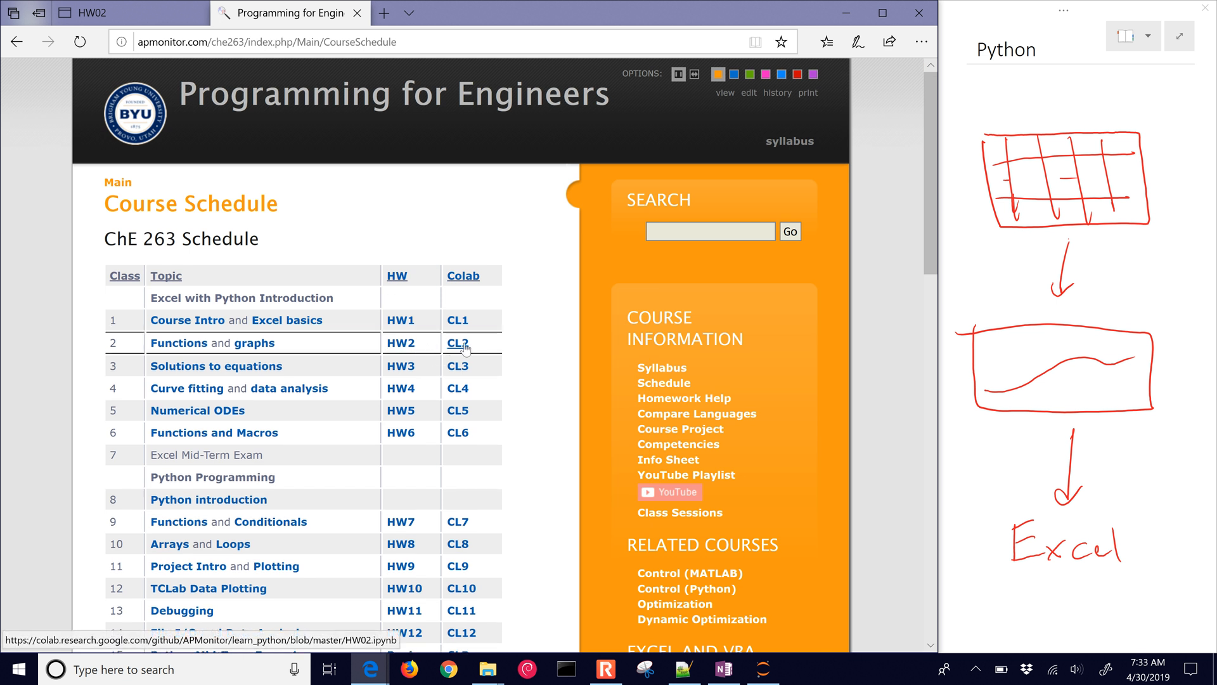
pyautogui.moveTo(433, 351)
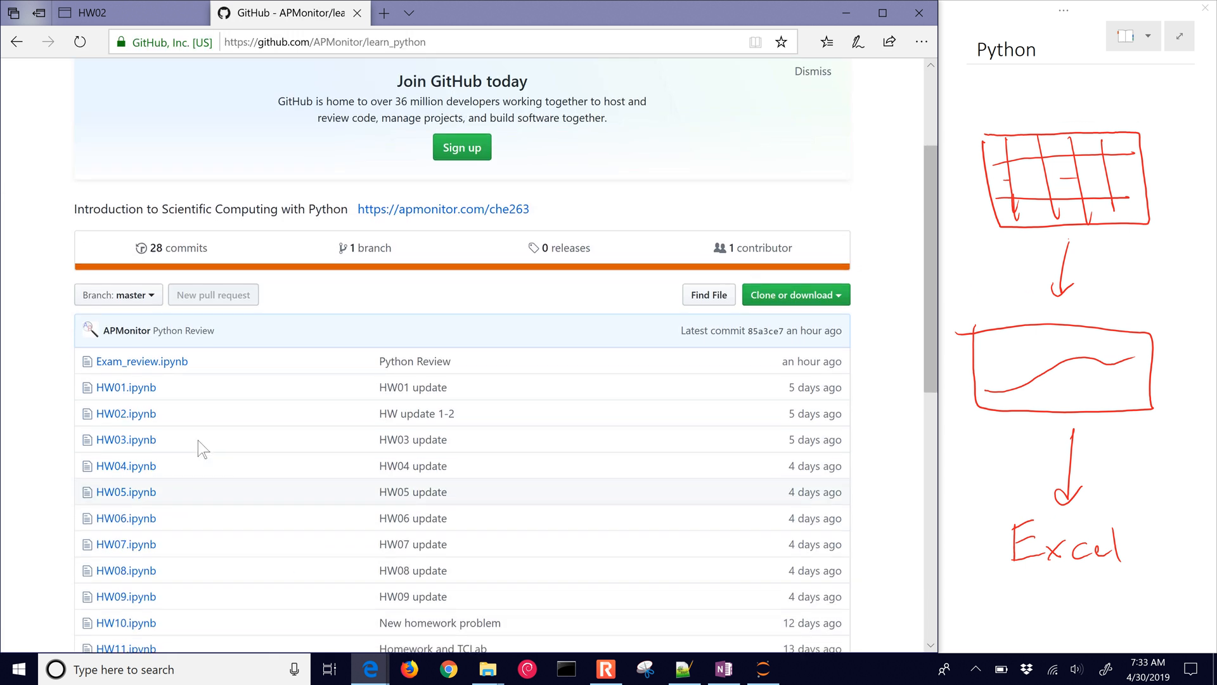
pyautogui.moveTo(35, 163)
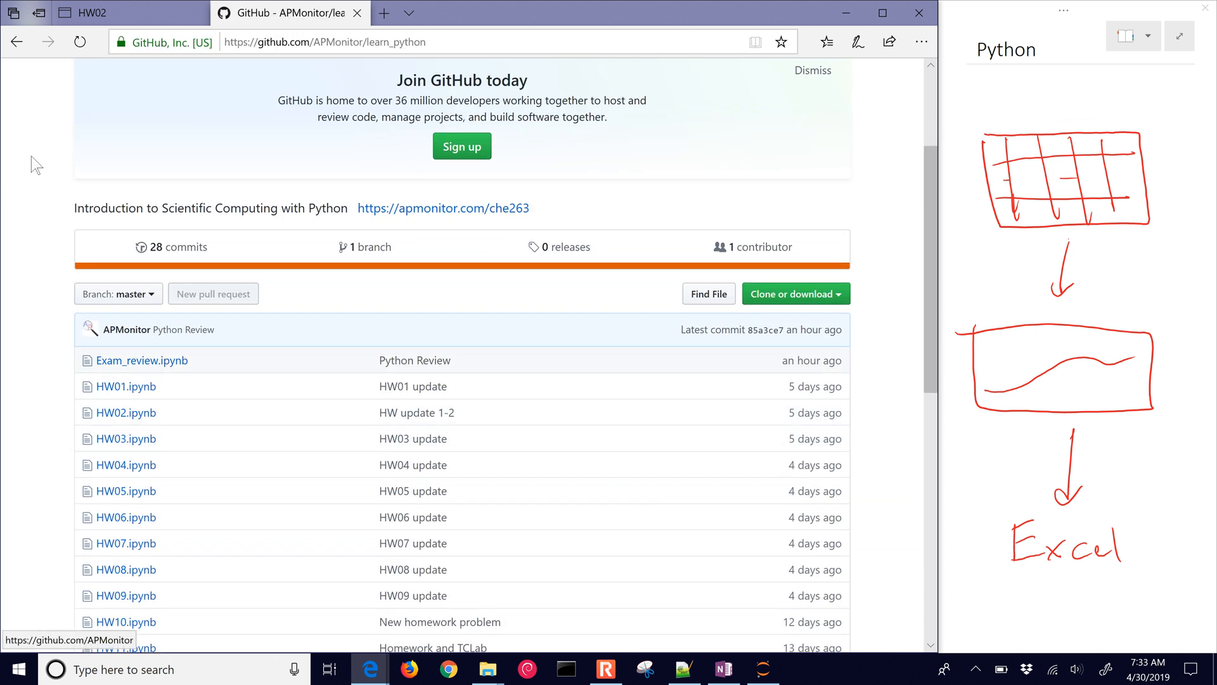
pyautogui.click(443, 208)
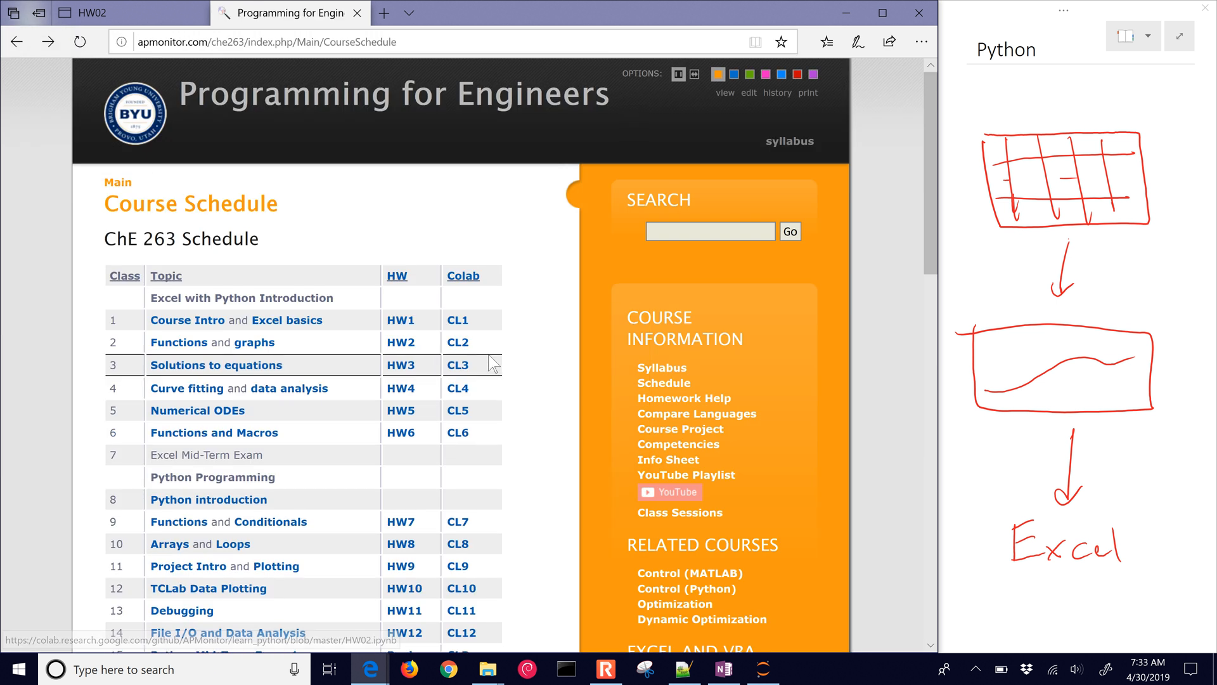
pyautogui.moveTo(458, 343)
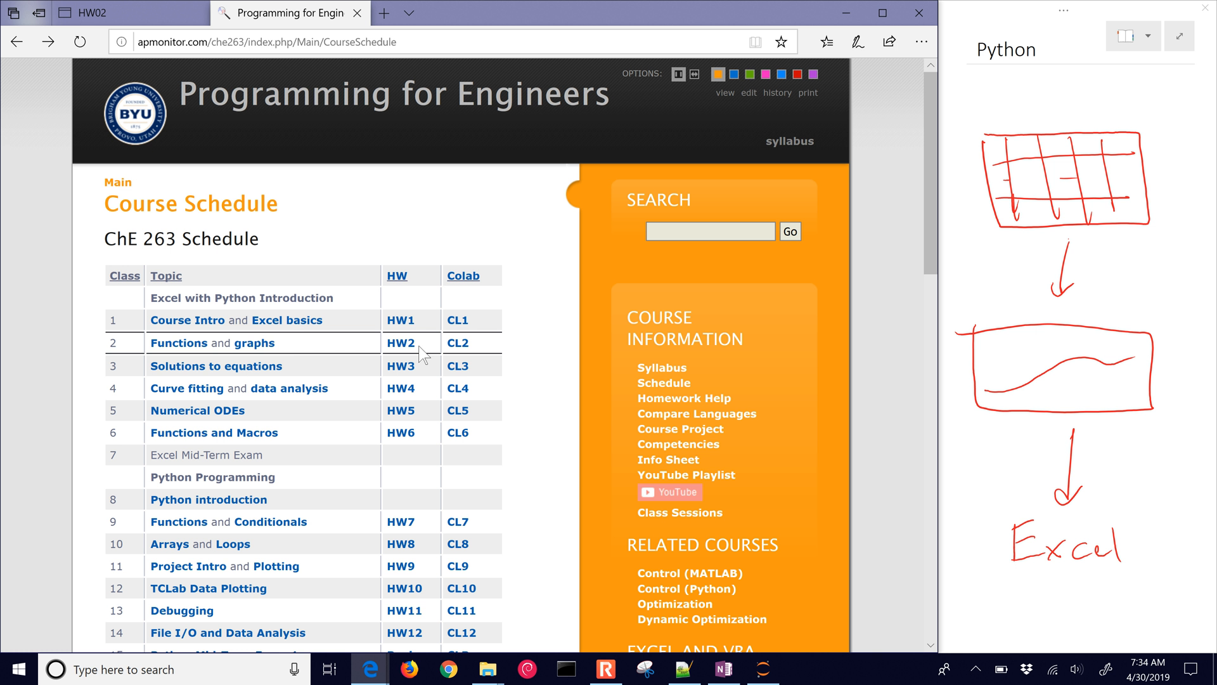
# - Back in the HW02 notebook, download the AAPL.csv data file from Problem #1 and open it
pyautogui.click(116, 13)
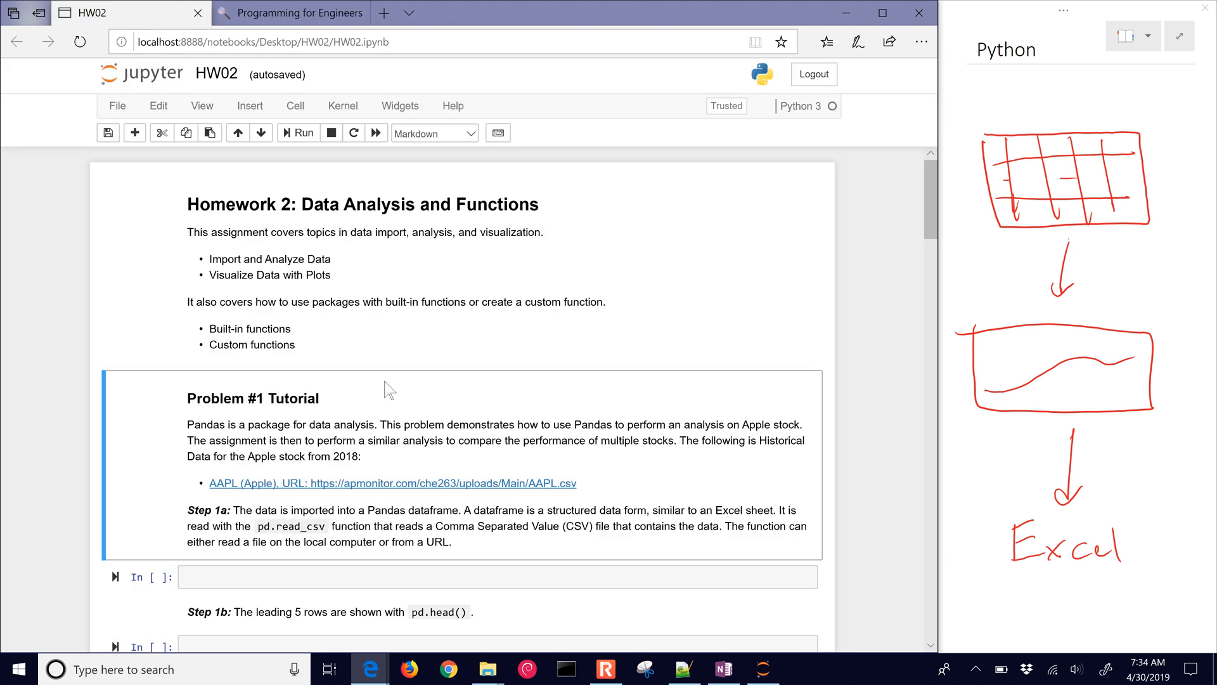
pyautogui.scroll(-3)
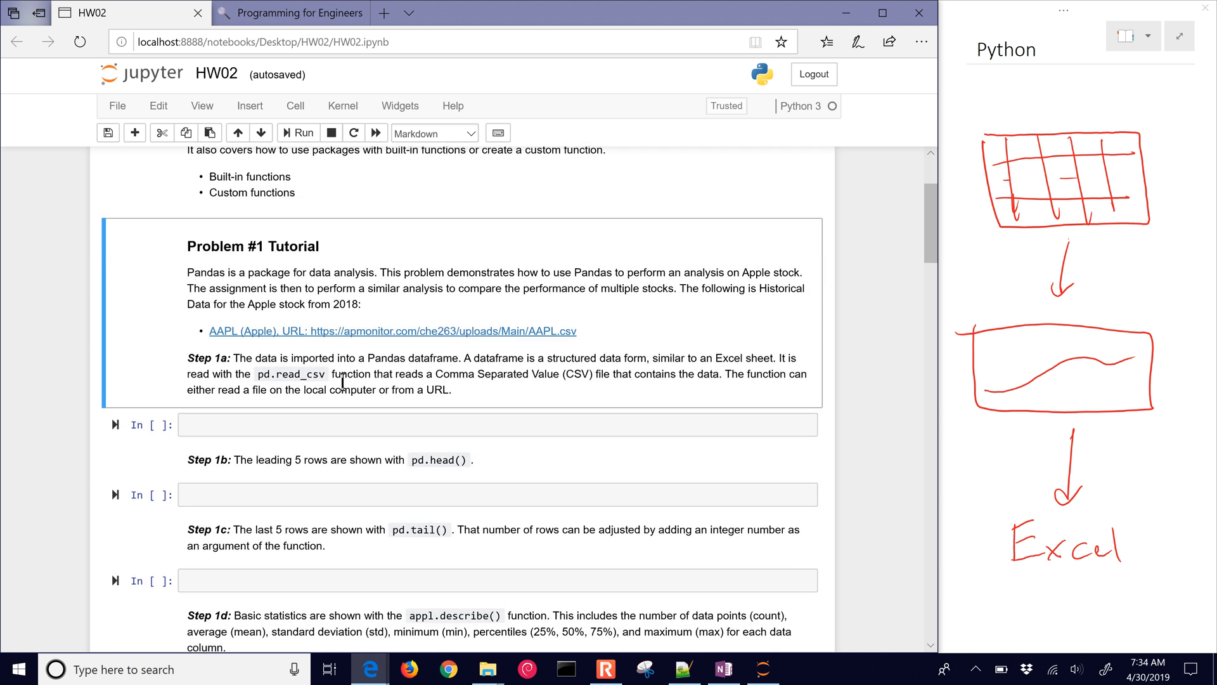
pyautogui.moveTo(213, 336)
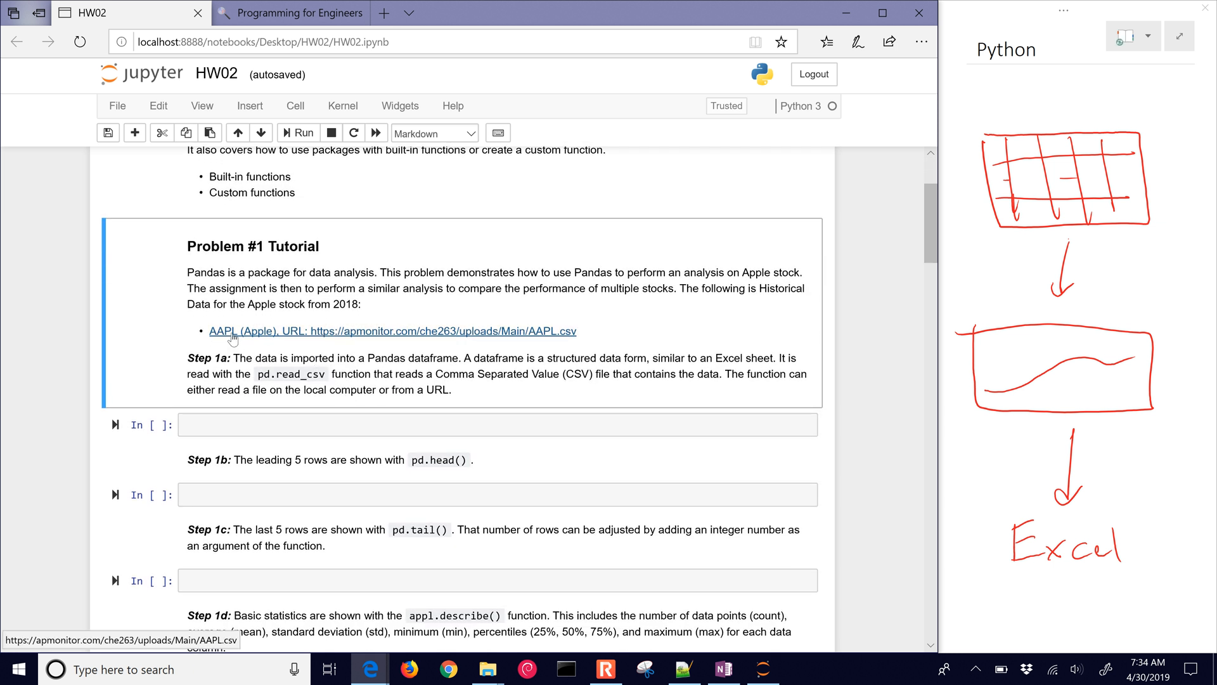
pyautogui.click(391, 331)
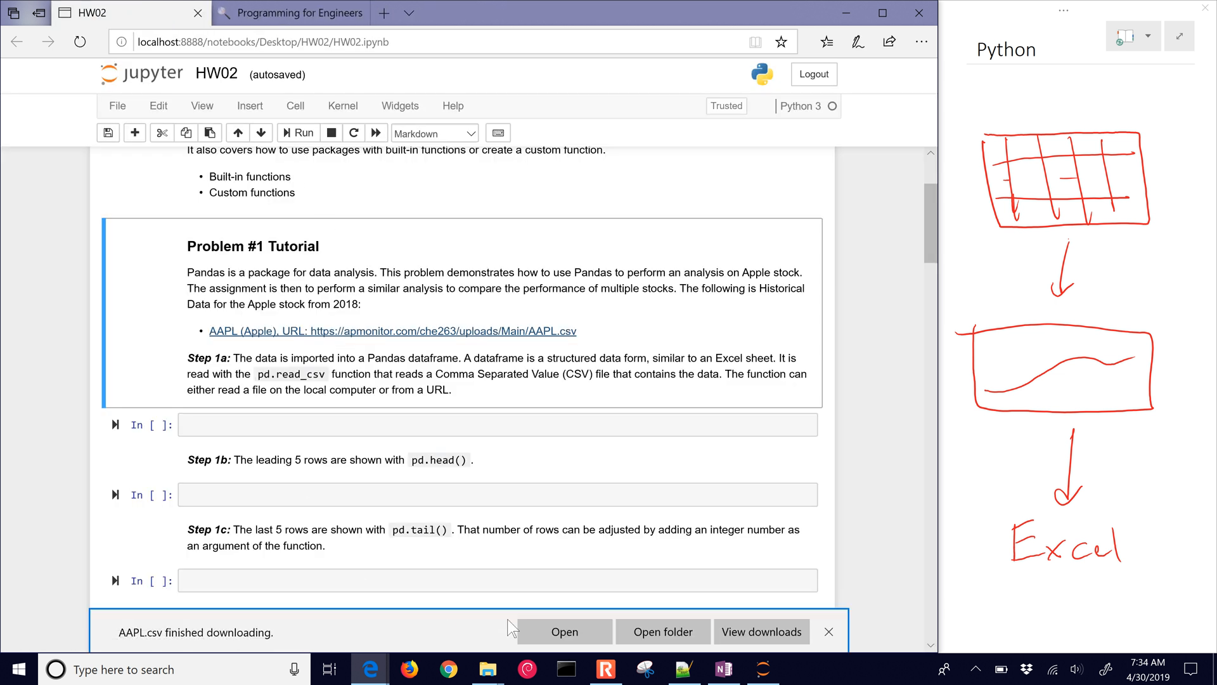
pyautogui.click(827, 632)
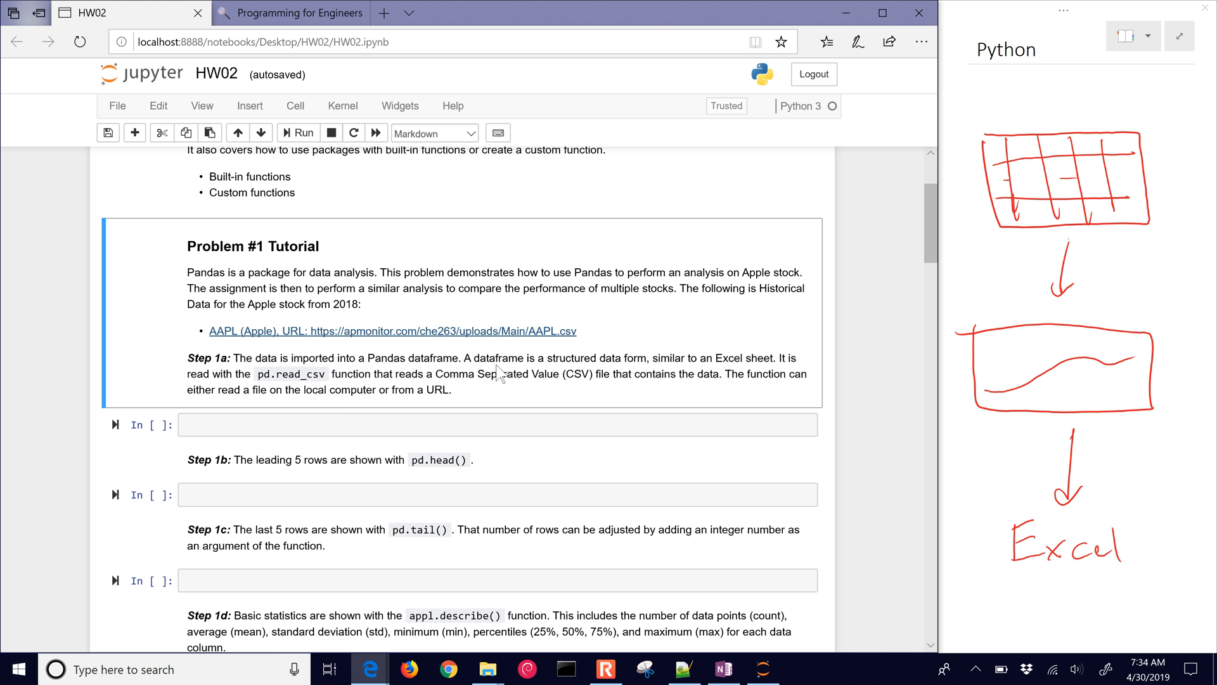
pyautogui.moveTo(490, 374)
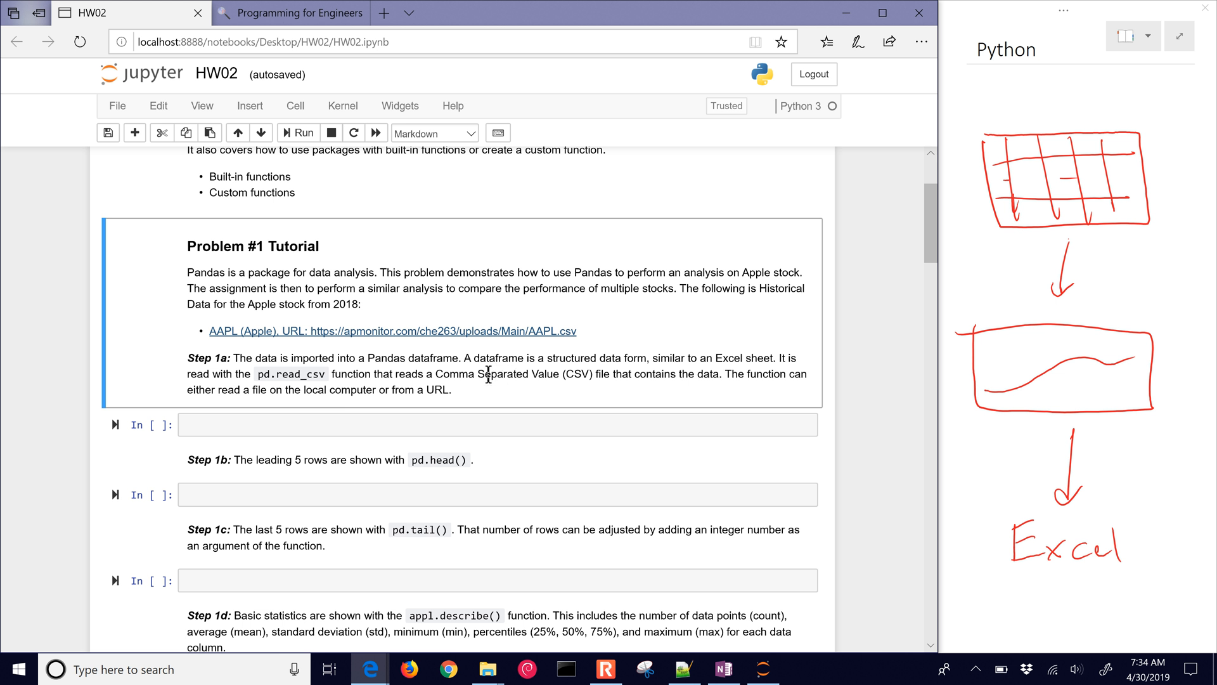
pyautogui.click(802, 670)
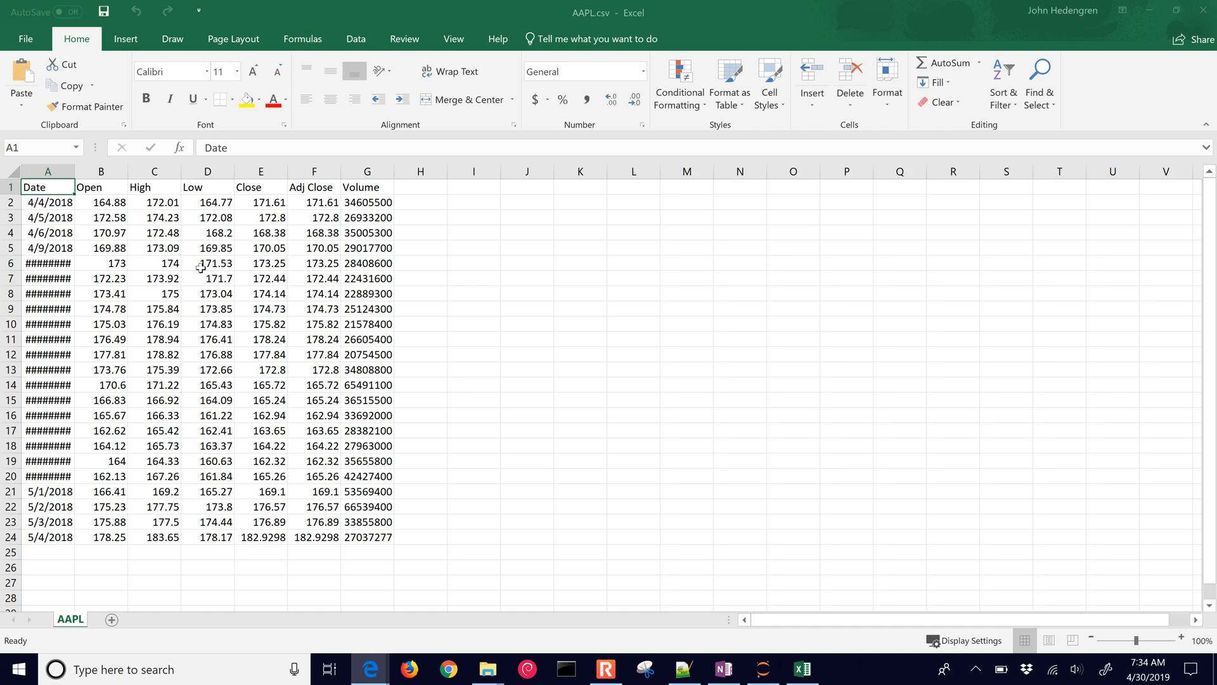
# - Select all cells in AAPL.csv, autofit the columns, then close Excel without saving
pyautogui.click(46, 170)
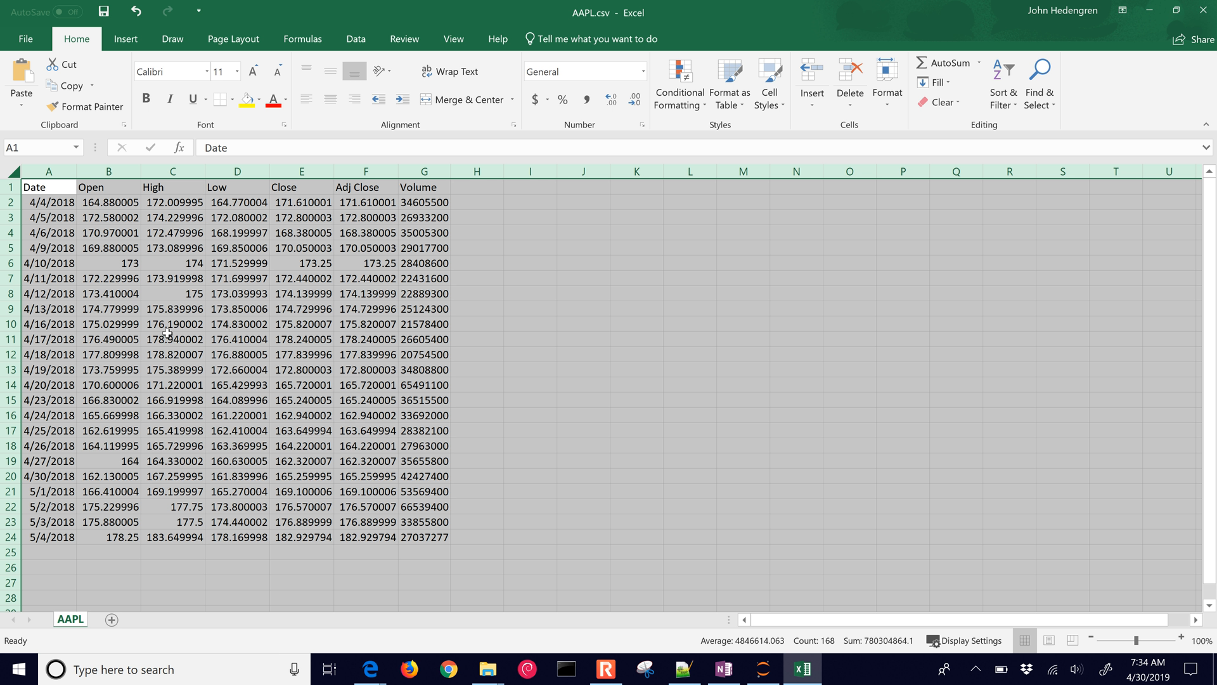
pyautogui.moveTo(343, 343)
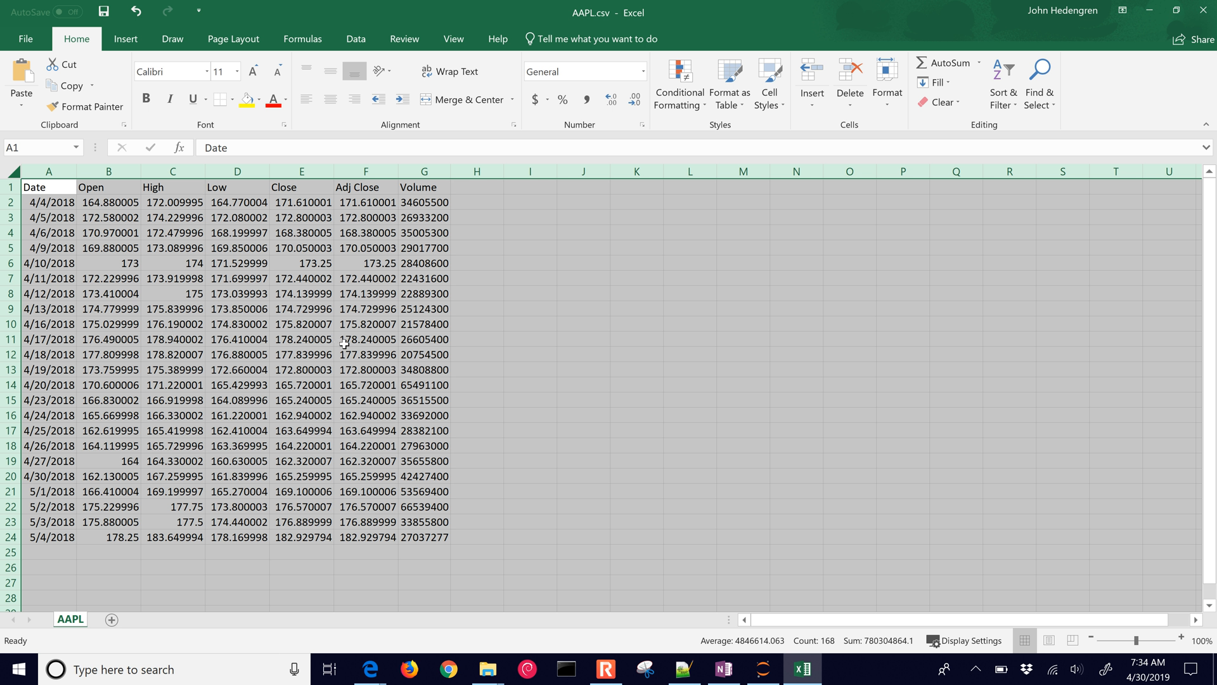
pyautogui.moveTo(1033, 111)
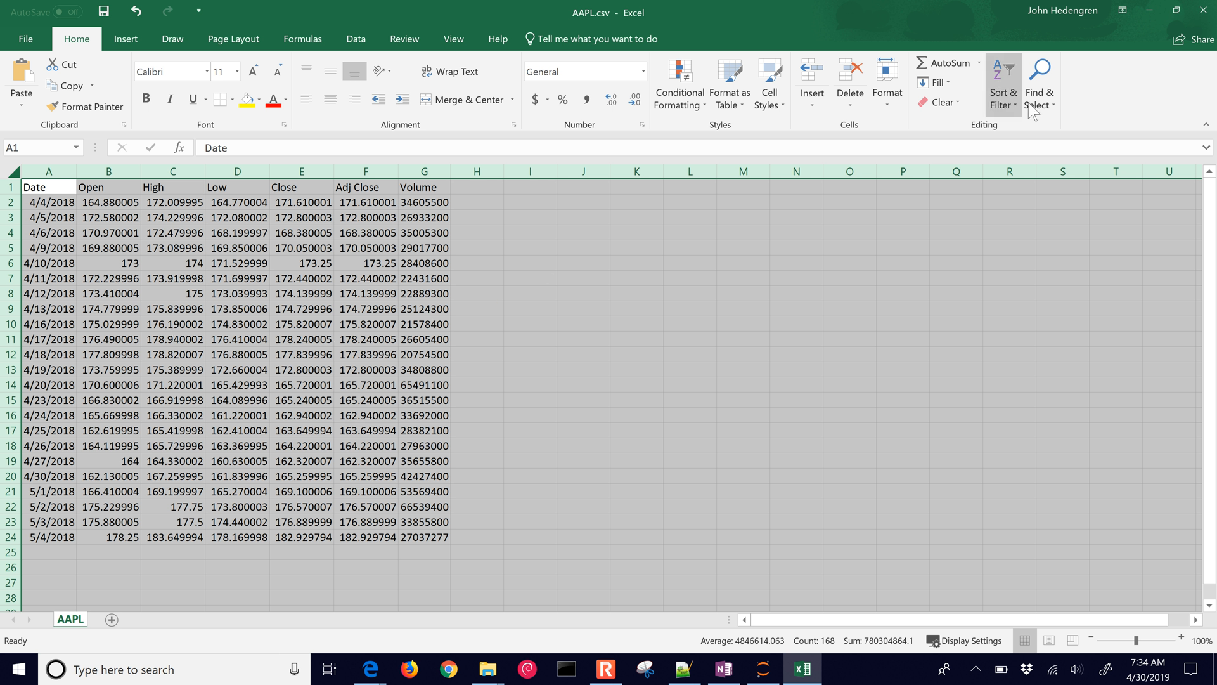
pyautogui.moveTo(1204, 9)
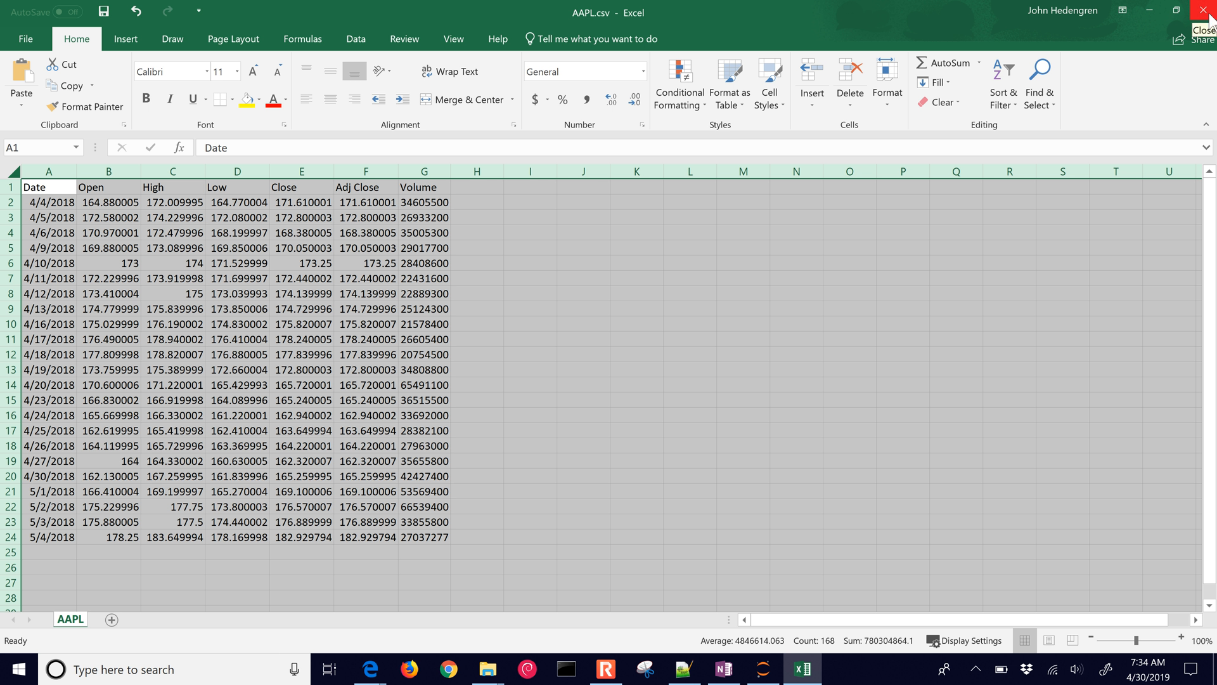
pyautogui.moveTo(1202, 15)
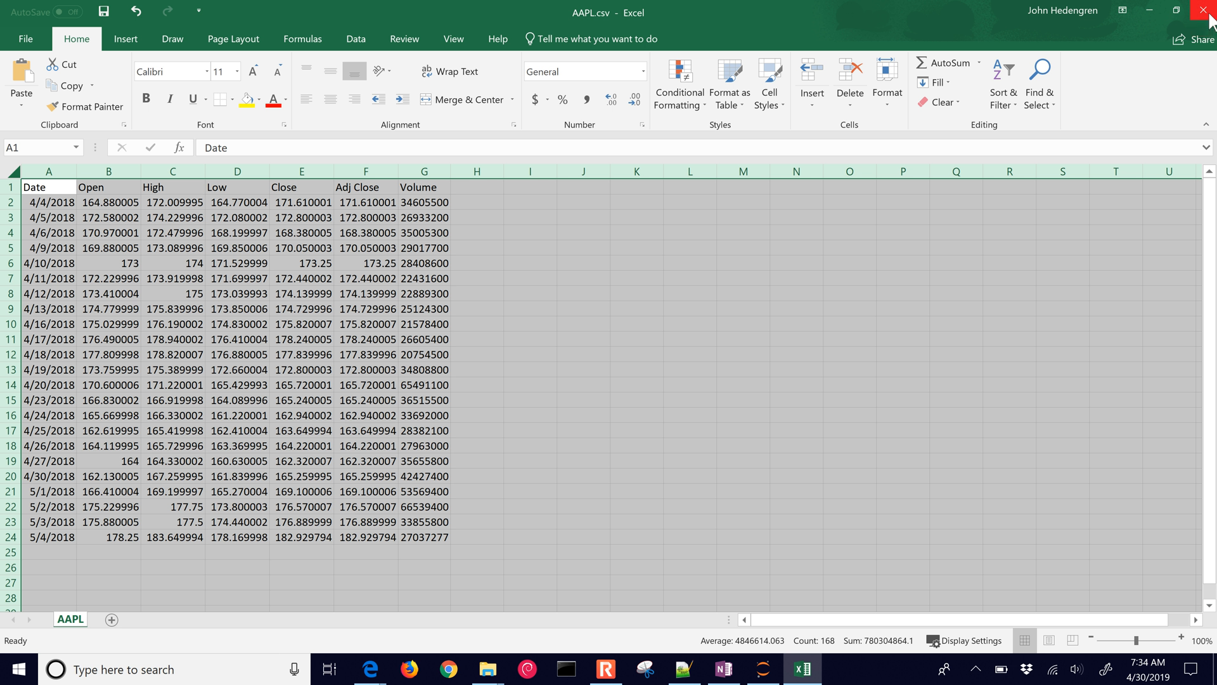
pyautogui.click(1205, 11)
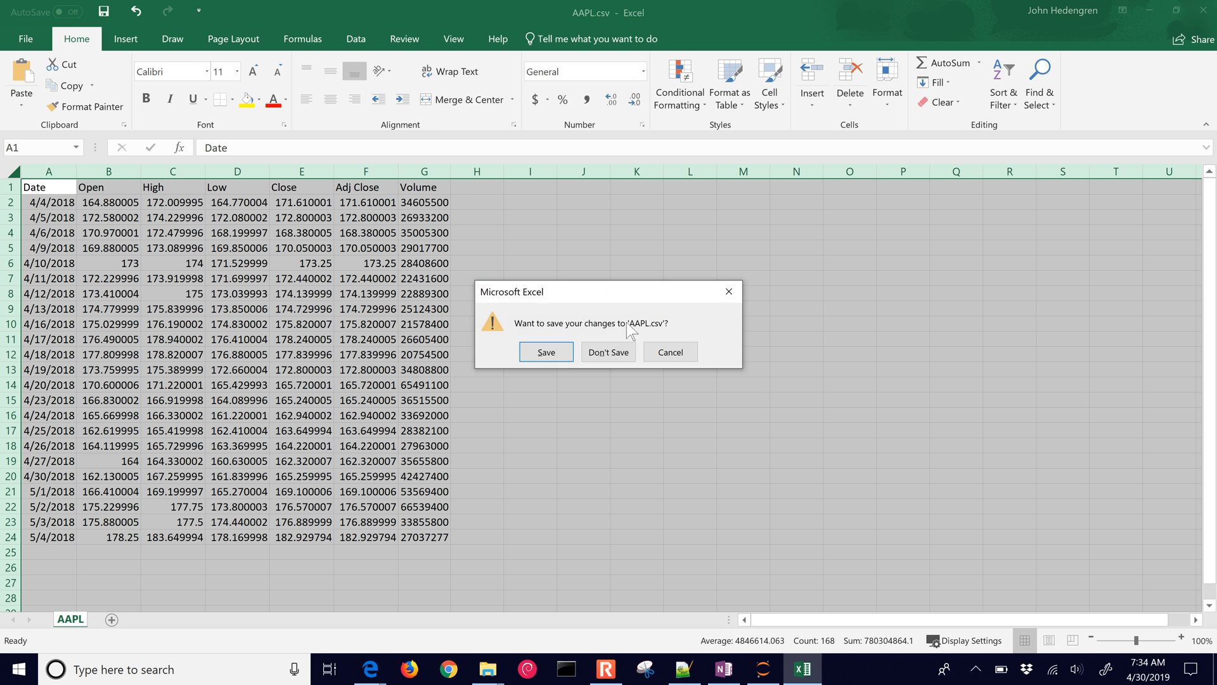
pyautogui.click(608, 352)
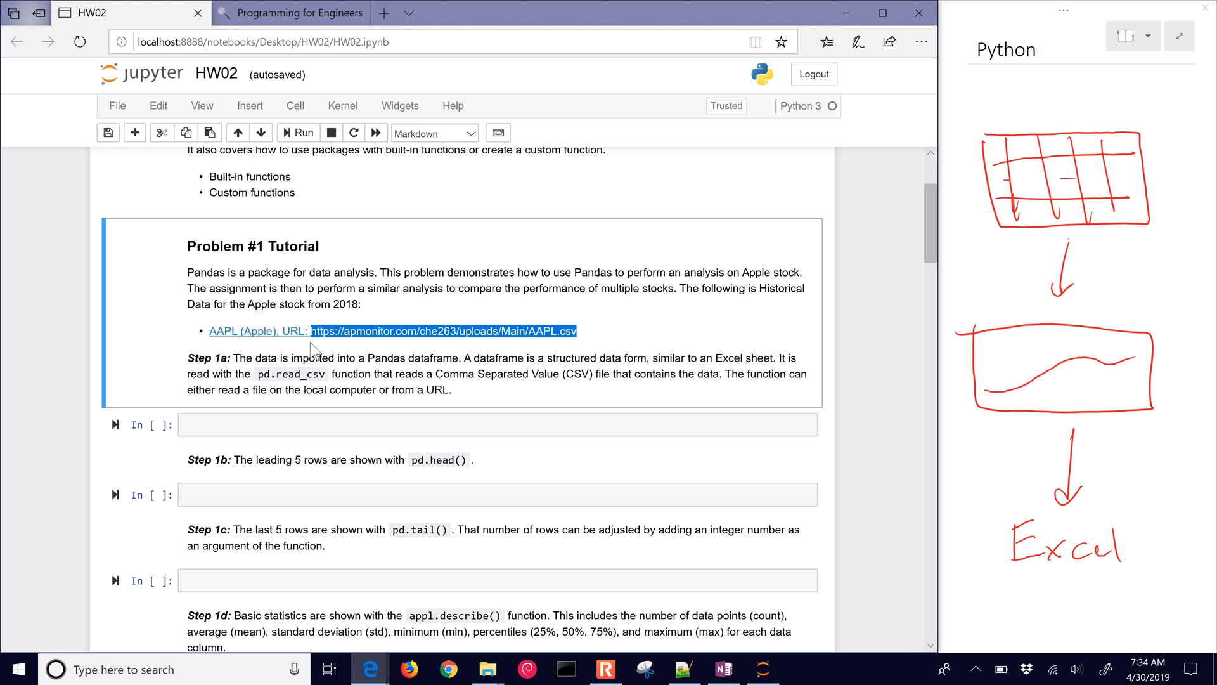
pyautogui.moveTo(340, 396)
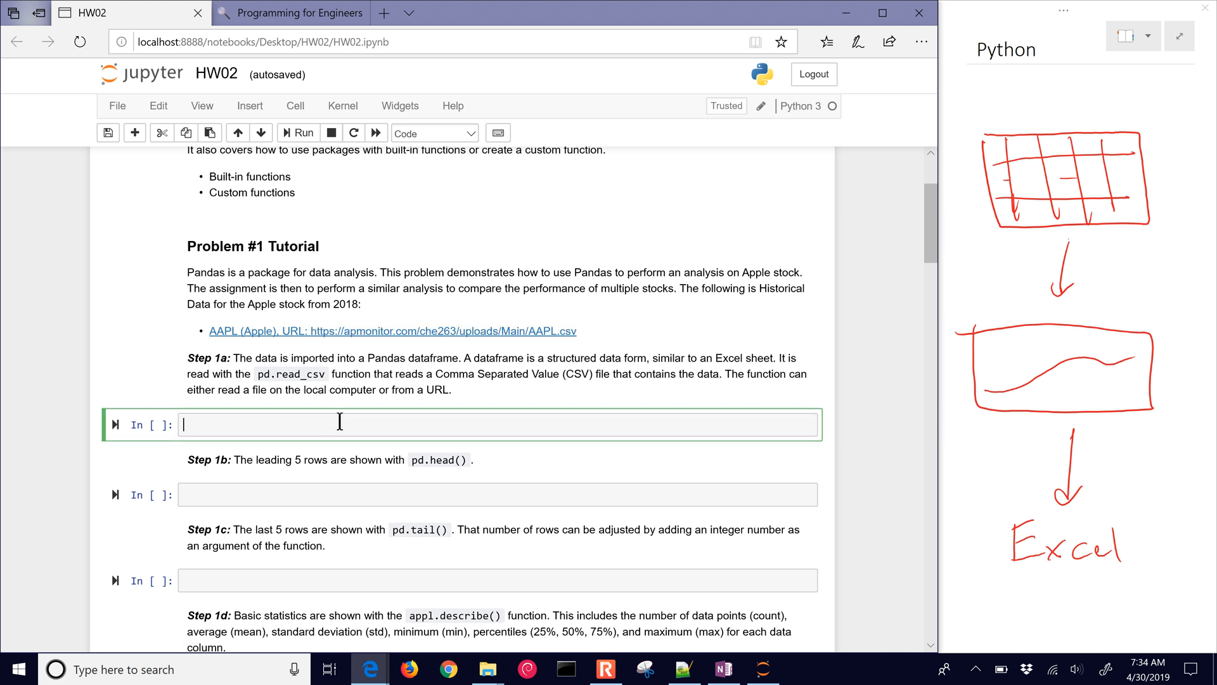
pyautogui.write('import')
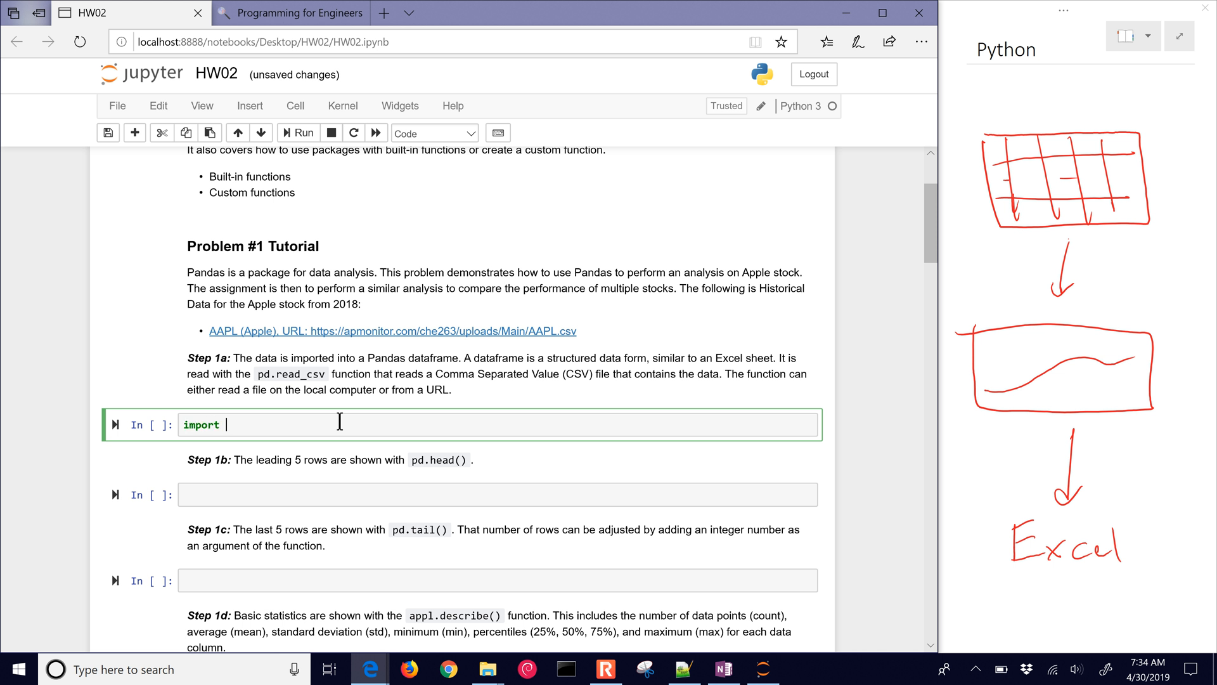
pyautogui.write('pandas as')
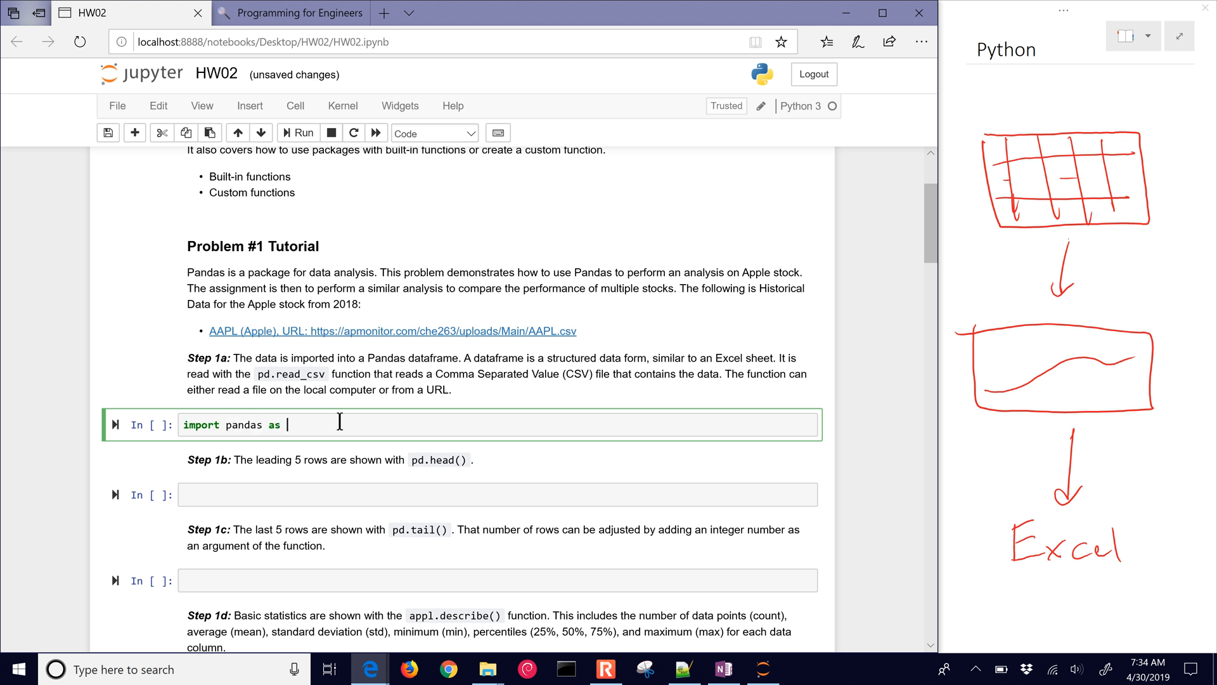
pyautogui.write('pd')
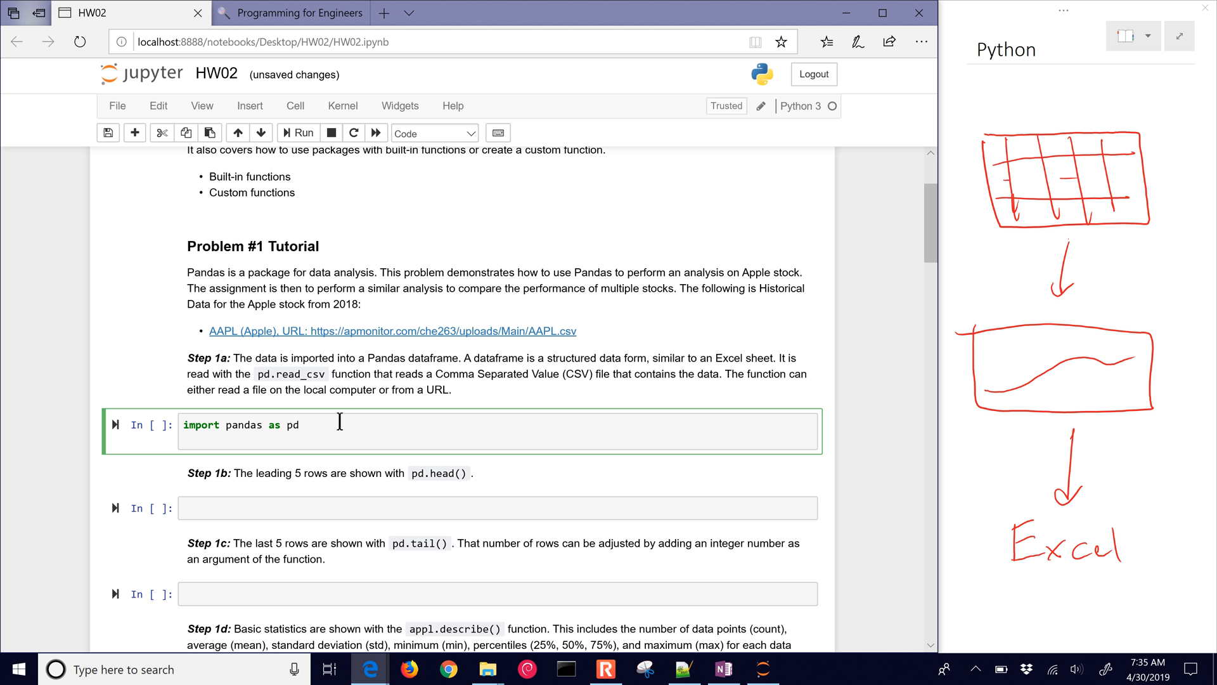
pyautogui.write('appl')
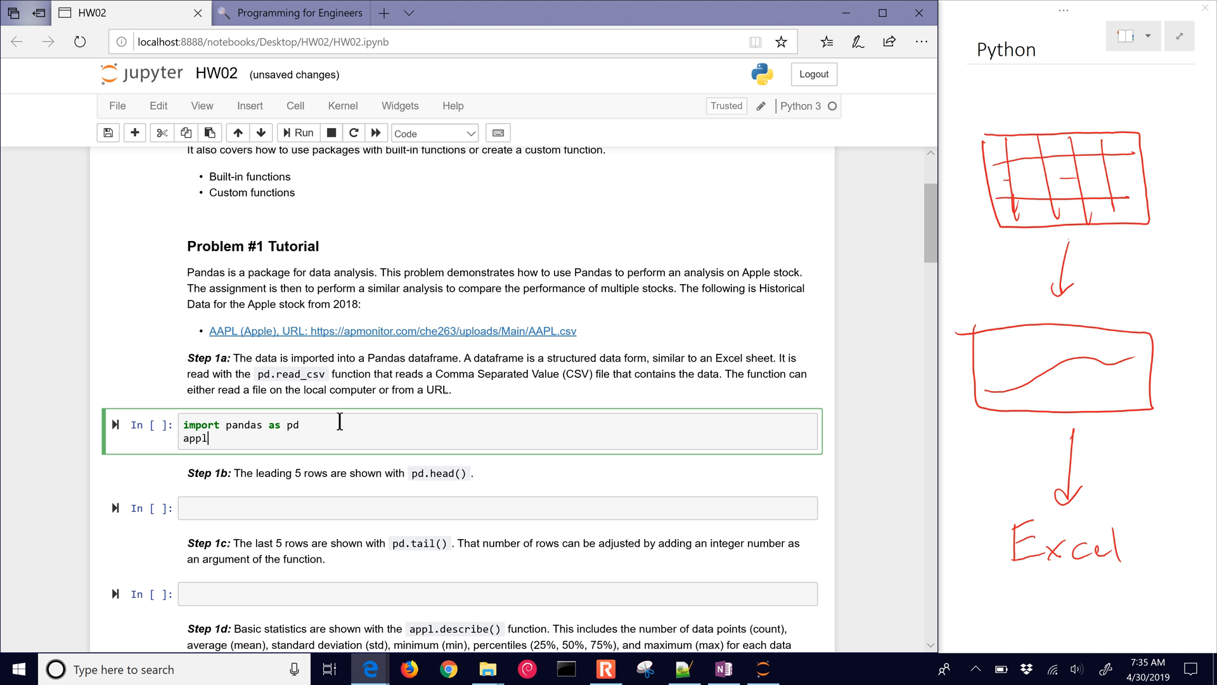
pyautogui.write('= pd.')
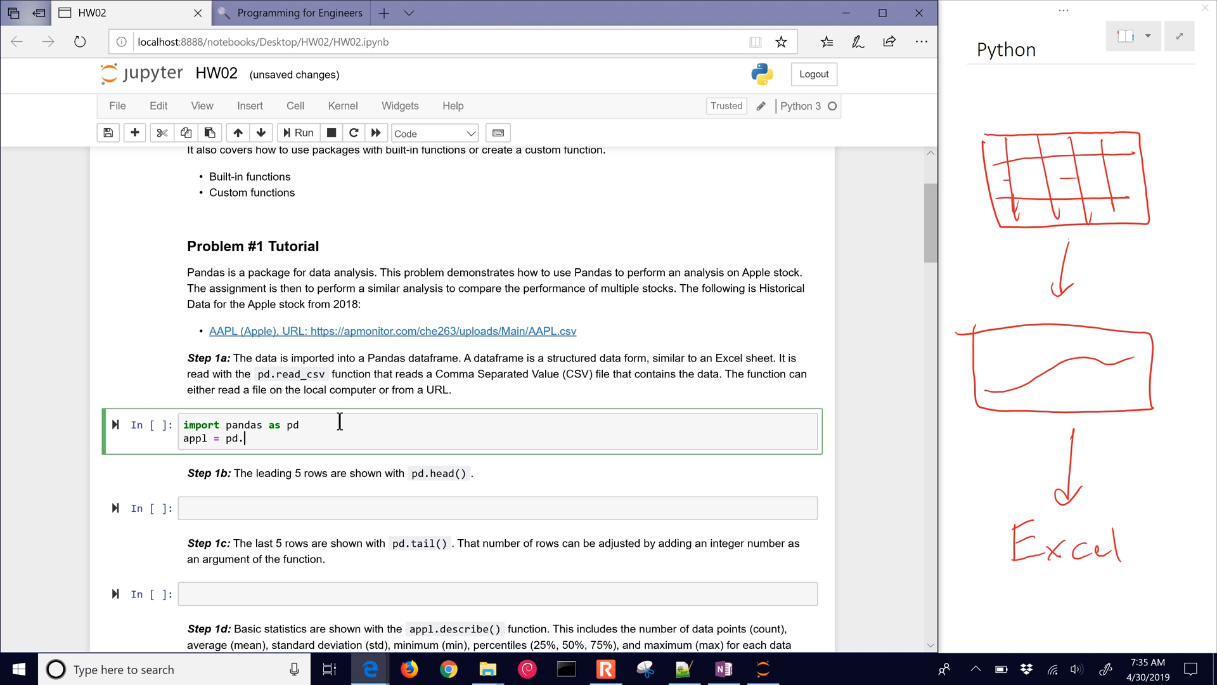
pyautogui.write('read_csv')
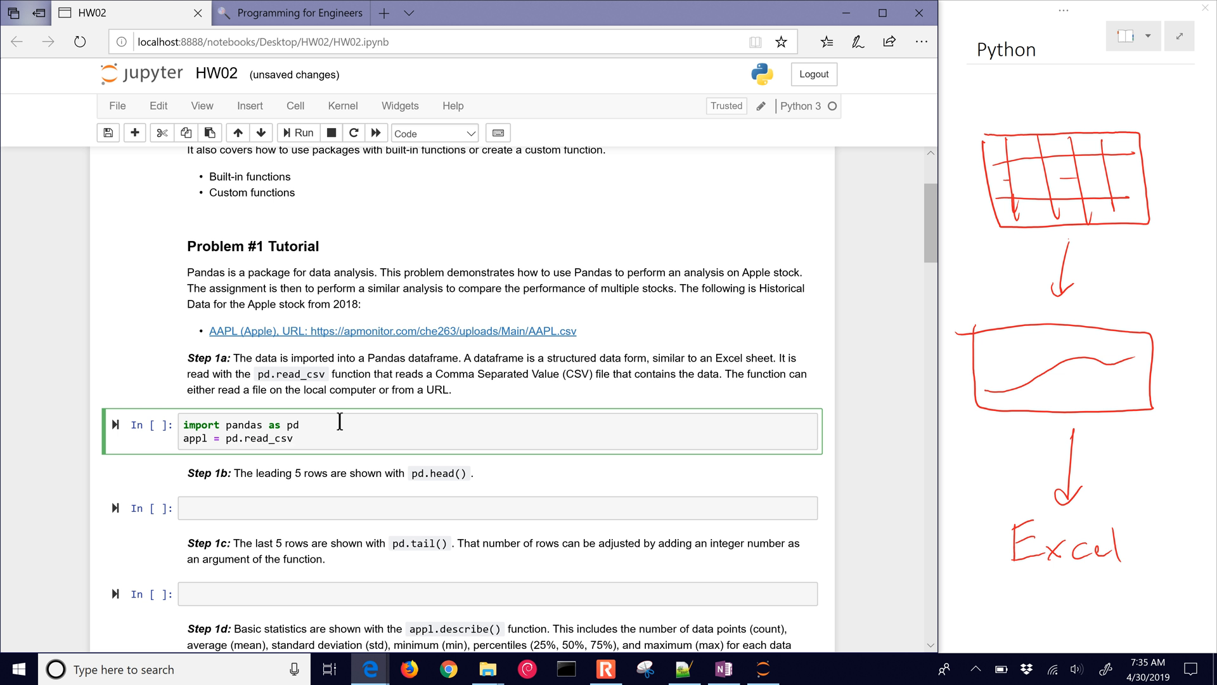
pyautogui.write("('https://apmonitor.com/che263/uploads/Main/AAPL.csv')")
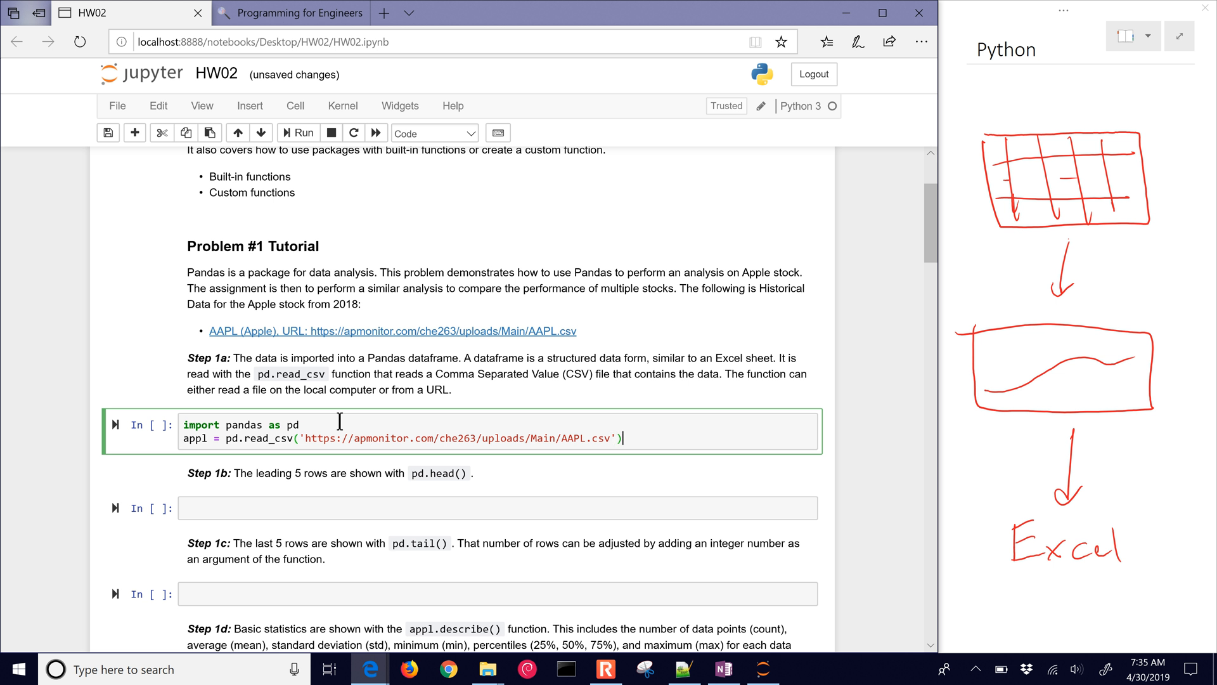
pyautogui.click(307, 132)
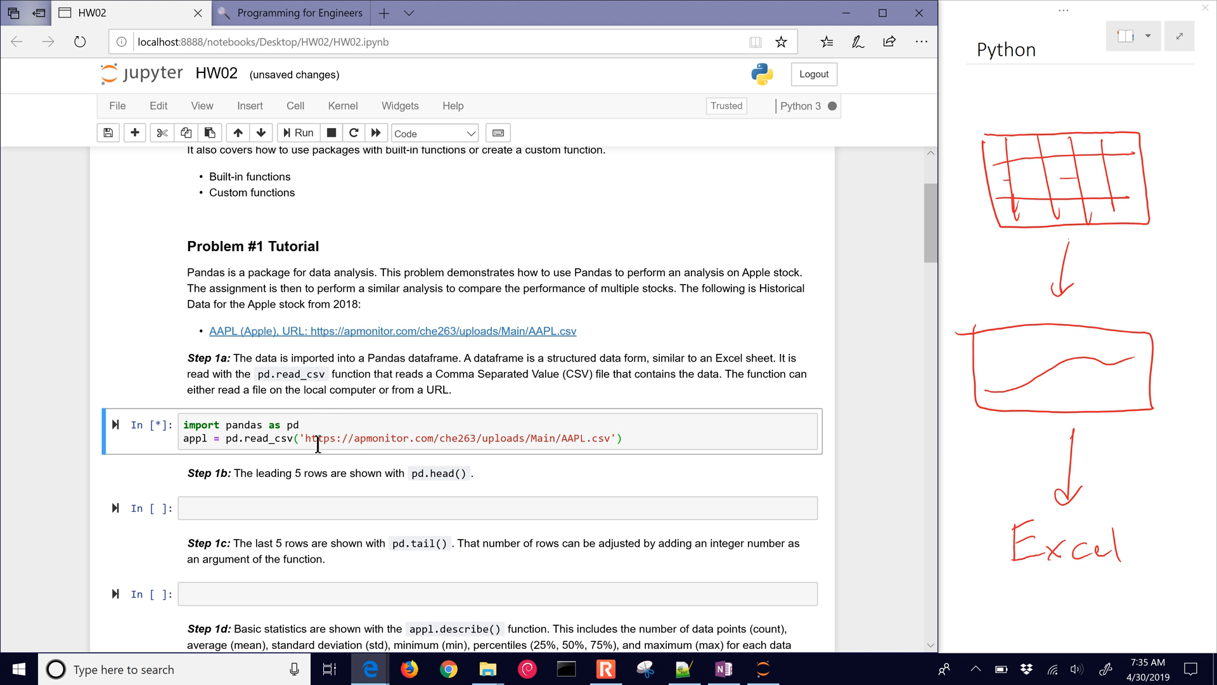
pyautogui.click(303, 132)
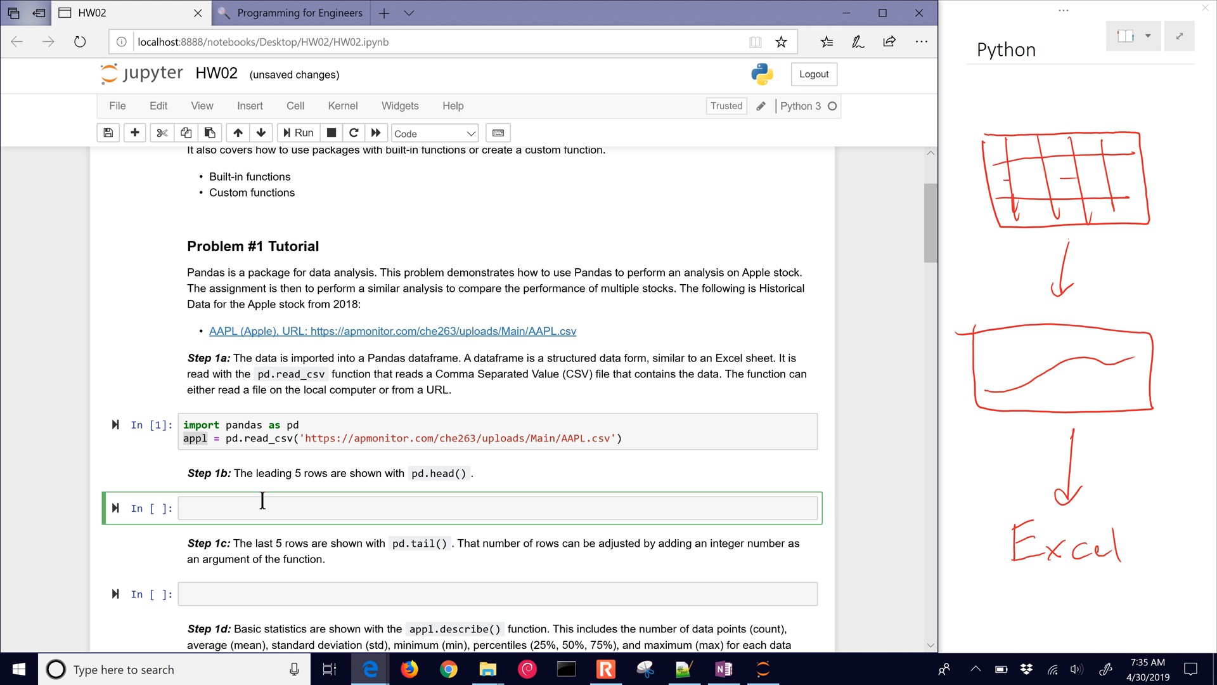
# - Run appl.head() under Step 1b, trying head(7) before returning to five rows
pyautogui.write('appl.h')
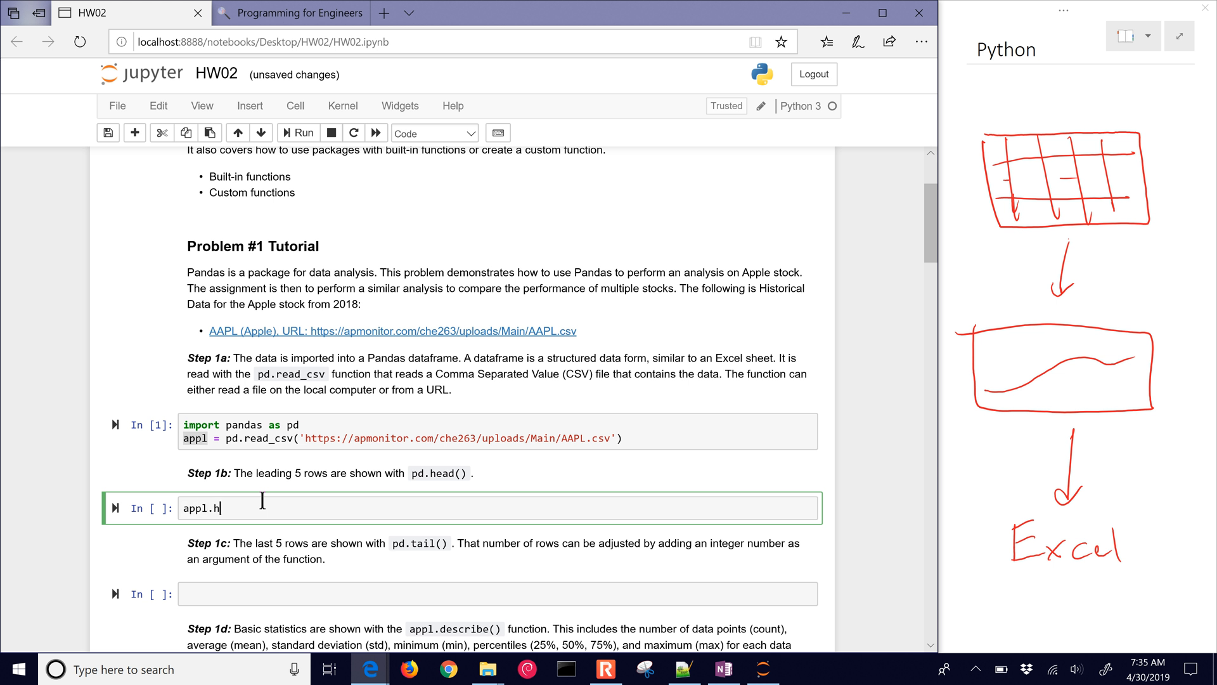
pyautogui.click(303, 132)
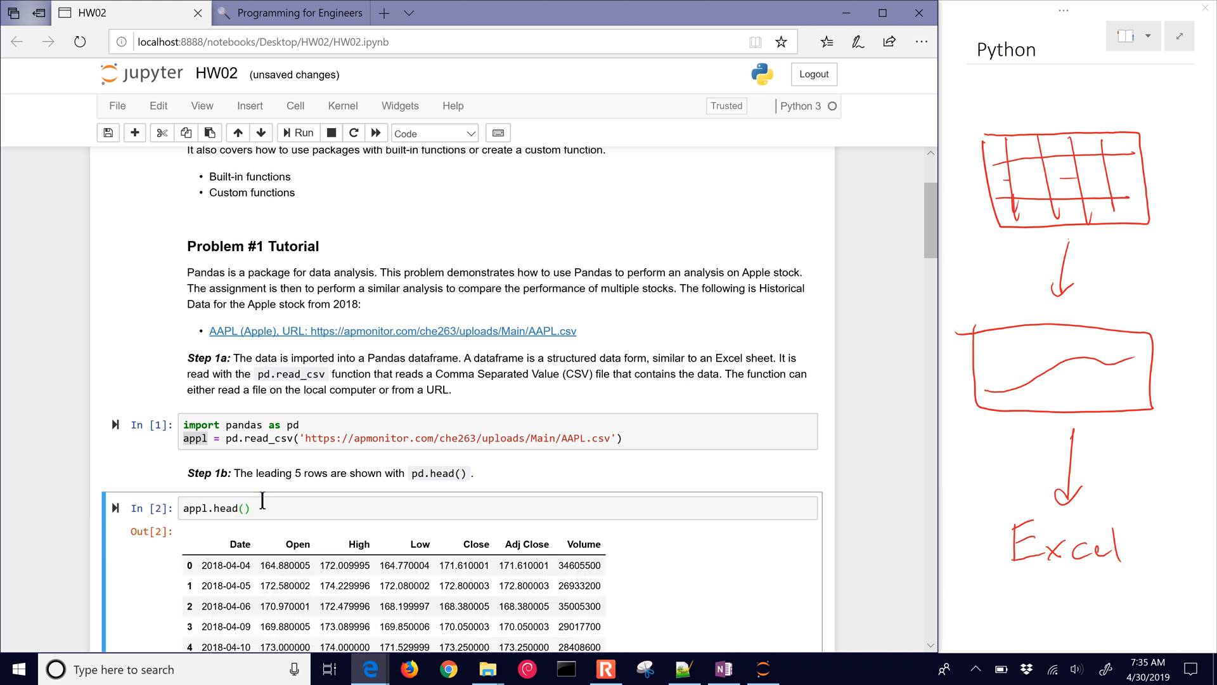
pyautogui.scroll(-3)
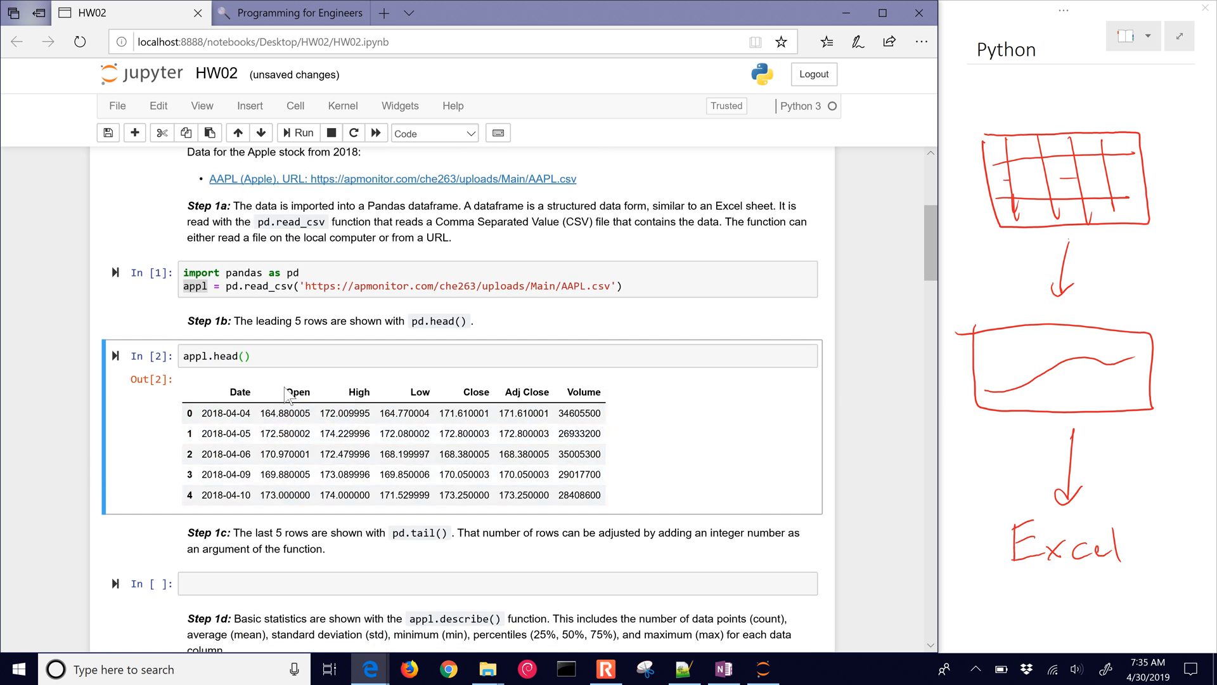
pyautogui.click(310, 453)
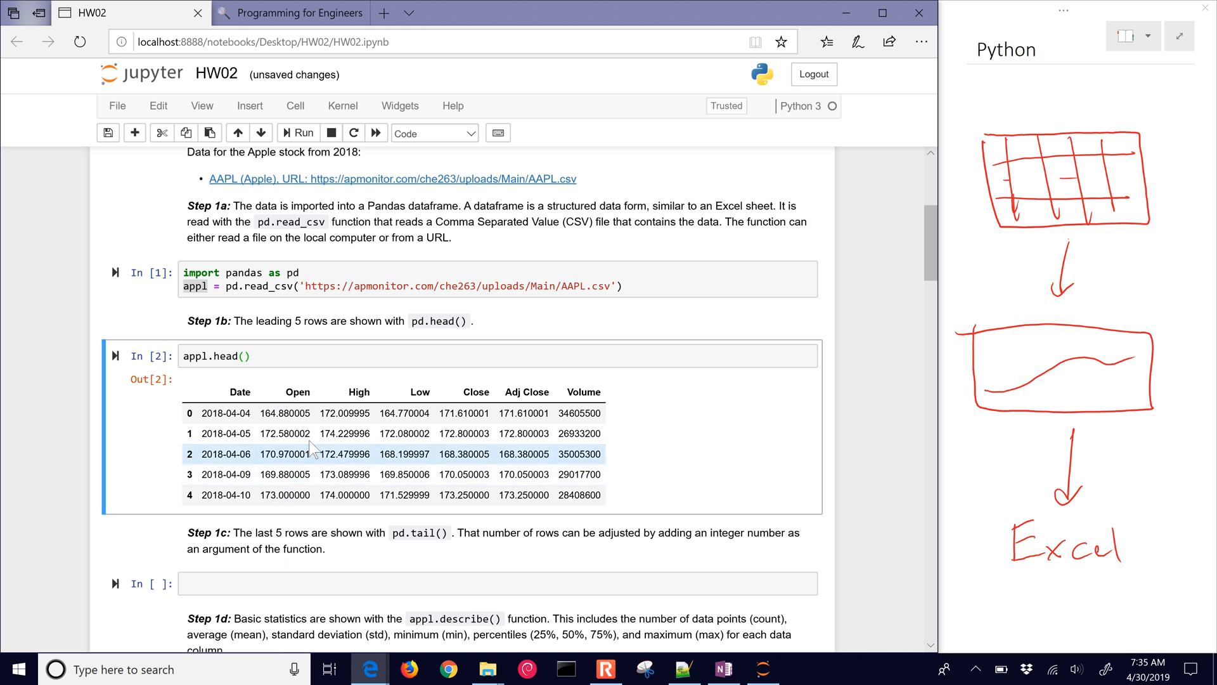
pyautogui.click(244, 356)
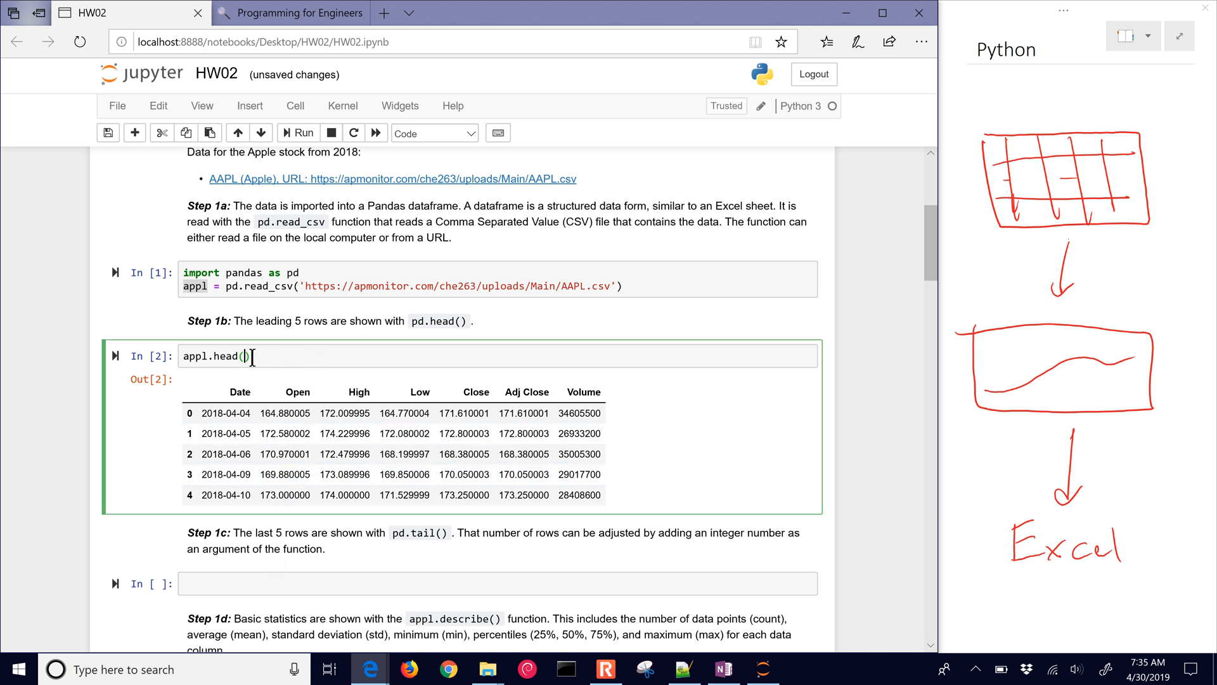
pyautogui.write('7')
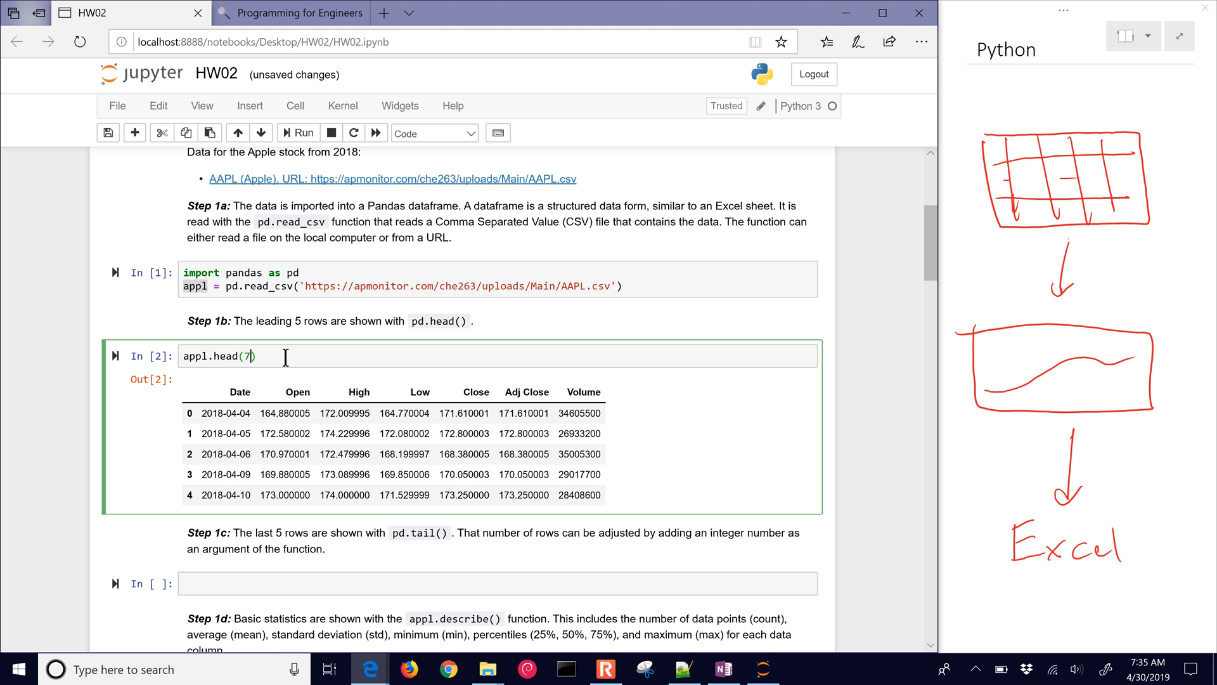
pyautogui.click(308, 132)
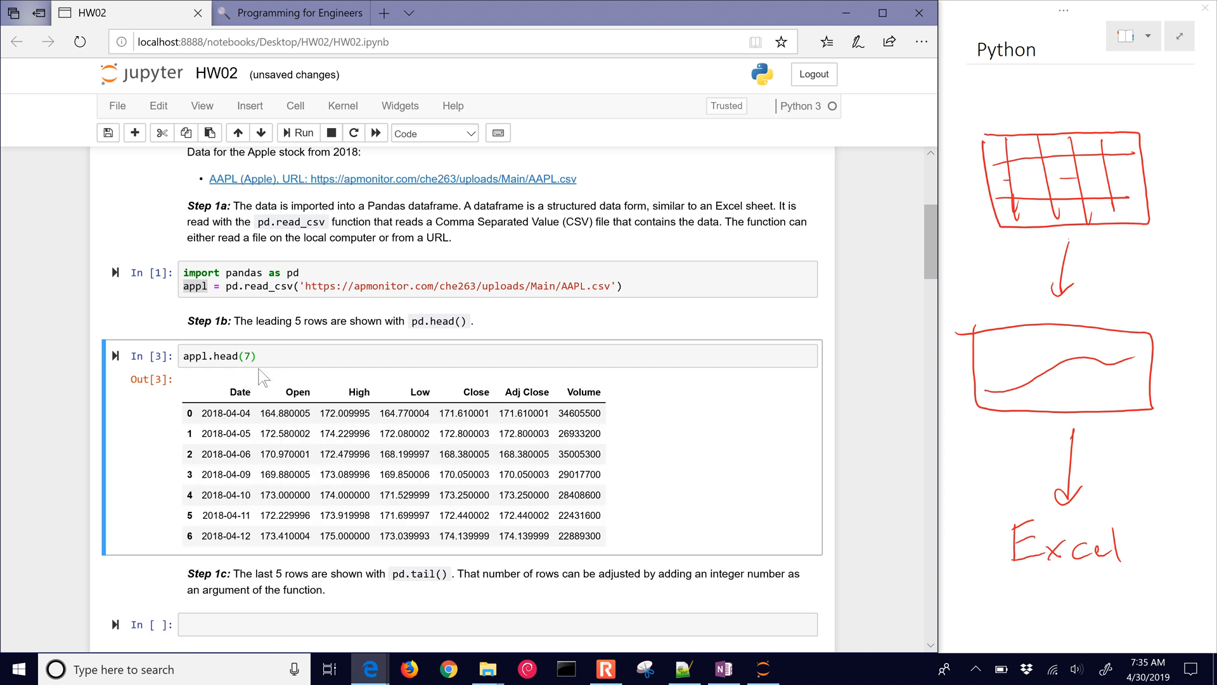
pyautogui.click(256, 356)
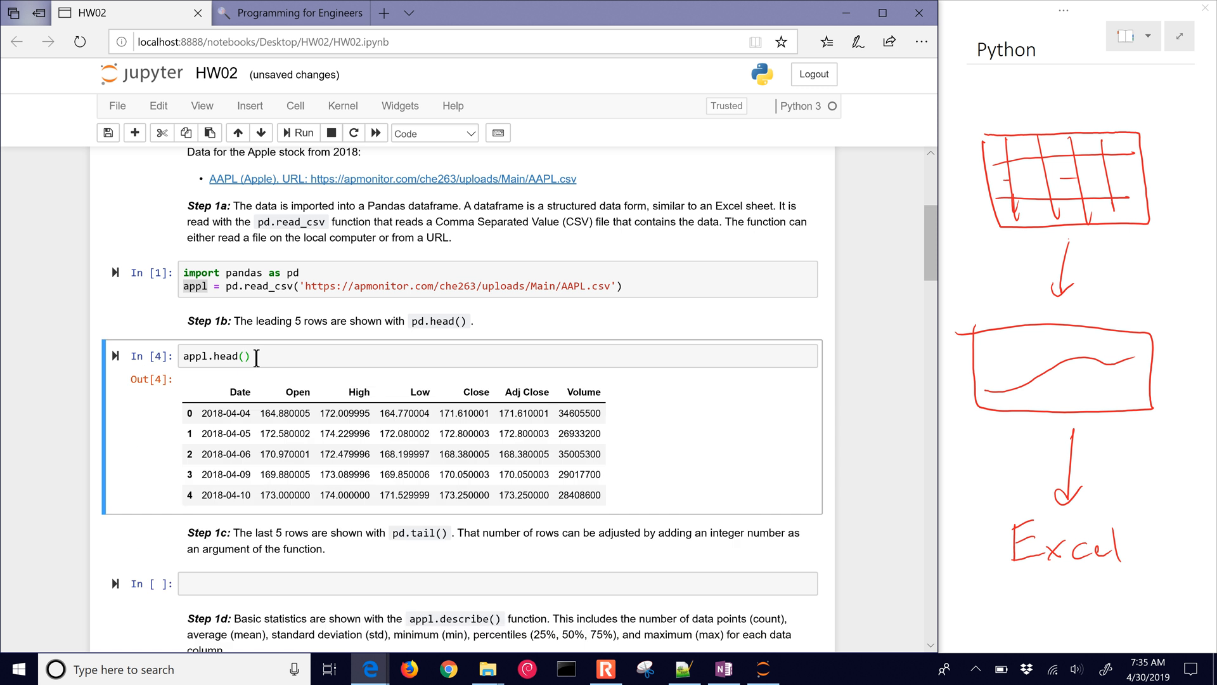
# - Run appl.tail(3) under Step 1c to show the last three rows
pyautogui.scroll(-3)
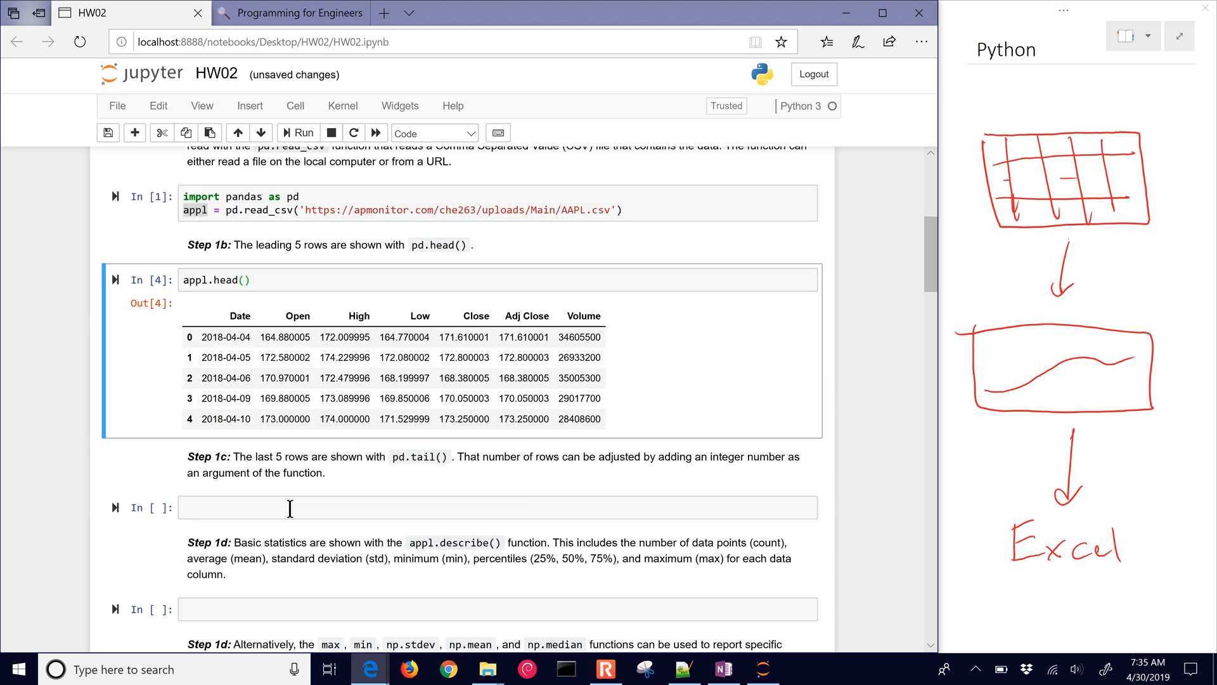
pyautogui.write('appl')
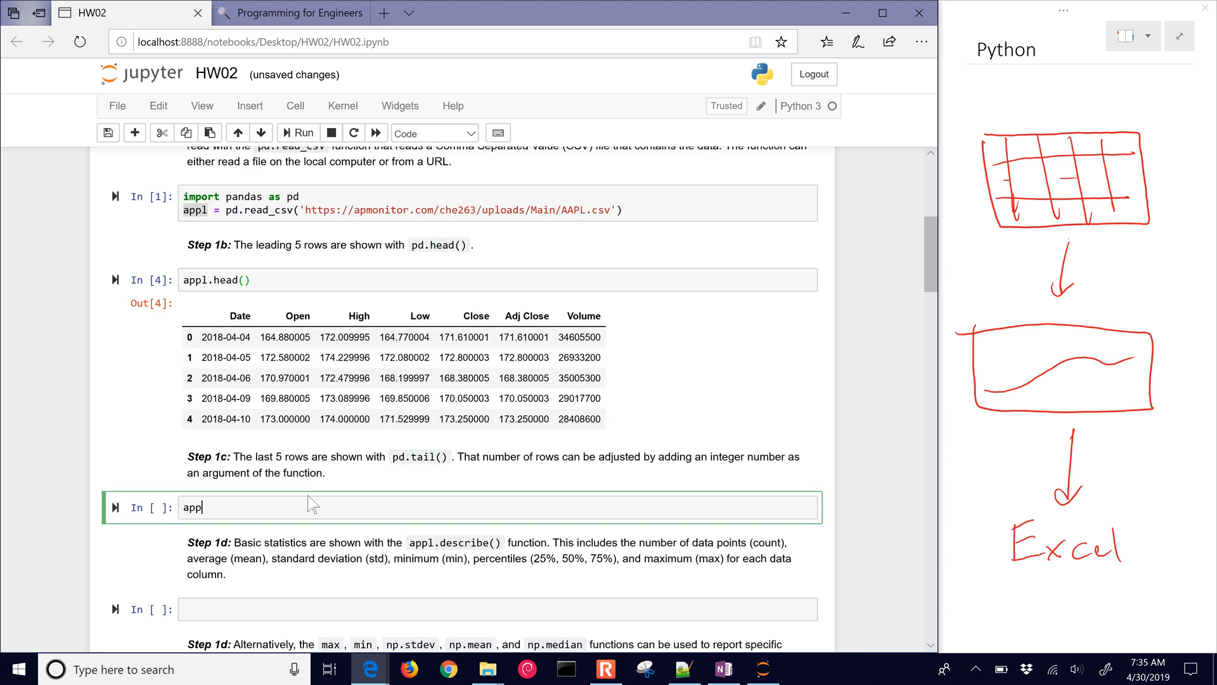
pyautogui.write('l.tai')
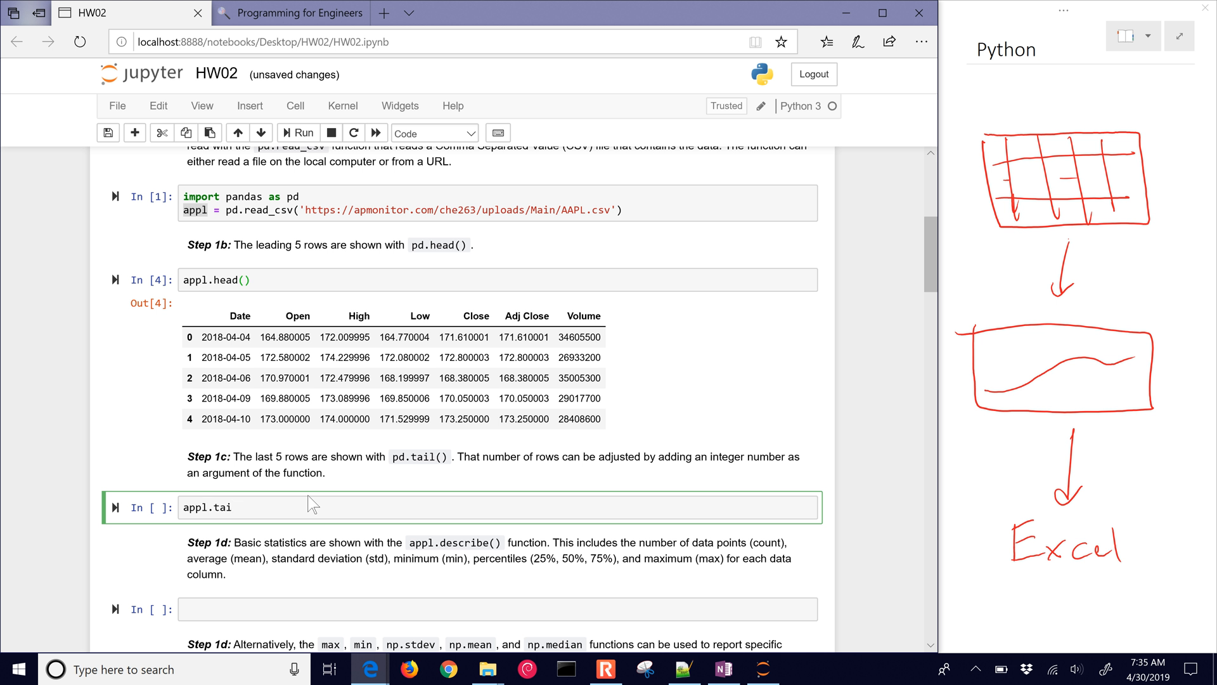
pyautogui.write('l()')
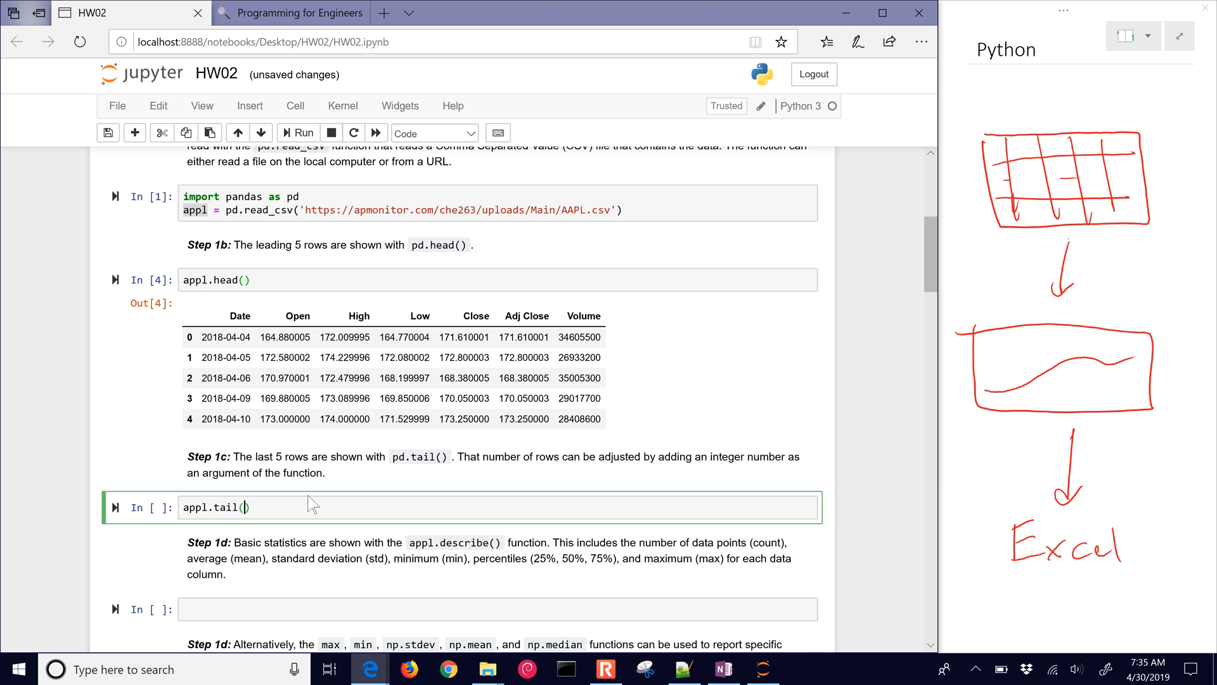
pyautogui.write('3')
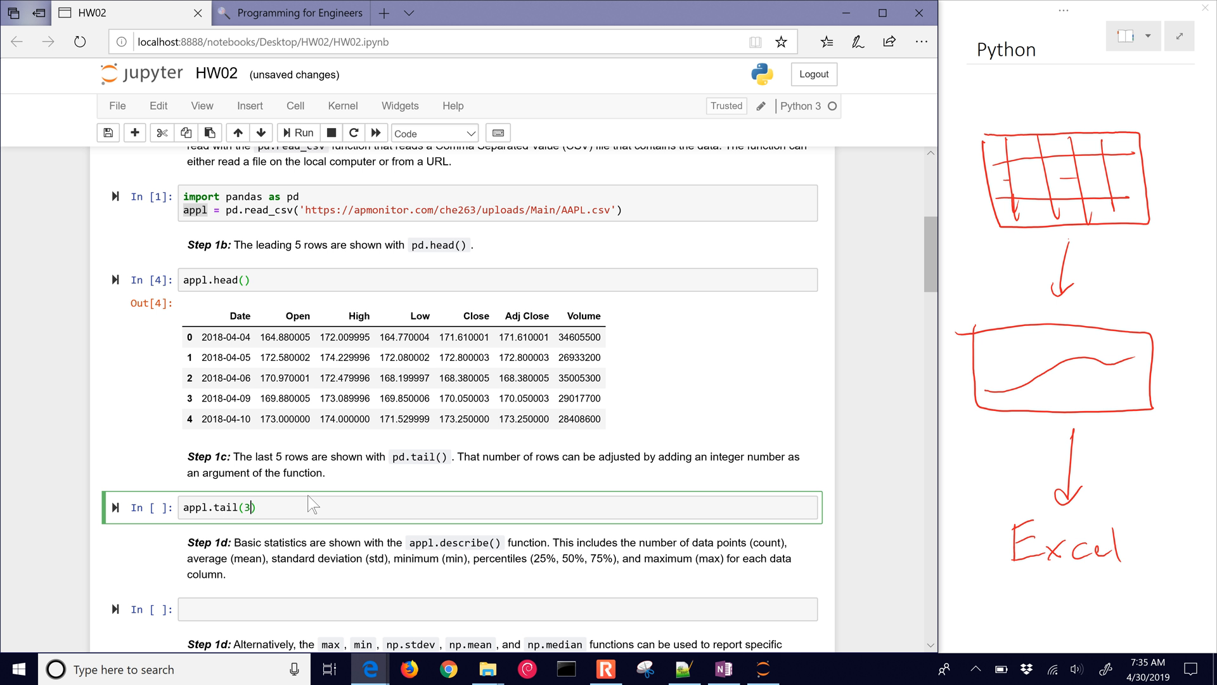
pyautogui.click(297, 132)
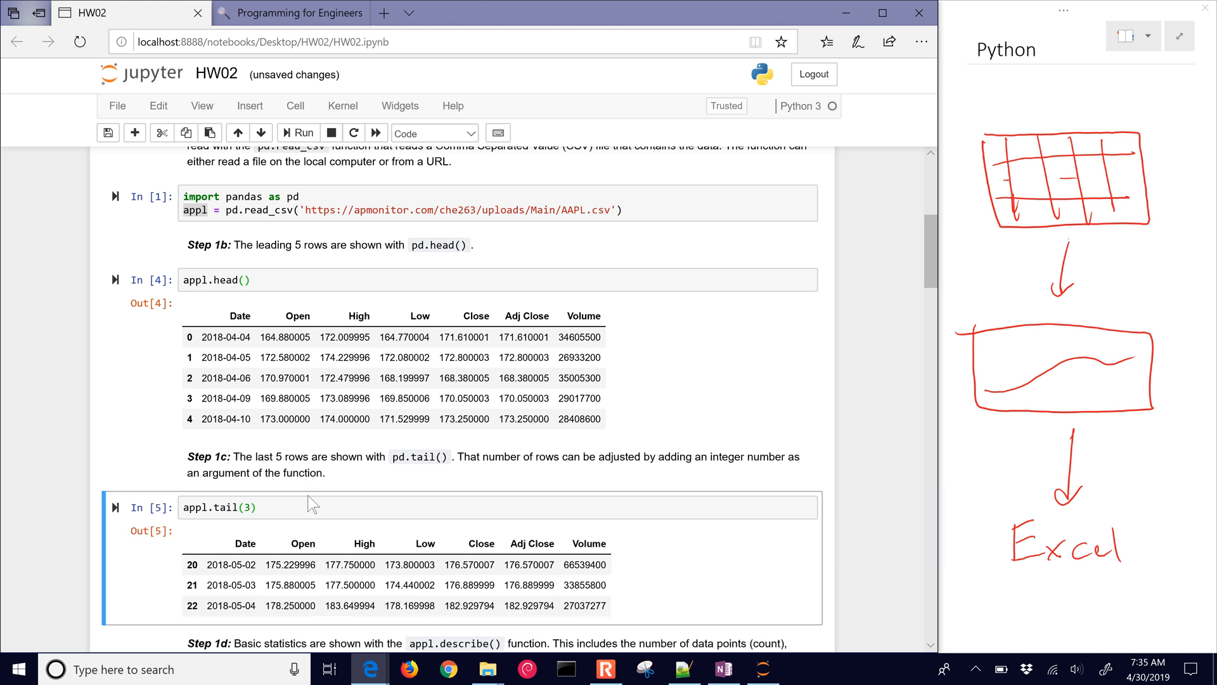
pyautogui.moveTo(425, 510)
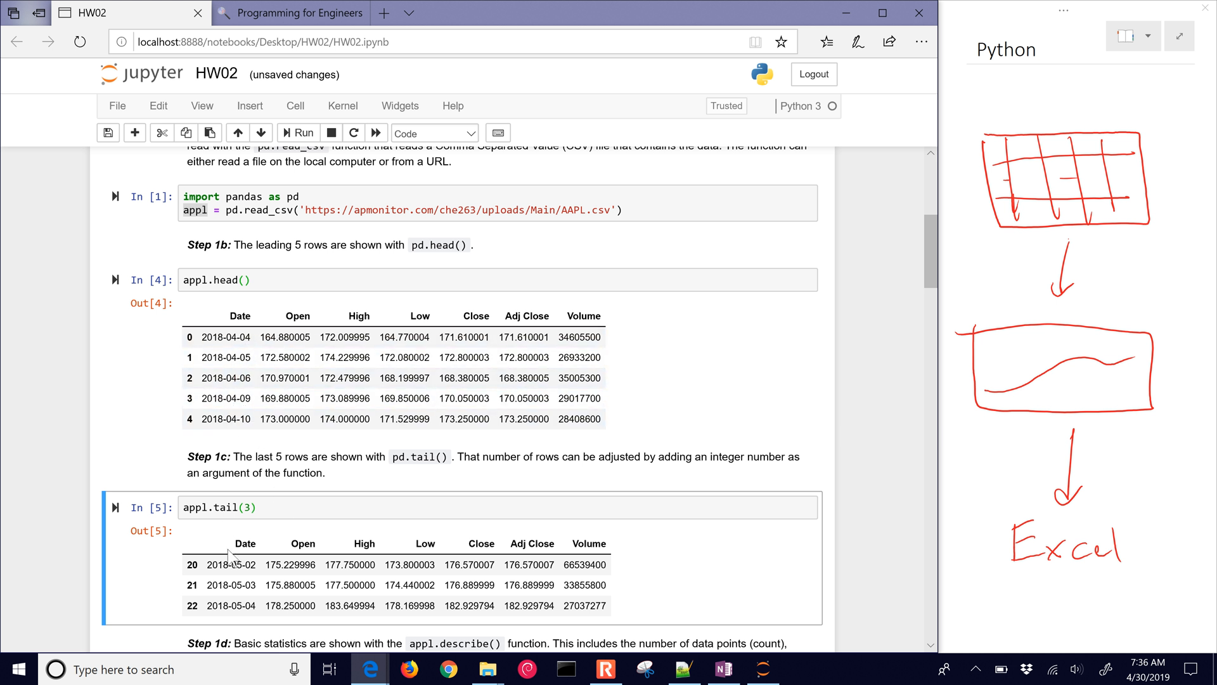
pyautogui.scroll(-3)
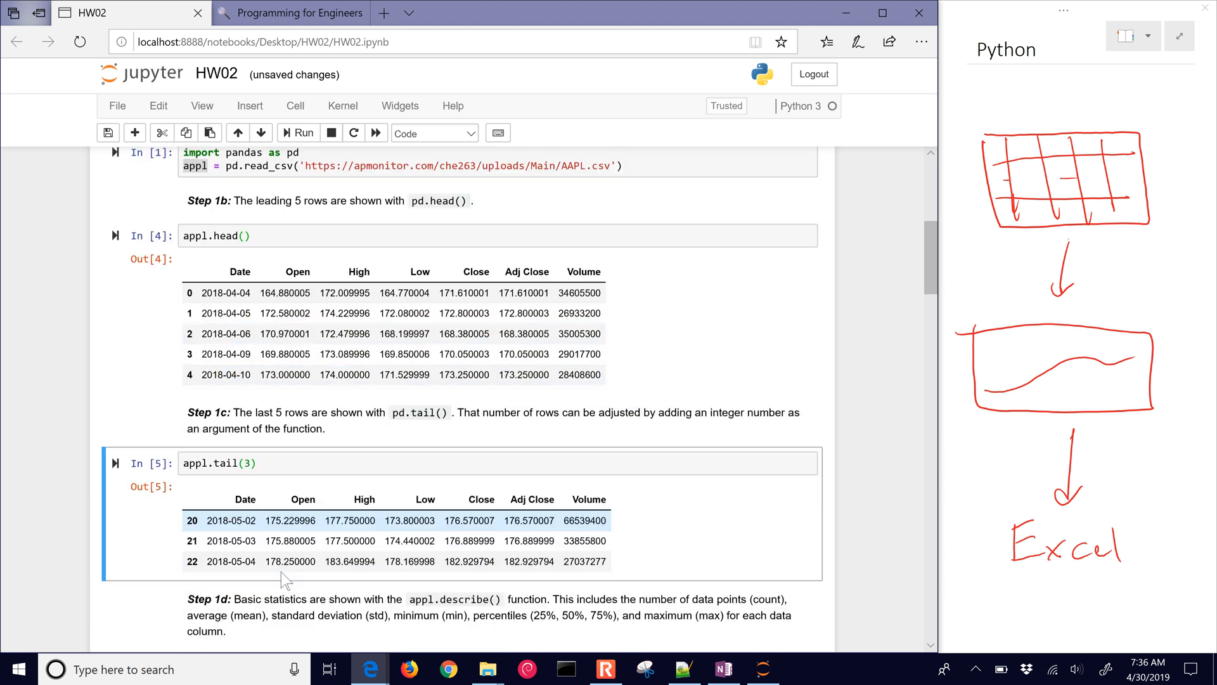
pyautogui.scroll(-3)
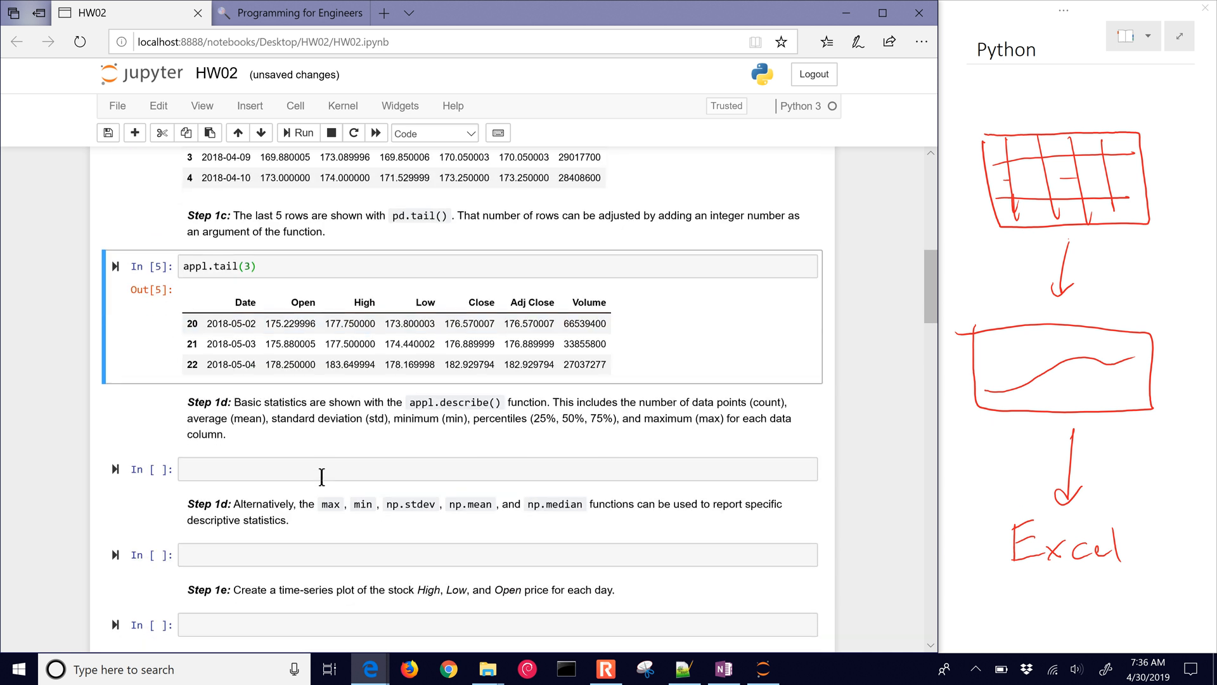
pyautogui.scroll(-3)
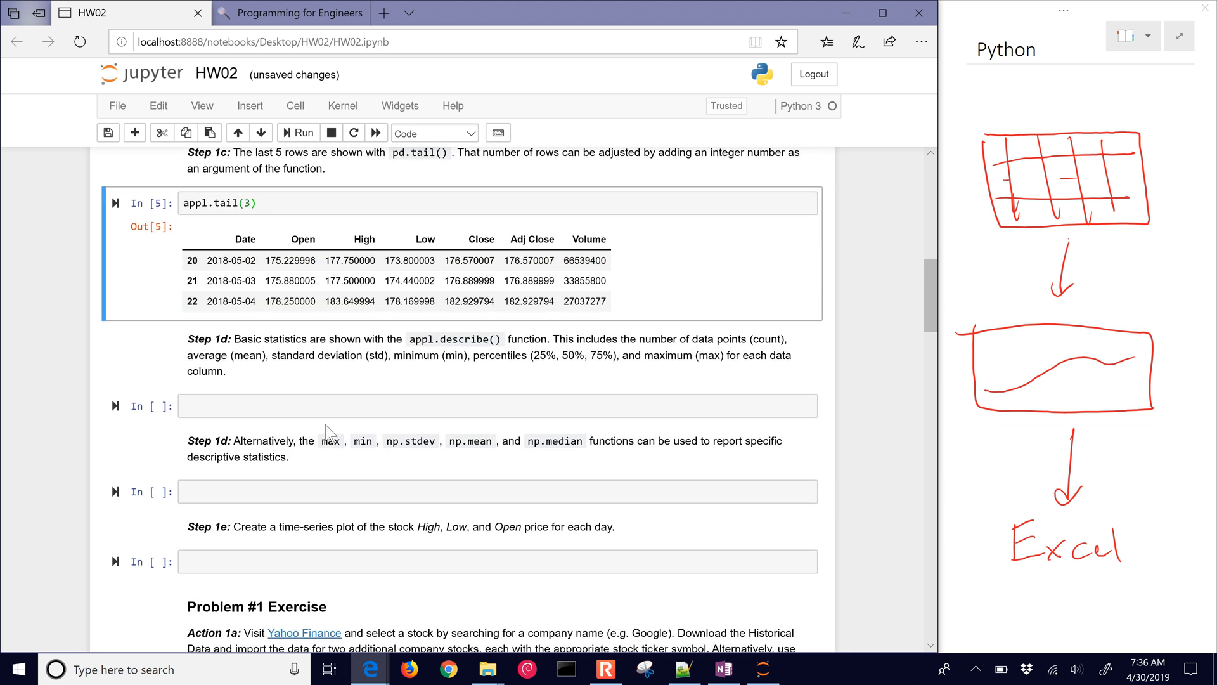
# - Run appl.describe() in the Step 1d cell and review the statistics table
pyautogui.write('appl.desci')
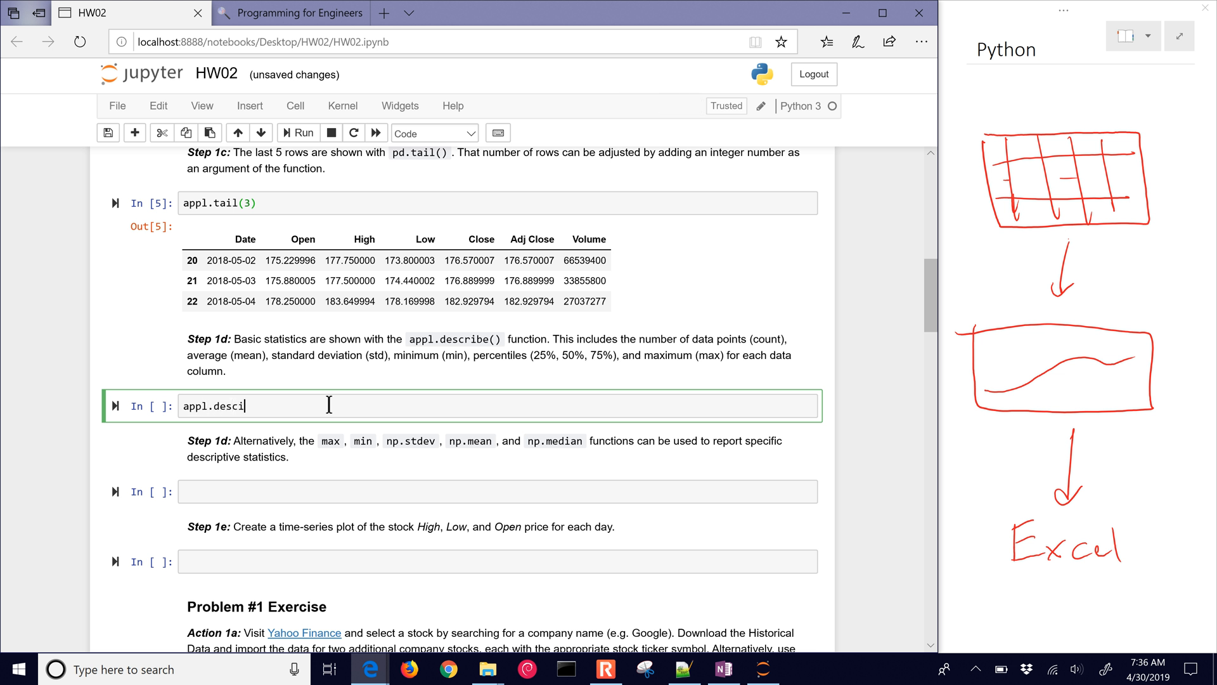
pyautogui.write('b')
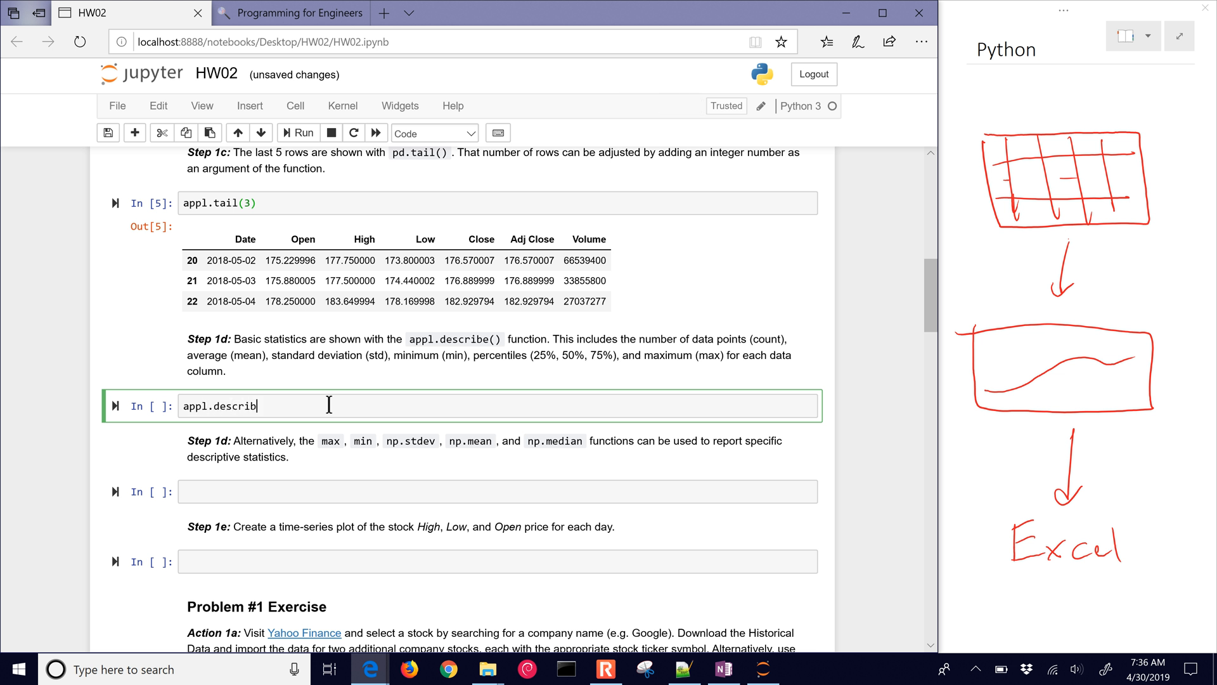
pyautogui.write('e()')
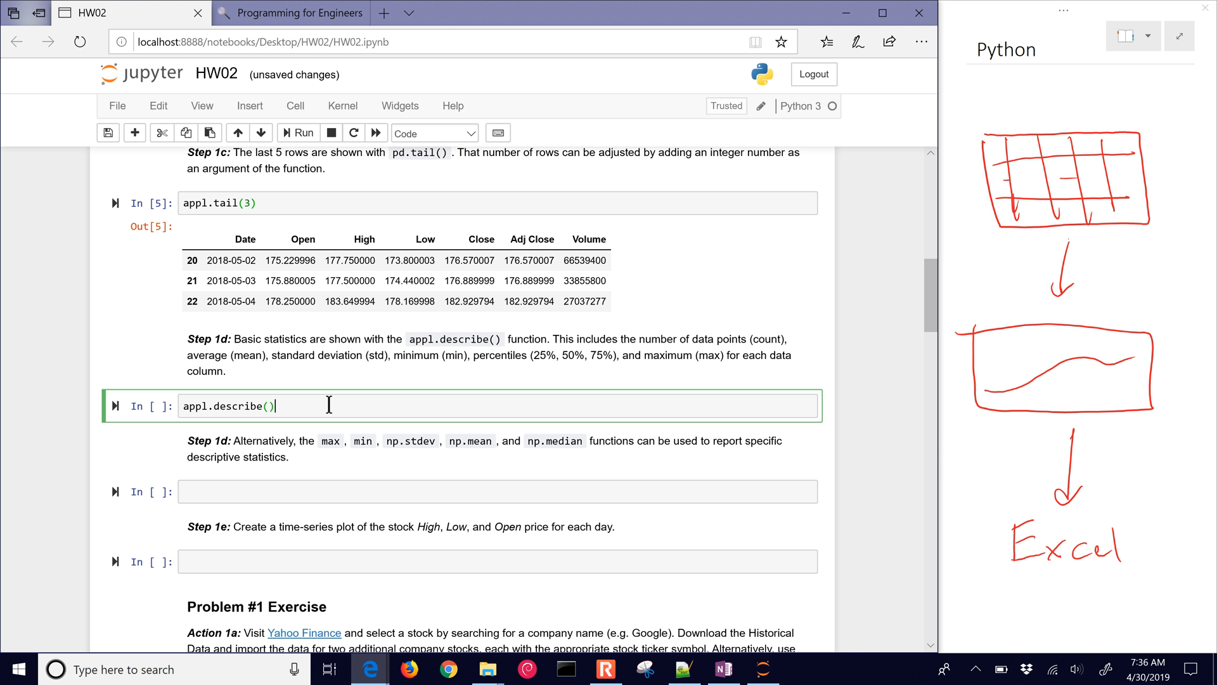
pyautogui.click(305, 132)
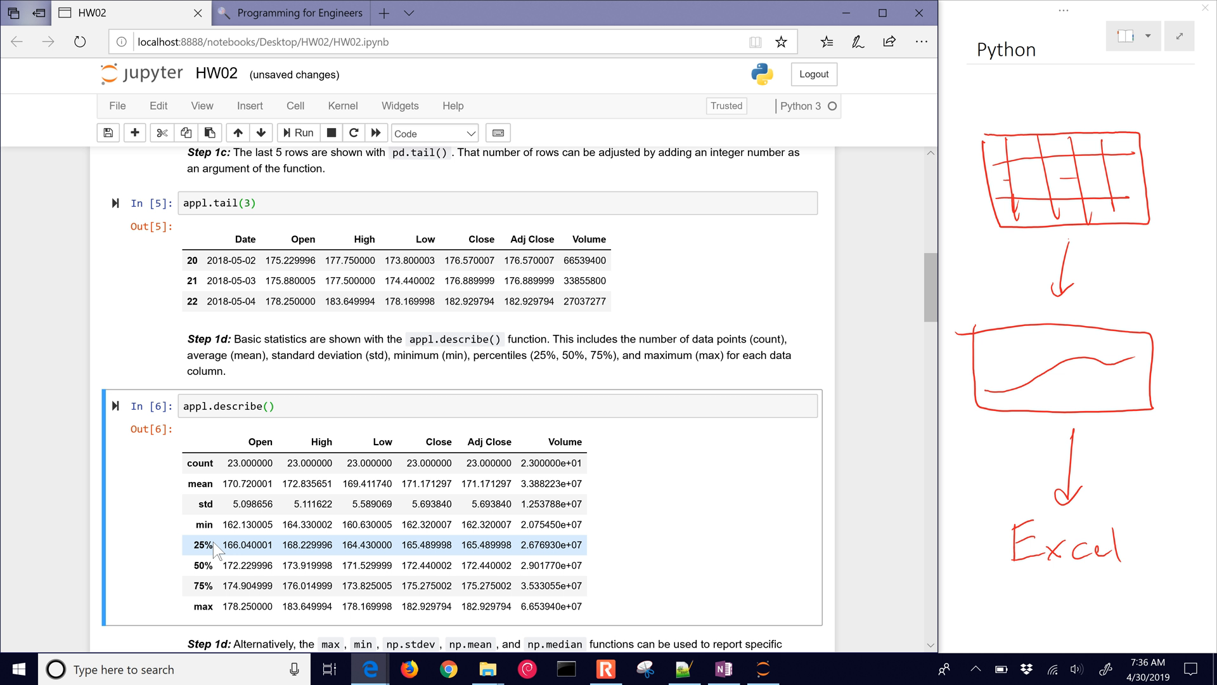
pyautogui.moveTo(217, 565)
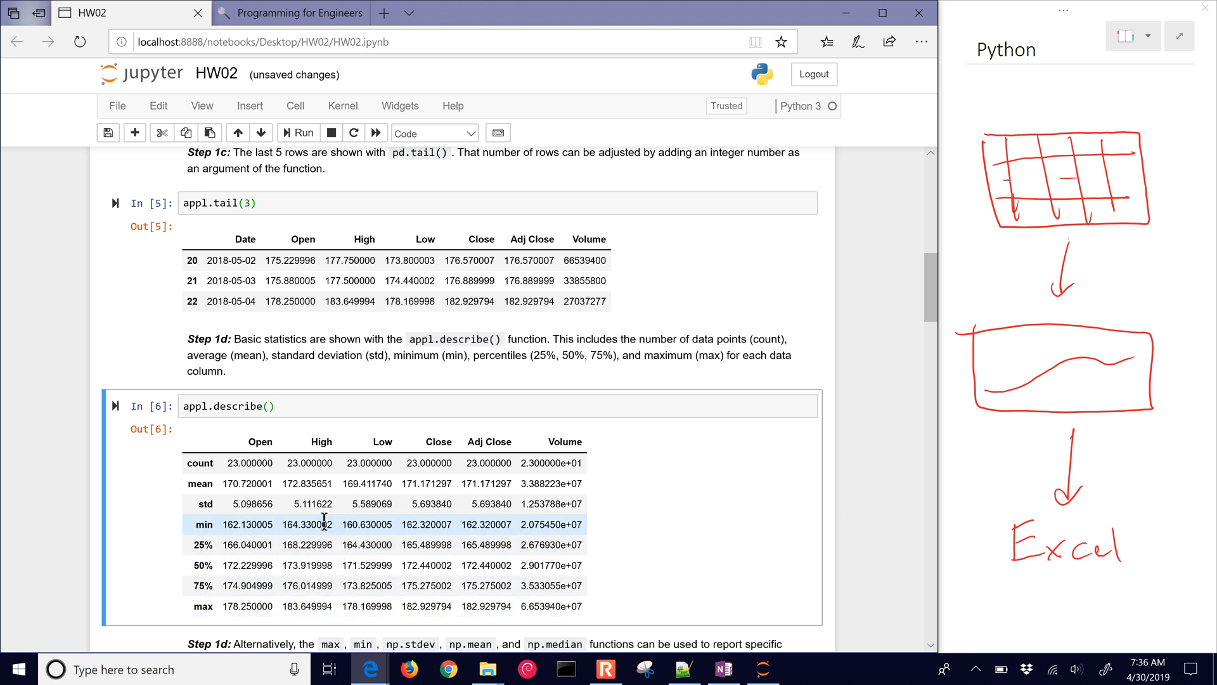
pyautogui.scroll(-3)
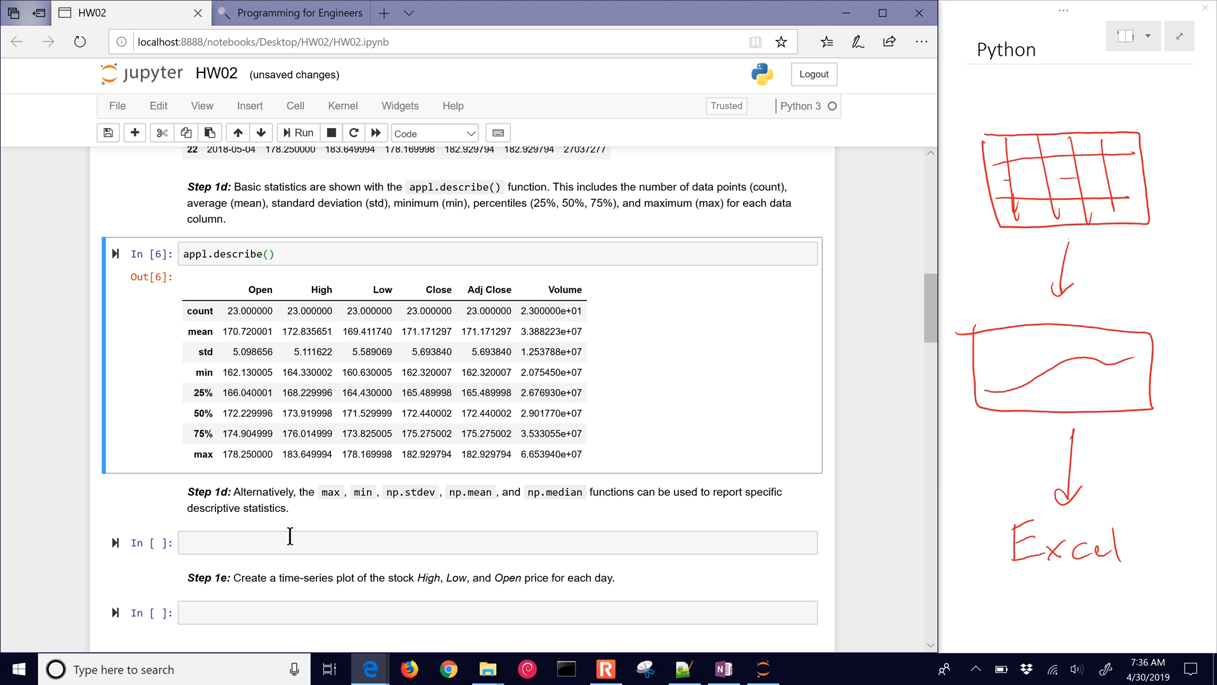
# - Type import numpy as np and a print(max()) line in the empty code cell
pyautogui.click(497, 542)
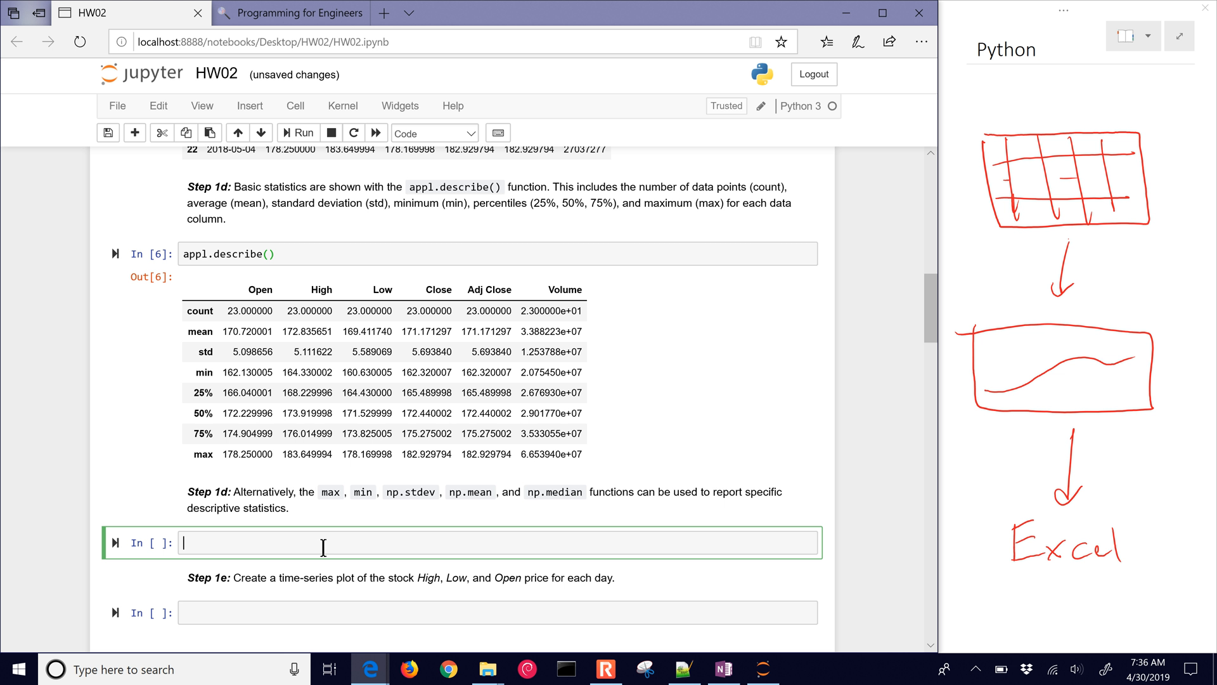
pyautogui.write('import')
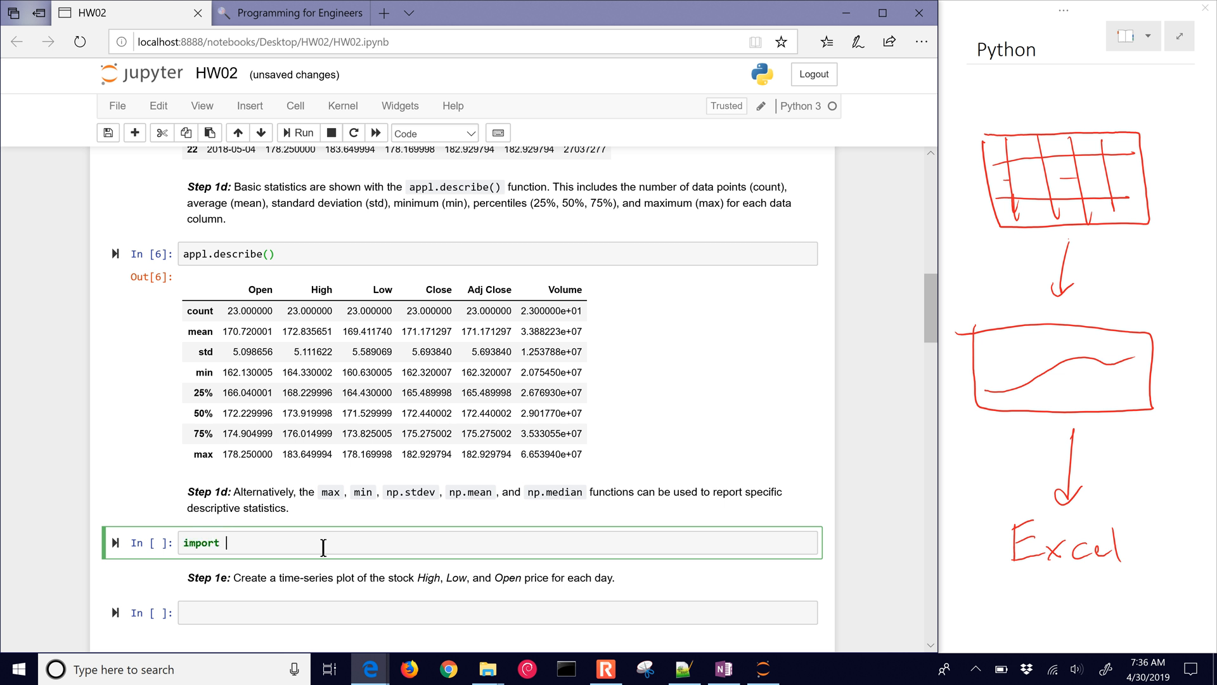
pyautogui.write('numpy asn')
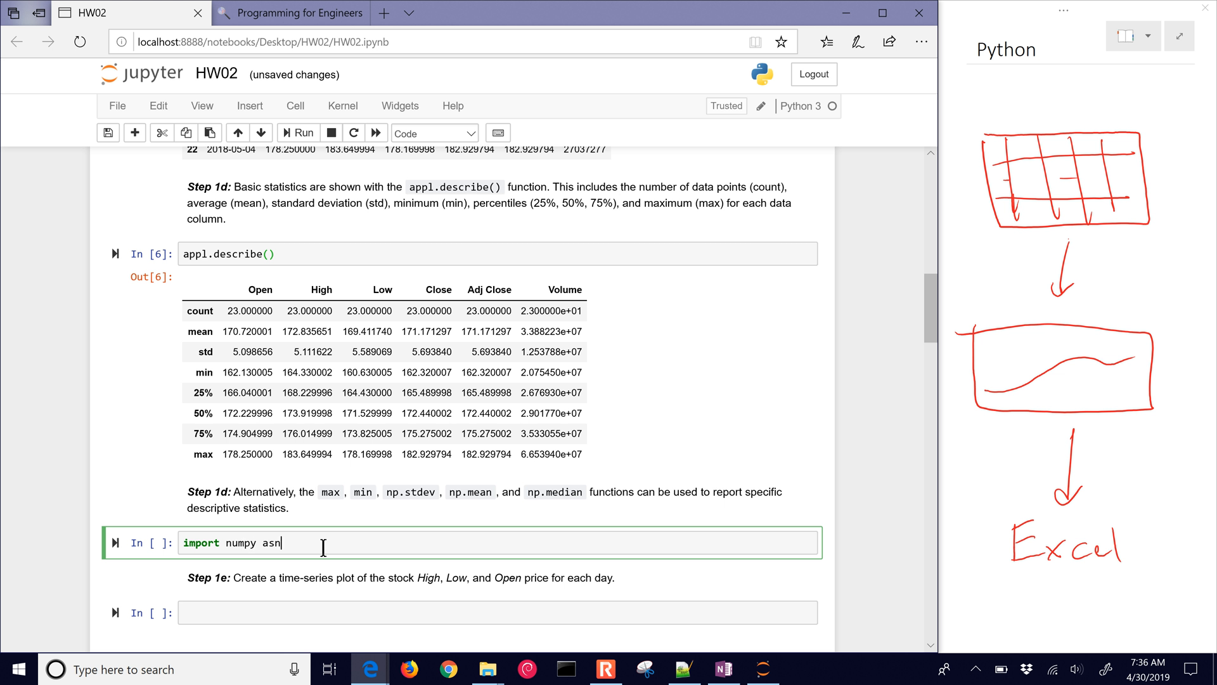
pyautogui.write('np')
pyautogui.write("print('")
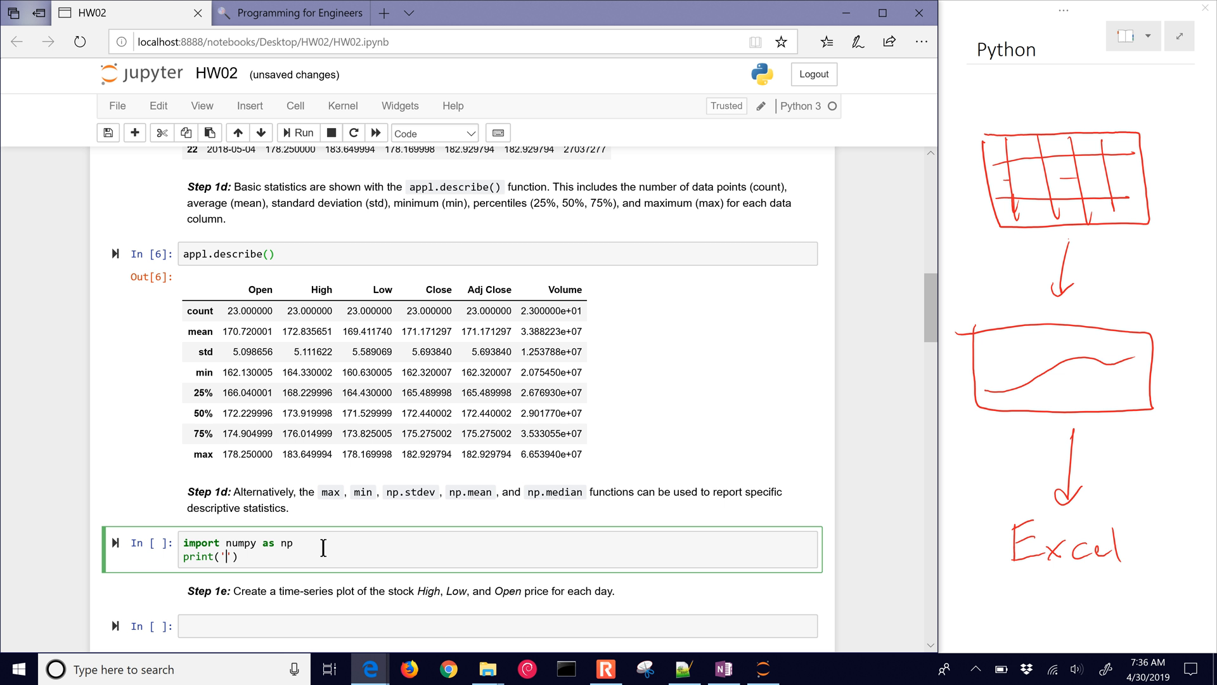
pyautogui.write('max')
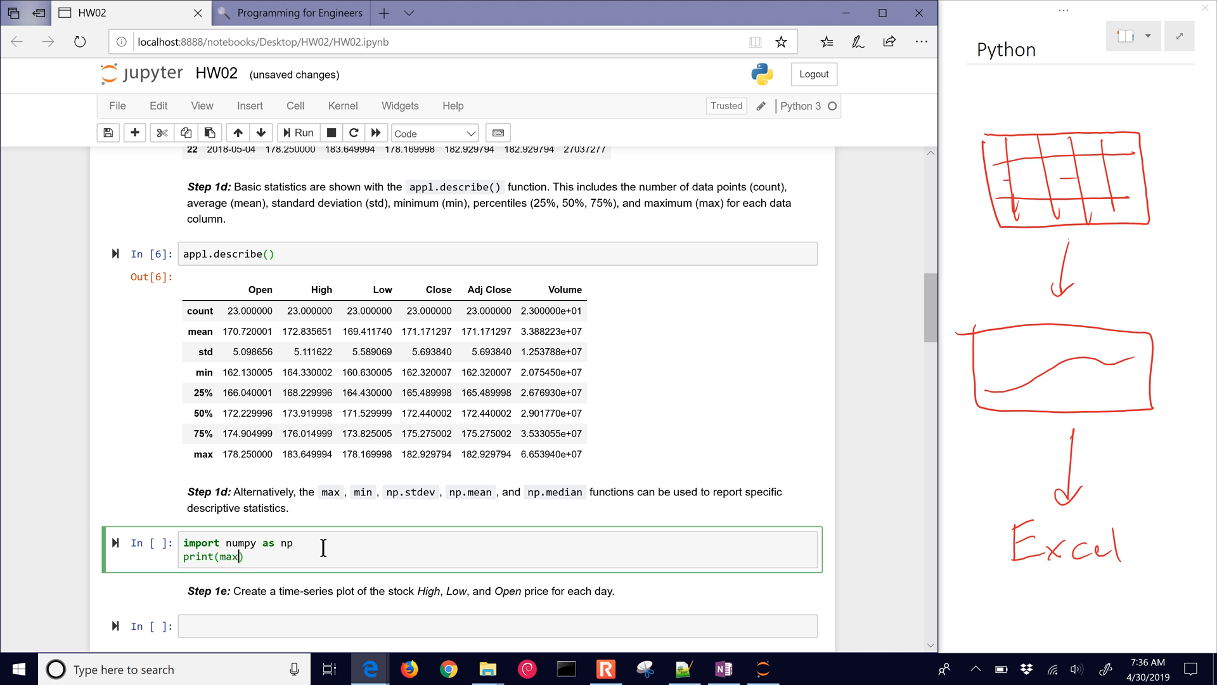
pyautogui.write('()')
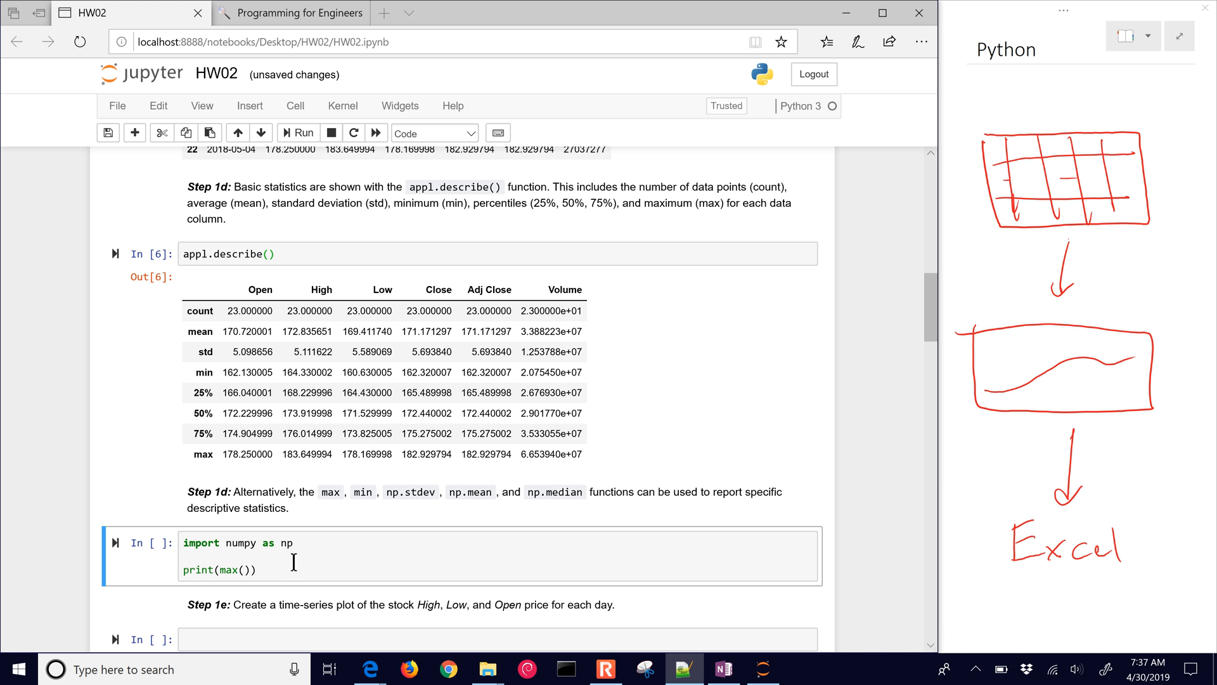
# - Define op = appl['Open'], print max(op) giving 178.25, and compare with describe's max
pyautogui.click(346, 543)
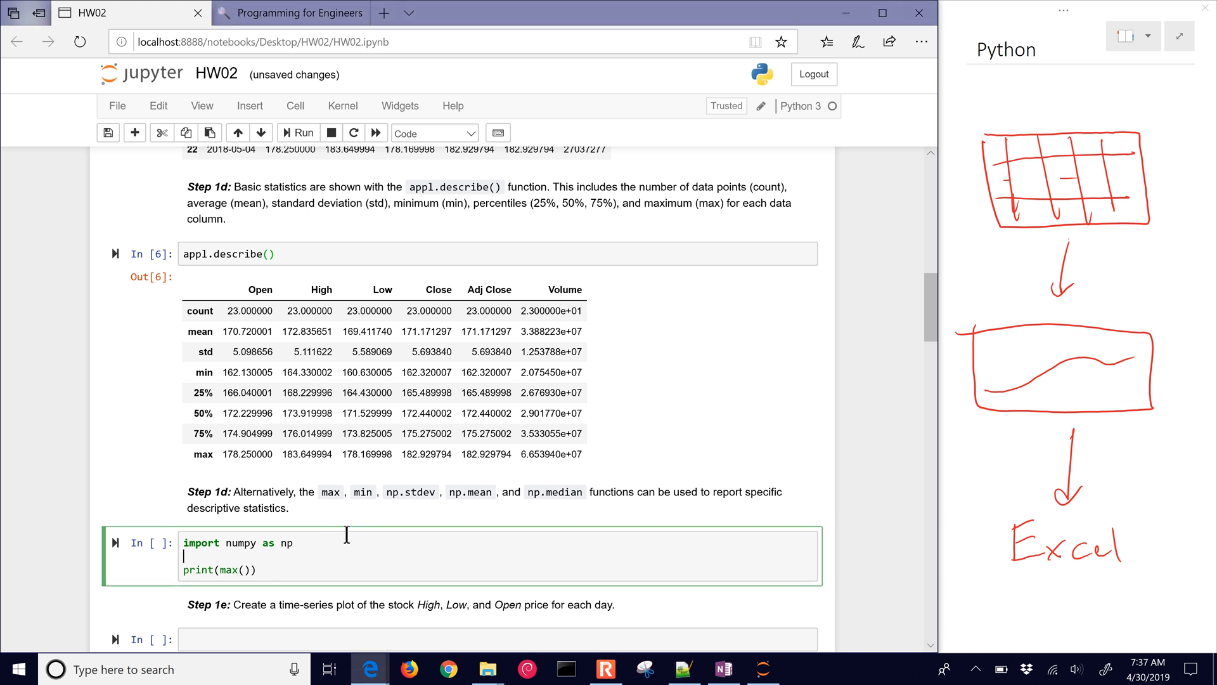
pyautogui.write('open =')
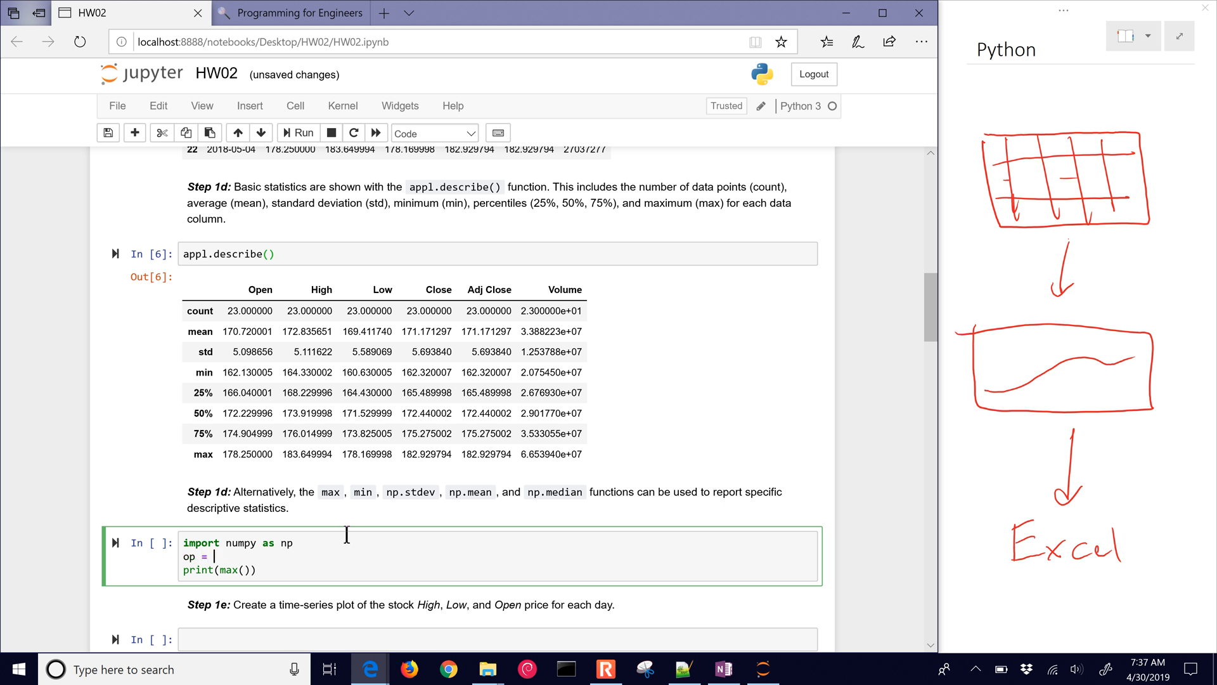
pyautogui.write('appl')
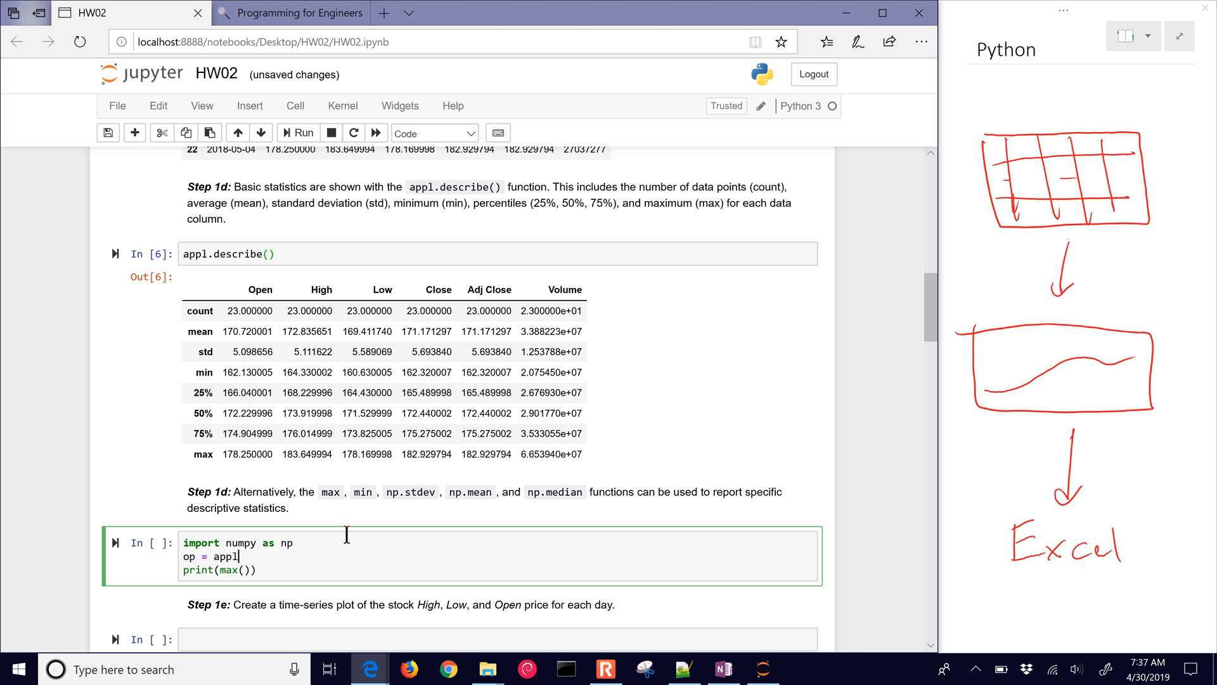
pyautogui.write("['Op']")
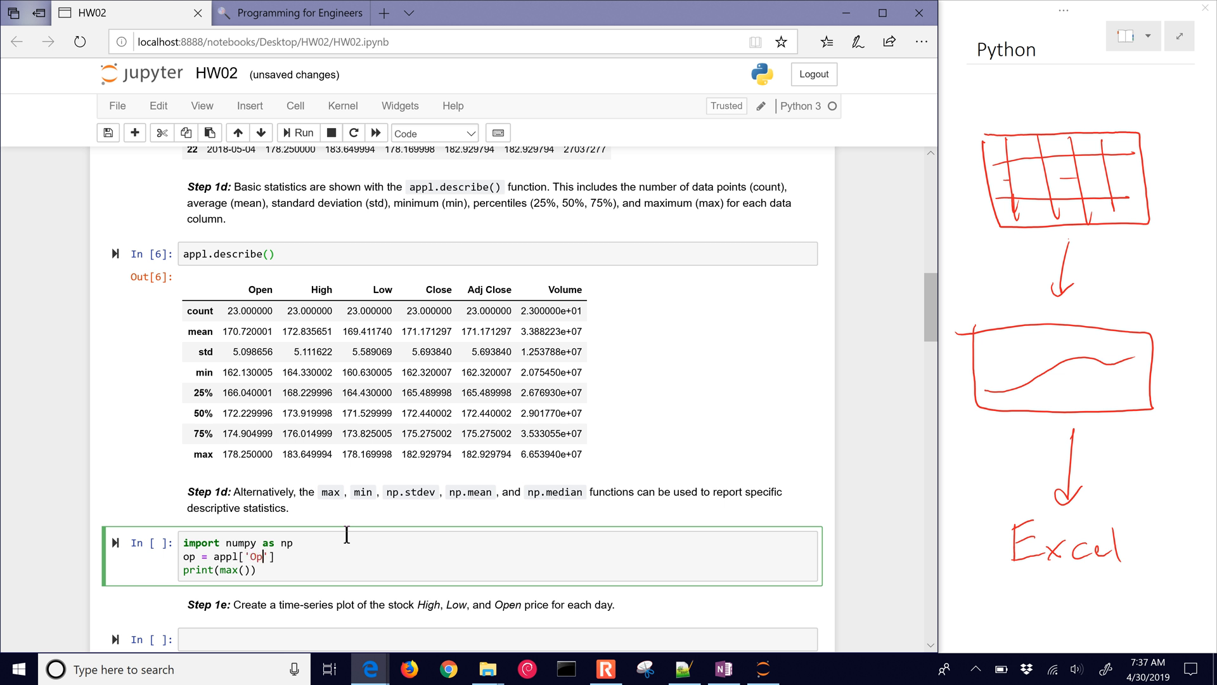
pyautogui.write('en')
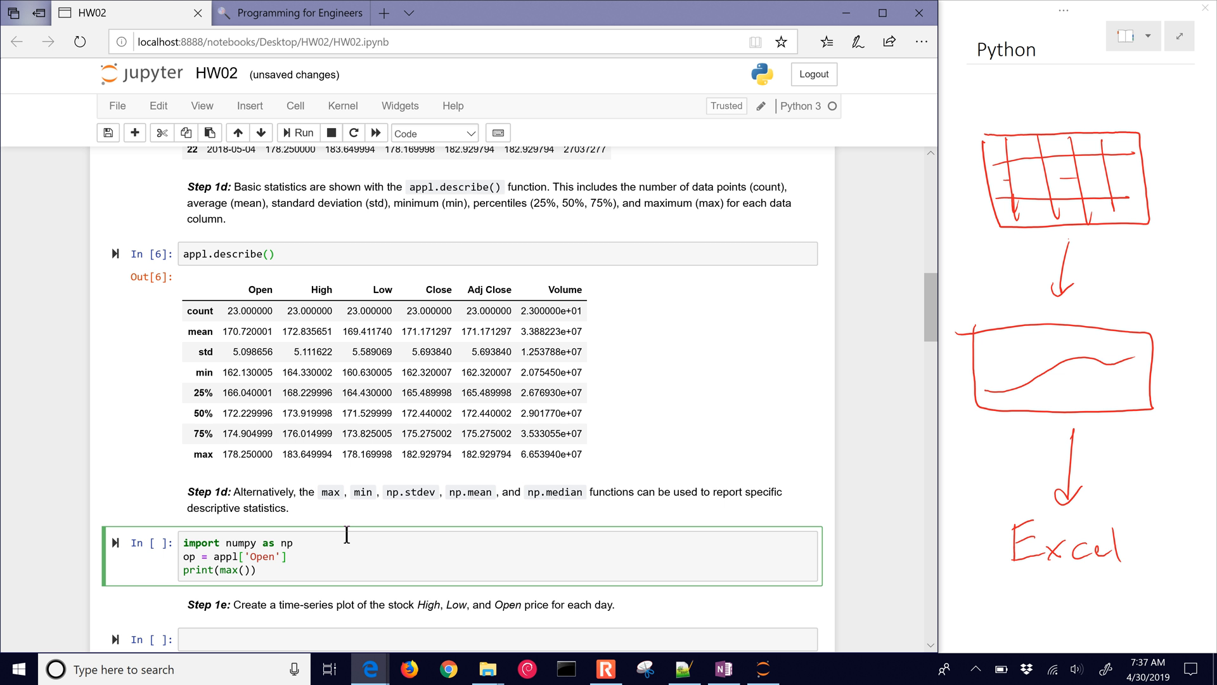
pyautogui.write('op')
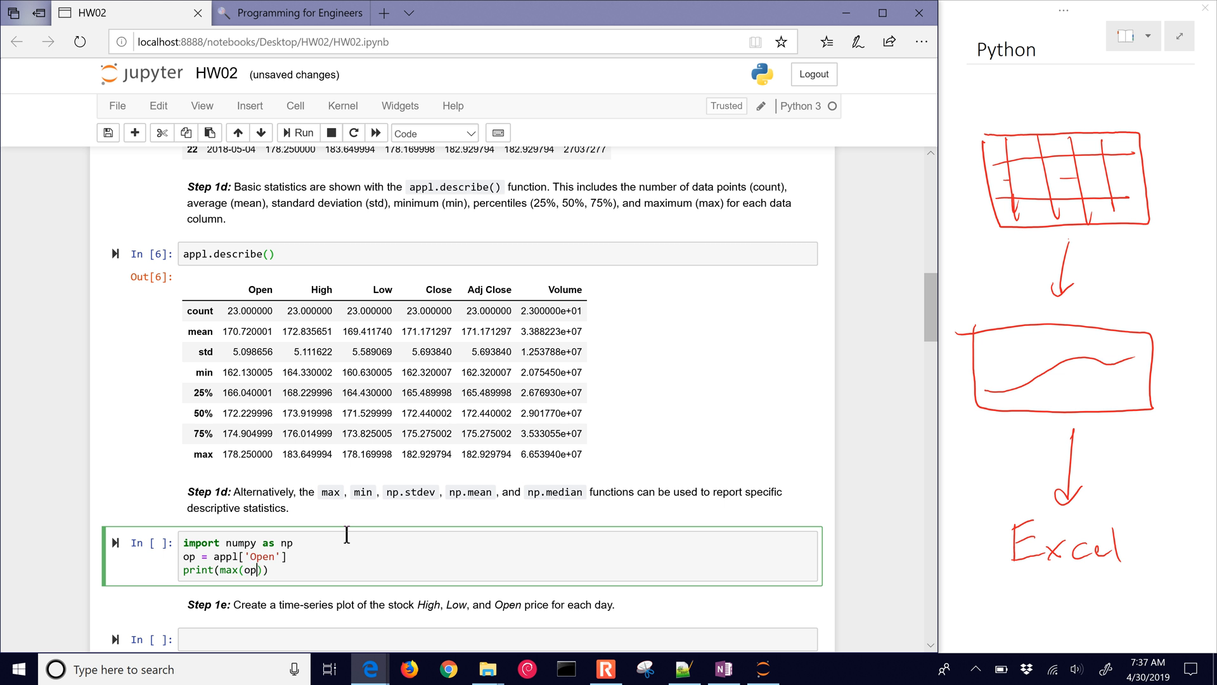
pyautogui.click(303, 132)
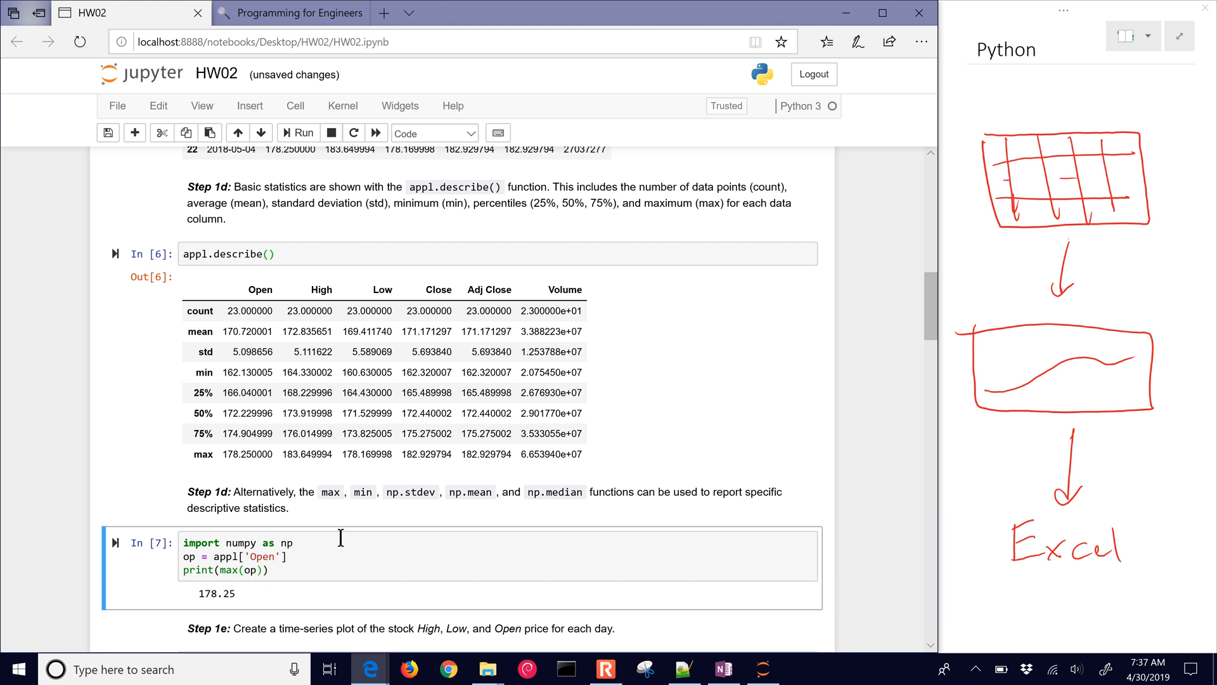
pyautogui.moveTo(301, 392)
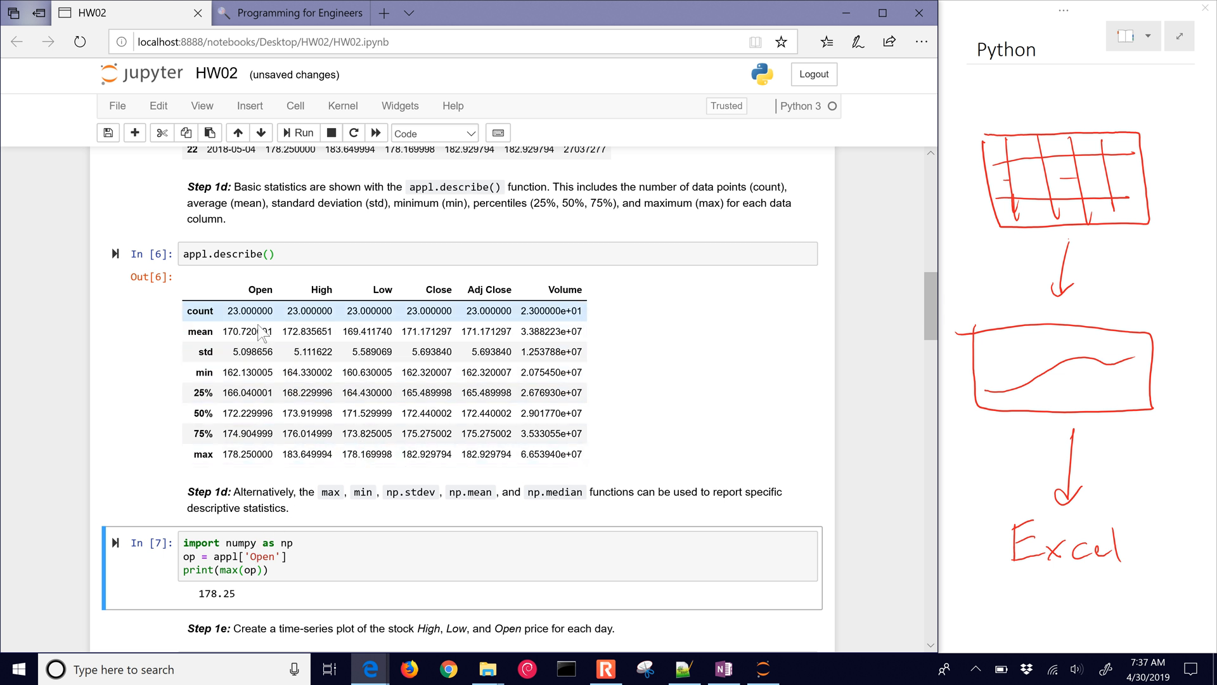
pyautogui.moveTo(228, 454)
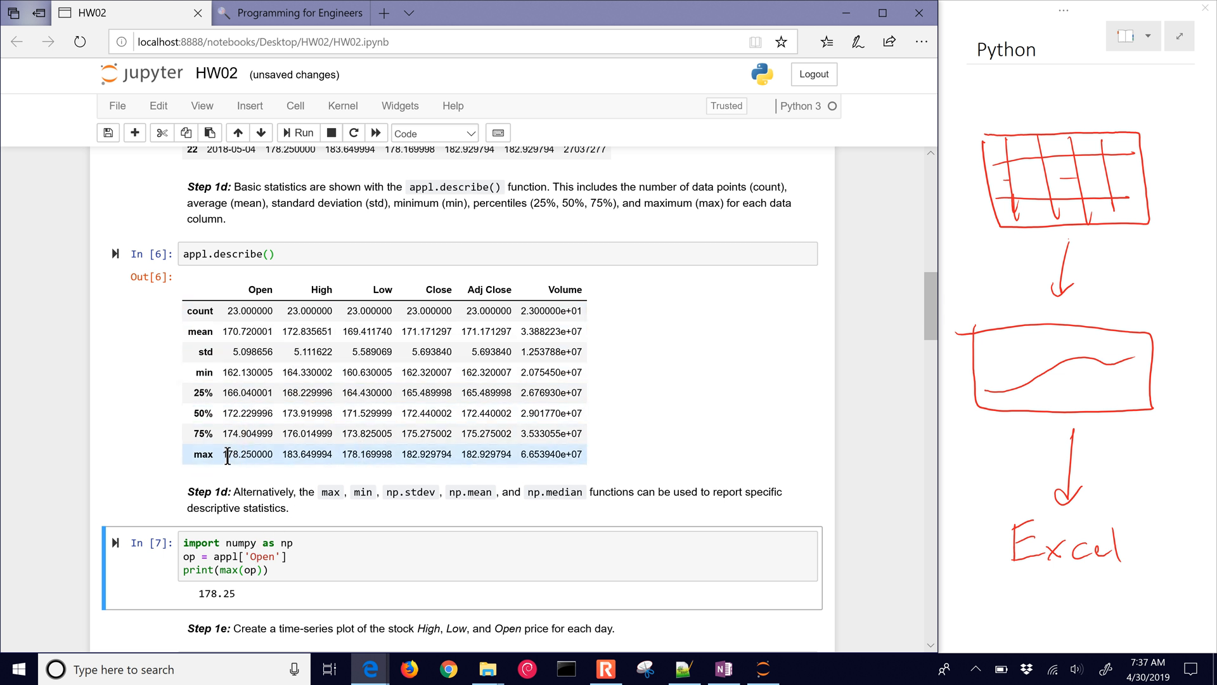
pyautogui.doubleClick(241, 453)
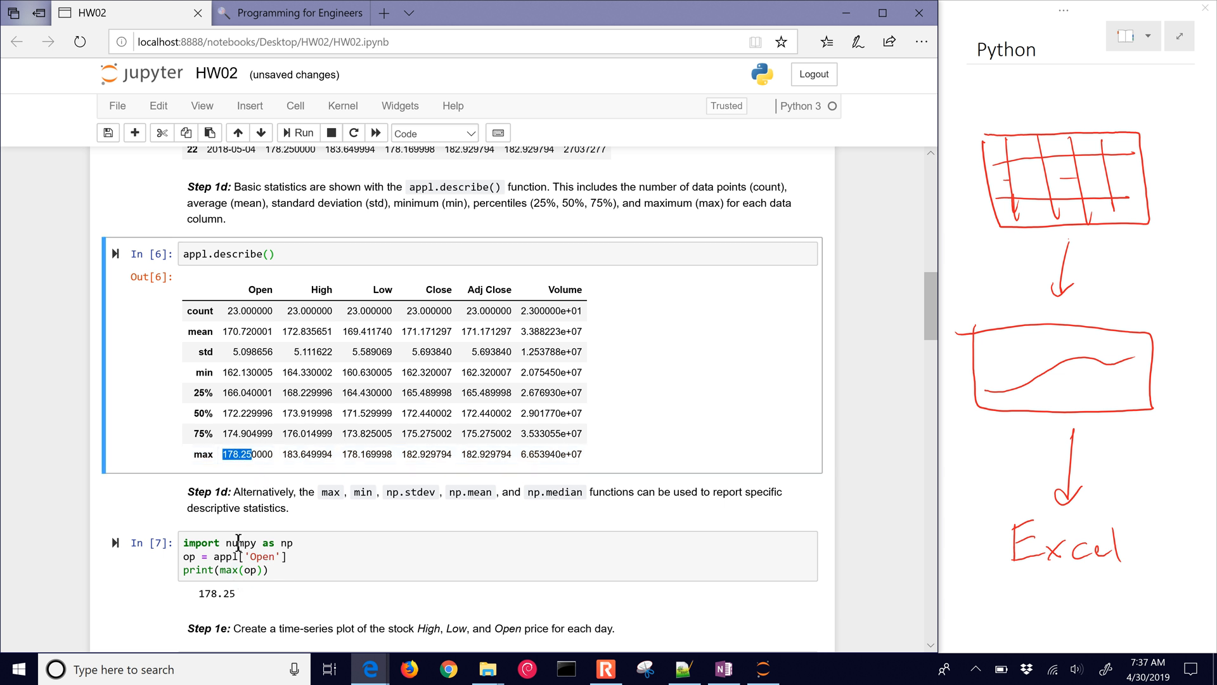
pyautogui.moveTo(368, 511)
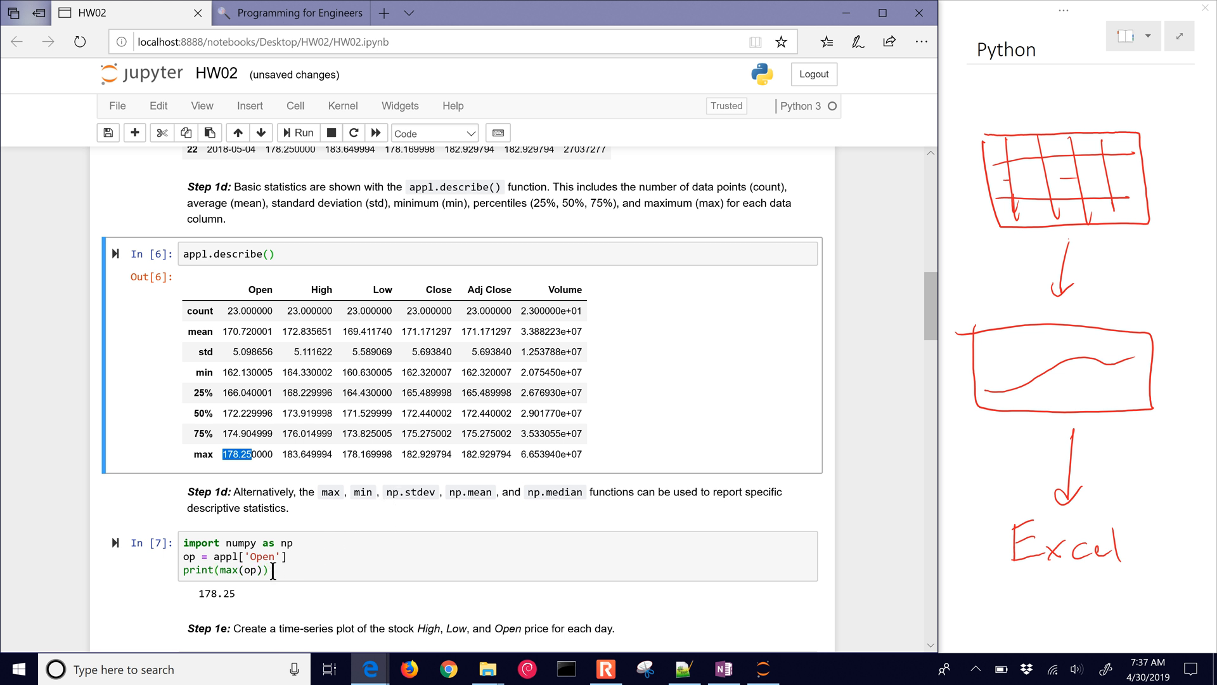
# - Add print(np.stdev(op)), hit AttributeError, fix to np.std and rerun for 4.986583644140891
pyautogui.write('print')
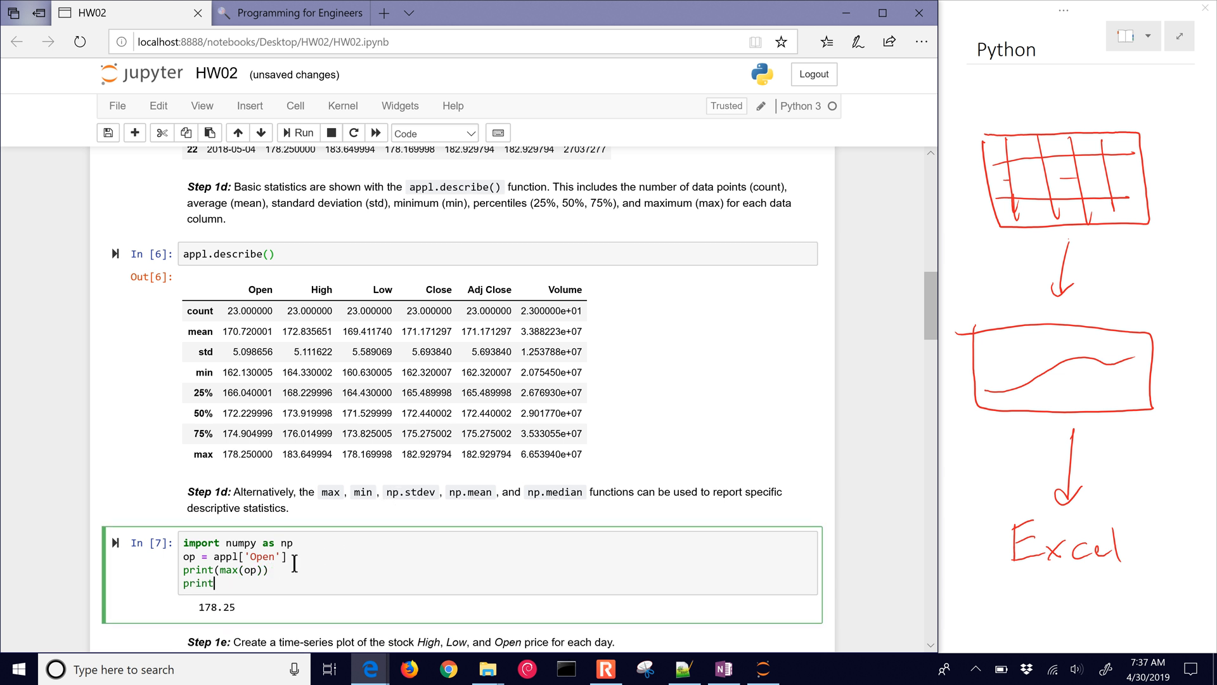
pyautogui.write('np.stdev())')
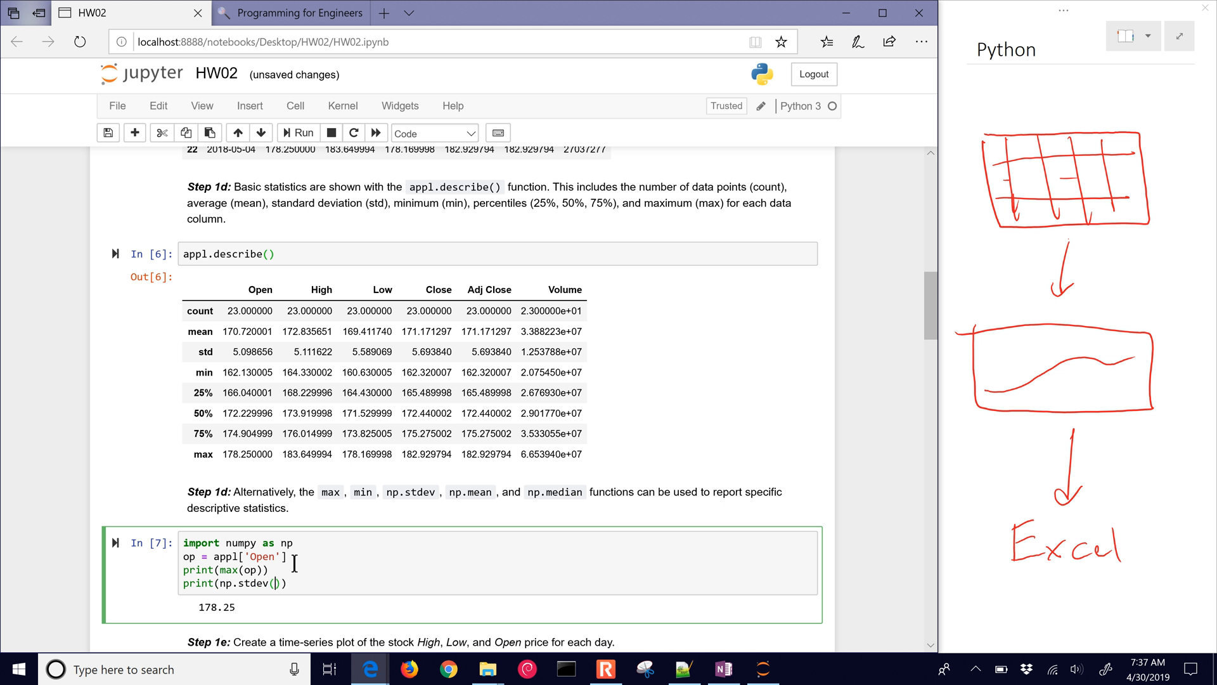
pyautogui.click(305, 132)
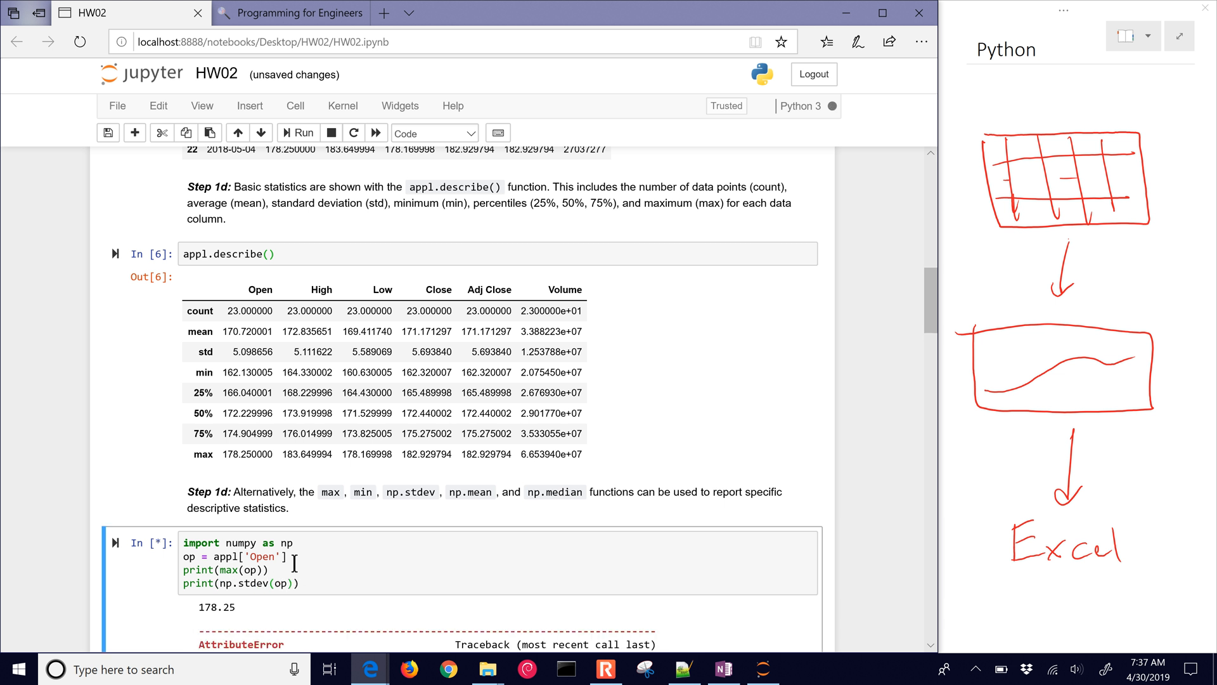
pyautogui.click(303, 132)
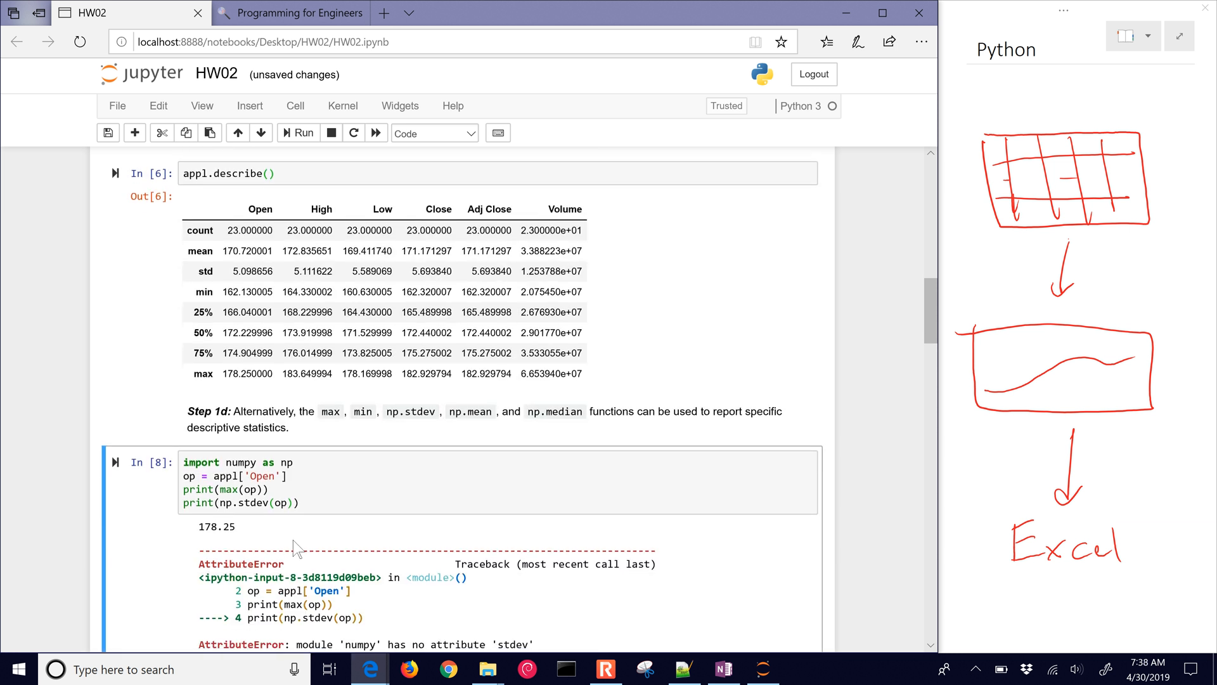
pyautogui.scroll(-3)
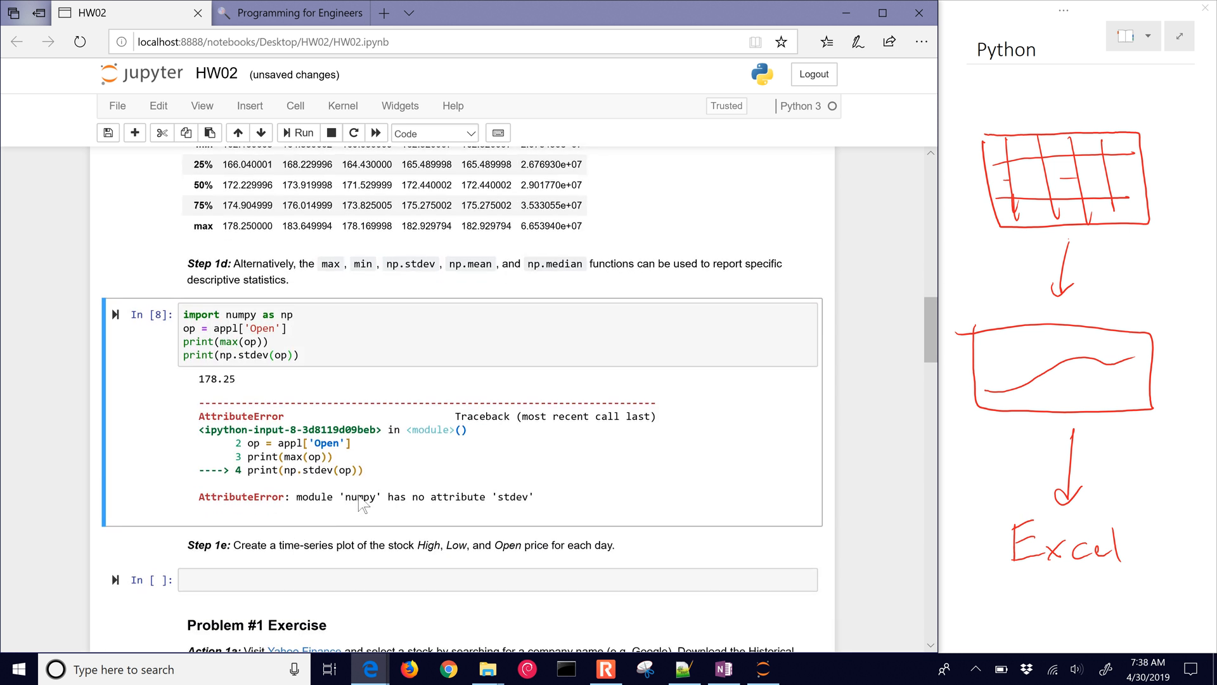
pyautogui.click(273, 355)
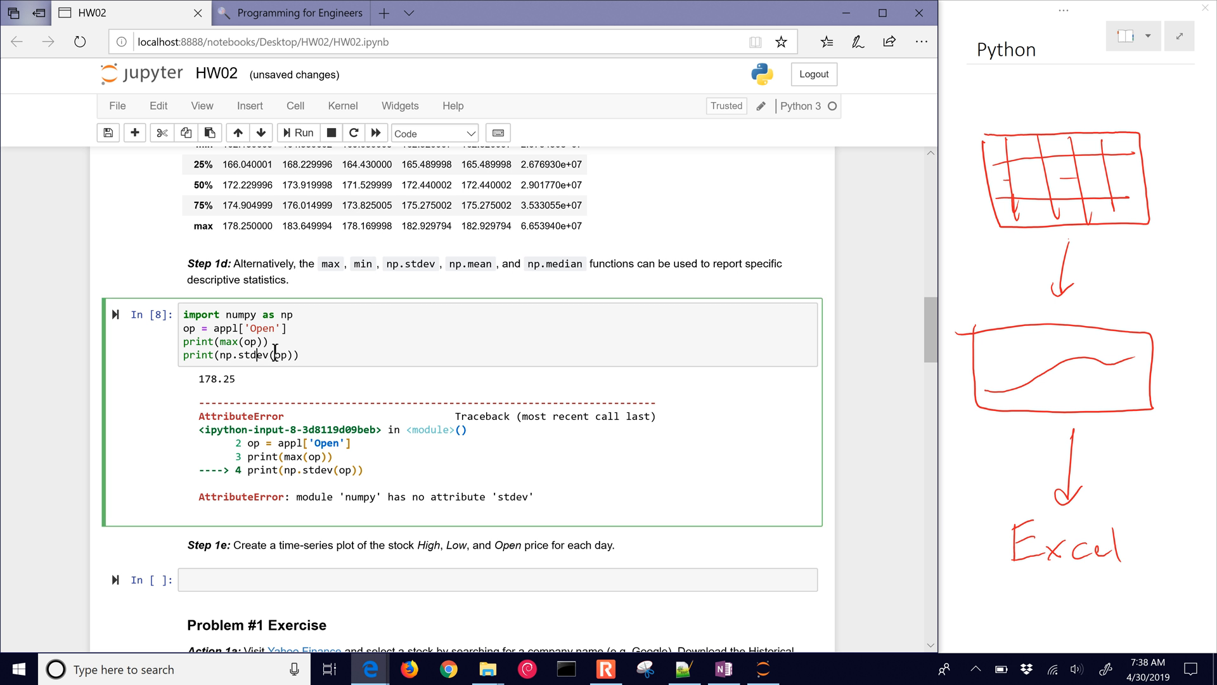
pyautogui.click(301, 132)
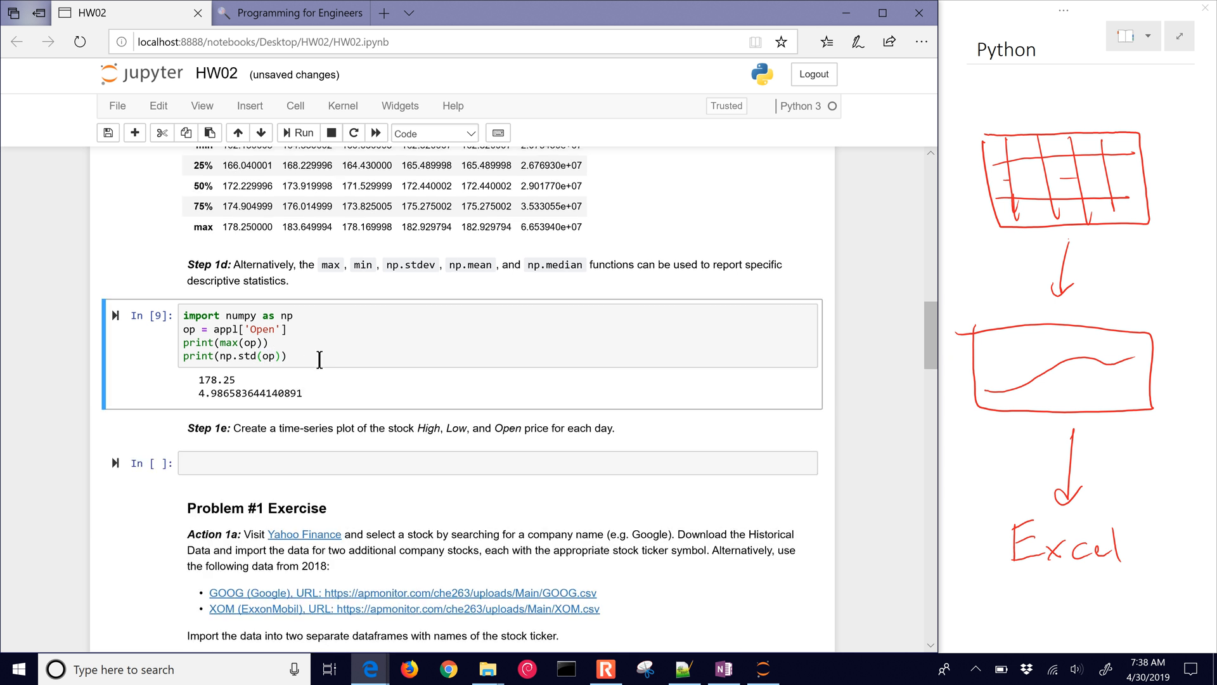
pyautogui.scroll(3)
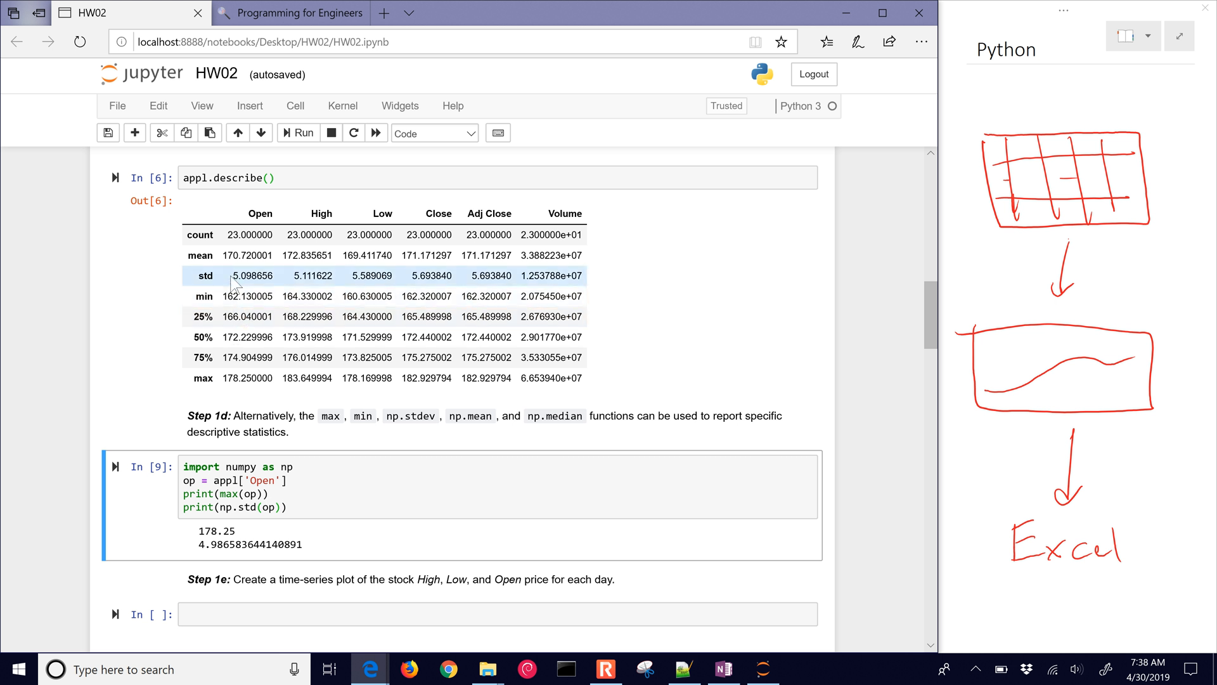
pyautogui.moveTo(258, 277)
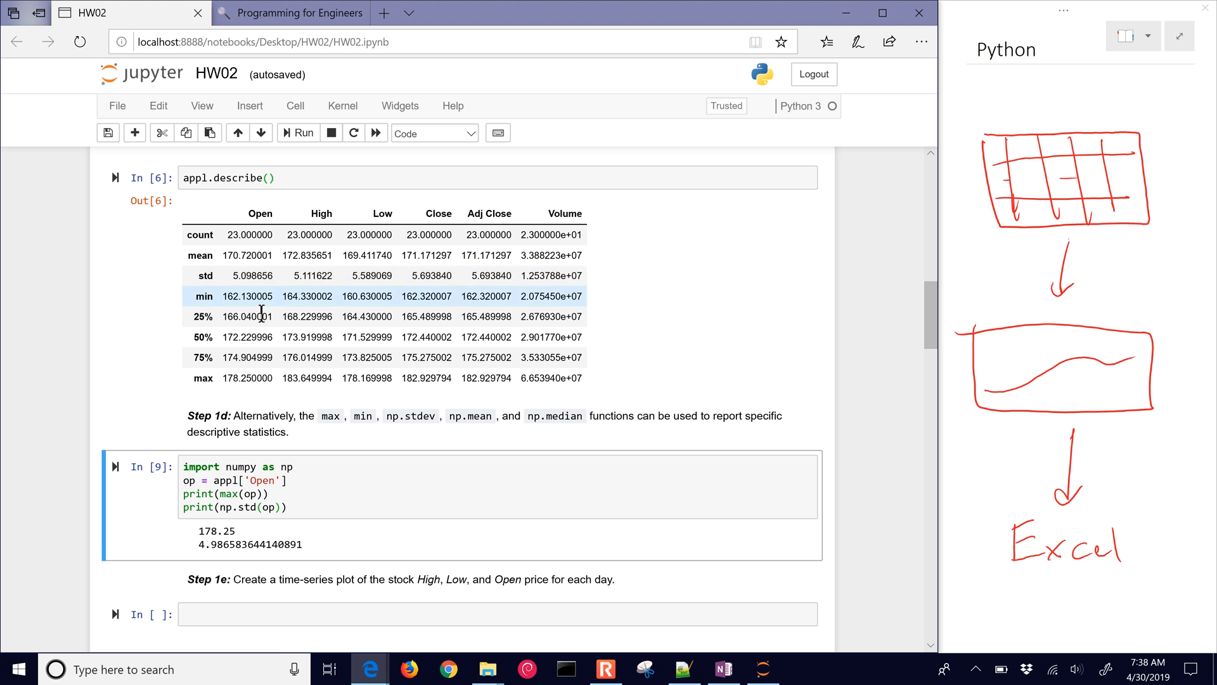
pyautogui.doubleClick(199, 543)
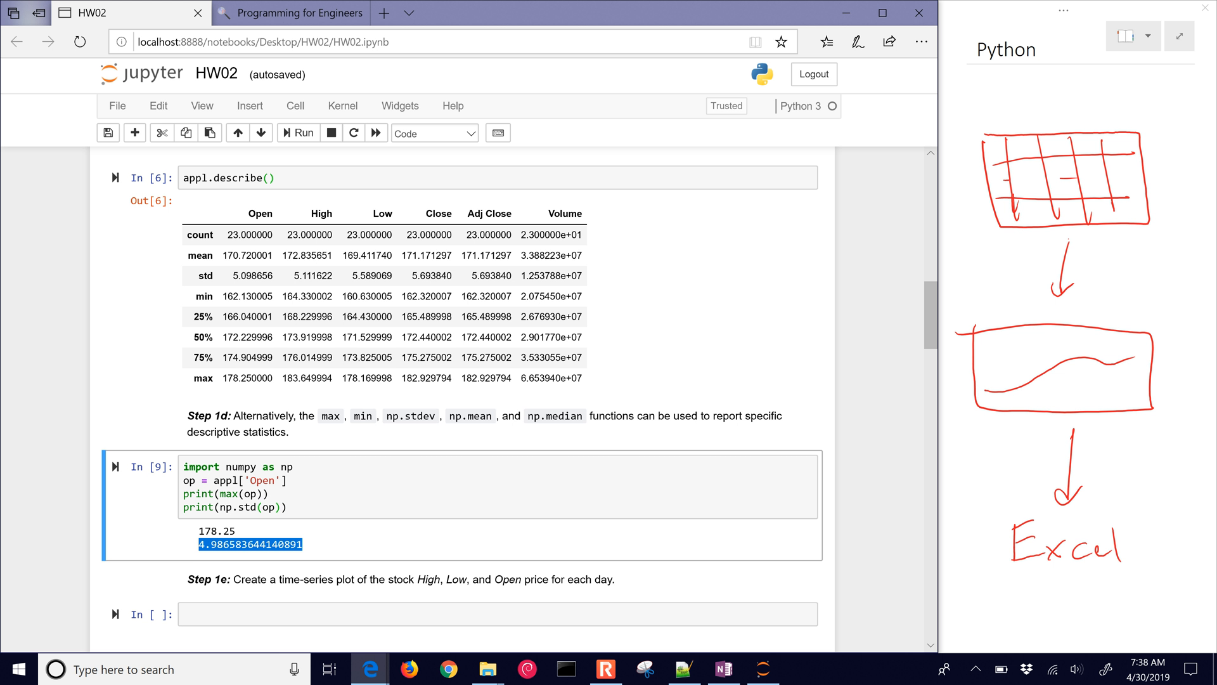
pyautogui.moveTo(837, 386)
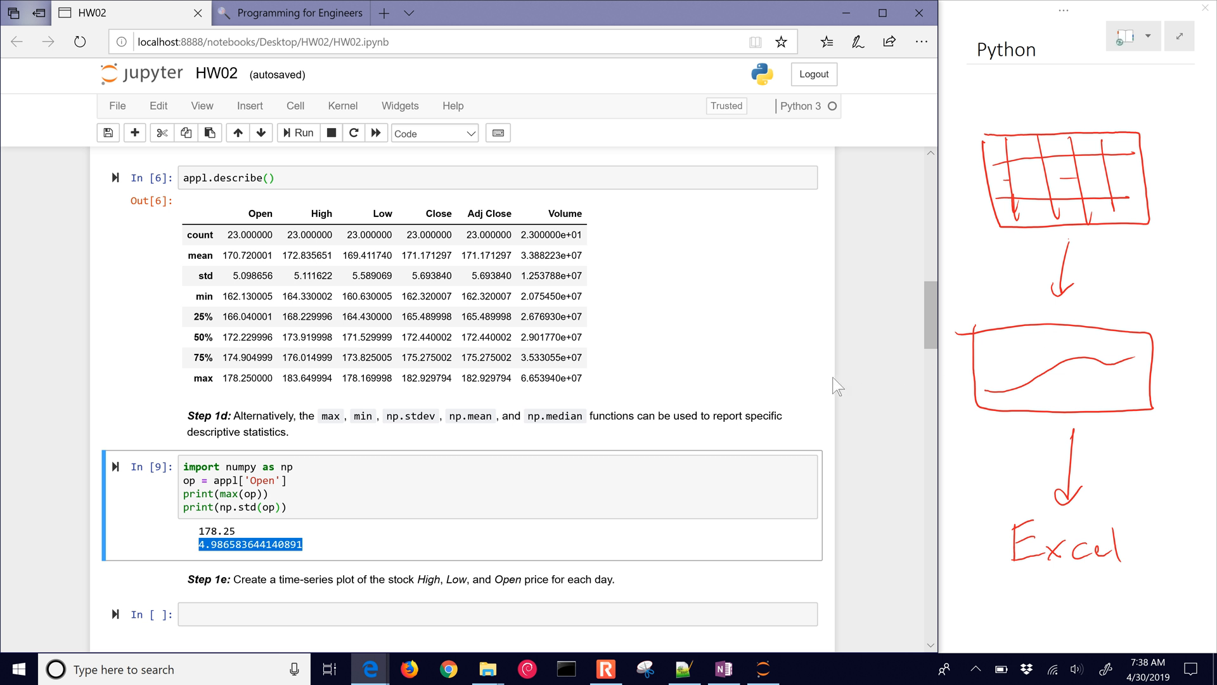
pyautogui.moveTo(531, 421)
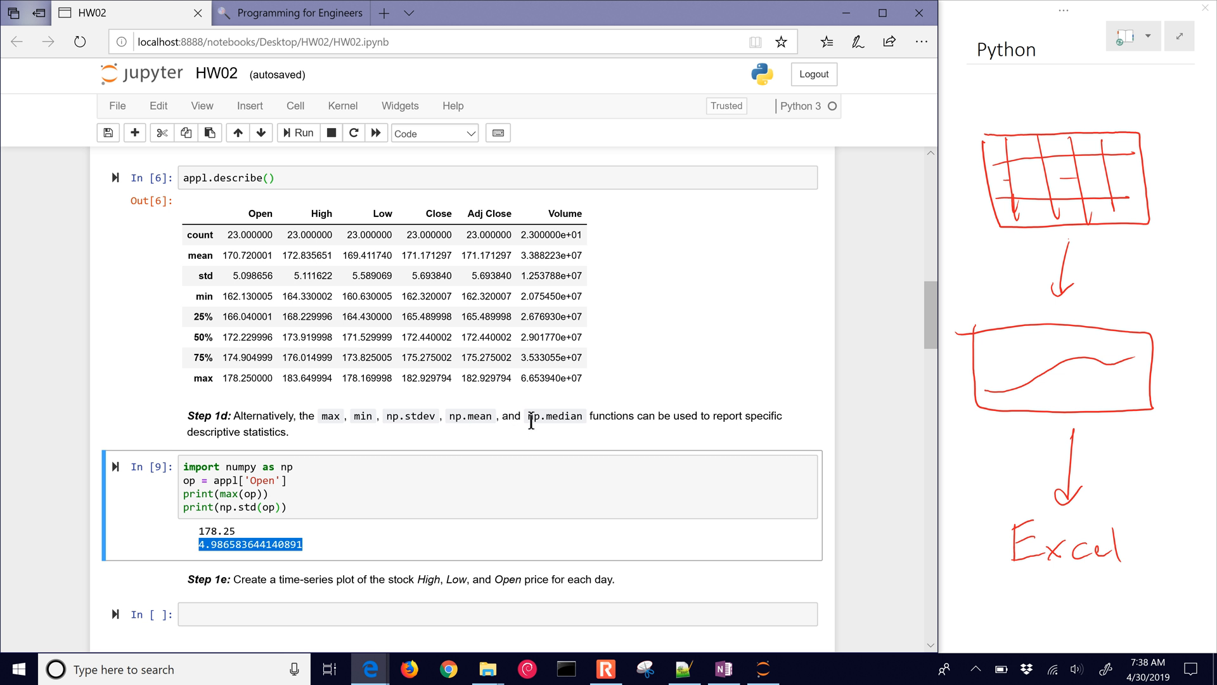
pyautogui.doubleClick(554, 415)
pyautogui.write('print')
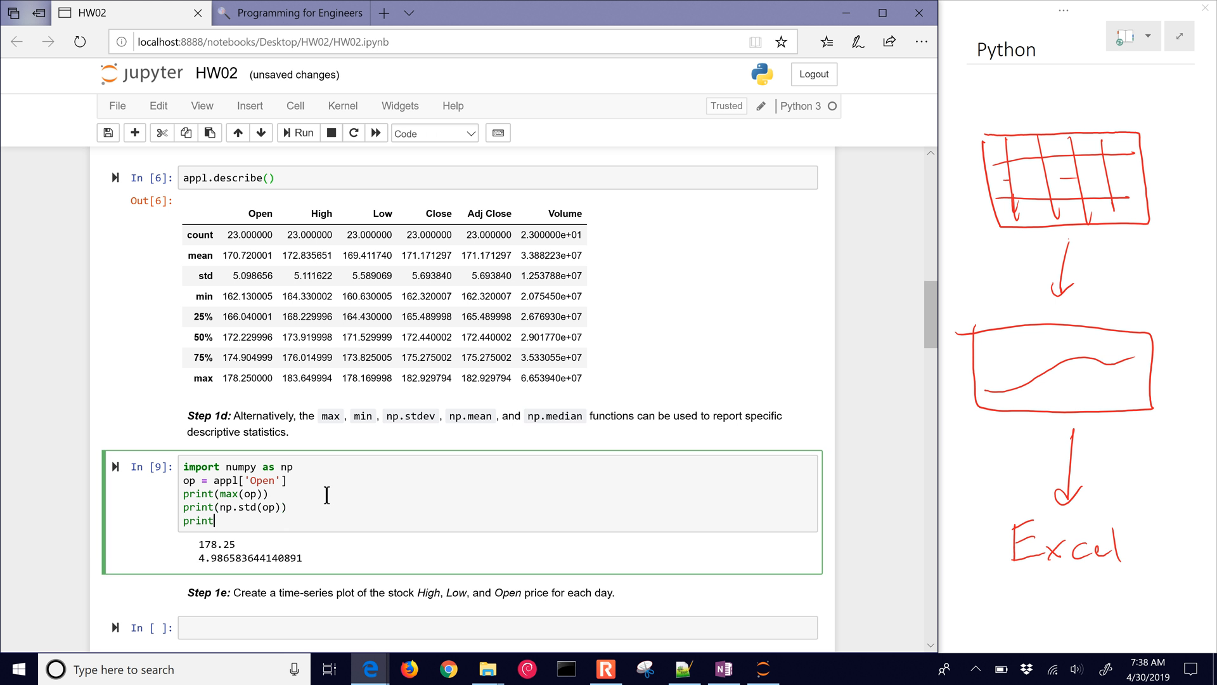
# - Add print(np.median(op)) to the numpy cell and scroll down to Step 1e
pyautogui.write('(np.medi')
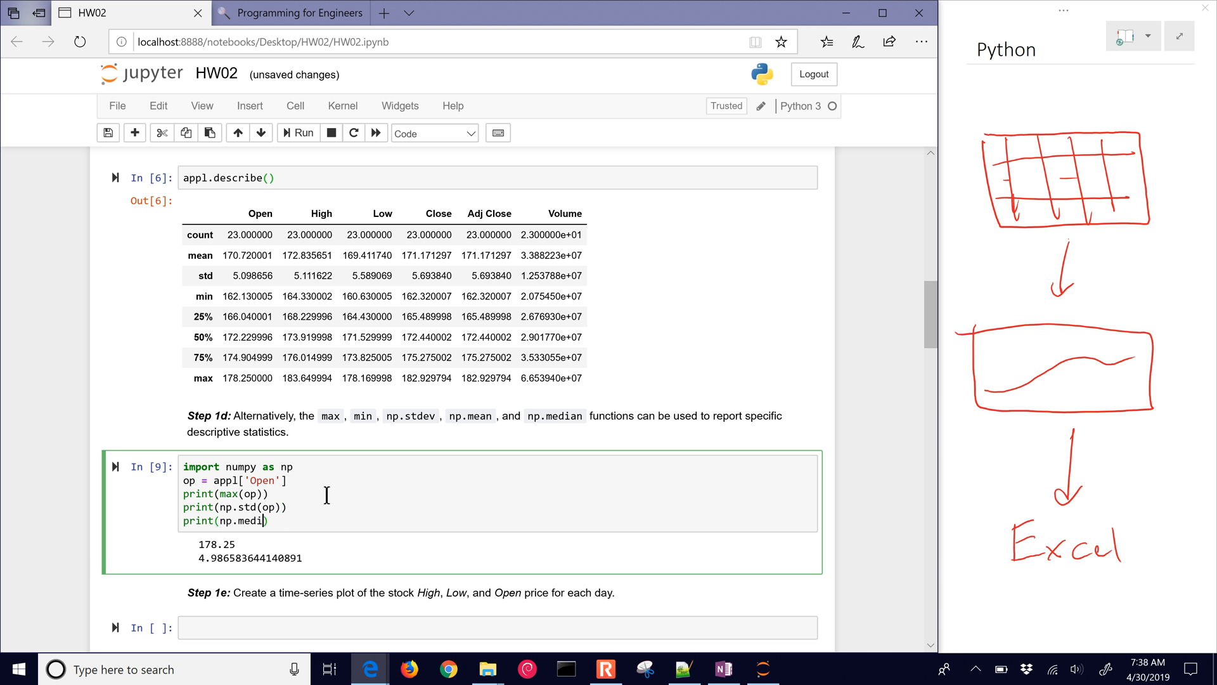
pyautogui.write('an(op')
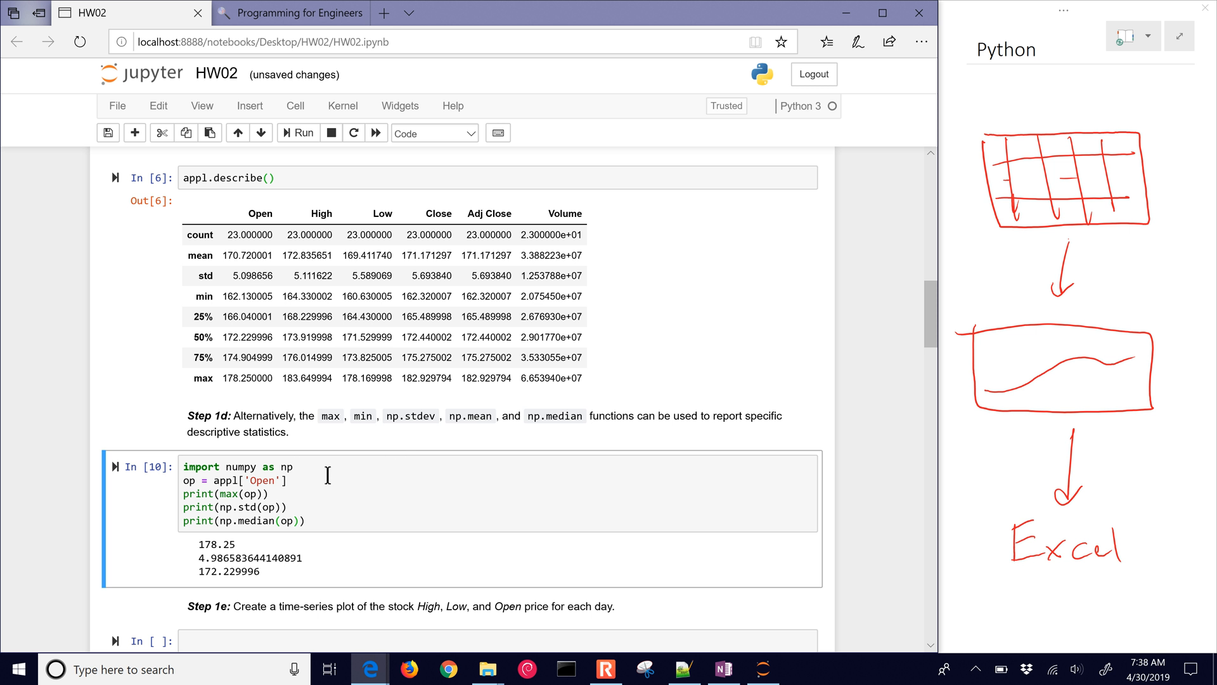
pyautogui.scroll(-3)
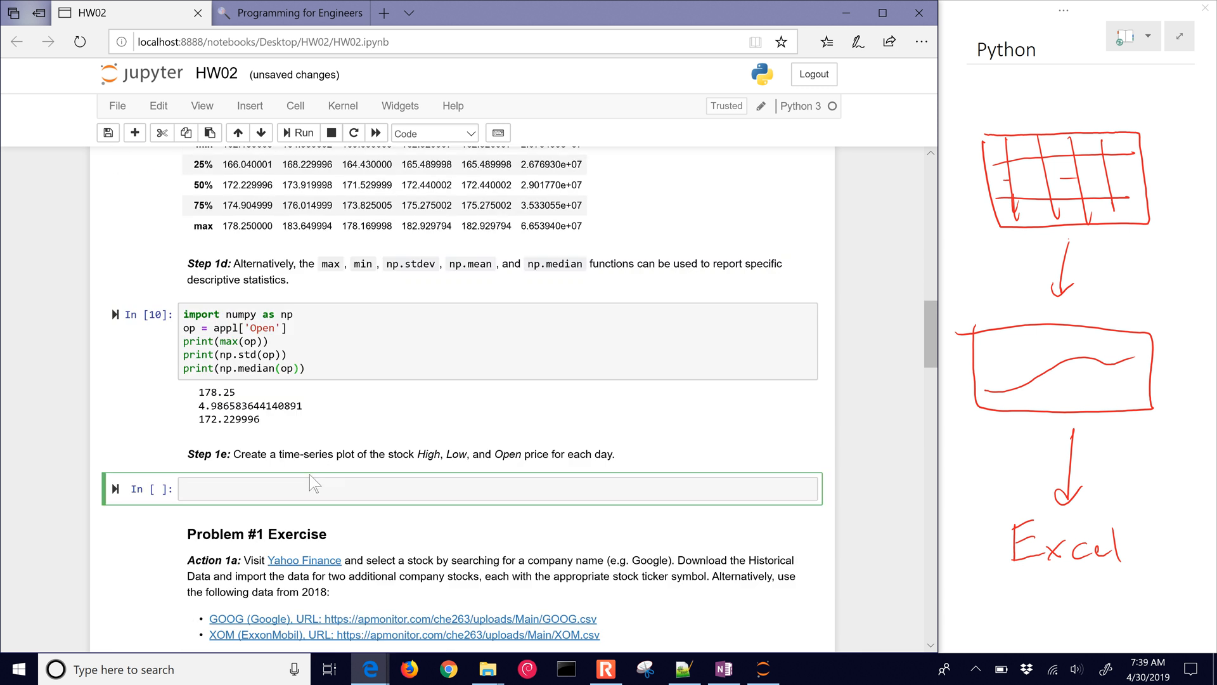
pyautogui.moveTo(345, 476)
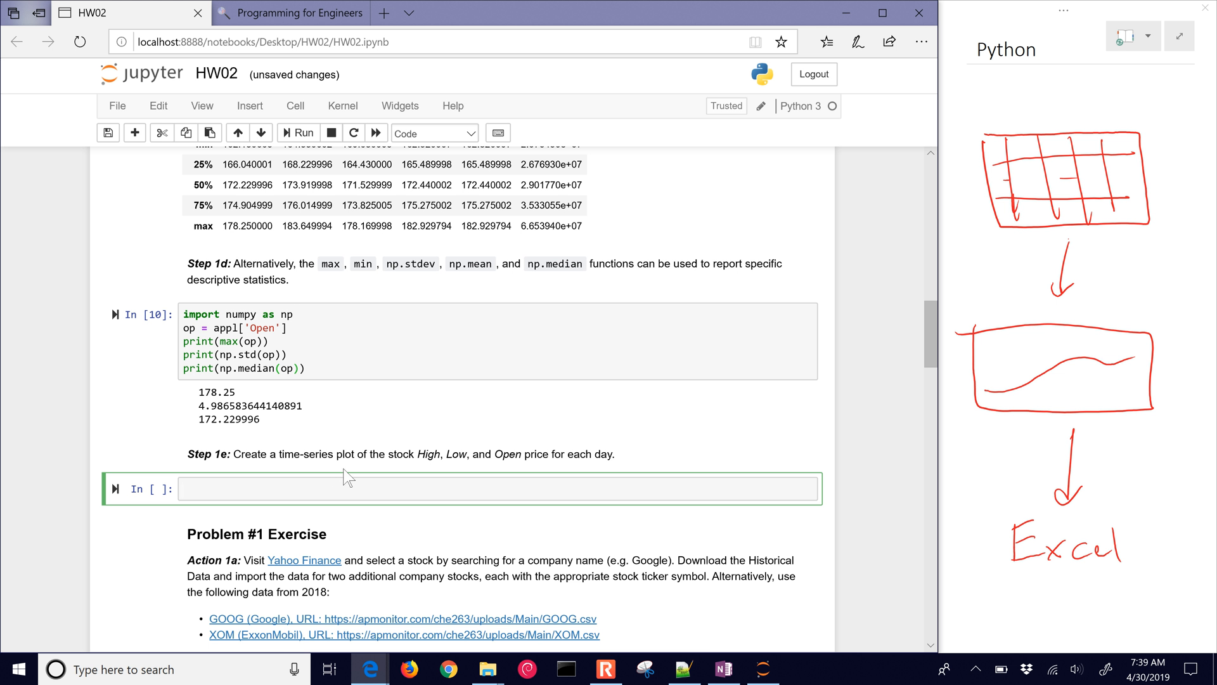
pyautogui.moveTo(521, 473)
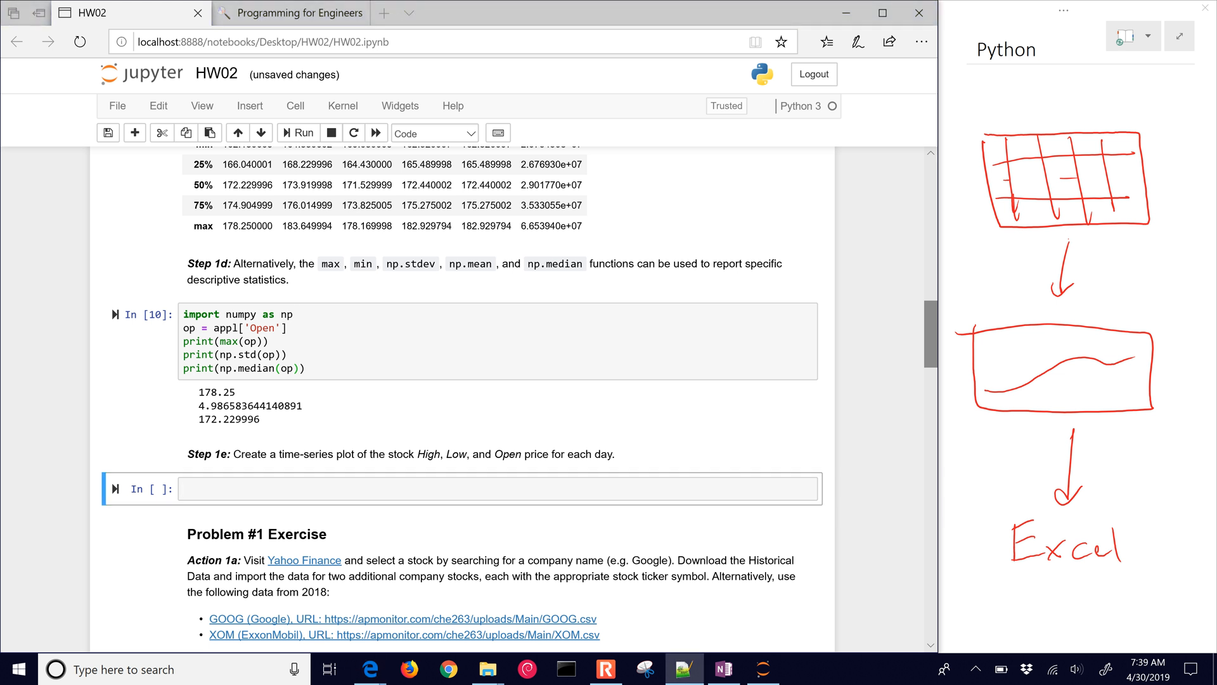
pyautogui.moveTo(304, 560)
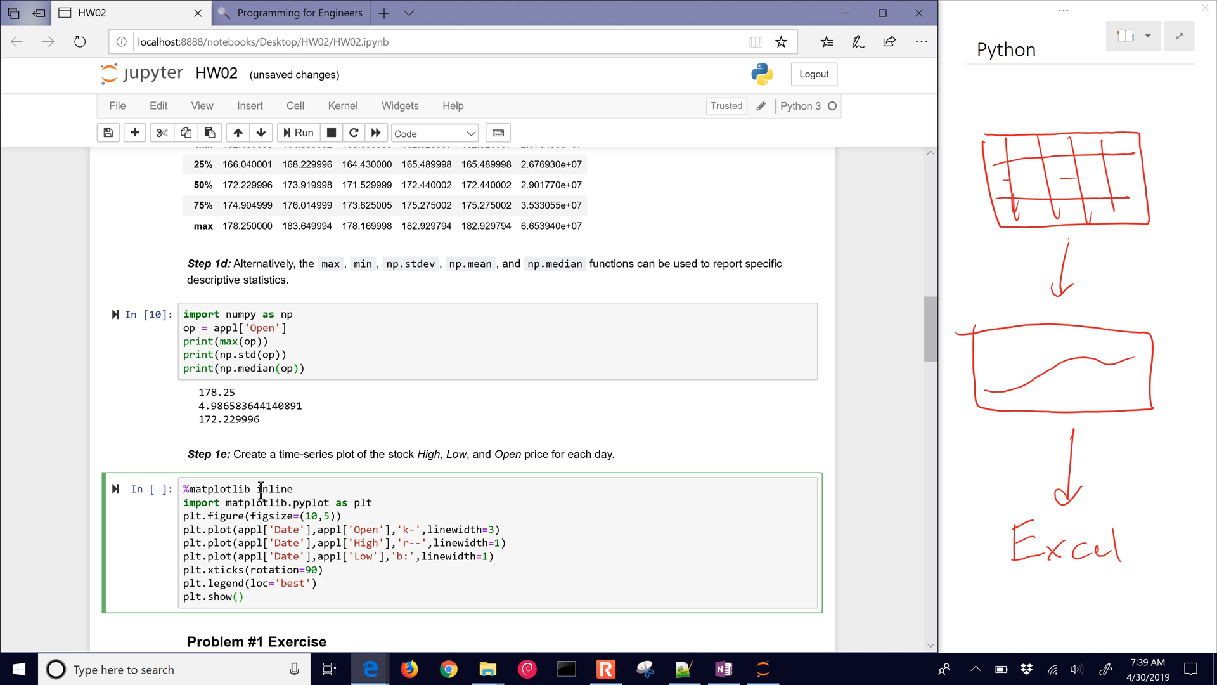
# - Run the matplotlib Open/High/Low plot code, then remove figsize=(10,5) from plt.figure()
pyautogui.click(298, 133)
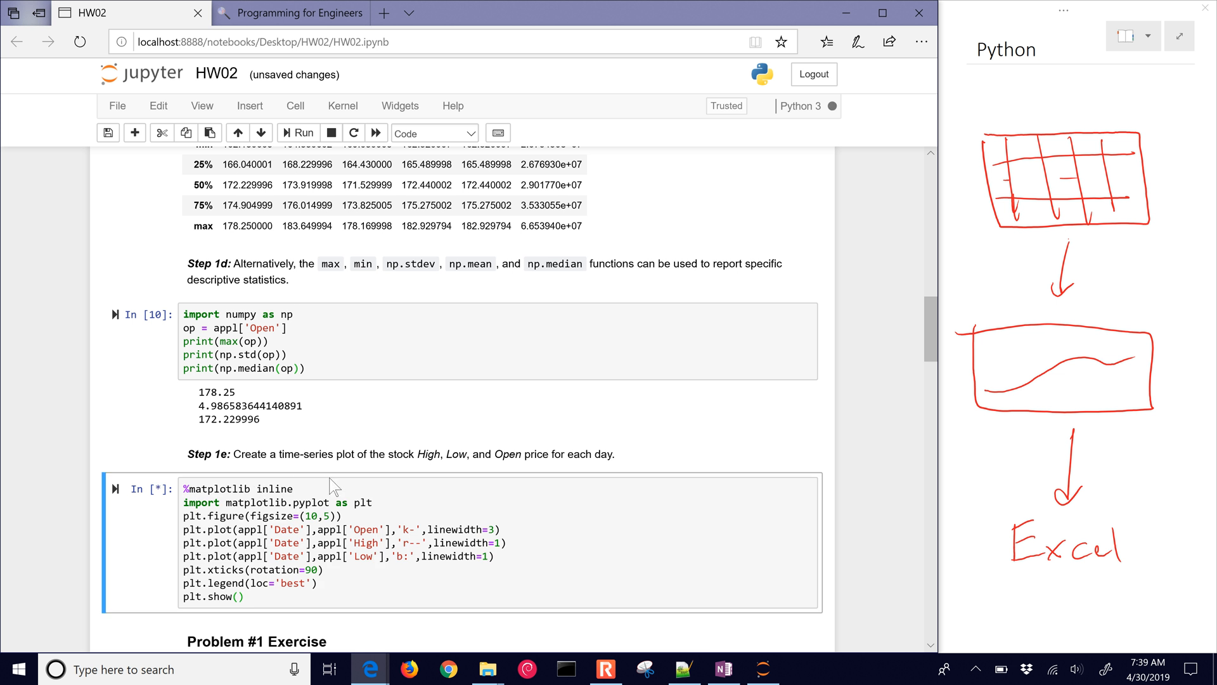
pyautogui.click(301, 132)
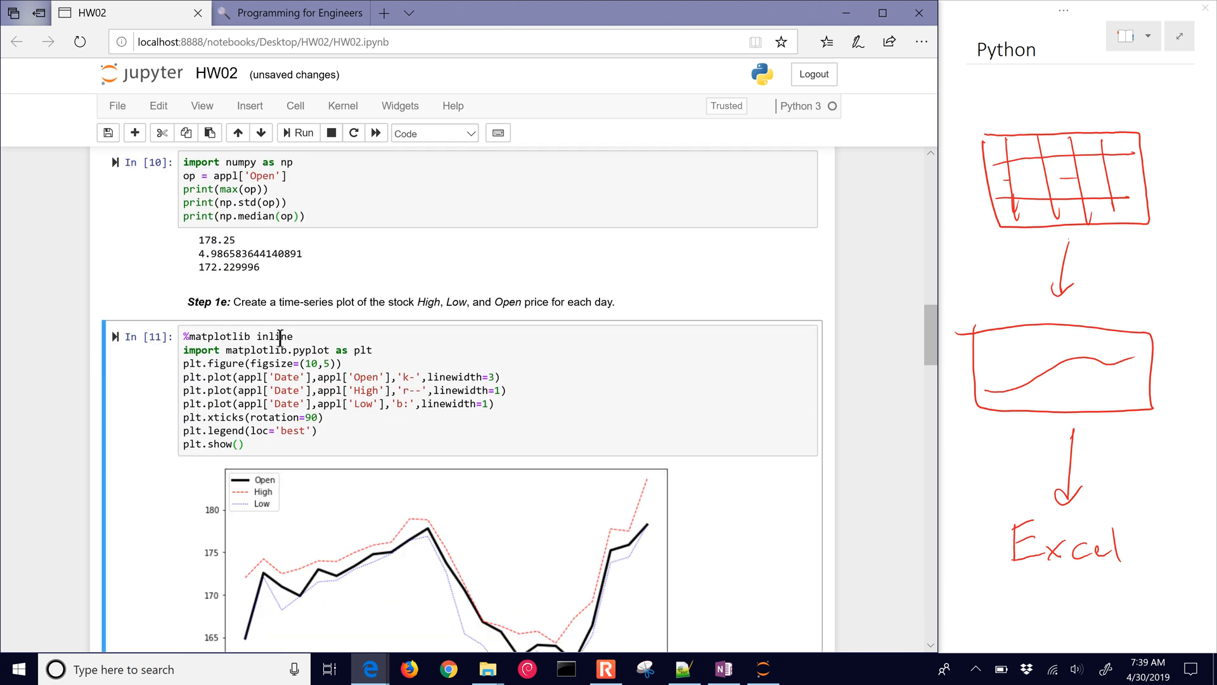
pyautogui.scroll(-3)
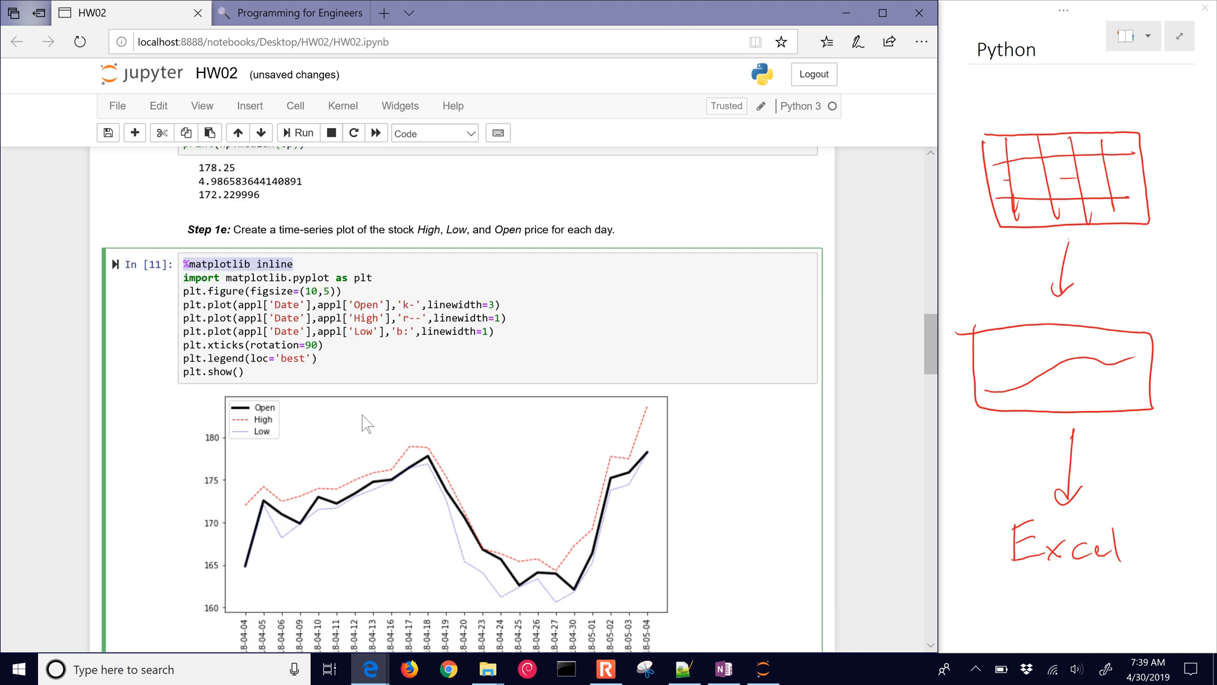
pyautogui.scroll(3)
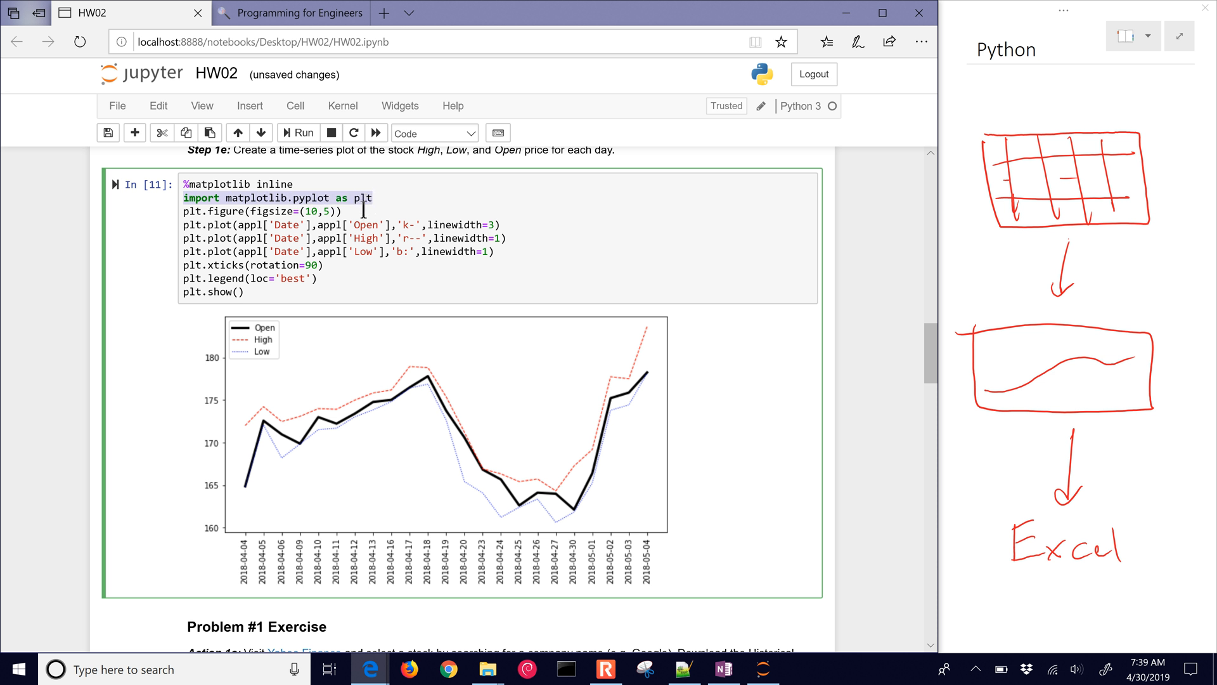
pyautogui.moveTo(370, 219)
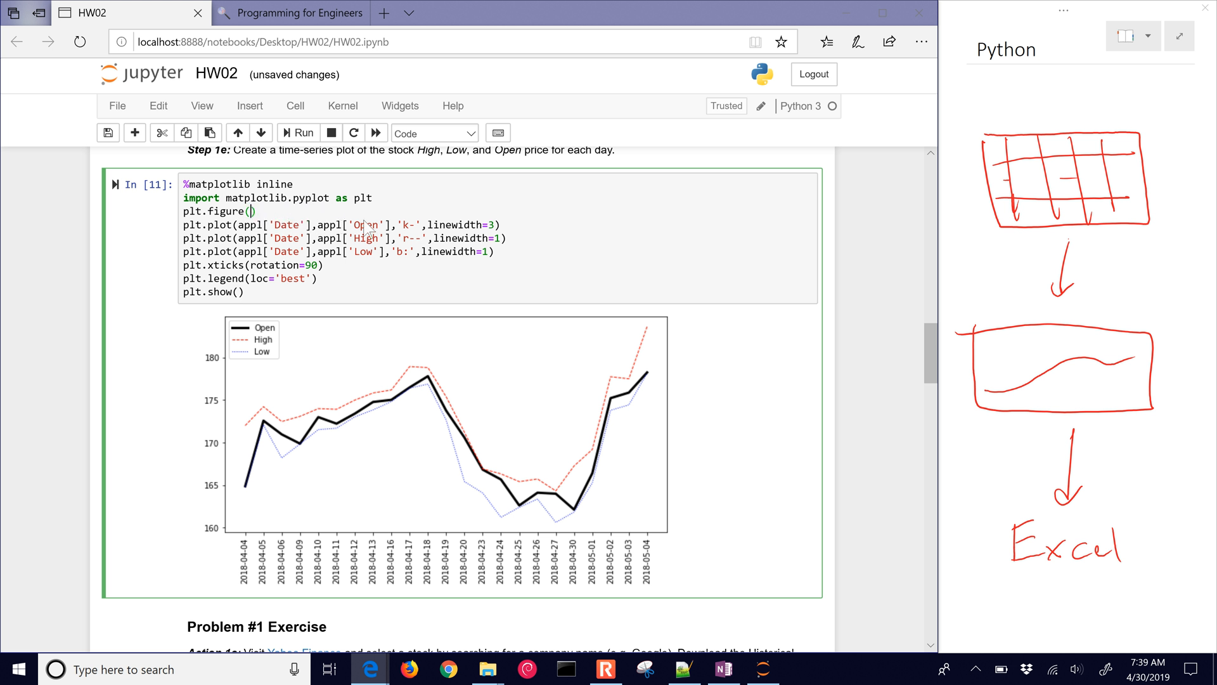
# - Rerun the plot at default size, delete and restore the plt.xticks rotation line, and highlight the inline setting
pyautogui.click(298, 132)
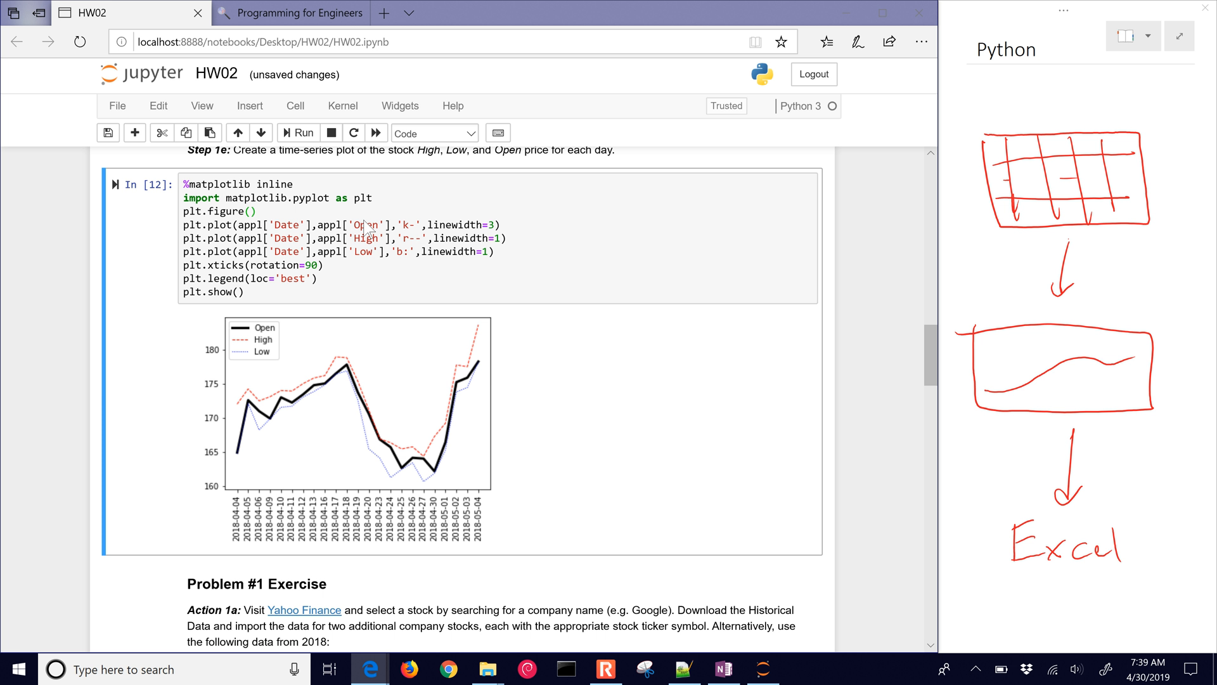
pyautogui.moveTo(395, 427)
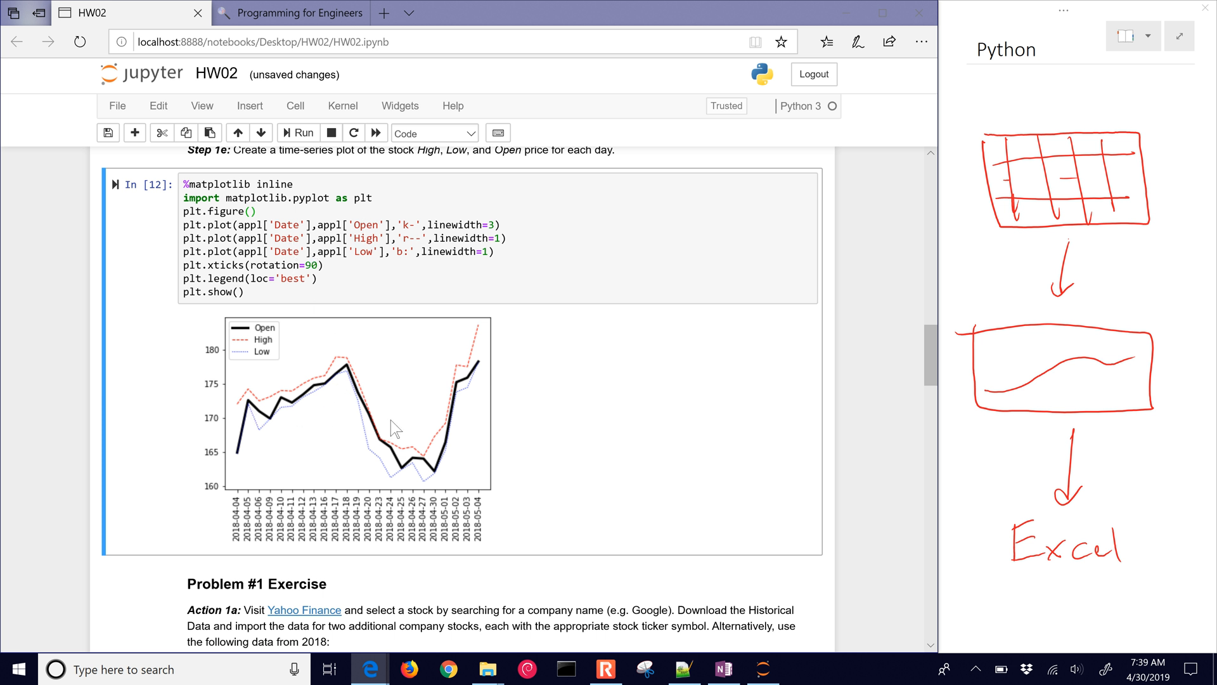
pyautogui.click(318, 251)
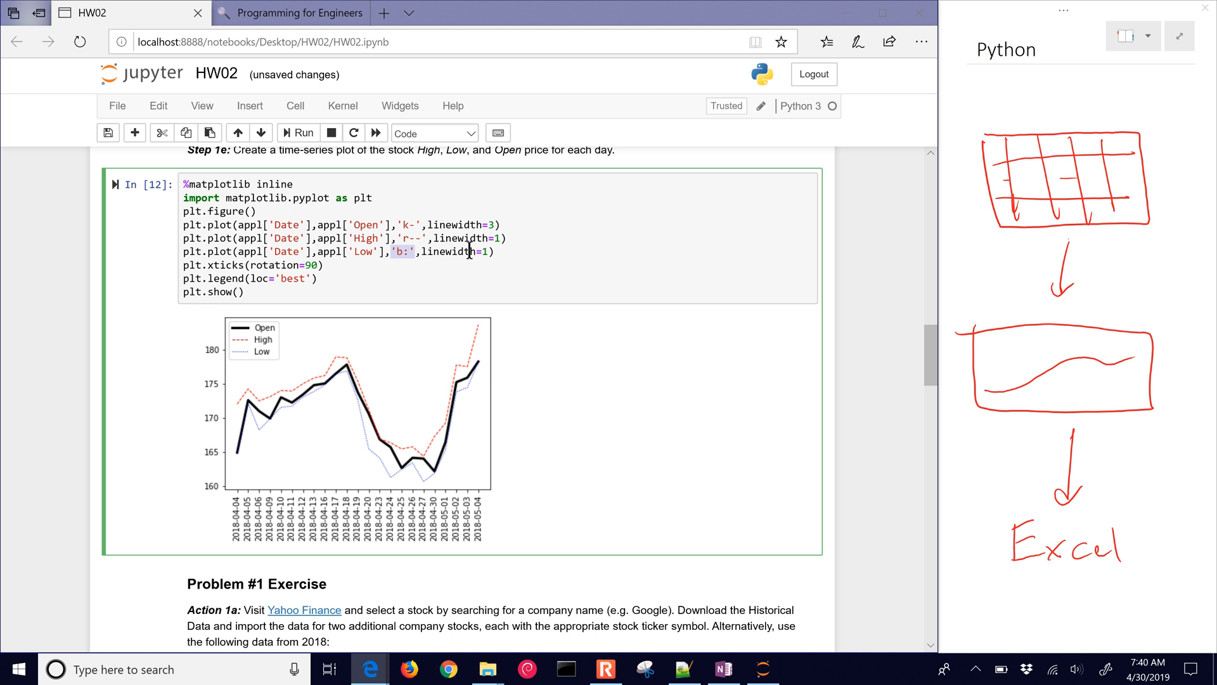
pyautogui.moveTo(187, 265)
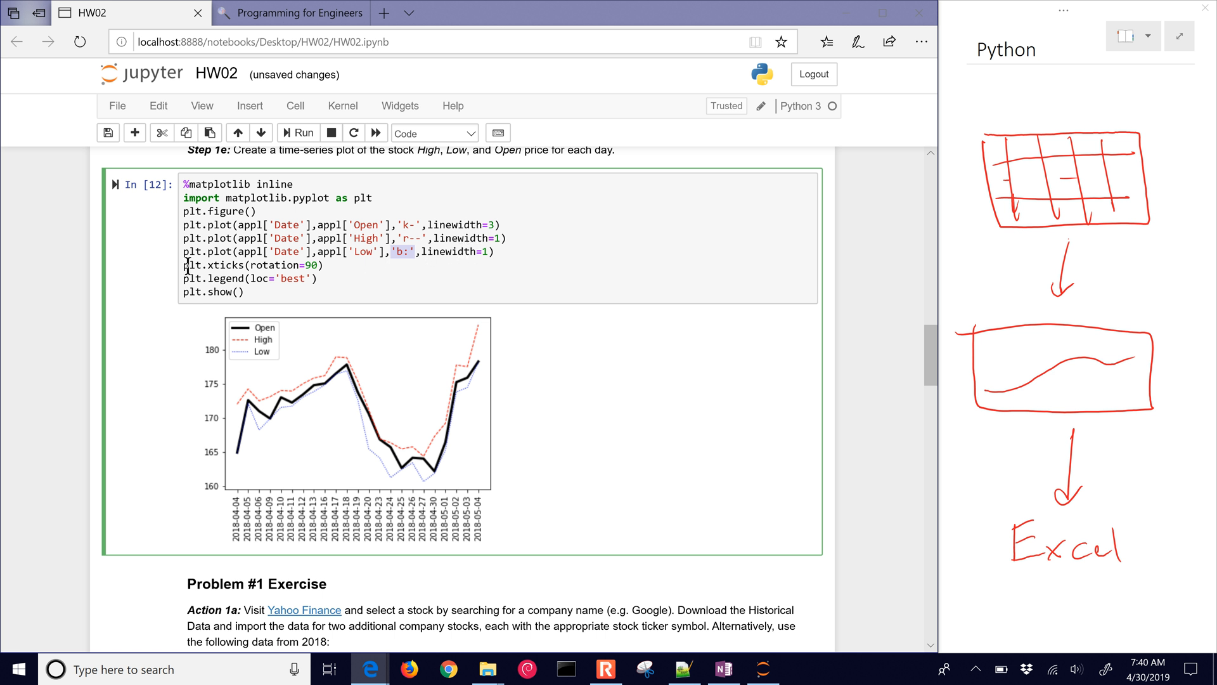
pyautogui.click(232, 265)
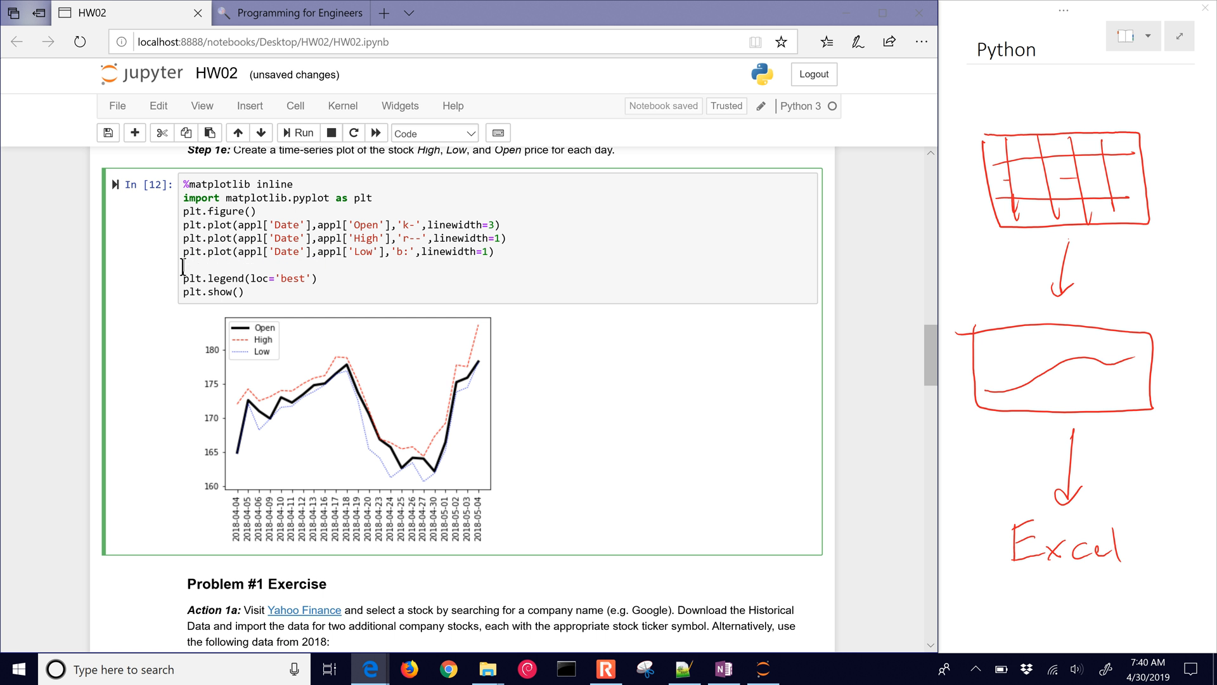
pyautogui.click(298, 132)
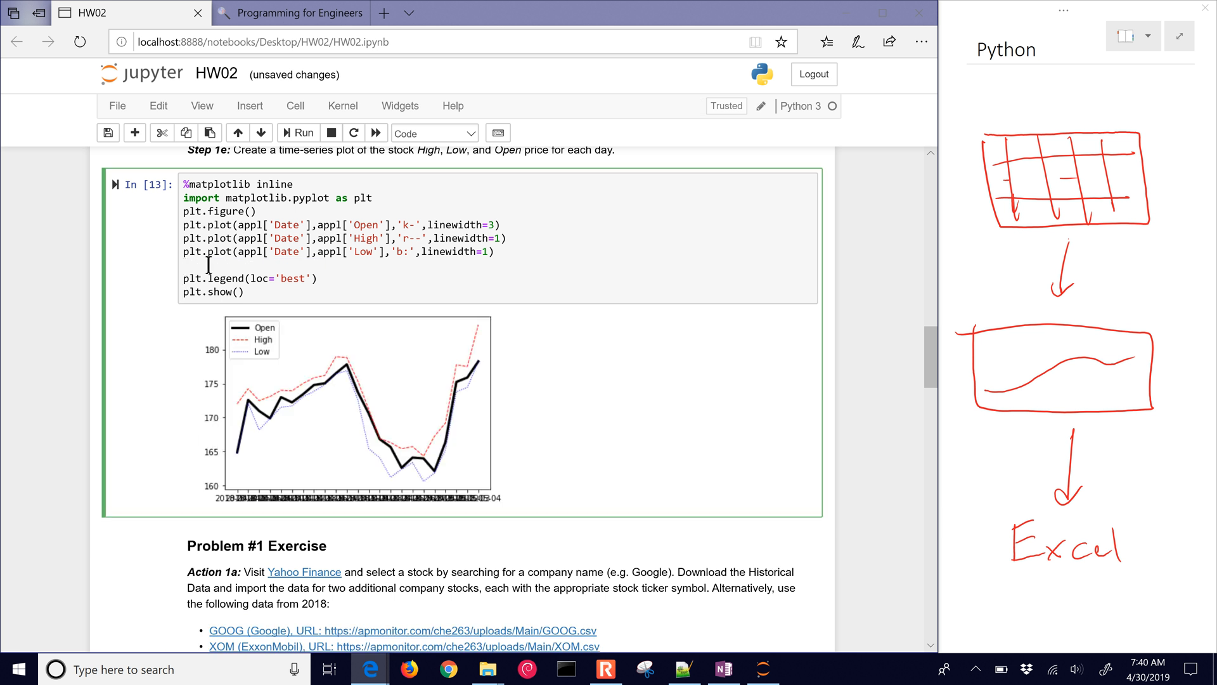
pyautogui.click(303, 132)
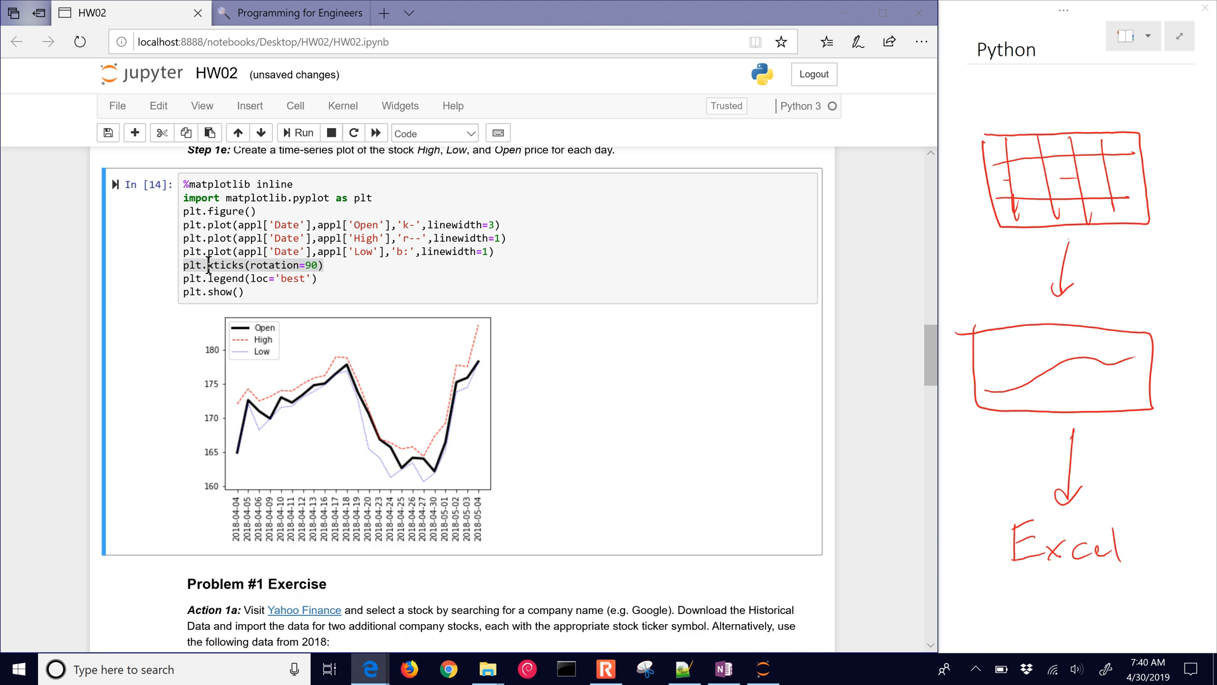
pyautogui.moveTo(431, 528)
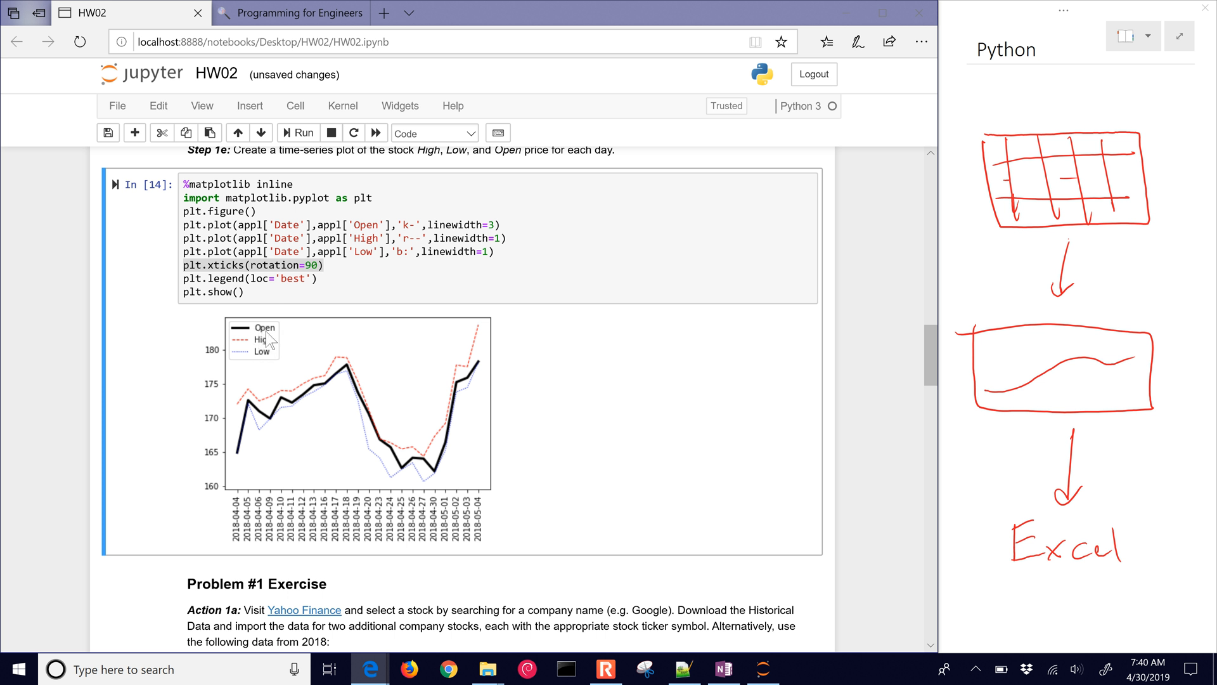
pyautogui.click(201, 299)
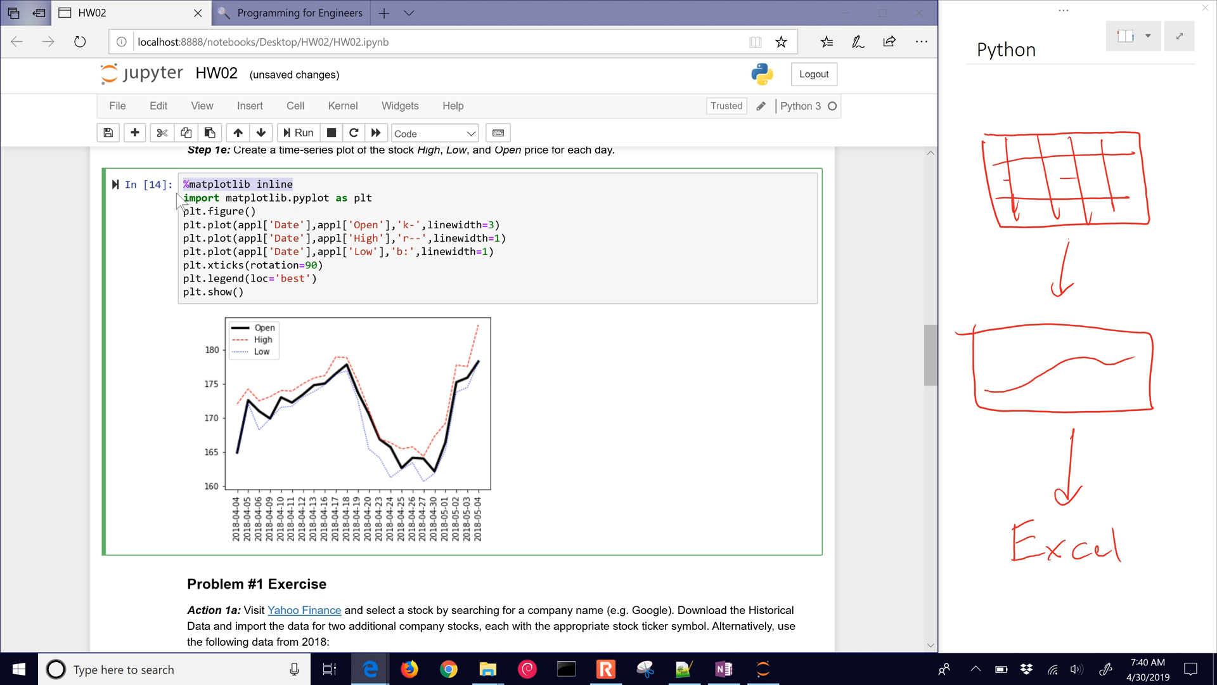
pyautogui.click(271, 291)
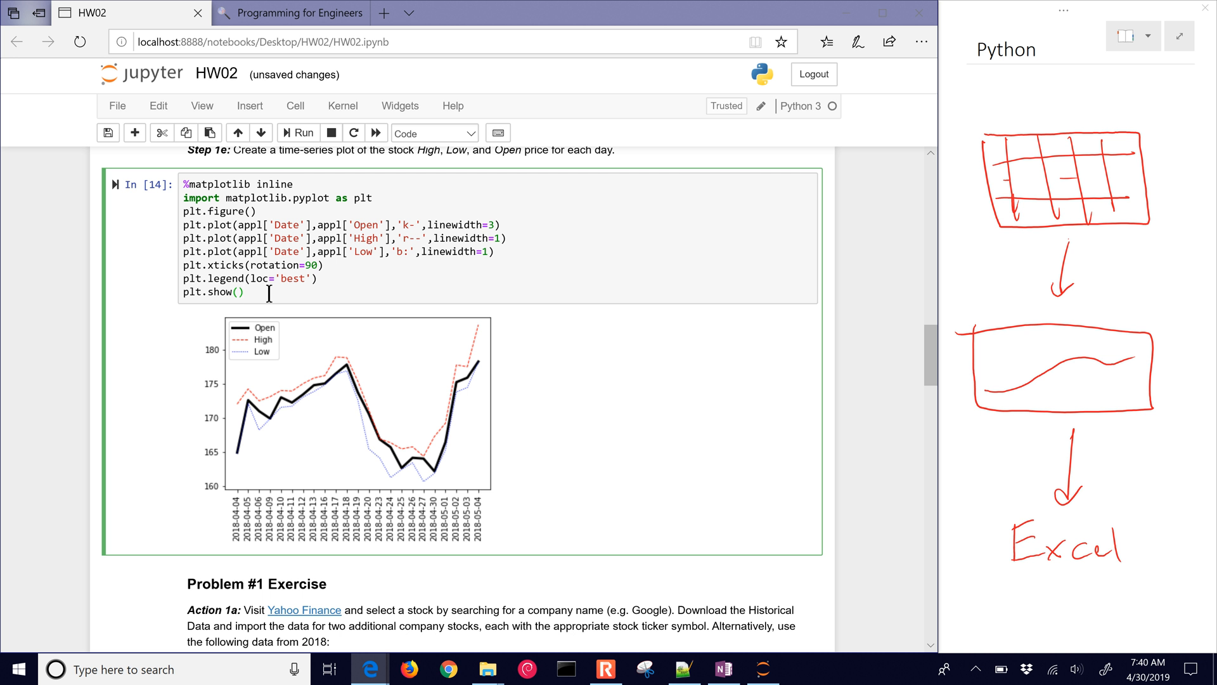
# - Begin the Problem 1a cell with goog = pd.read_csv for the GOOG CSV
pyautogui.scroll(-3)
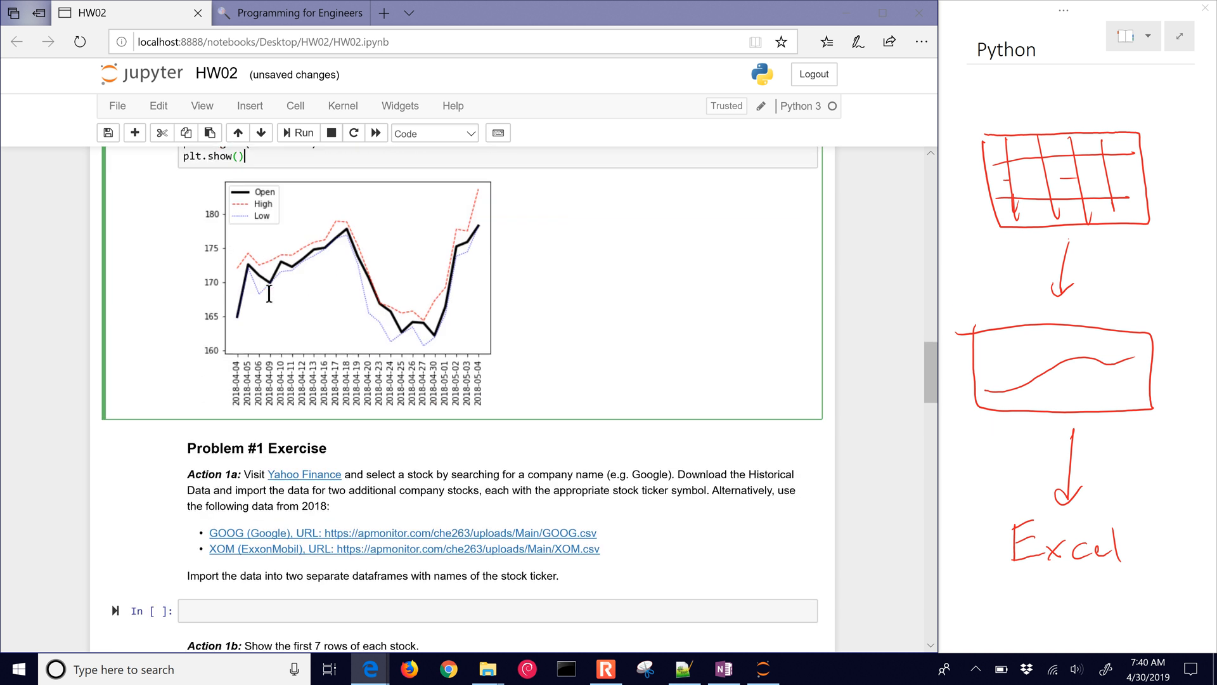
pyautogui.scroll(-3)
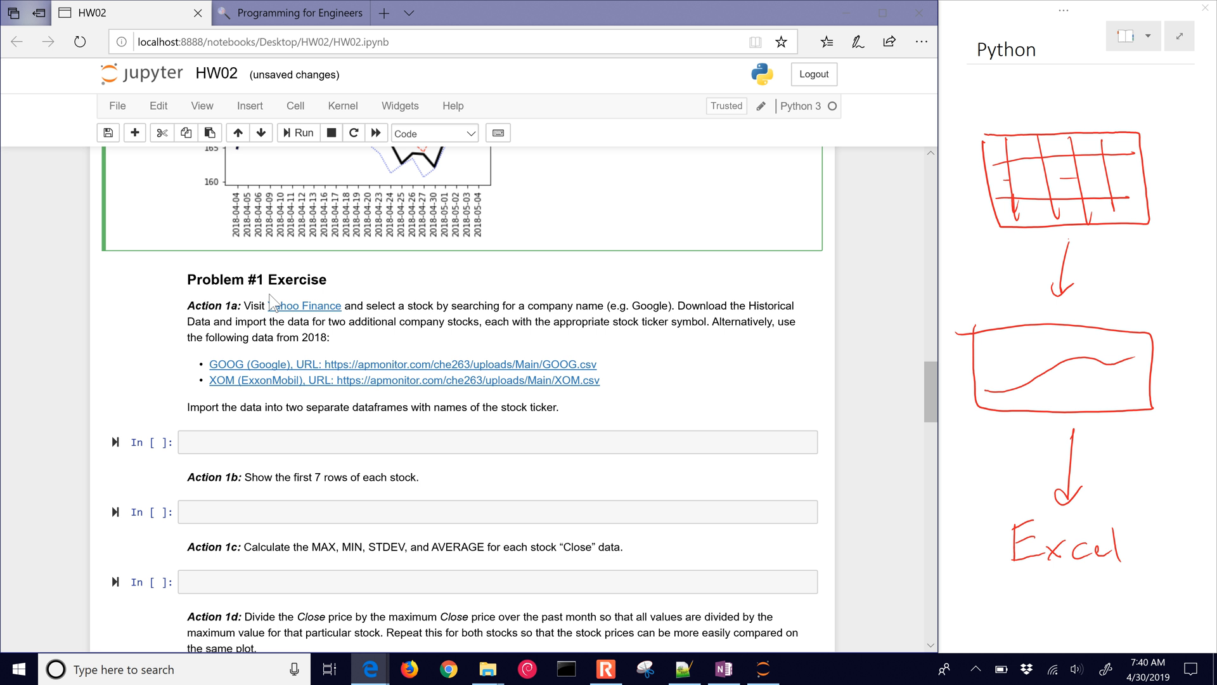
pyautogui.moveTo(267, 386)
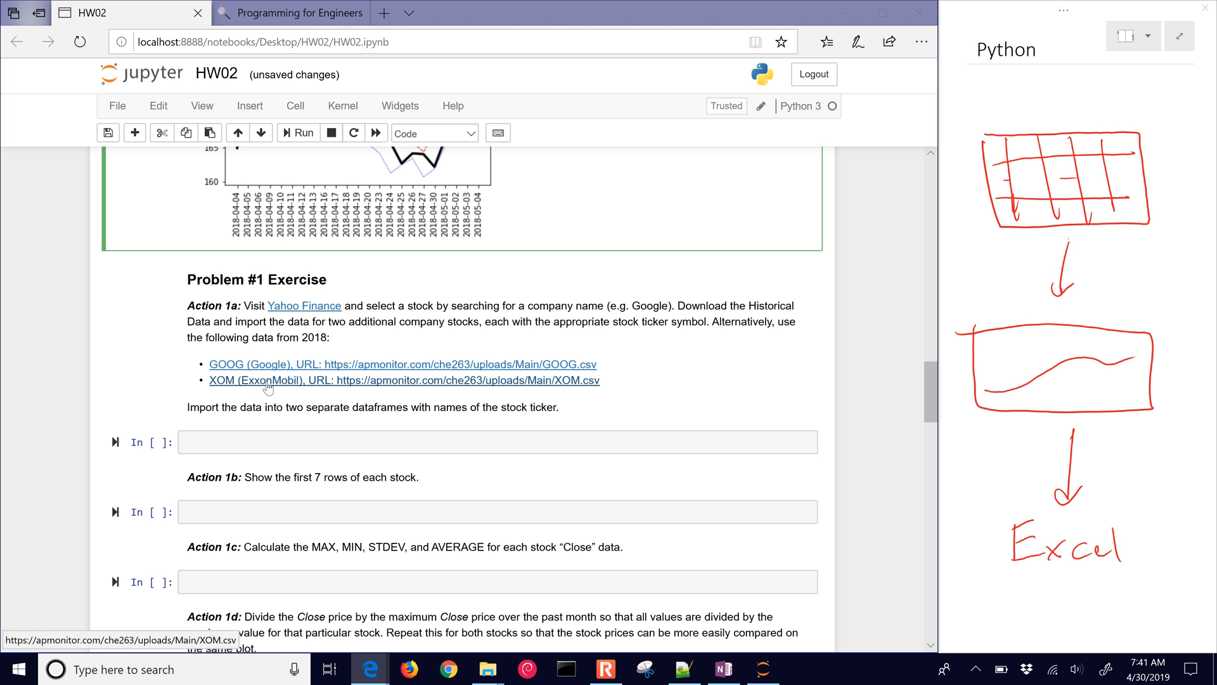
pyautogui.moveTo(281, 398)
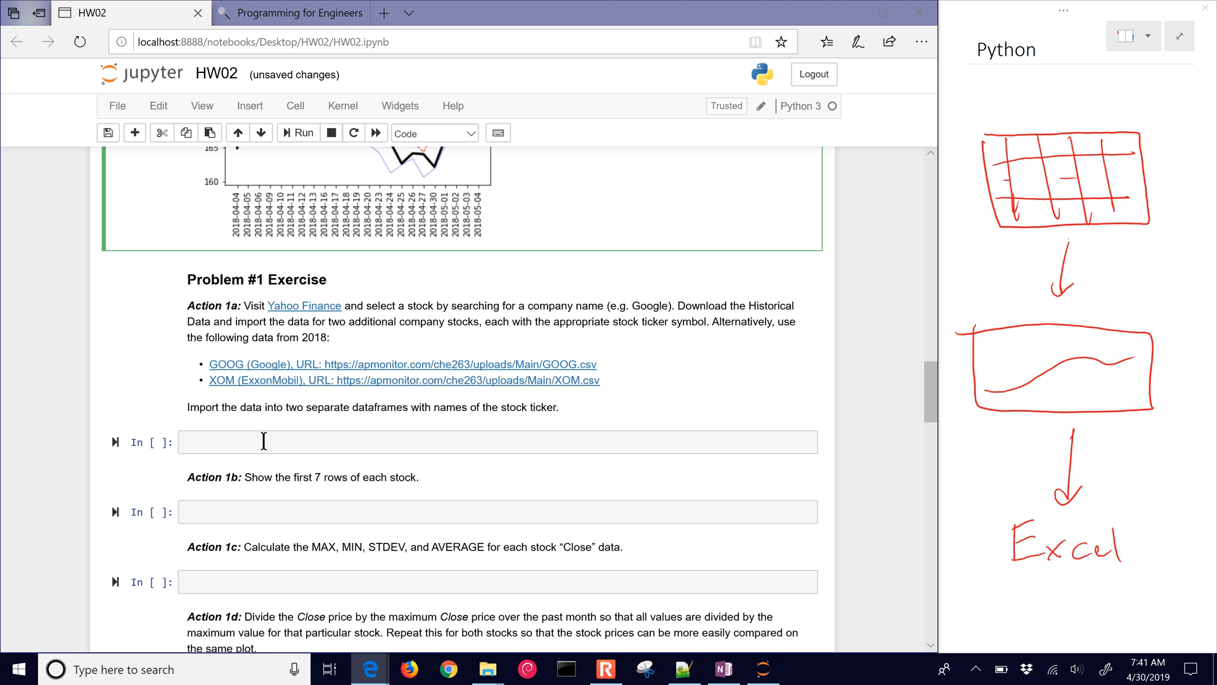
pyautogui.write('goog')
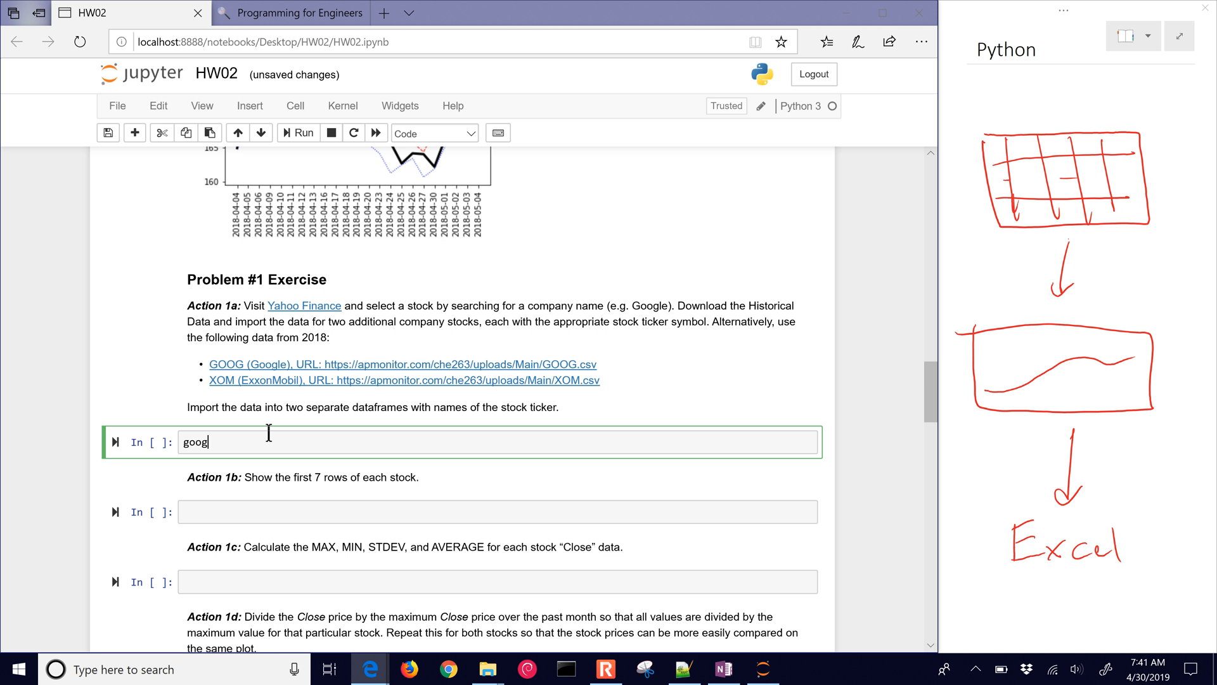
pyautogui.write('=')
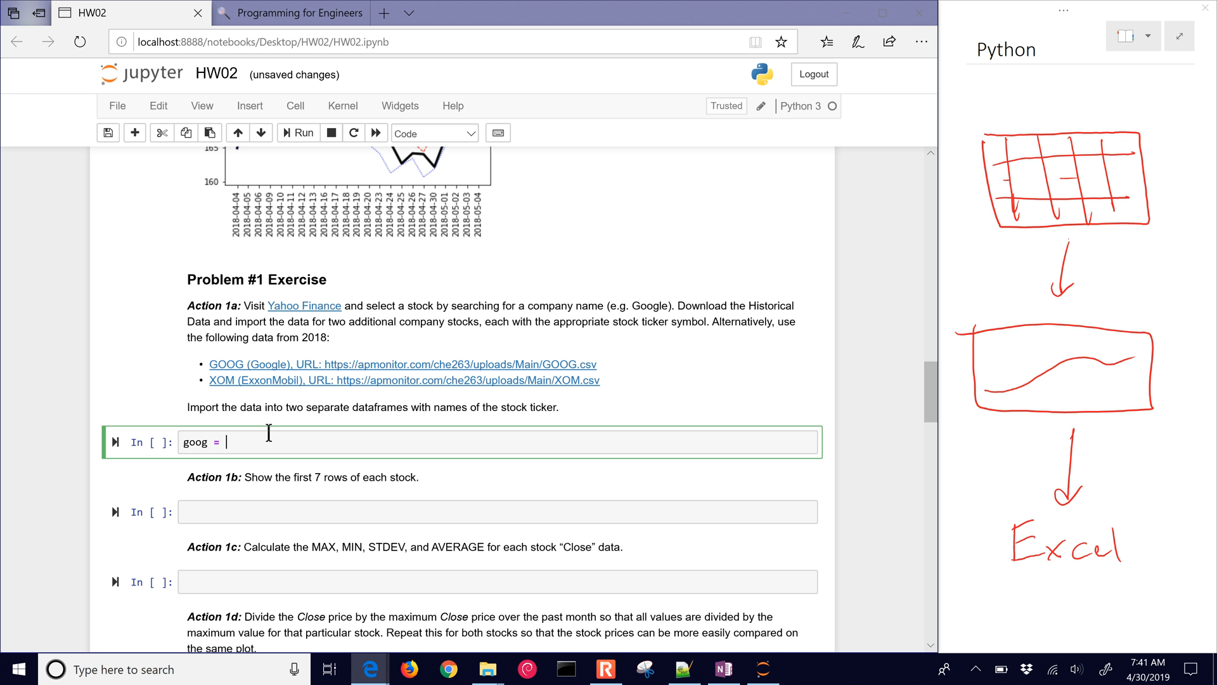
pyautogui.write('pd')
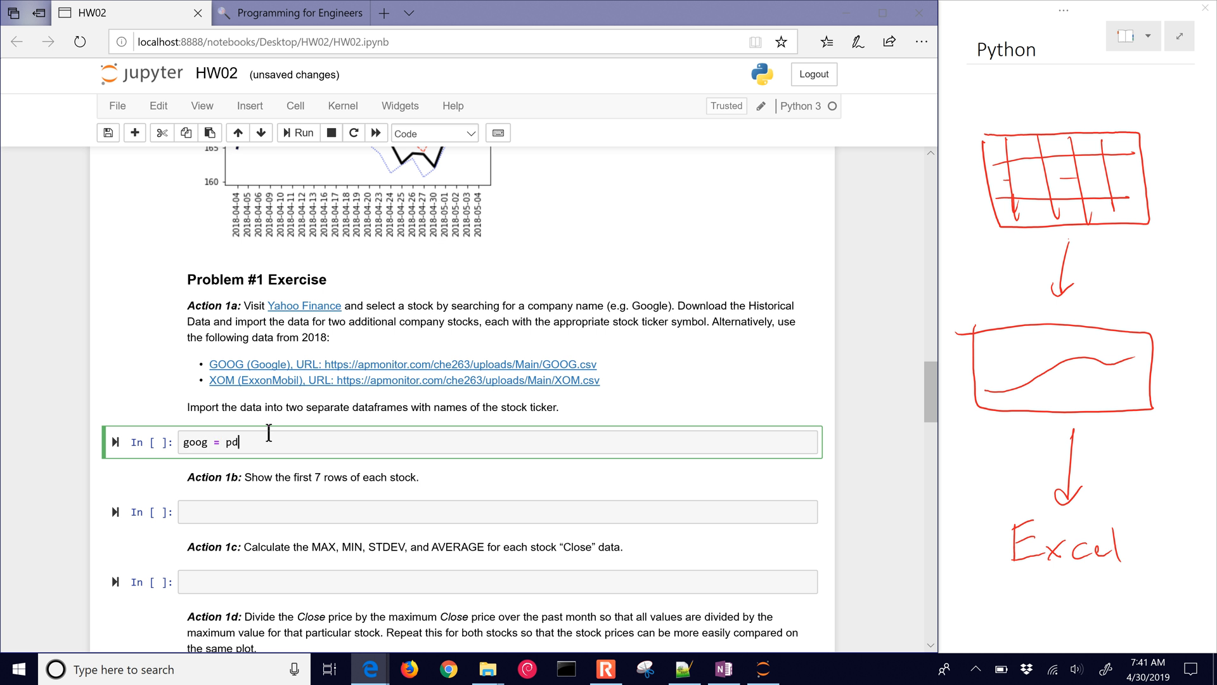
pyautogui.write(".read_csv('")
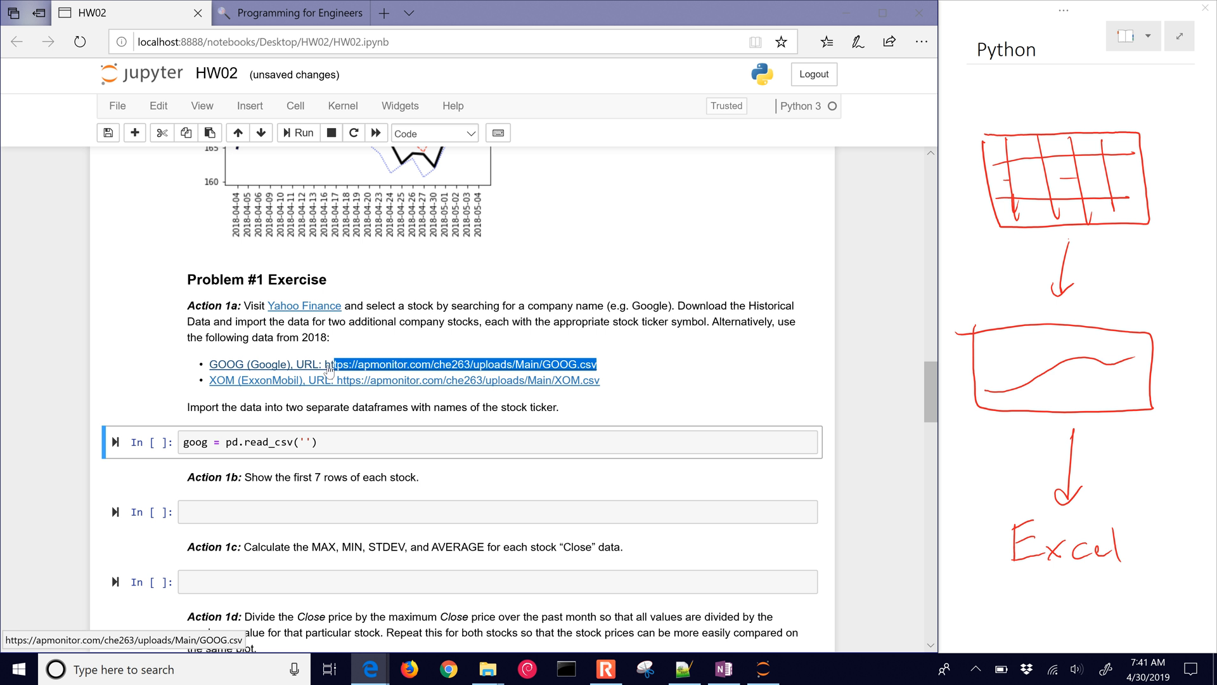
# - Add an xom line reading XOM.csv and run the cell
pyautogui.click(312, 442)
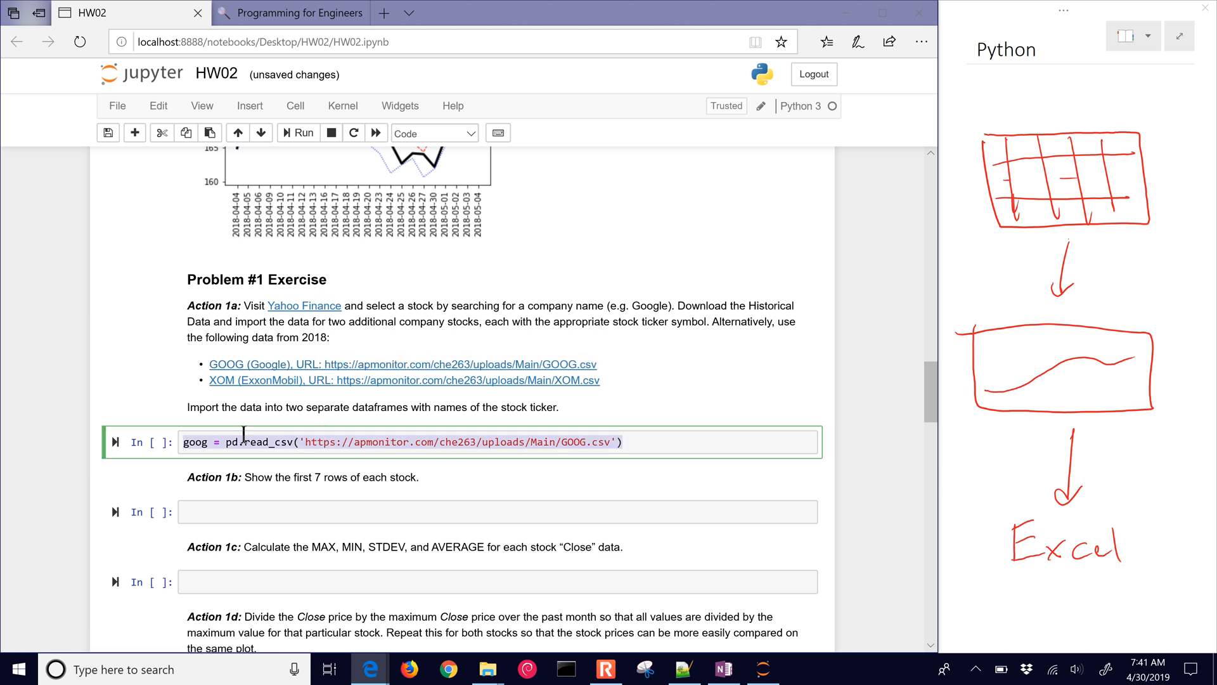
pyautogui.click(629, 442)
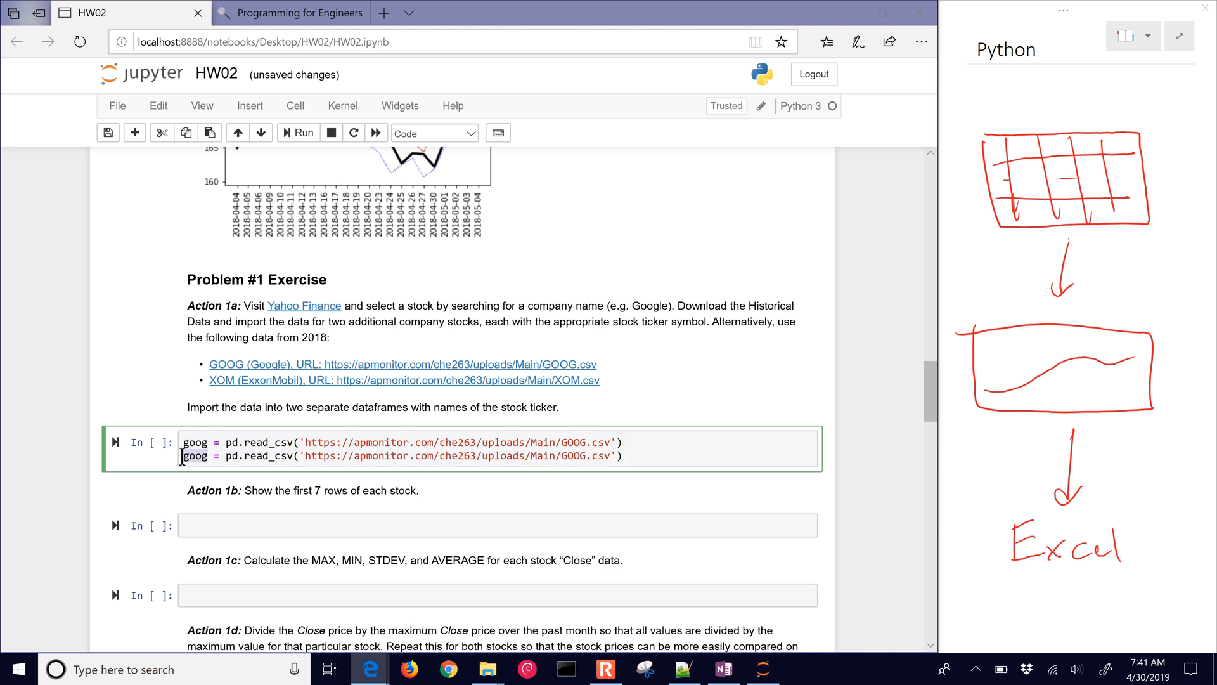
pyautogui.write('xom')
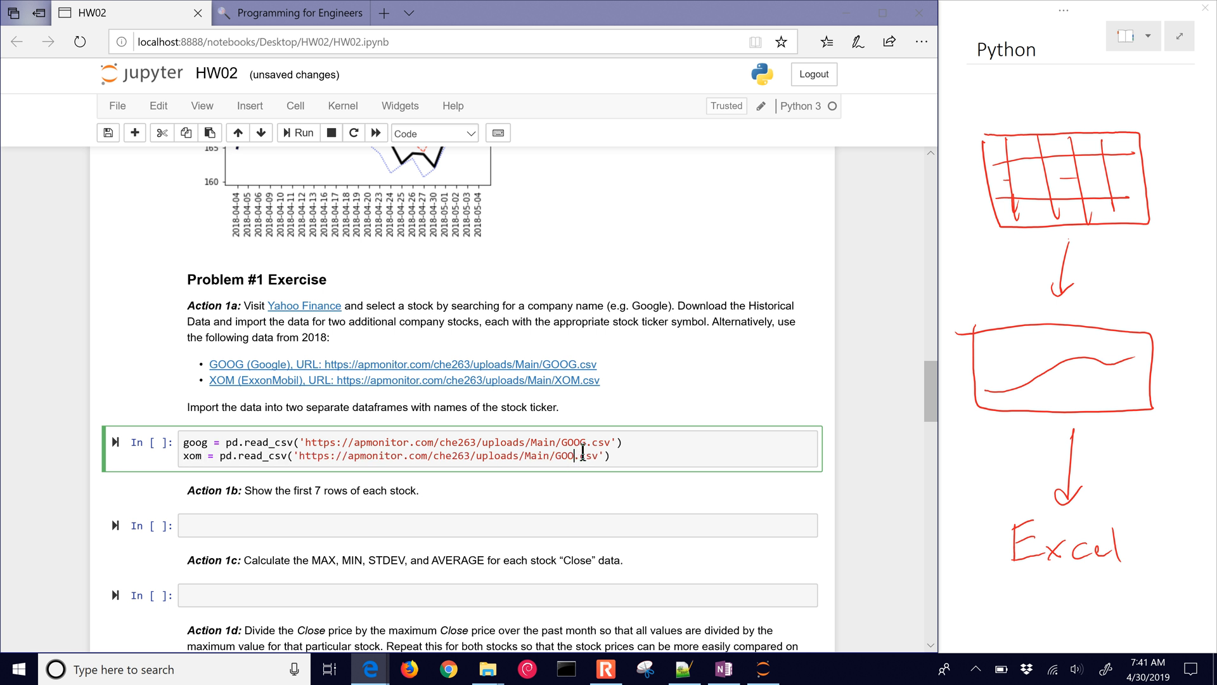
pyautogui.click(303, 132)
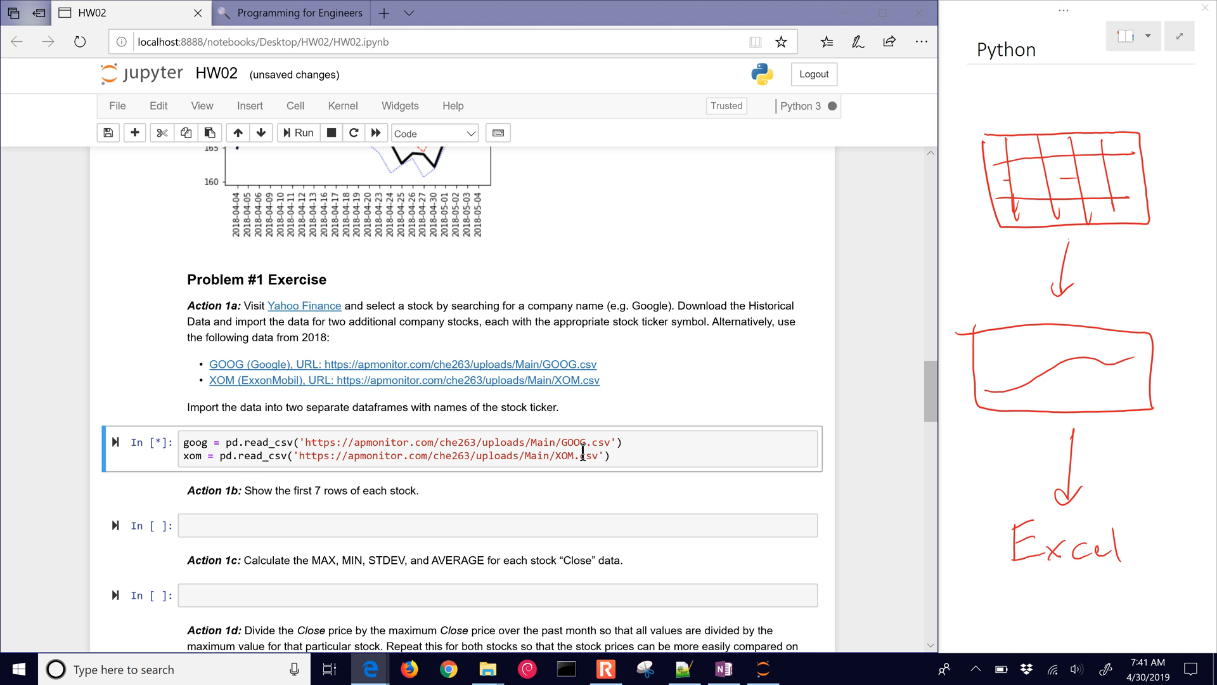
pyautogui.click(297, 132)
pyautogui.write('G')
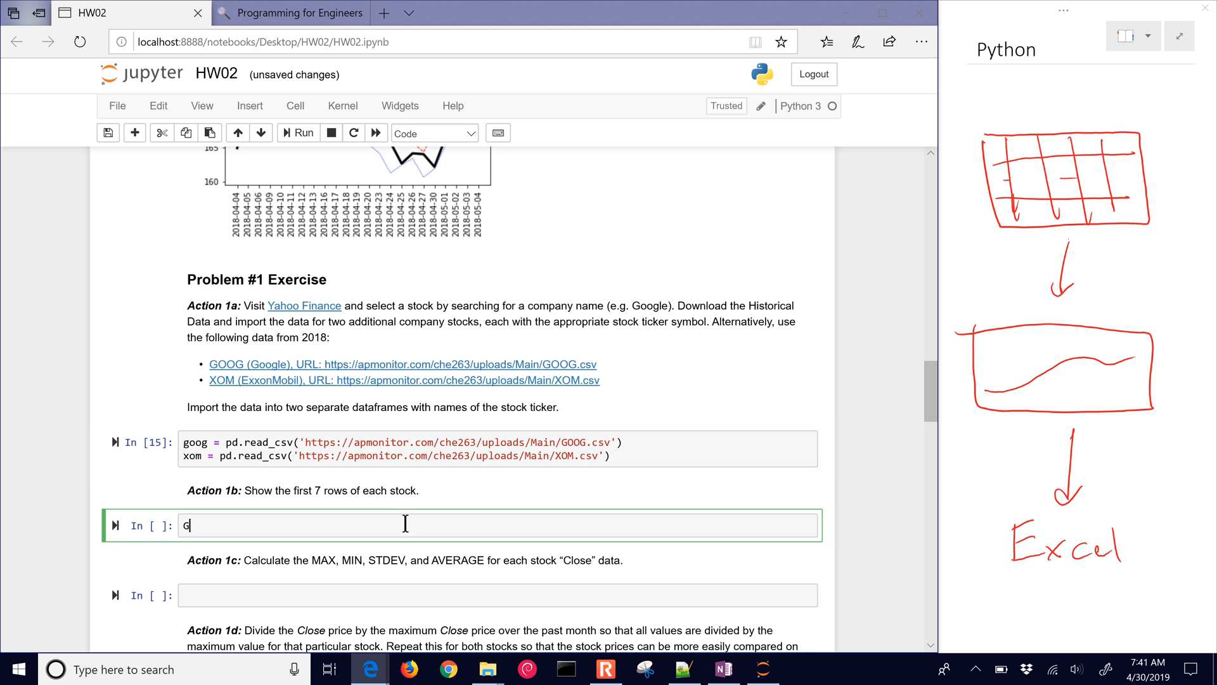
# - Show goog.head(7), then xom.head(7) in a new cell below, and run both
pyautogui.write('oog')
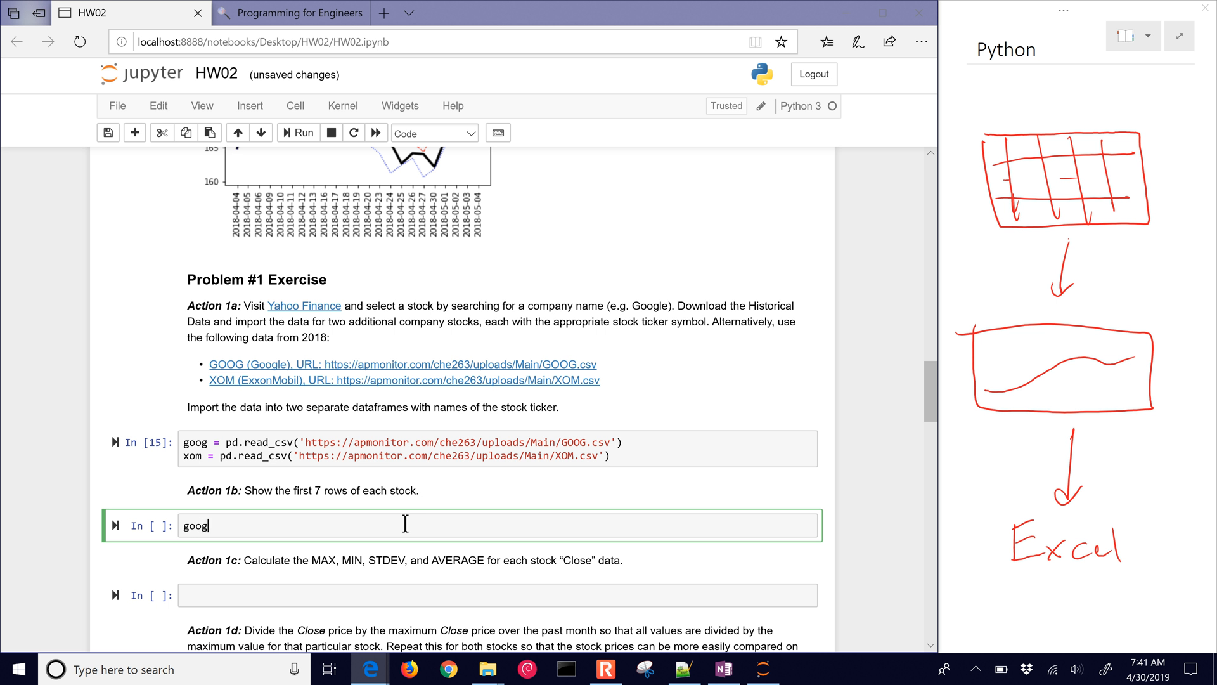
pyautogui.write('.head()')
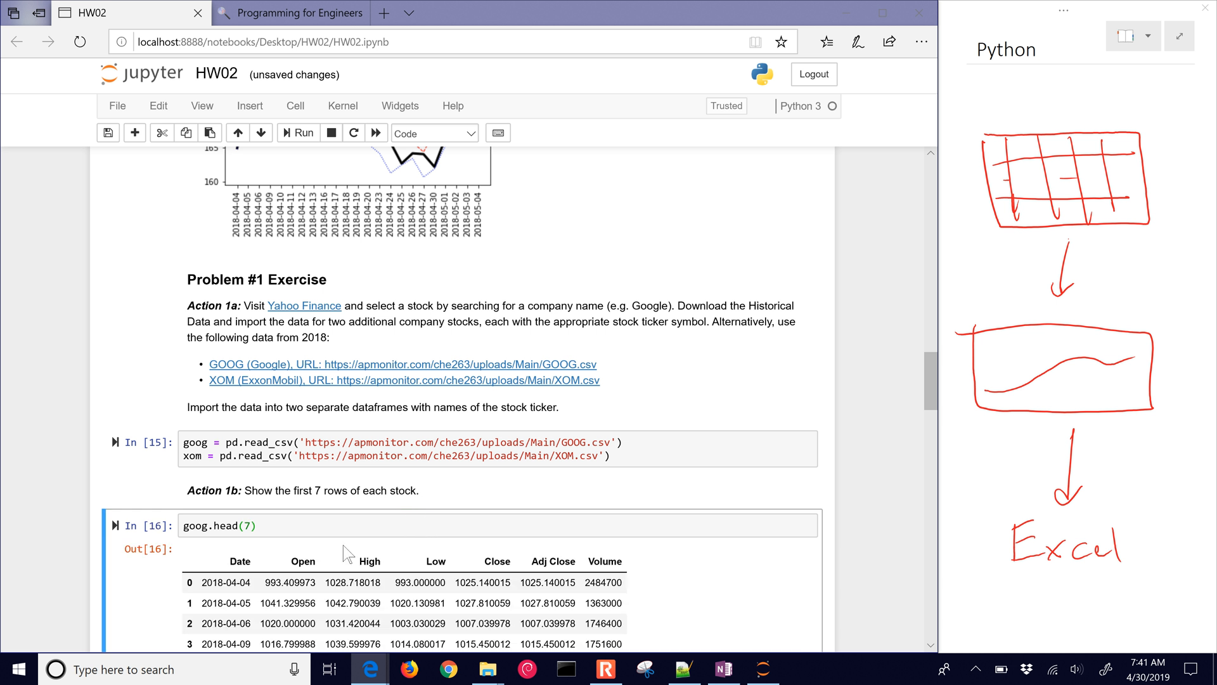
pyautogui.click(249, 106)
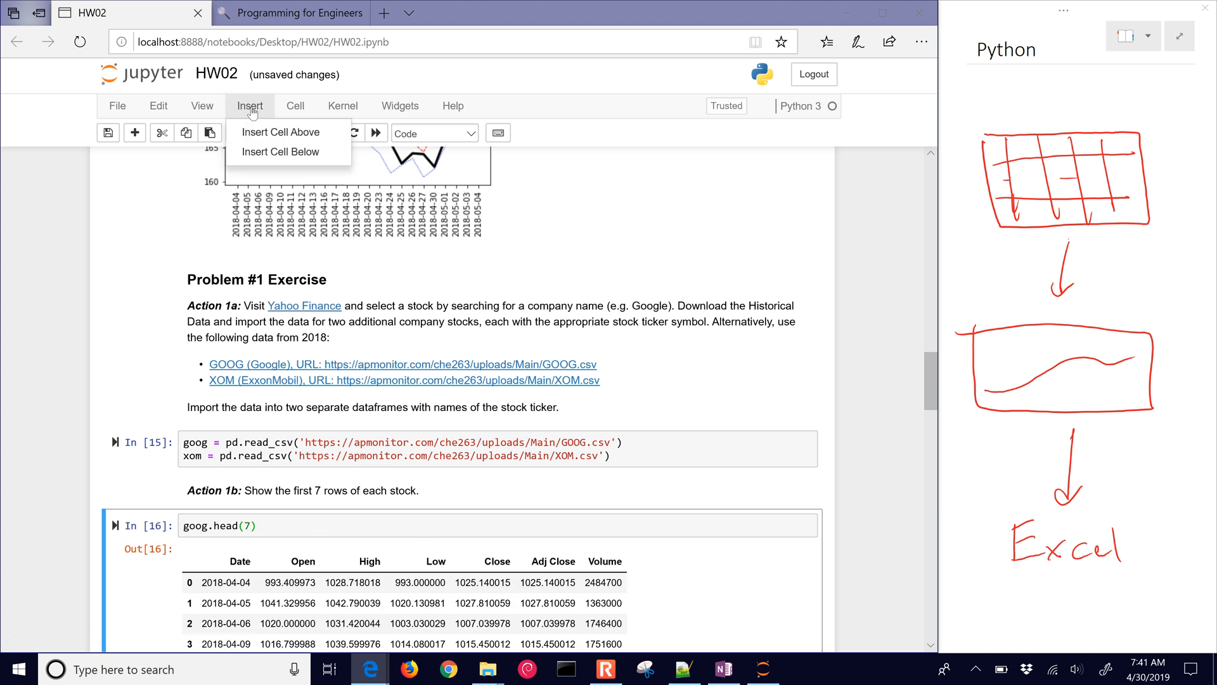
pyautogui.click(281, 151)
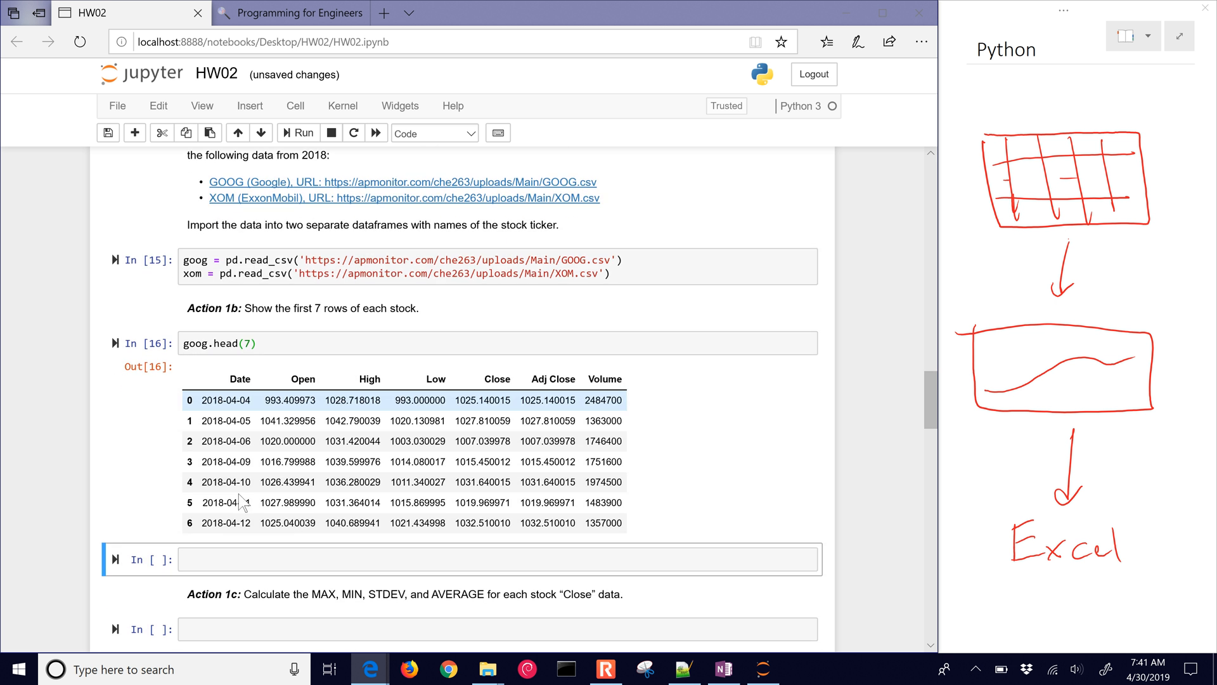
pyautogui.write('xom')
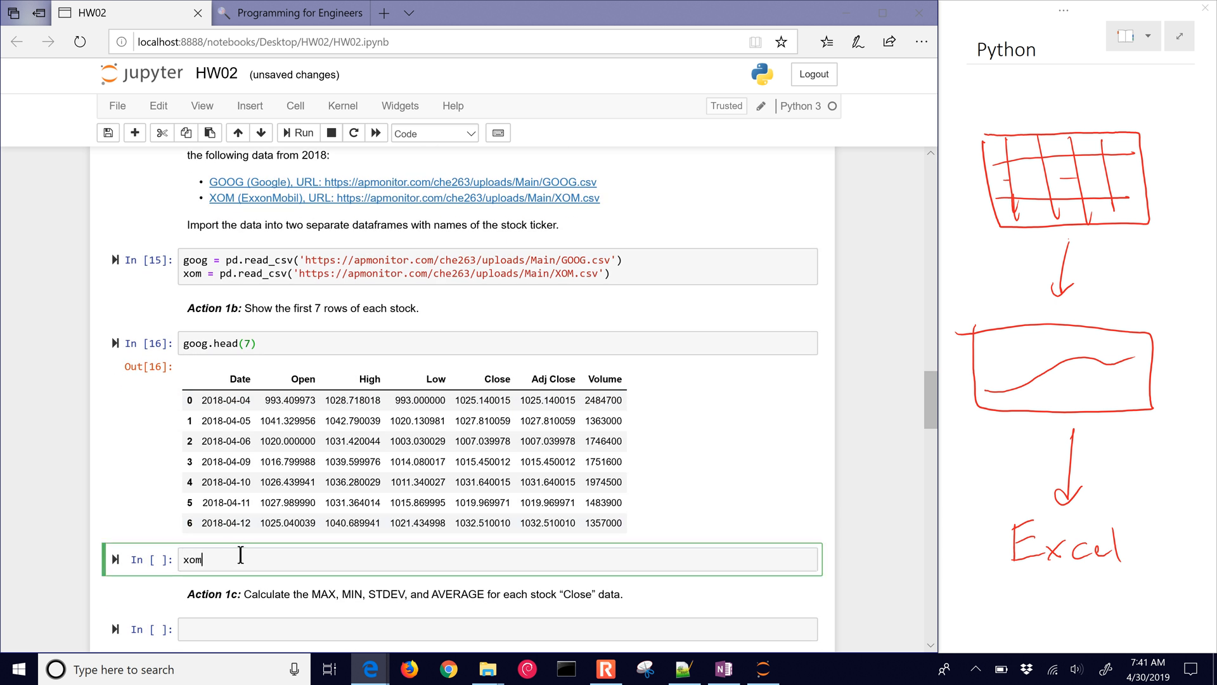
pyautogui.write('.head()')
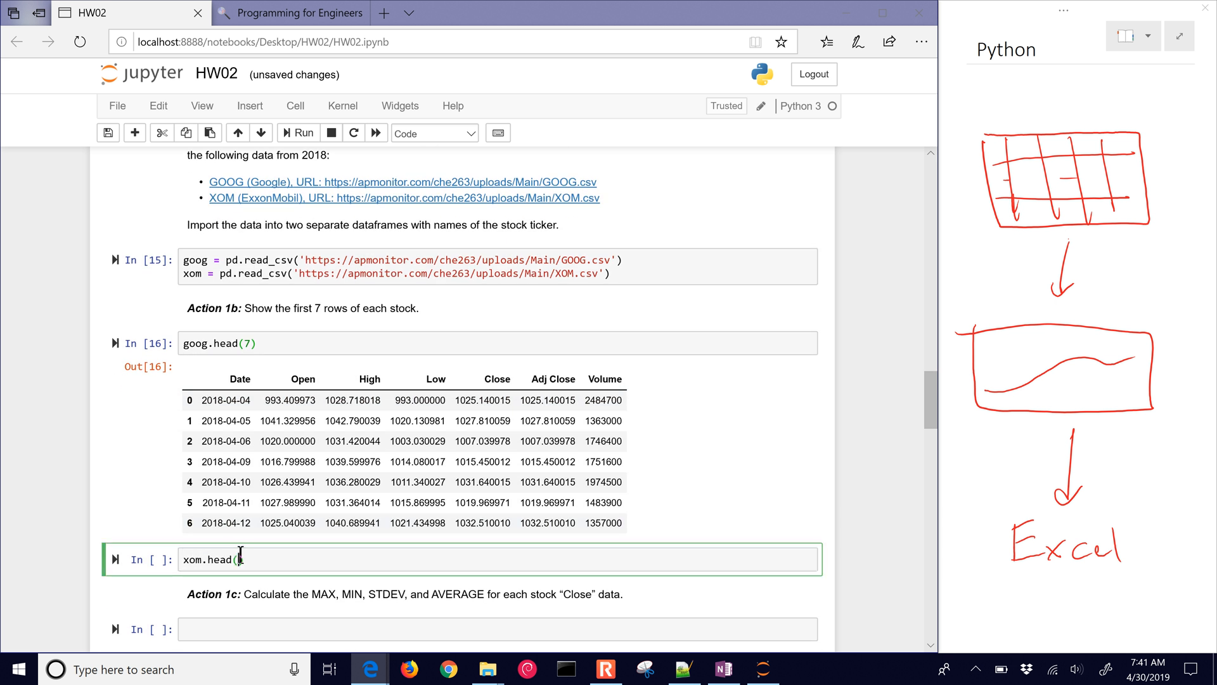
pyautogui.click(305, 132)
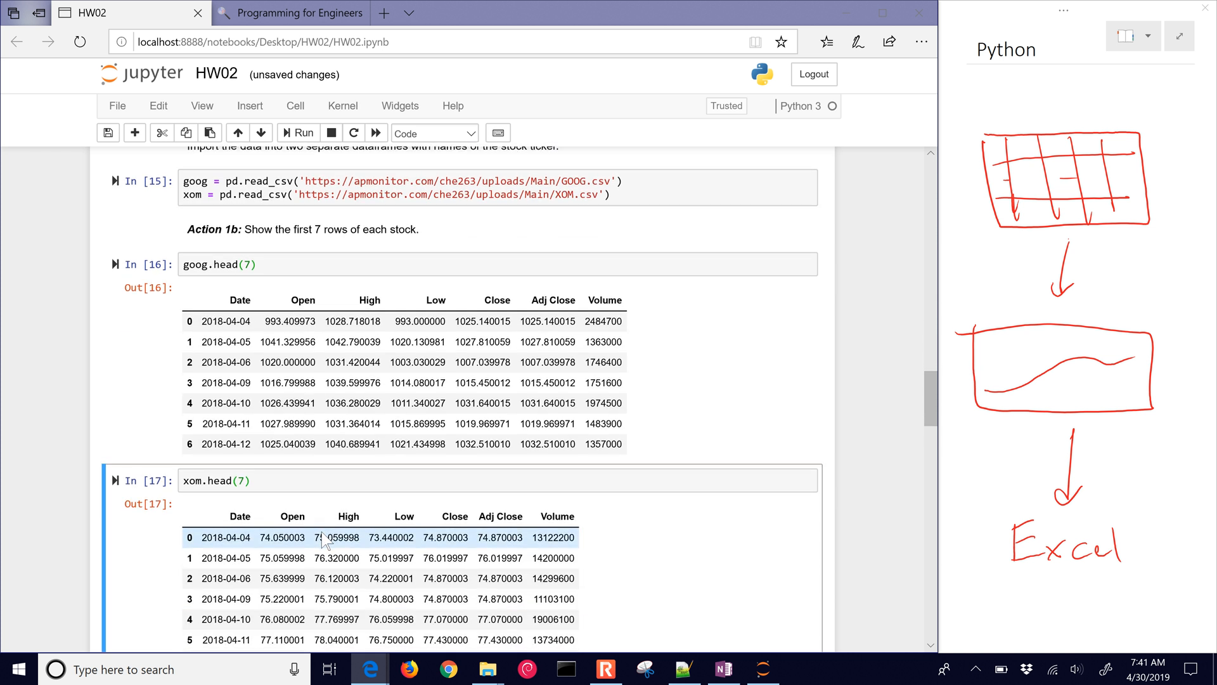
pyautogui.scroll(-3)
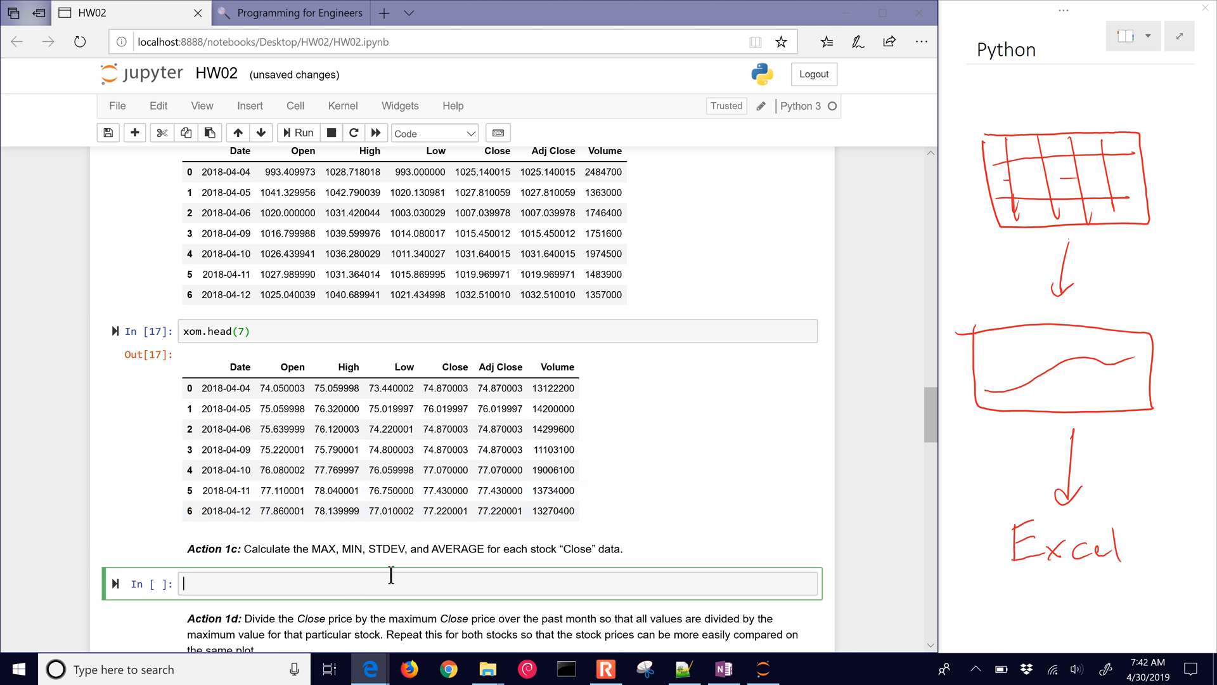
# - Run xom.describe() in Action 1c's cell, then switch it to goog.describe()
pyautogui.write('xom.describe(')
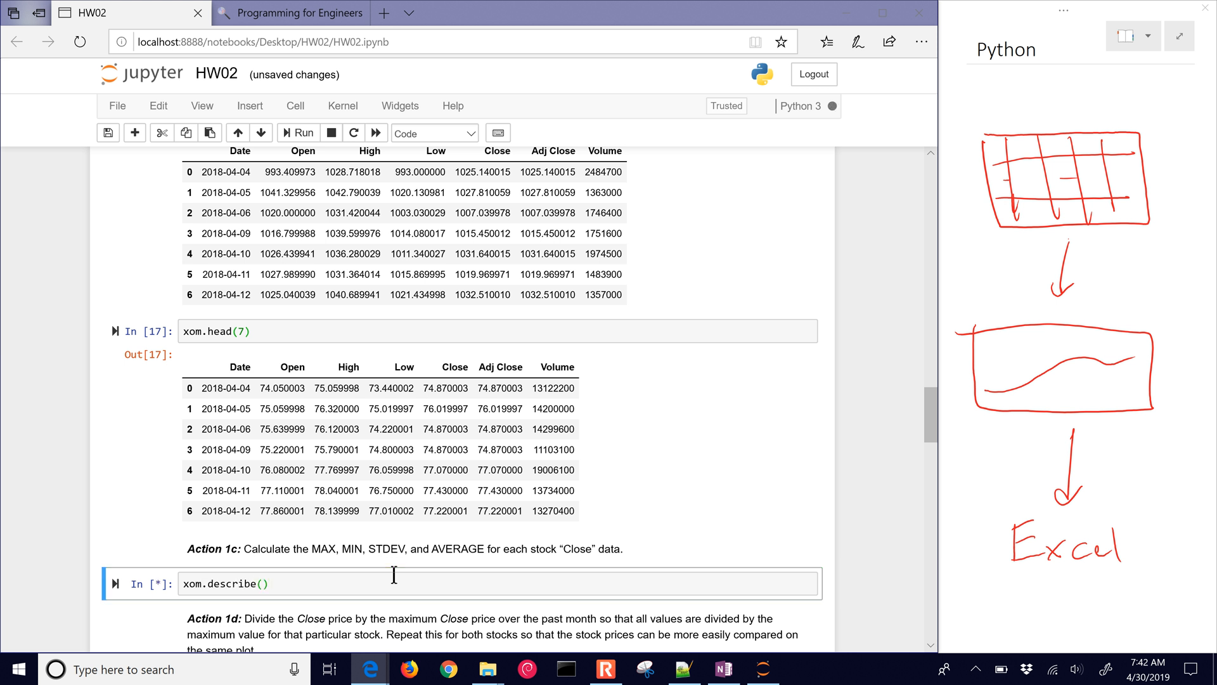
pyautogui.click(297, 132)
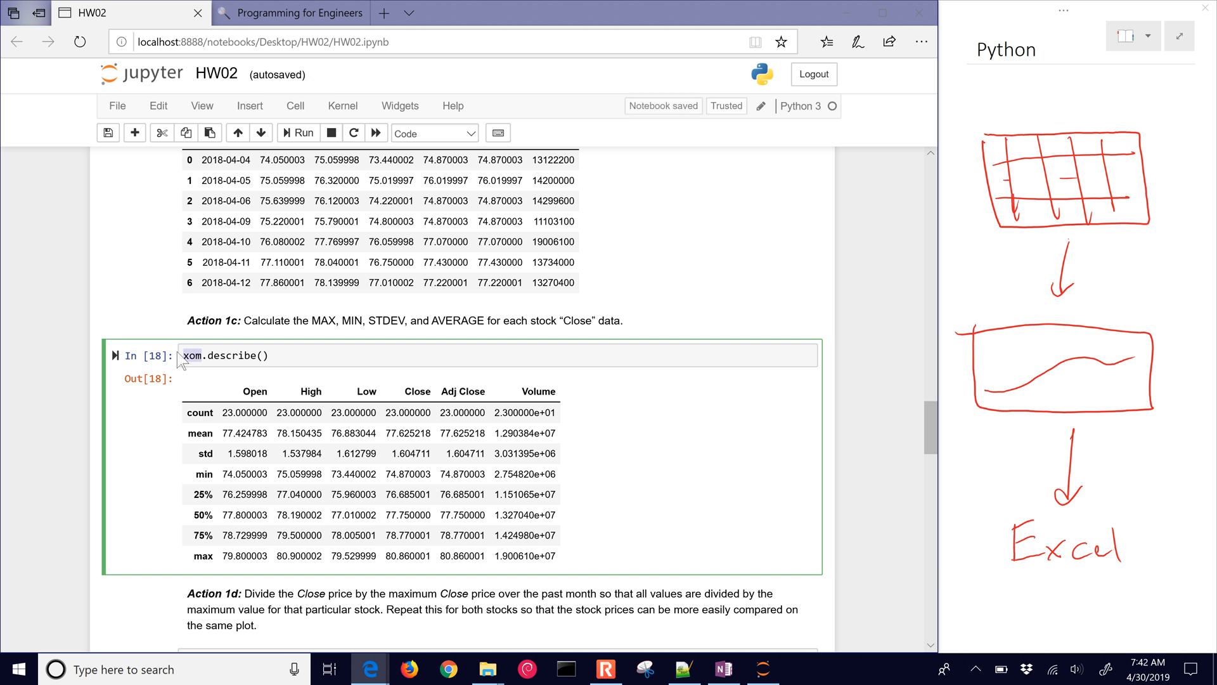
pyautogui.click(298, 132)
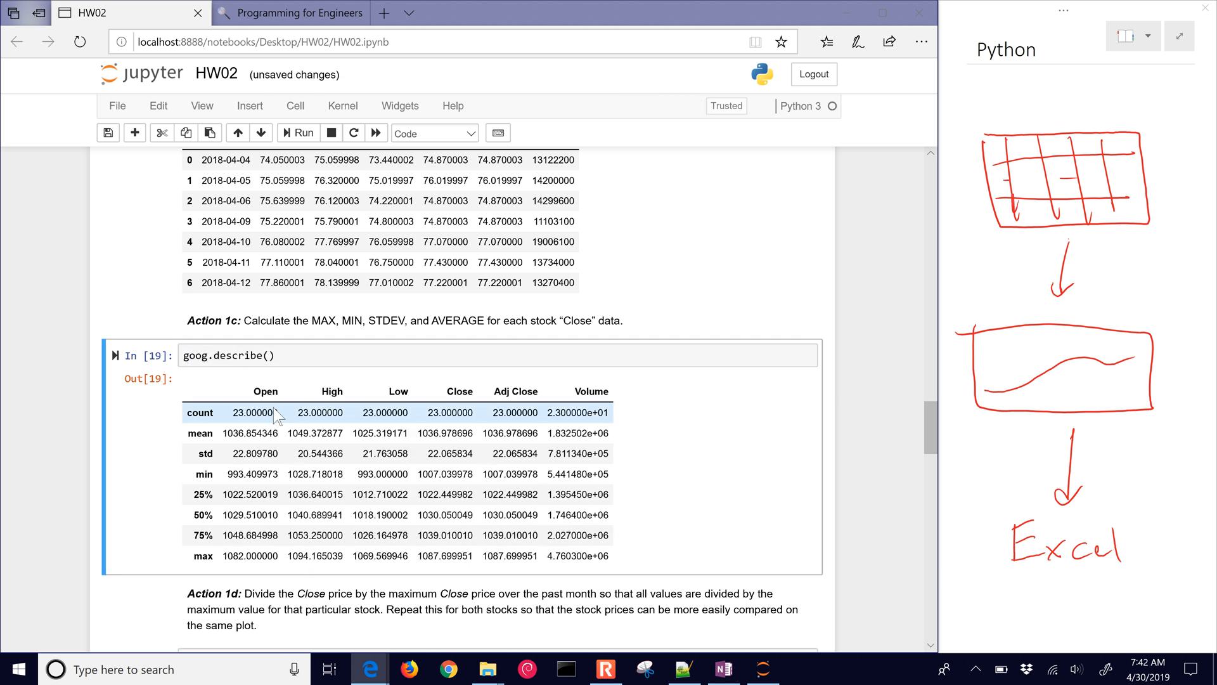
# - Compute mx_goog as the maximum of goog['Close'] and run the cell
pyautogui.scroll(-3)
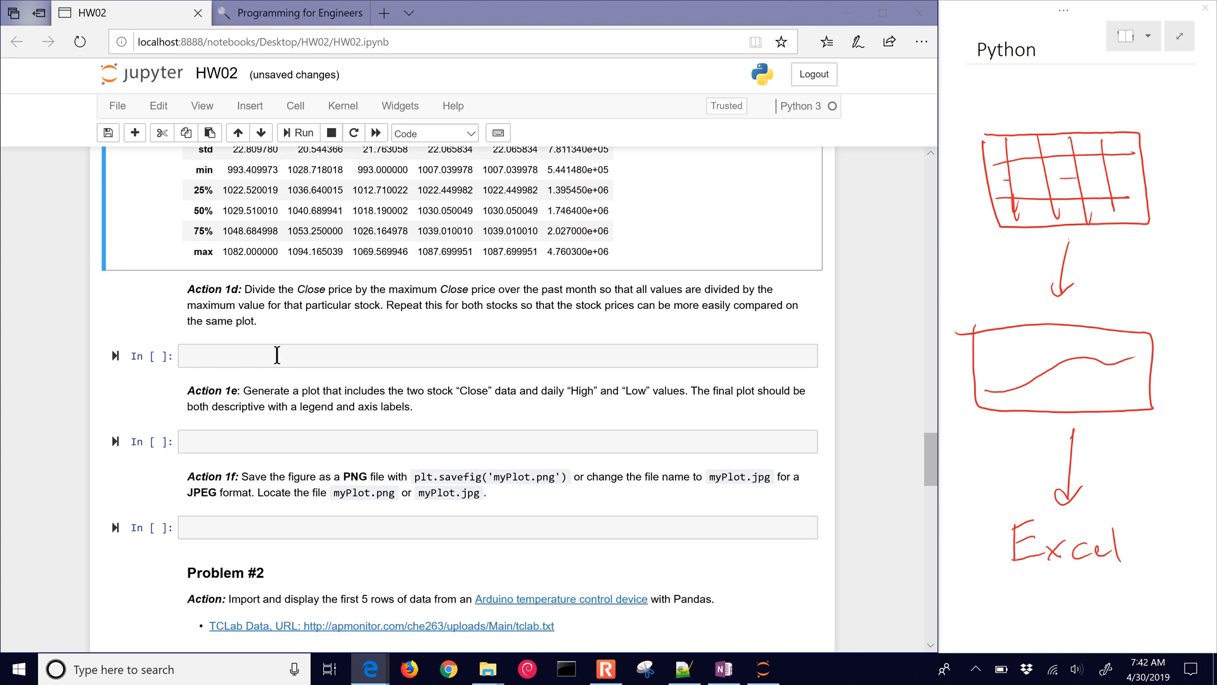
pyautogui.click(497, 356)
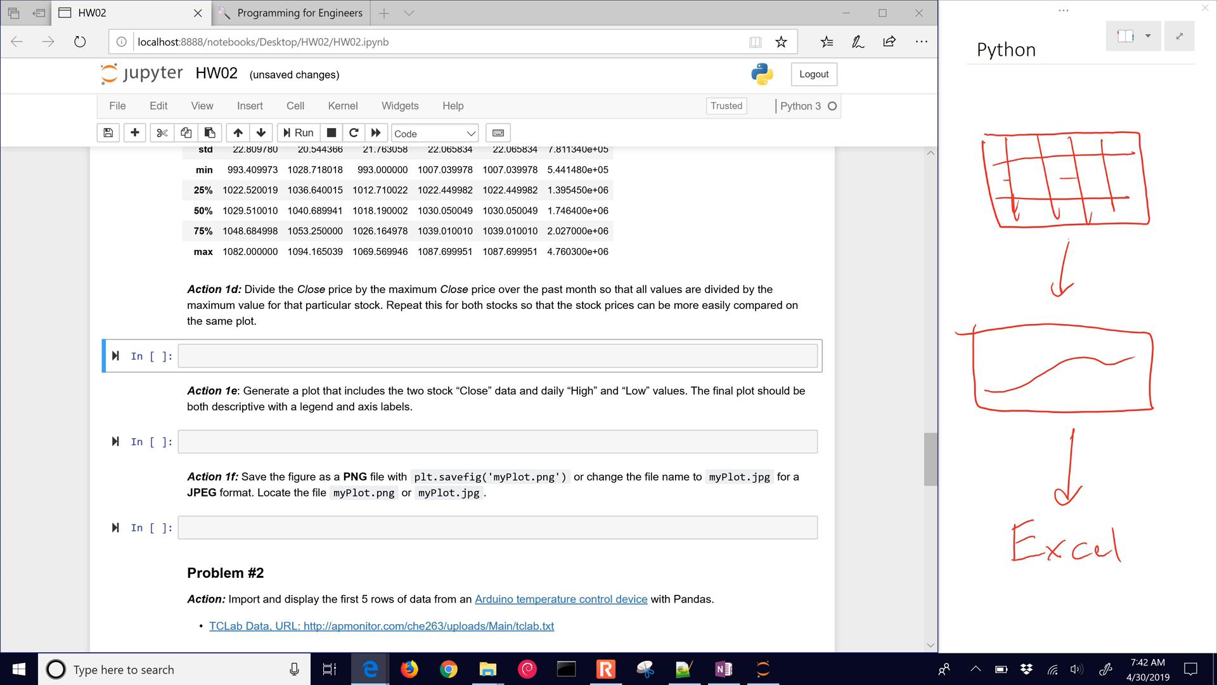
pyautogui.moveTo(913, 383)
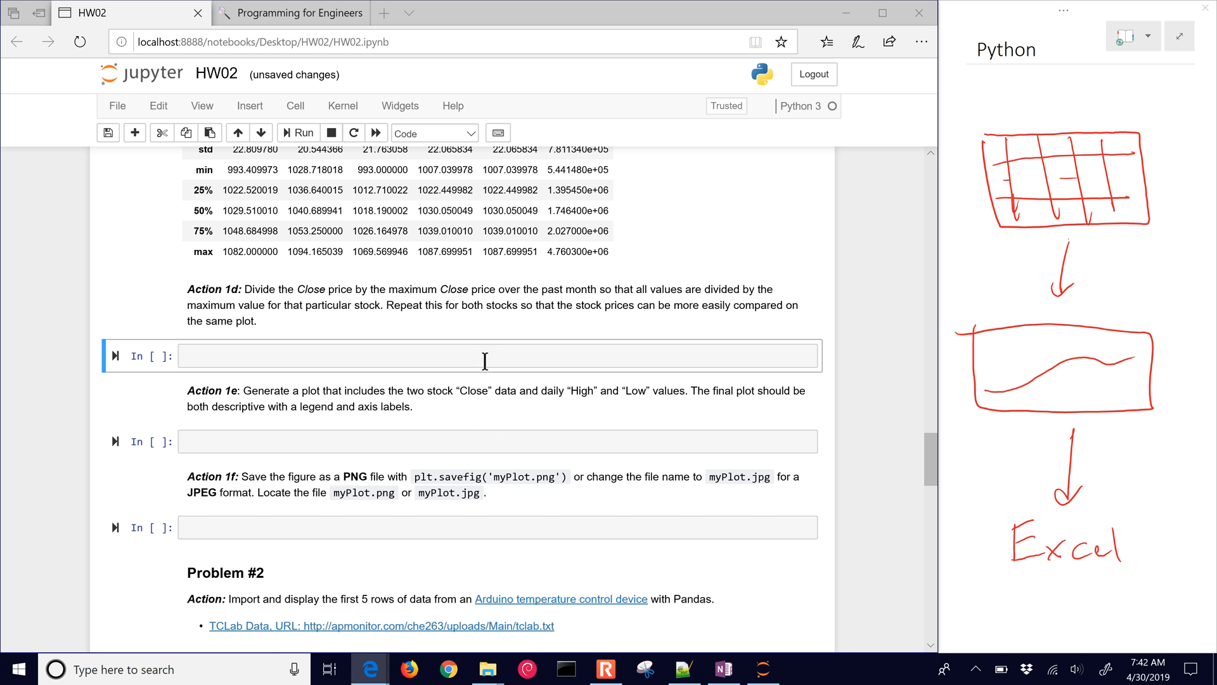
pyautogui.write('m')
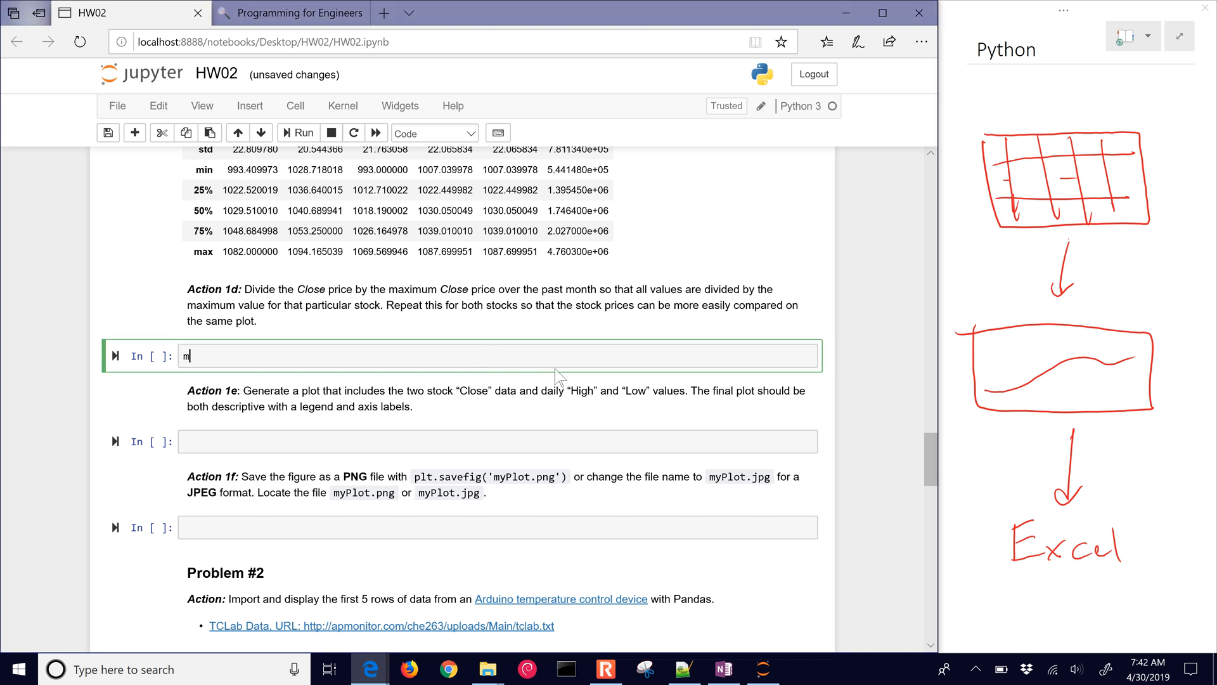
pyautogui.write('x_')
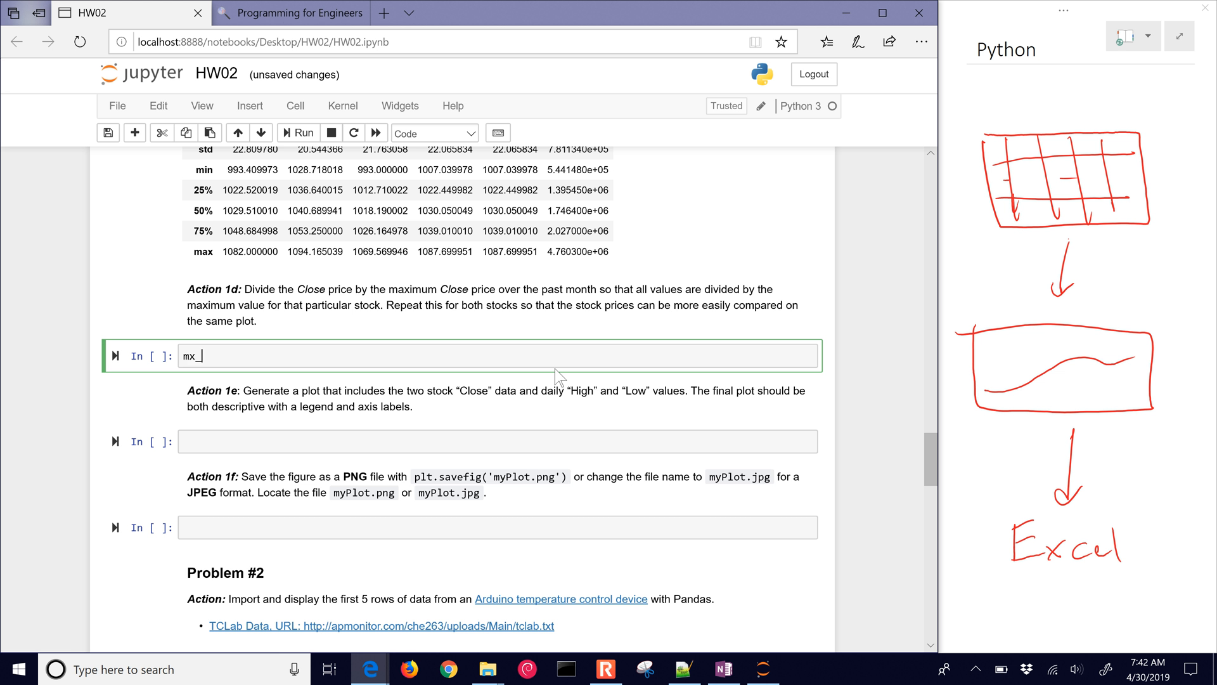
pyautogui.write('goog =')
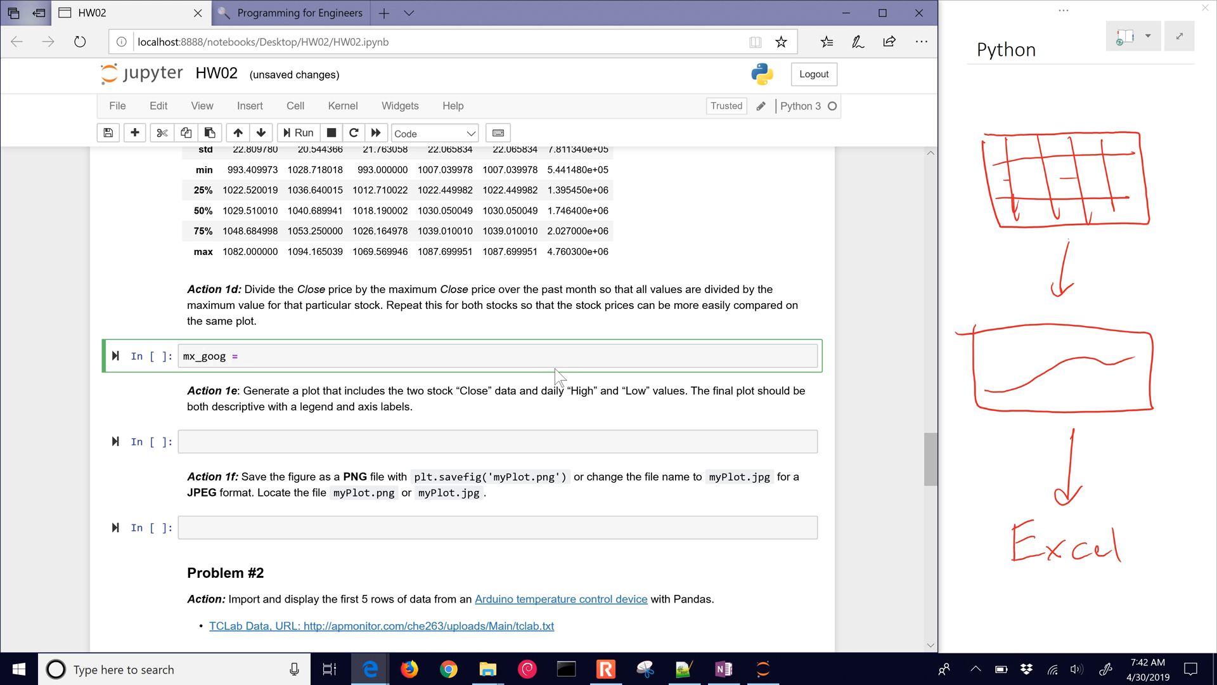
pyautogui.write('np')
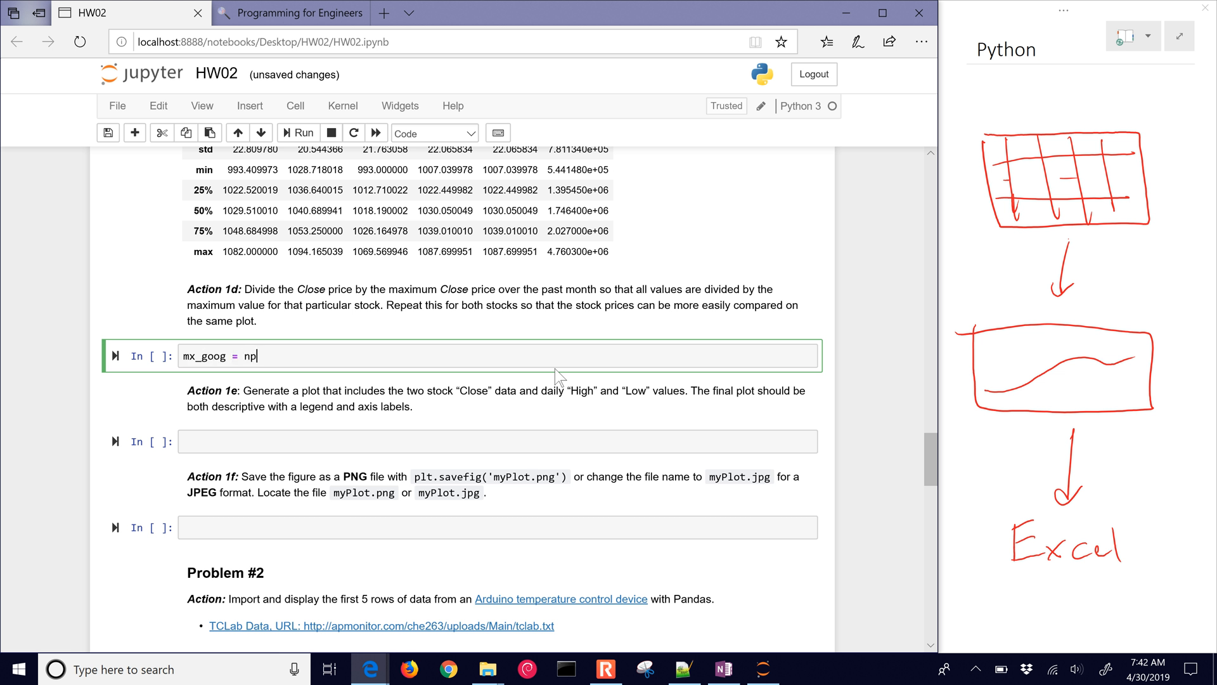
pyautogui.write('.ma')
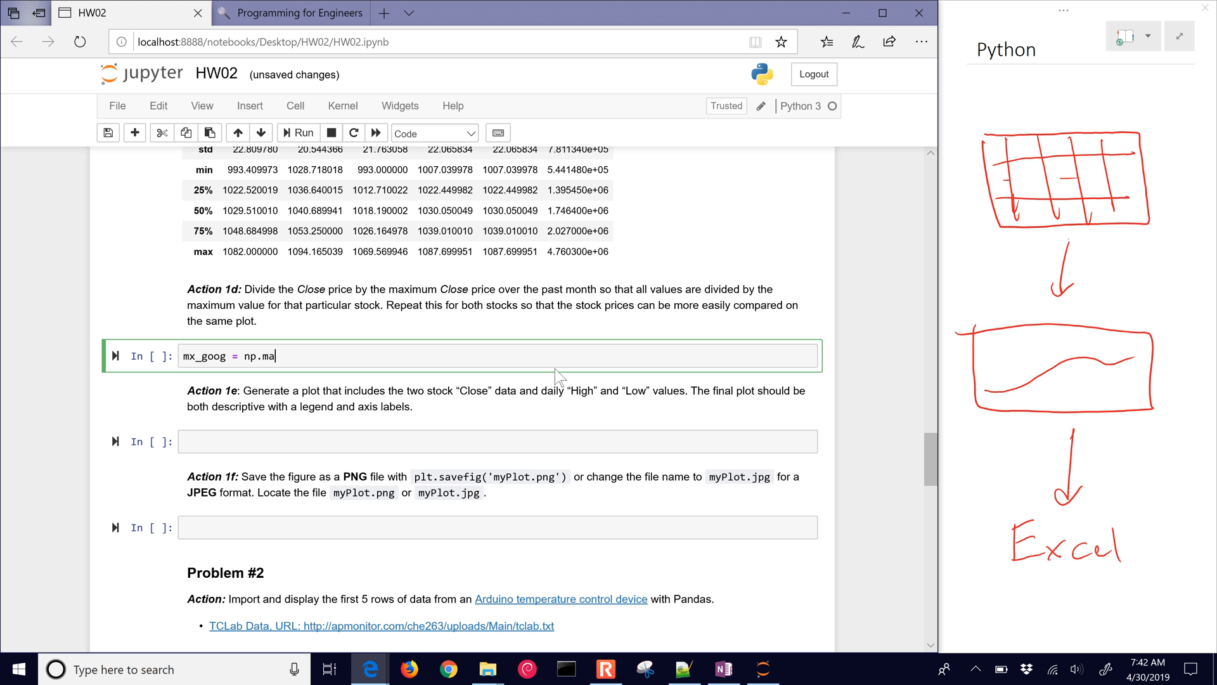
pyautogui.write('max')
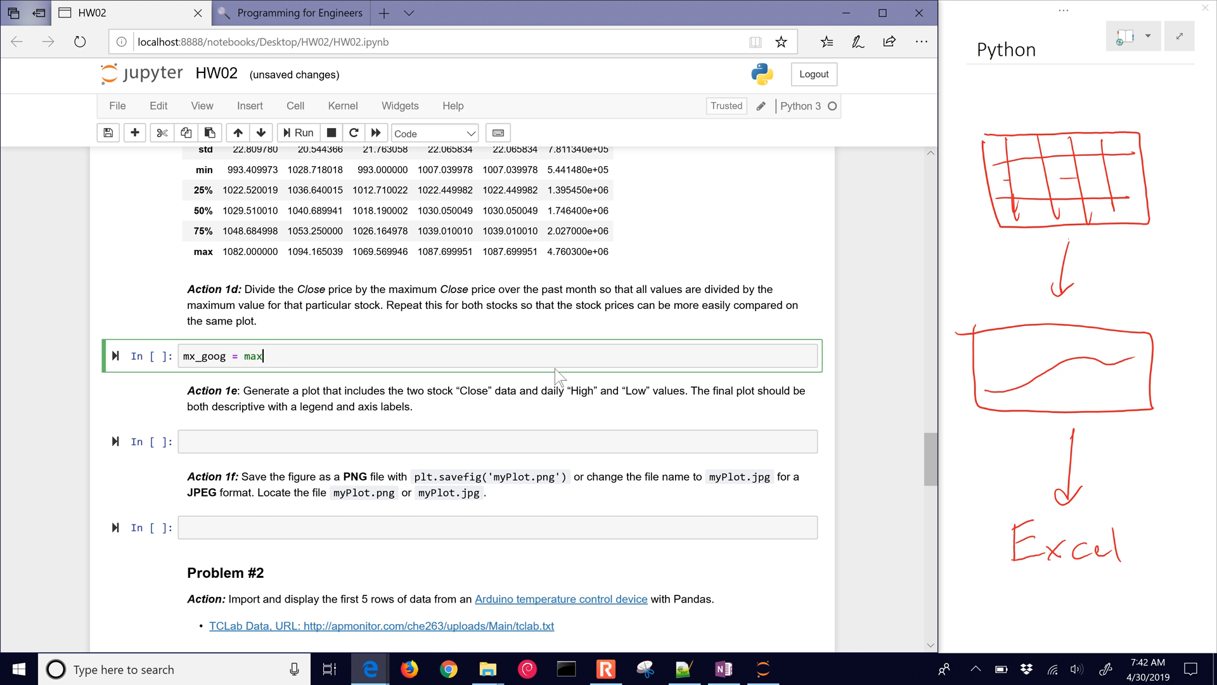
pyautogui.write('()')
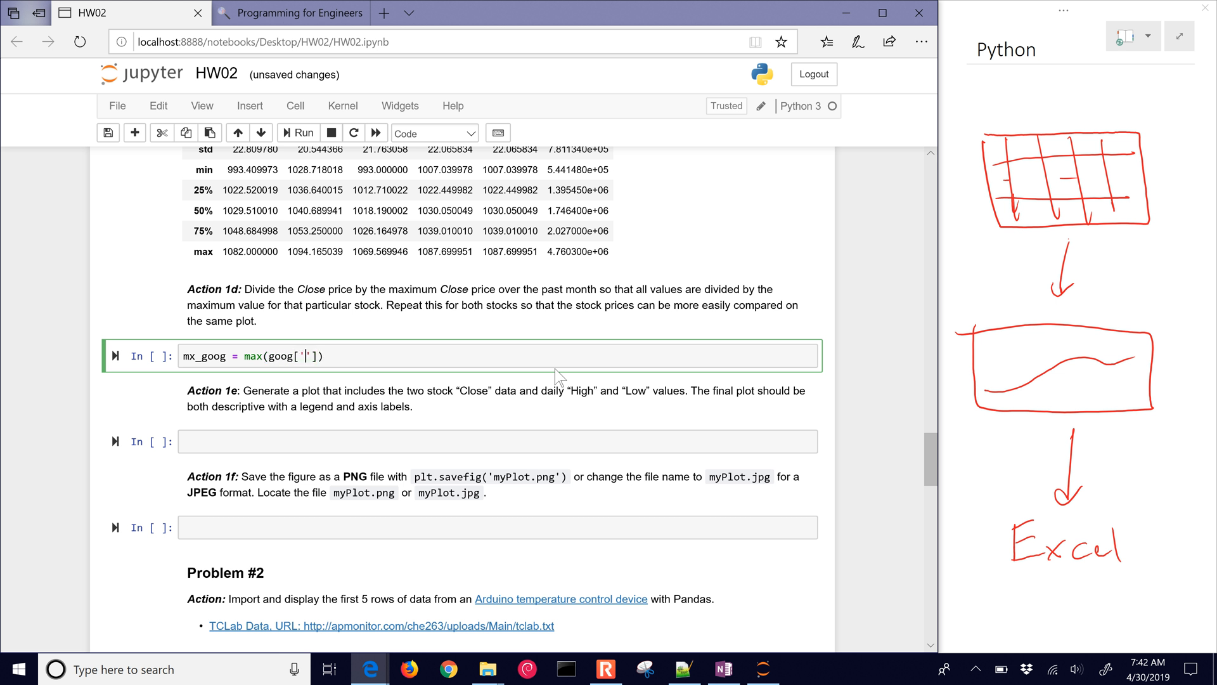
pyautogui.write('Close')
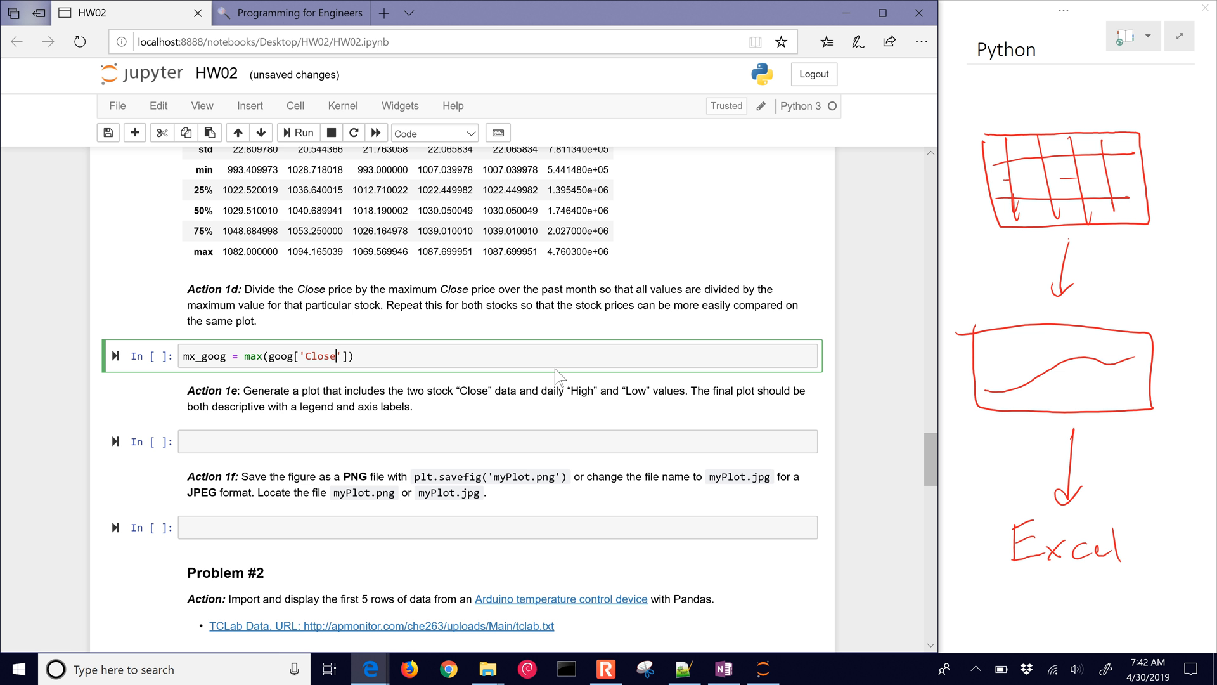
pyautogui.click(297, 132)
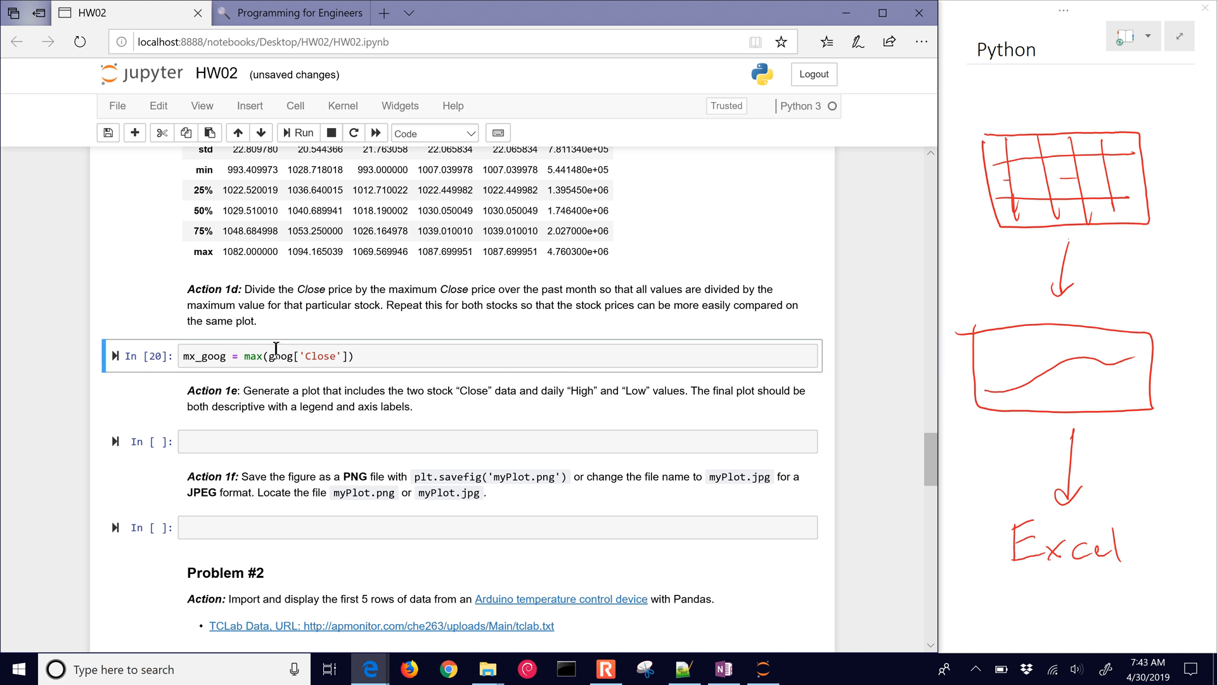
# - Print an f-string 'The max price for Google is {mx_goog}' and run it
pyautogui.click(357, 356)
pyautogui.write('print(')
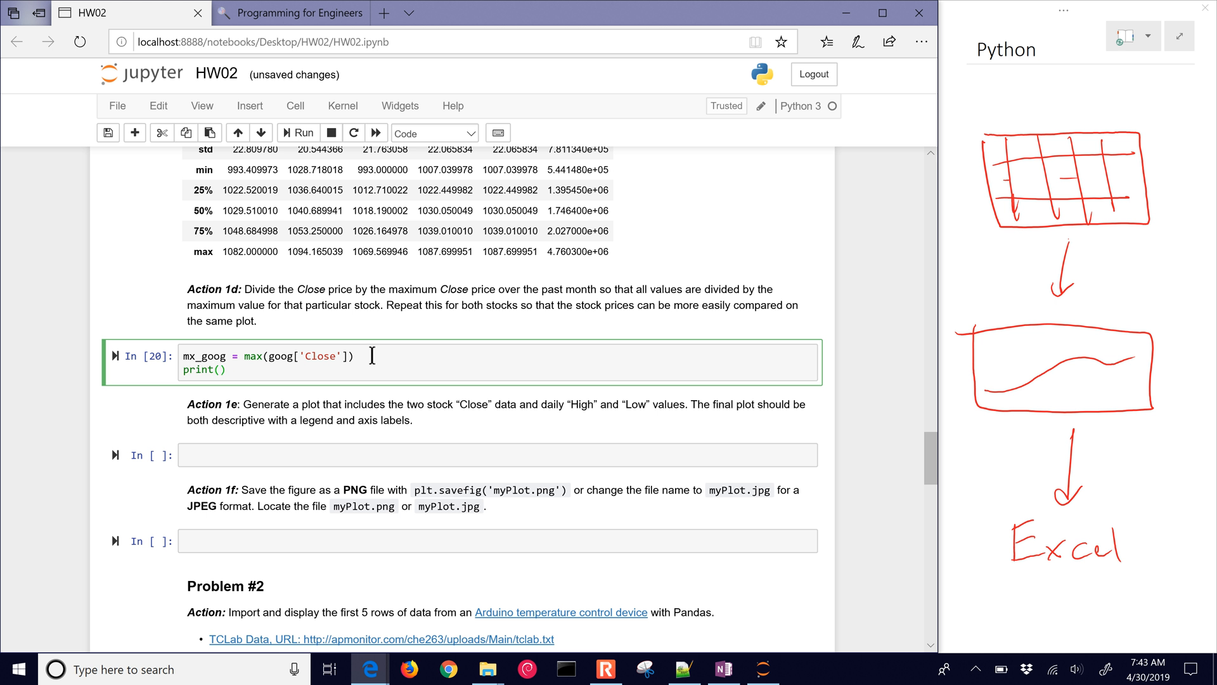
pyautogui.write("f''")
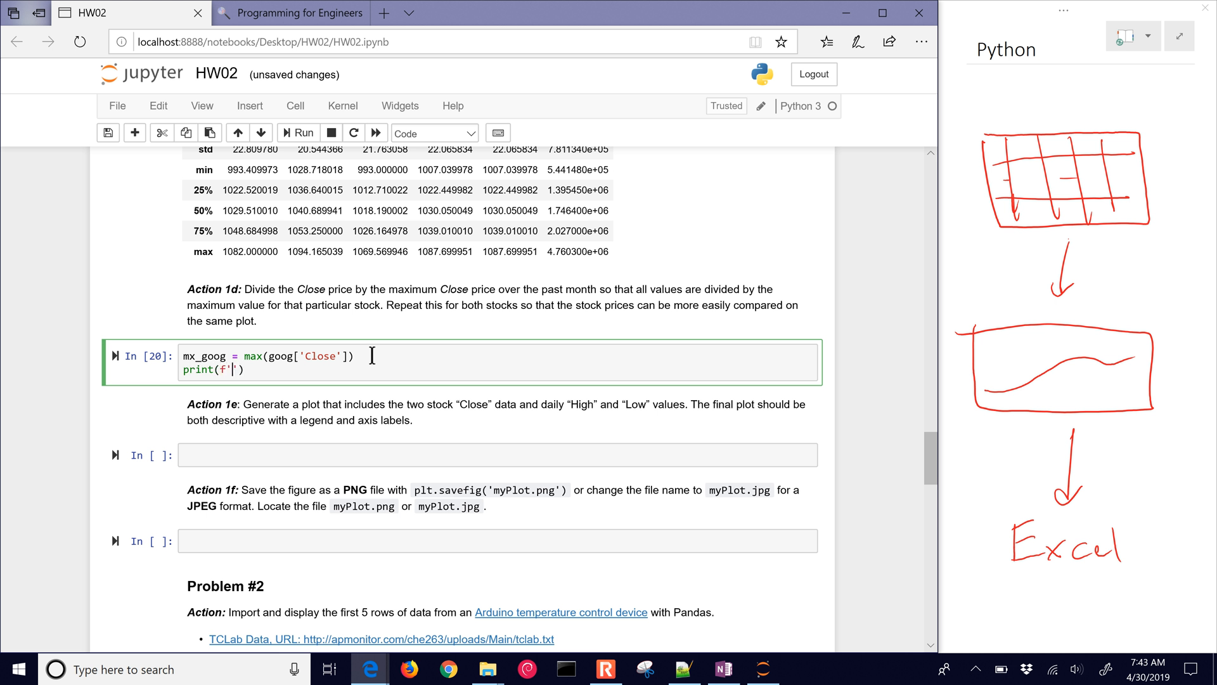
pyautogui.write('The max close')
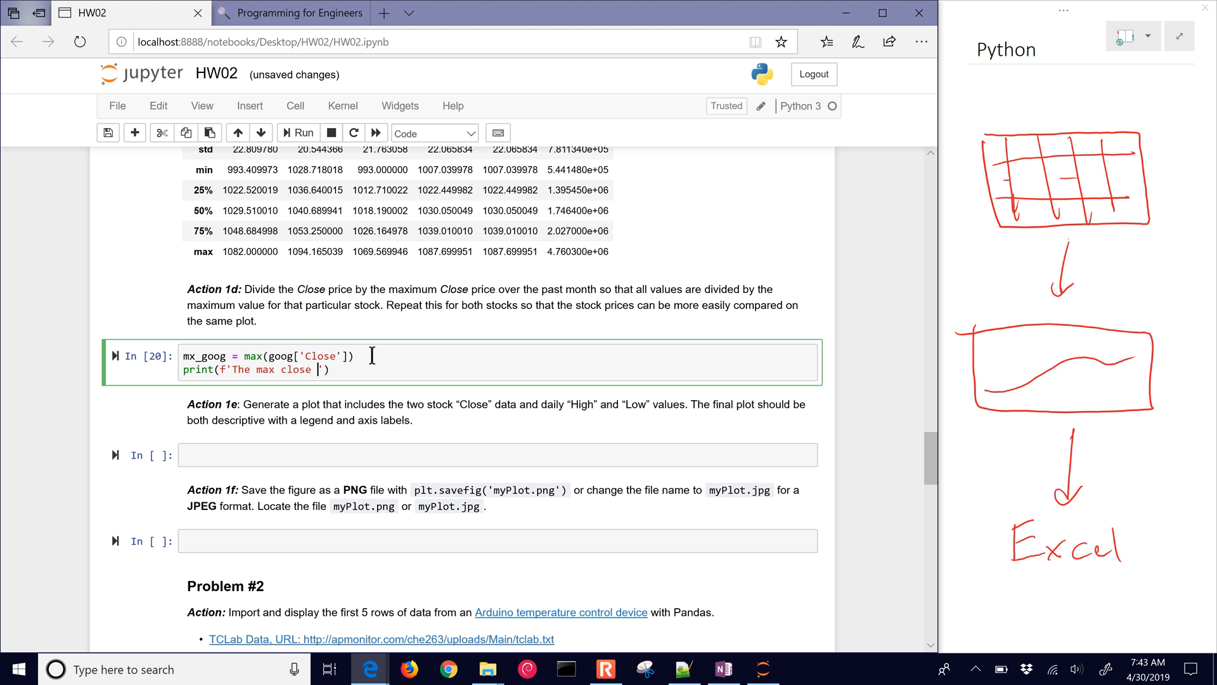
pyautogui.write('price f')
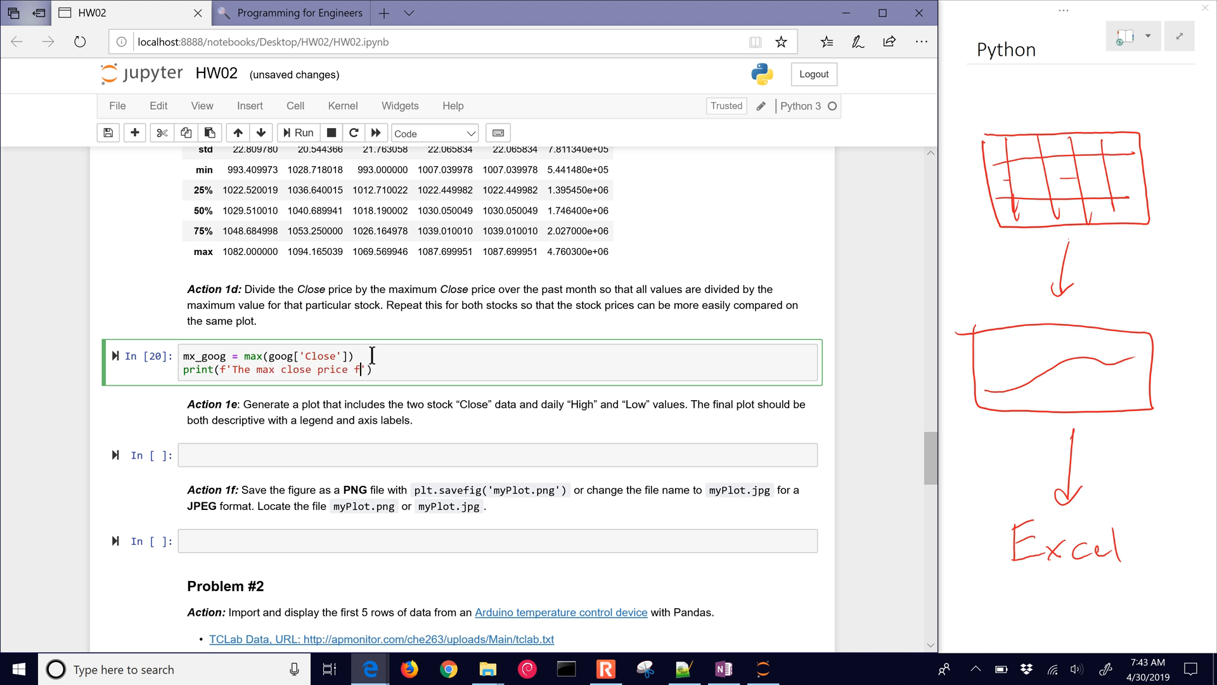
pyautogui.write('or Google is')
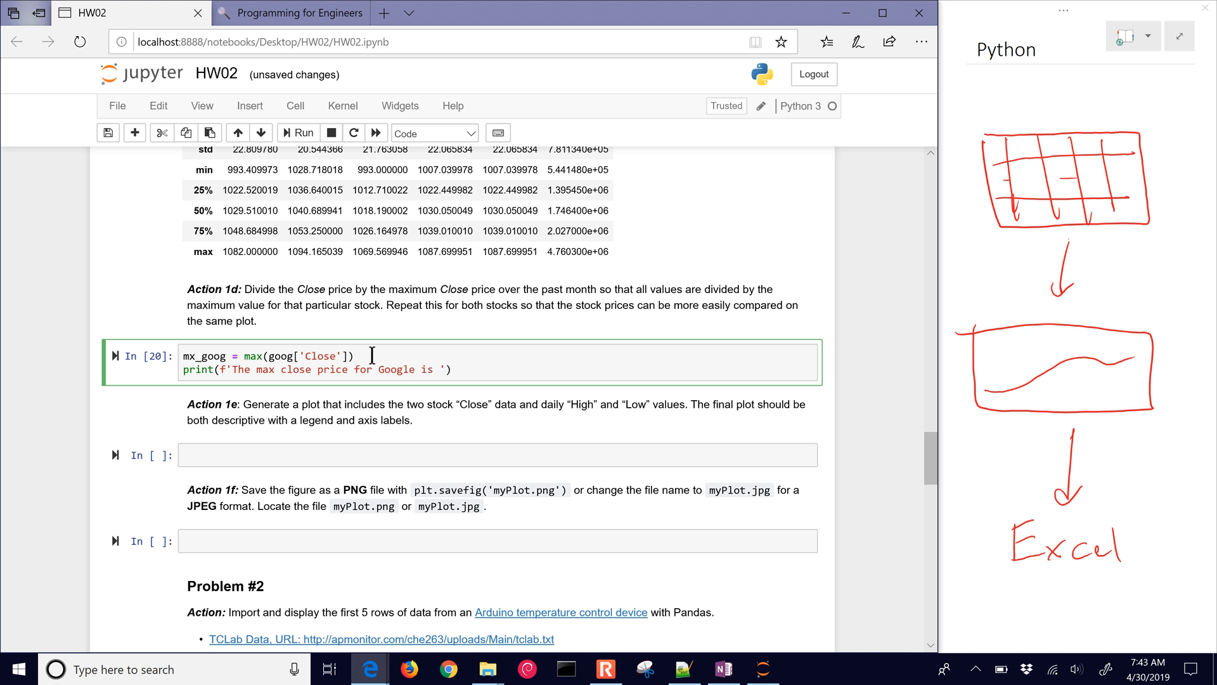
pyautogui.write('{}')
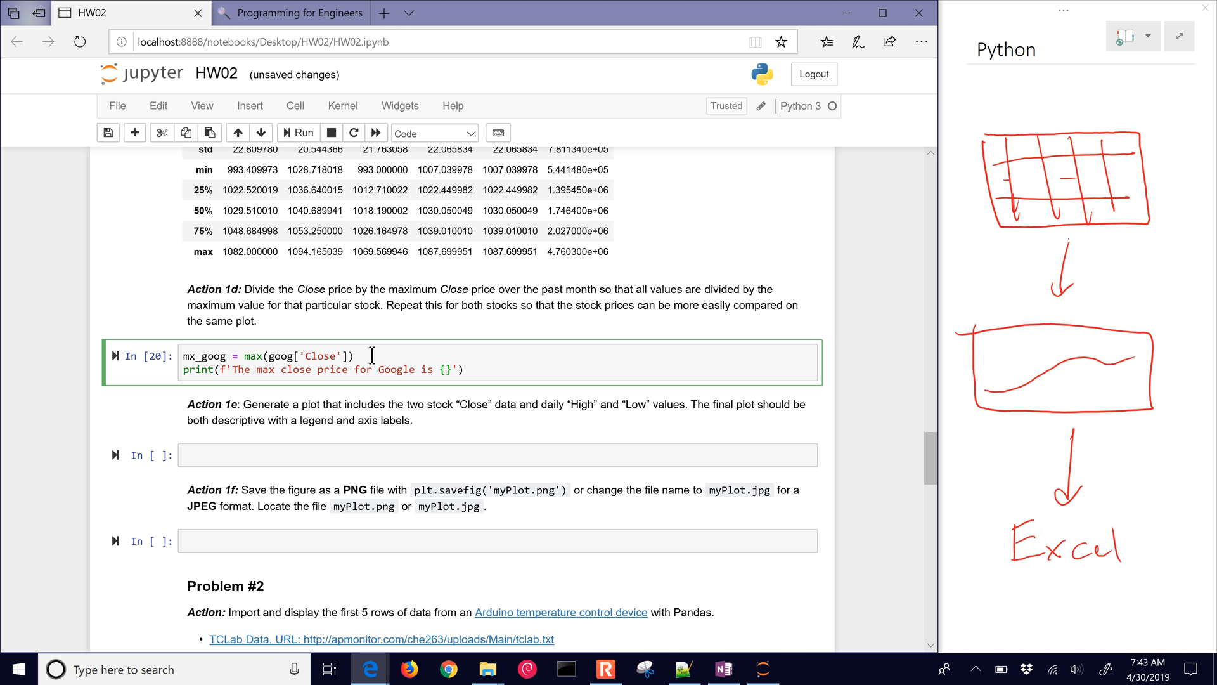
pyautogui.write('max')
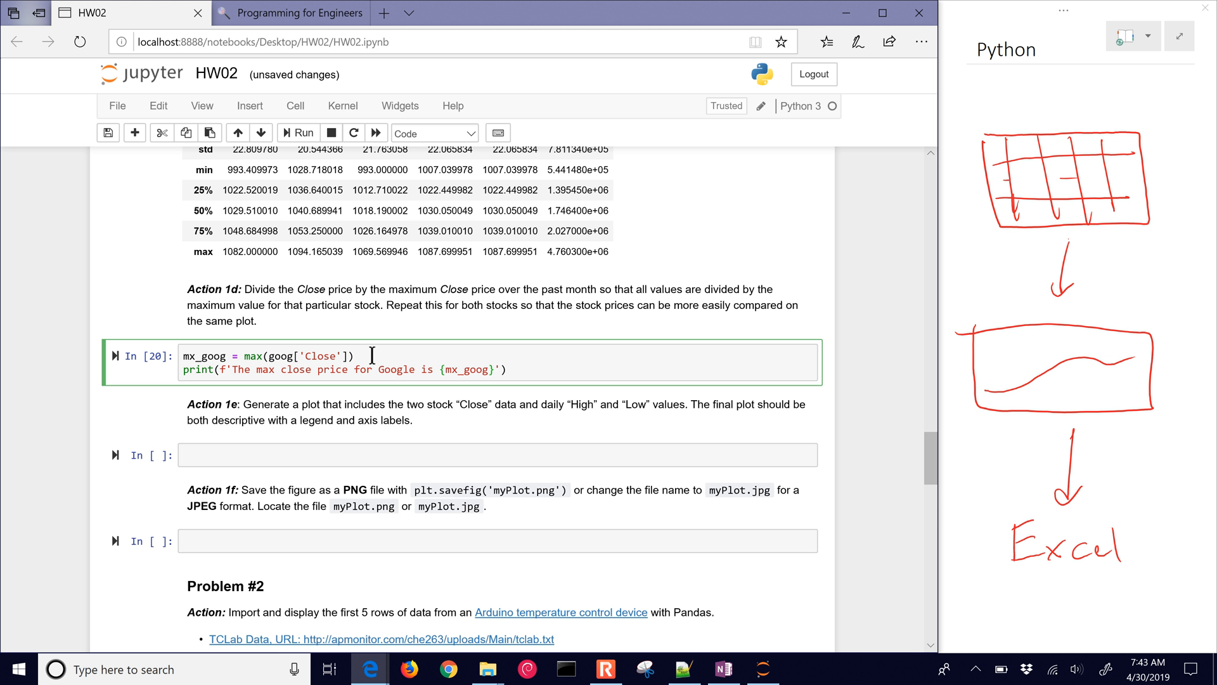
pyautogui.click(303, 131)
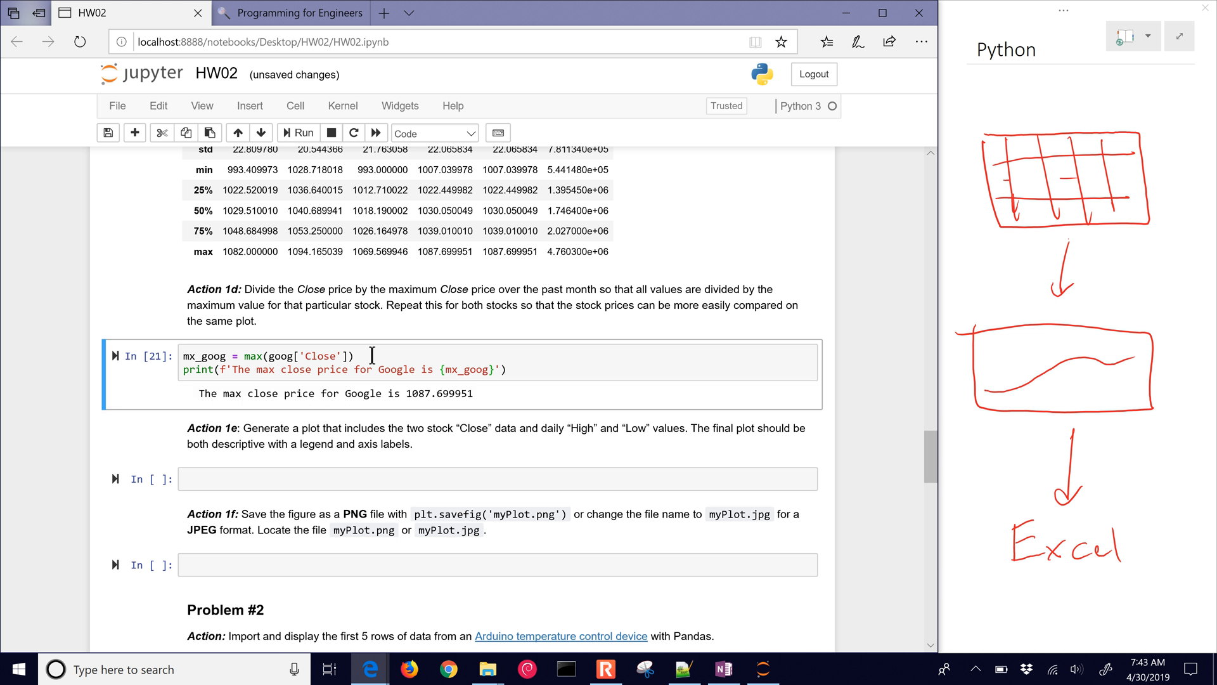
pyautogui.moveTo(291, 377)
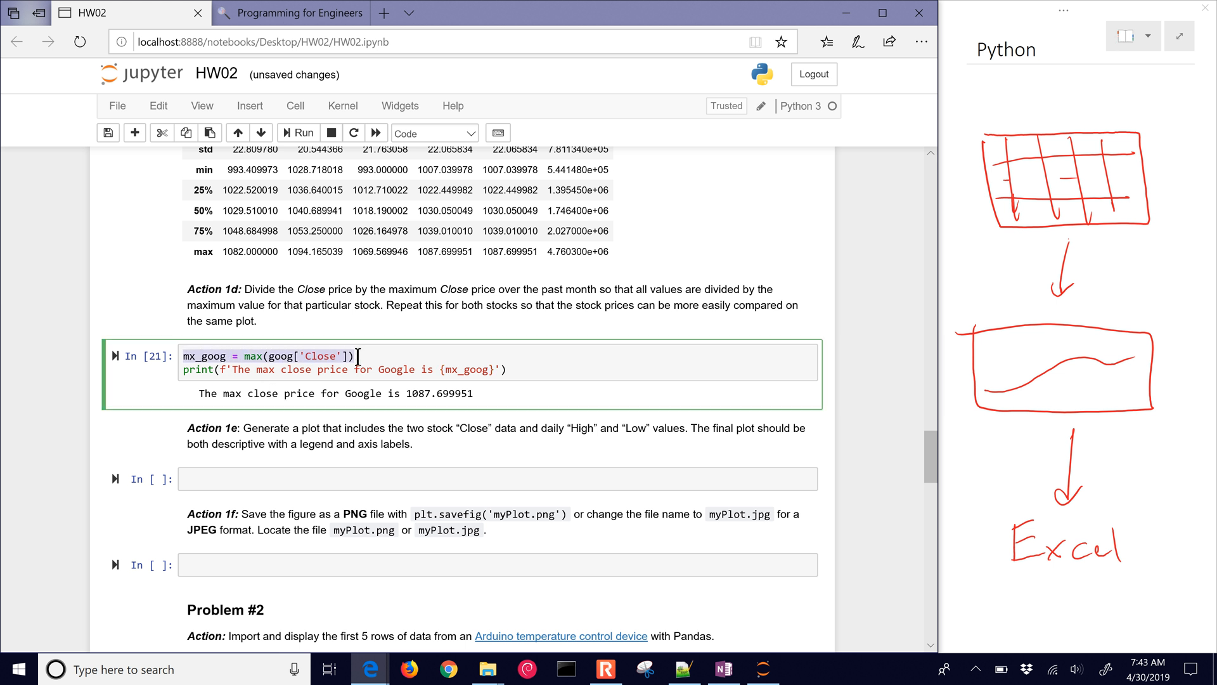
# - Add mx_xom = max(xom['Close']) below the mx_goog line and rerun
pyautogui.write("mx_goog = max(goog['Close'])")
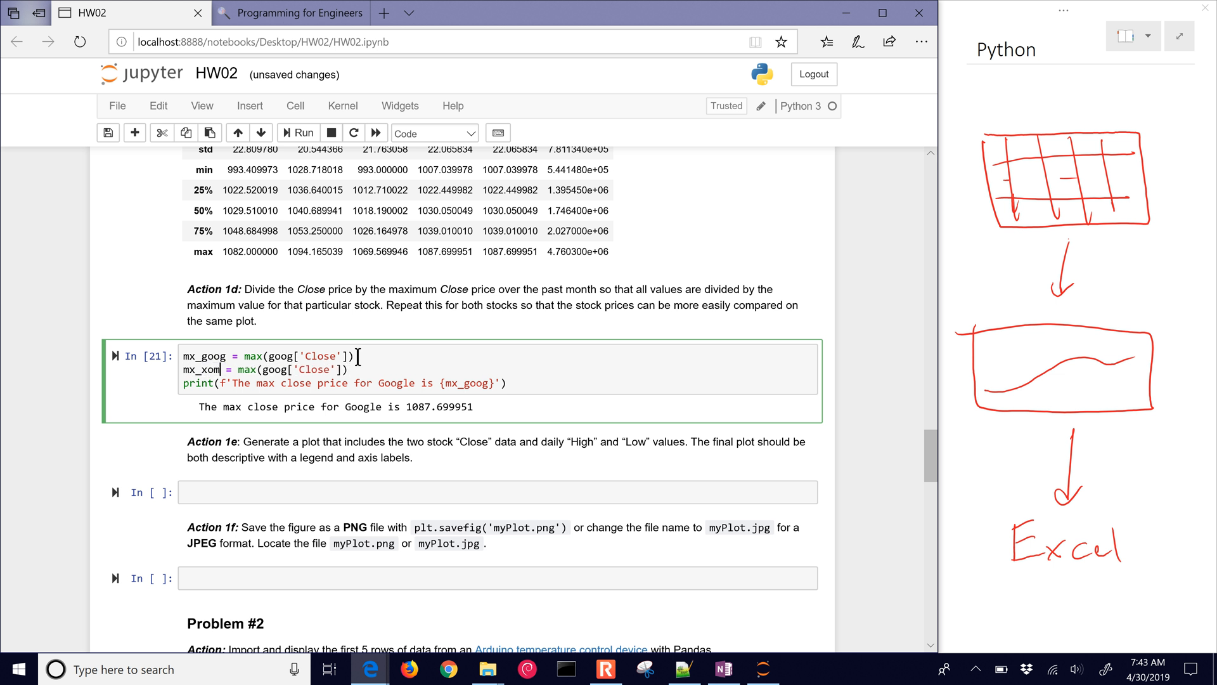
pyautogui.click(287, 369)
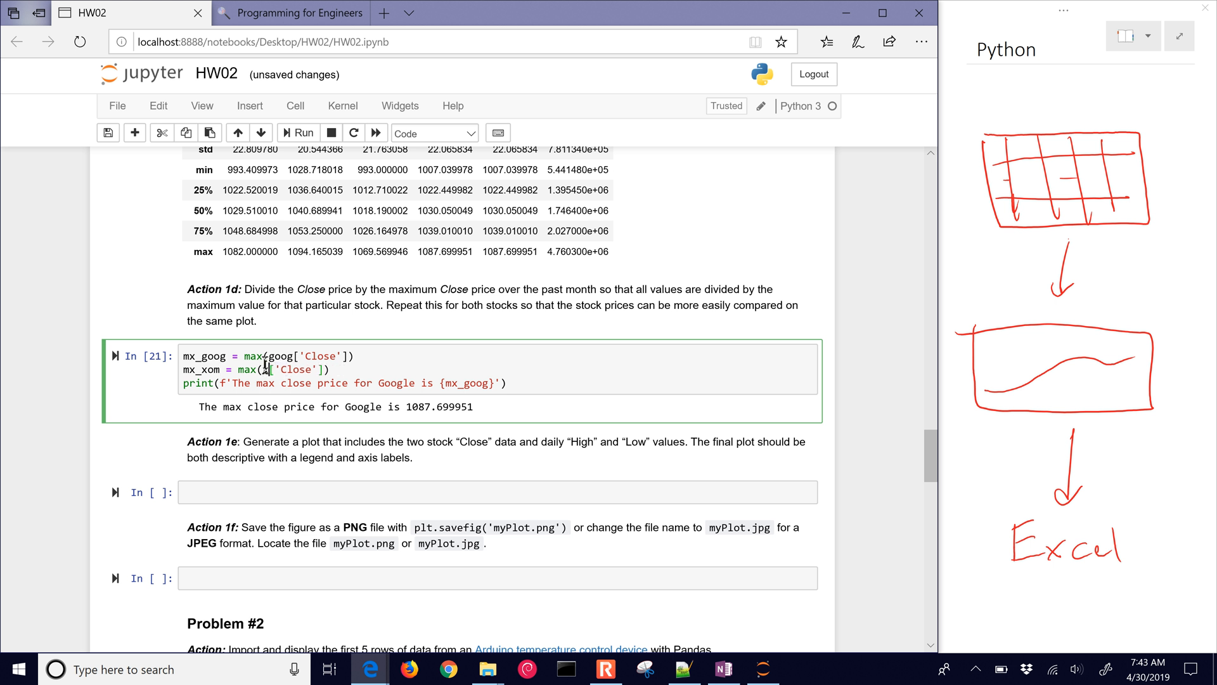
pyautogui.click(305, 132)
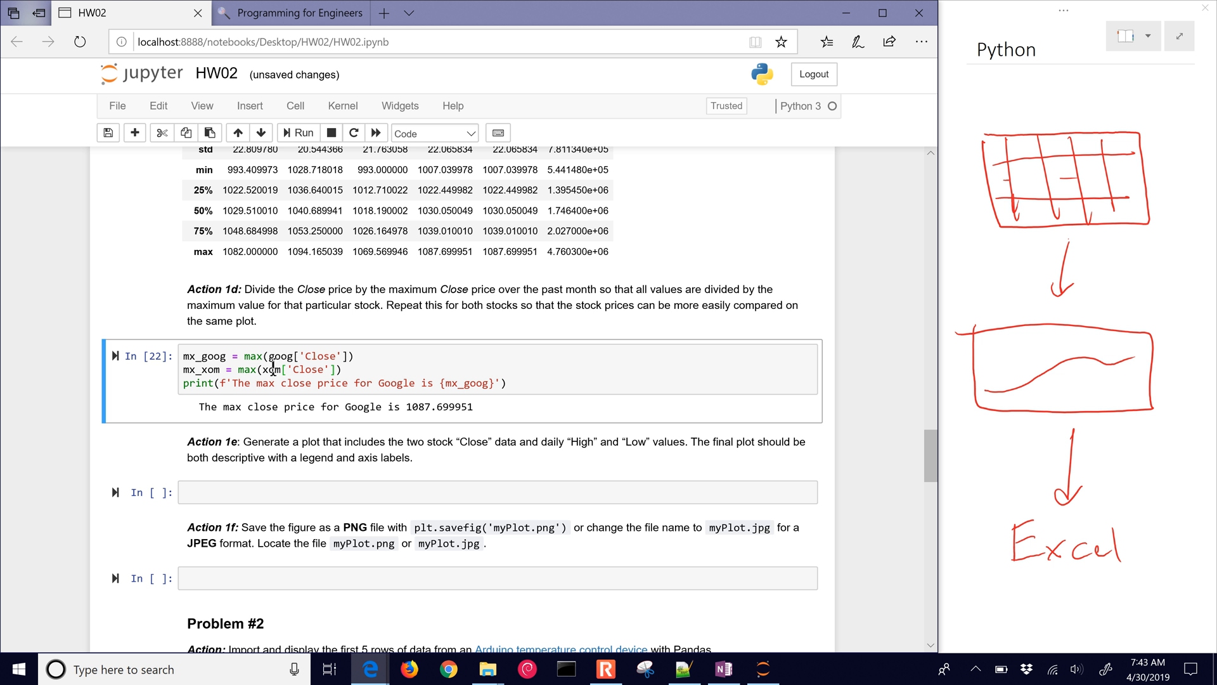
pyautogui.moveTo(274, 457)
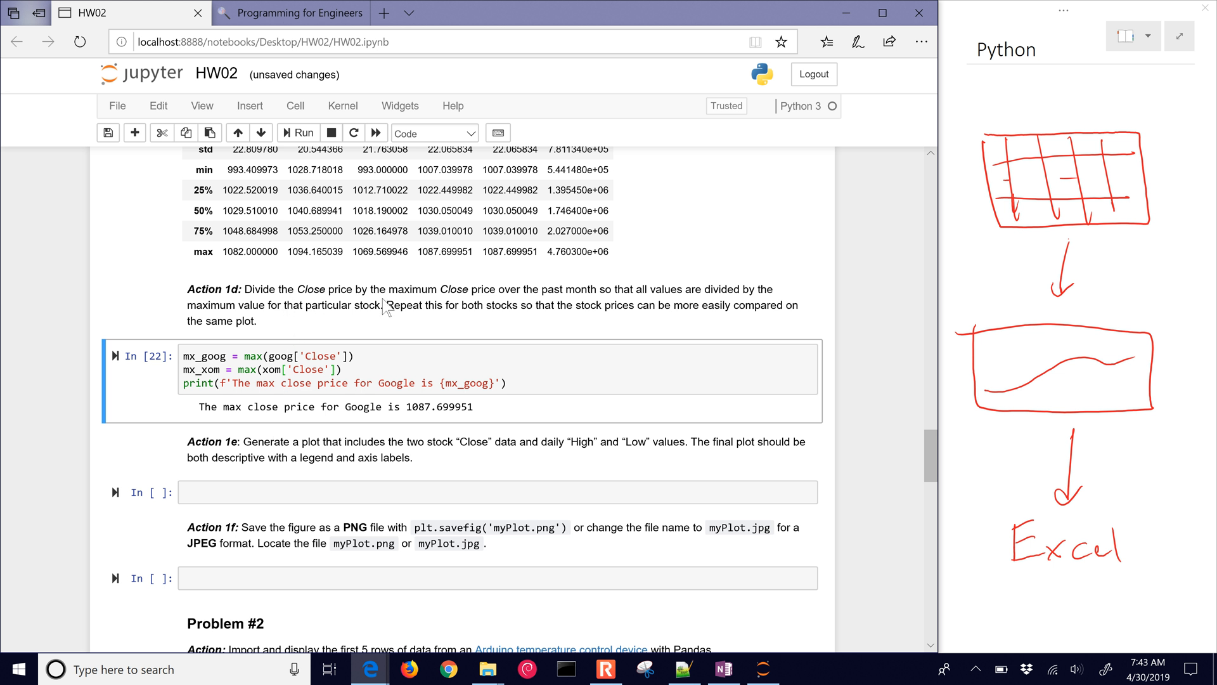
pyautogui.moveTo(481, 303)
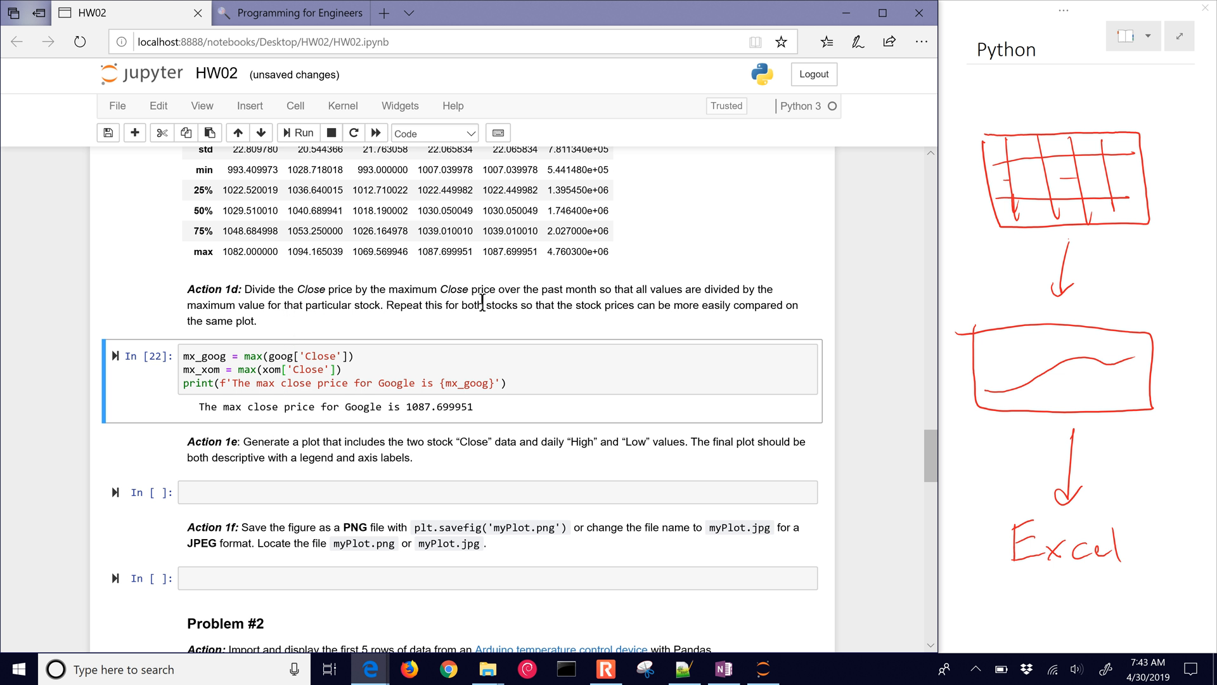
pyautogui.moveTo(620, 307)
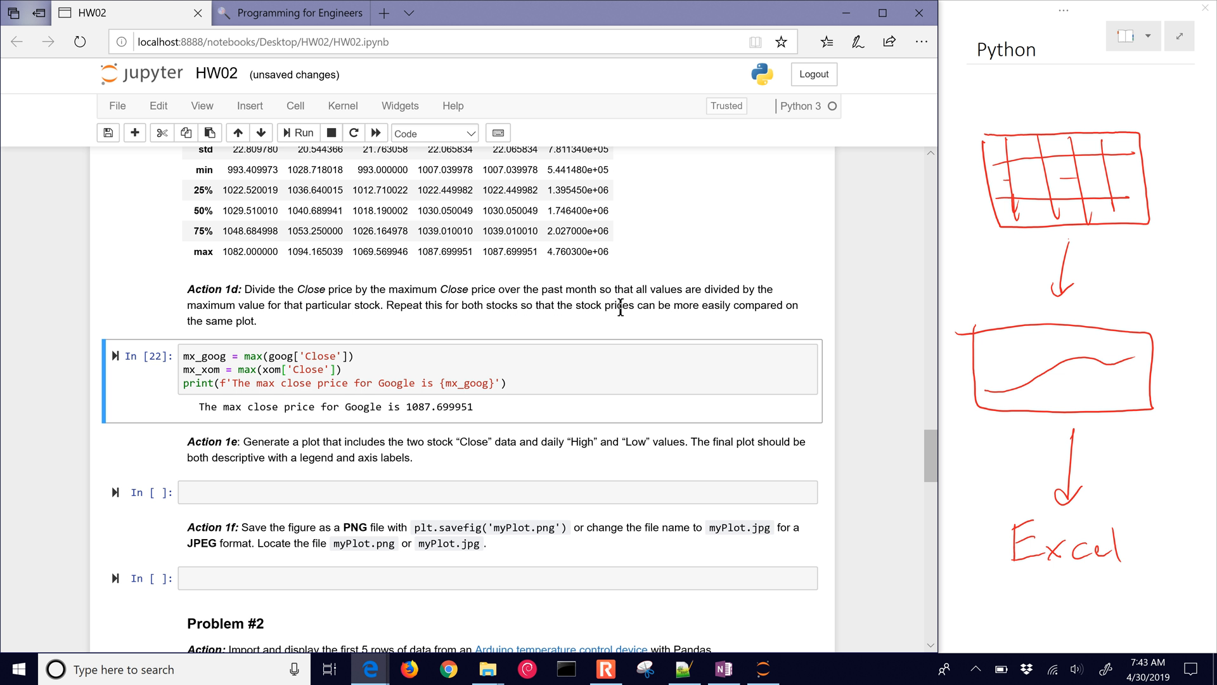
pyautogui.moveTo(322, 314)
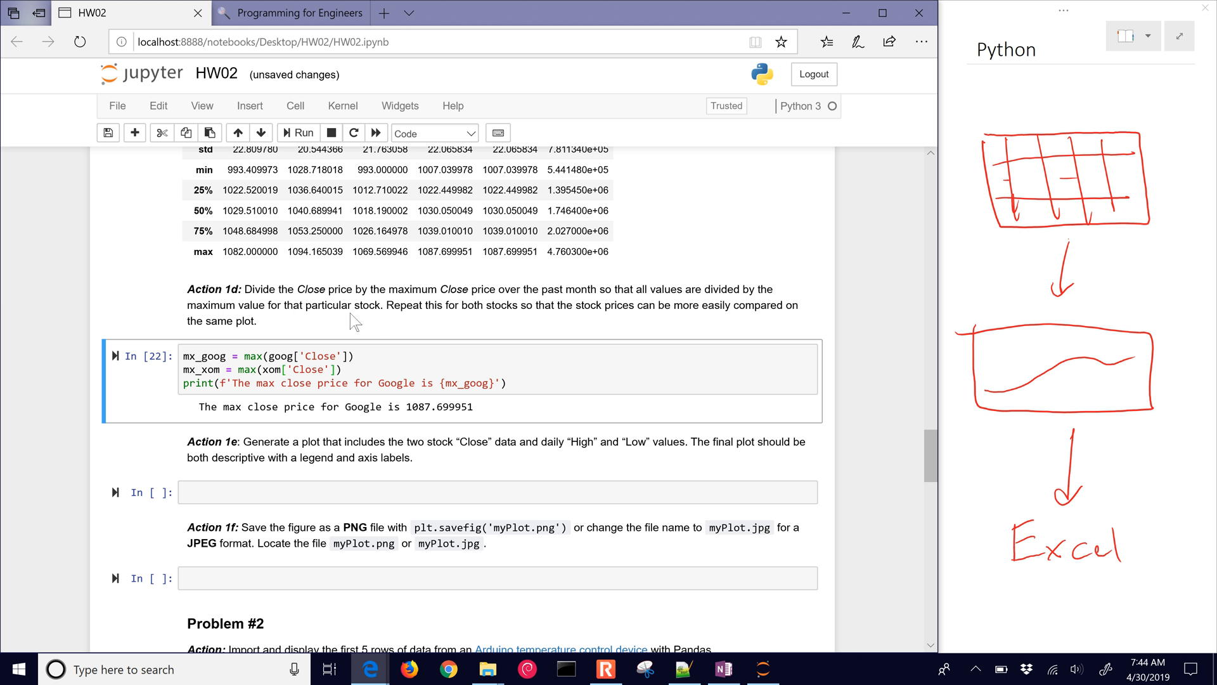
pyautogui.moveTo(348, 348)
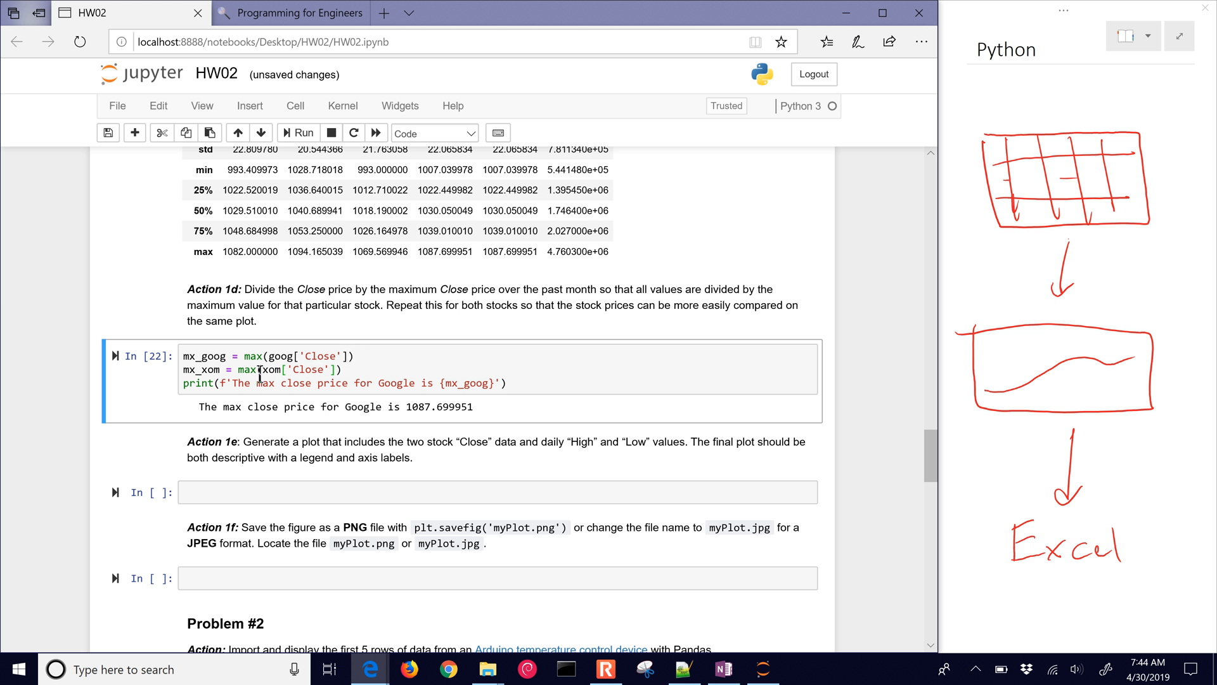
# - Add sg = goog['Close']/mx_goog and sx = xom['Close']/mx_xom, print sg, and run
pyautogui.click(217, 356)
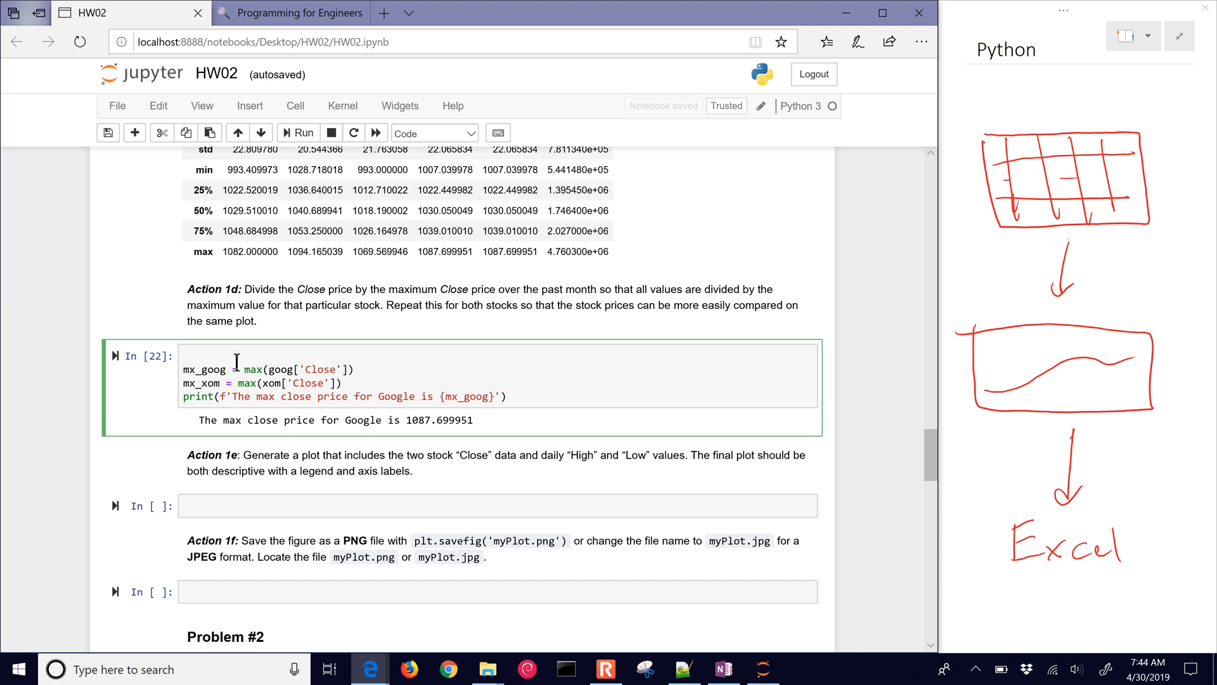
pyautogui.write('sgoog =')
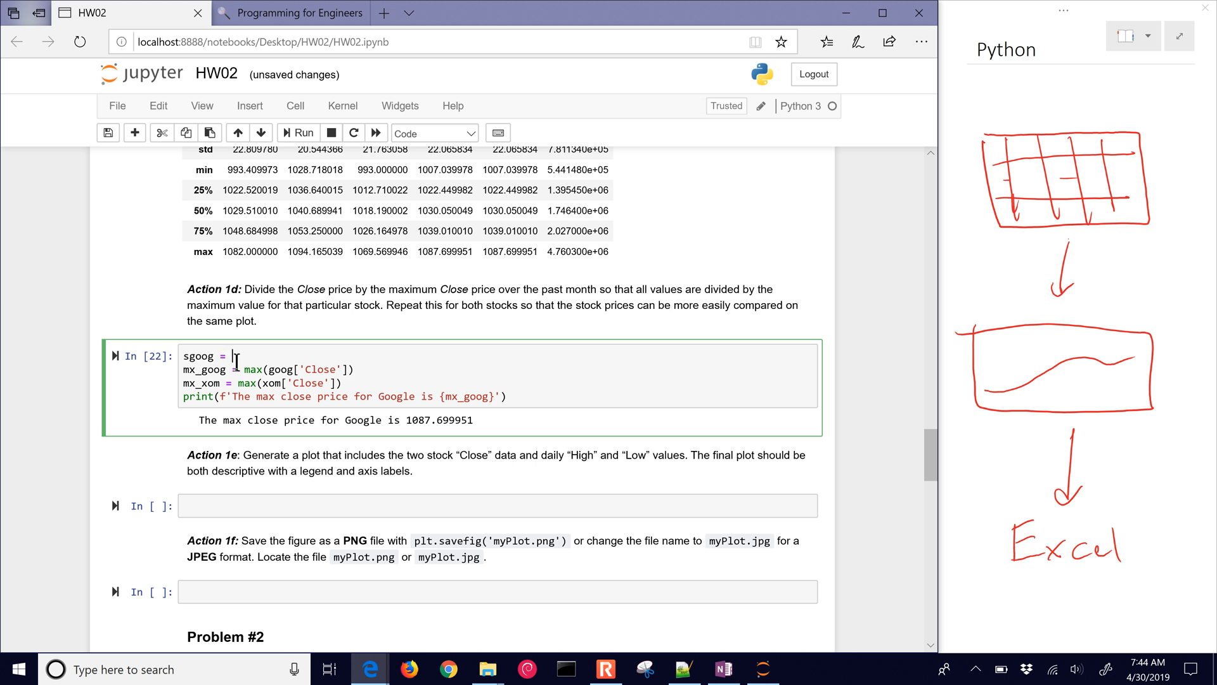
pyautogui.press('Backspace')
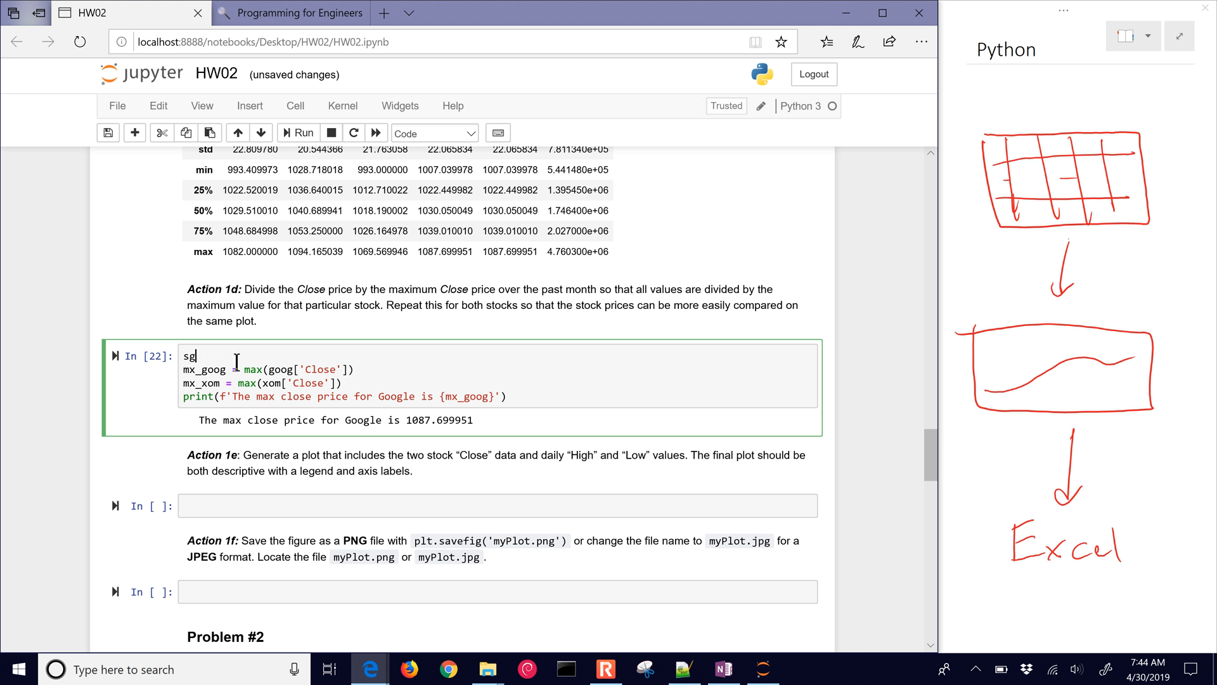
pyautogui.write('=')
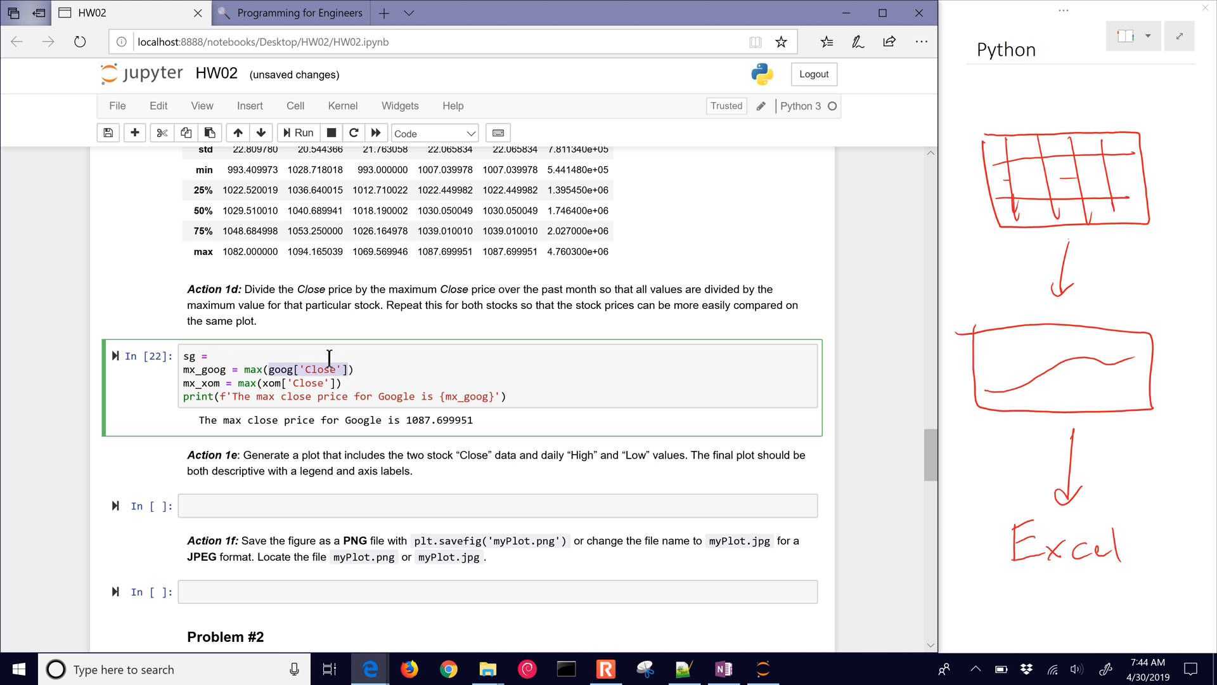
pyautogui.write("goog['Close']")
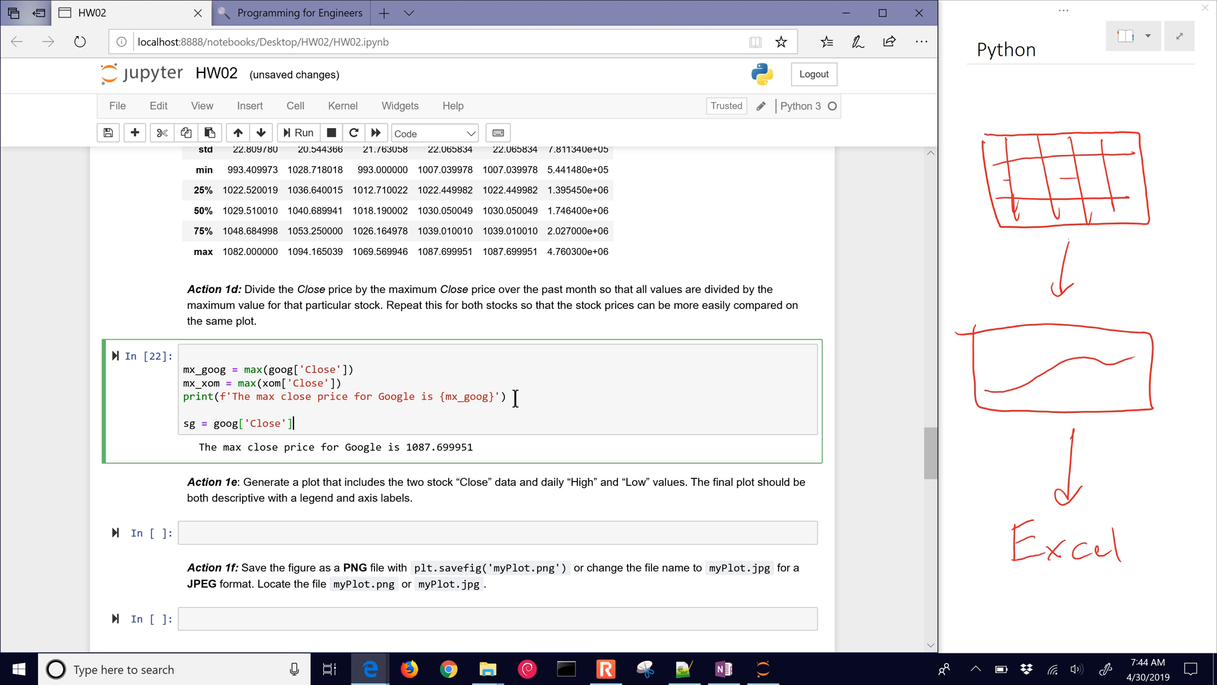
pyautogui.write('/mx_goog')
pyautogui.write("sx = xom['Close']/mx_xom")
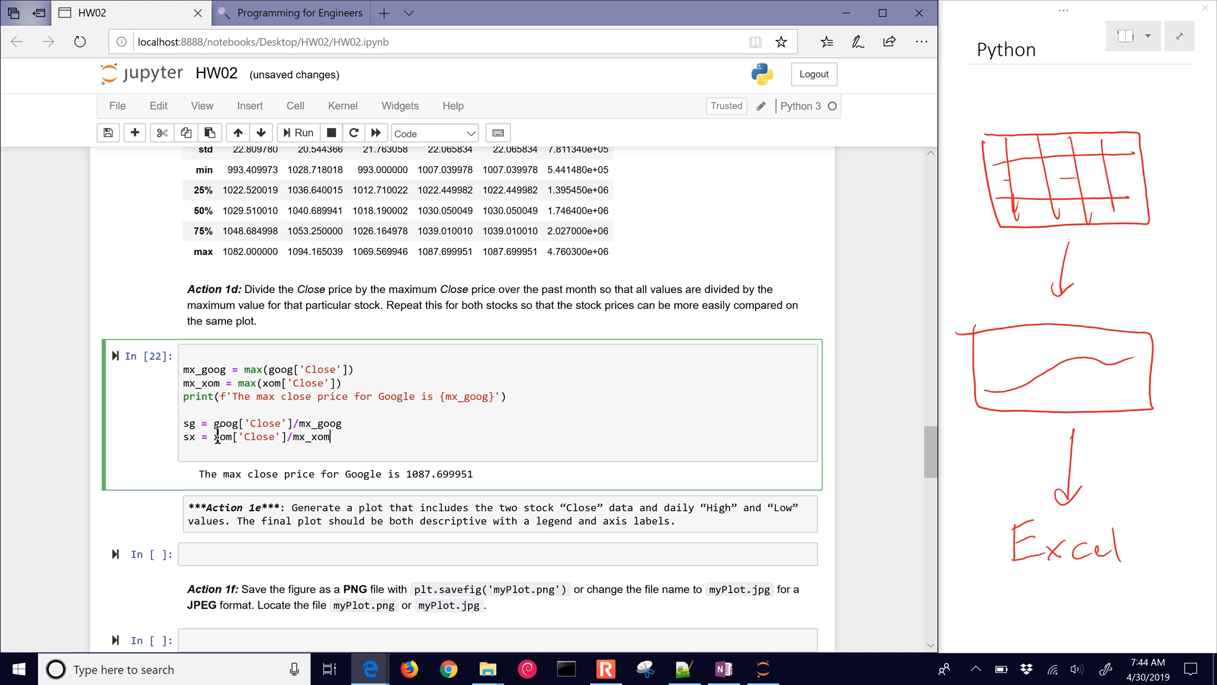
pyautogui.click(303, 132)
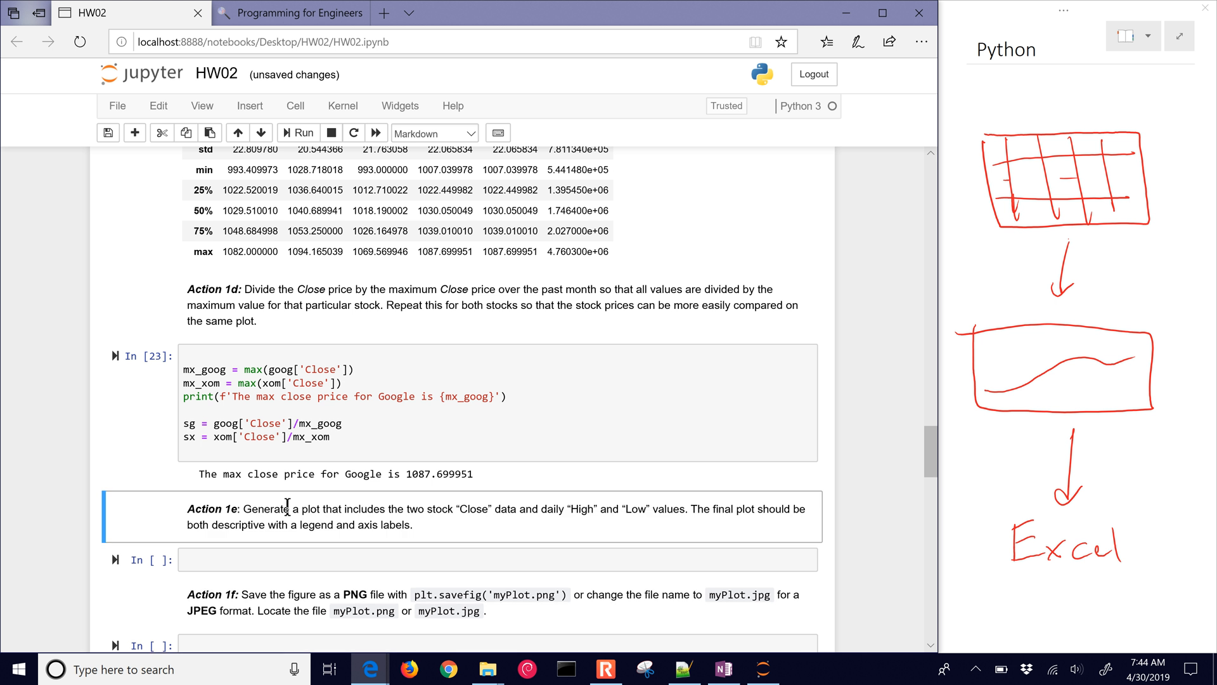
pyautogui.click(311, 436)
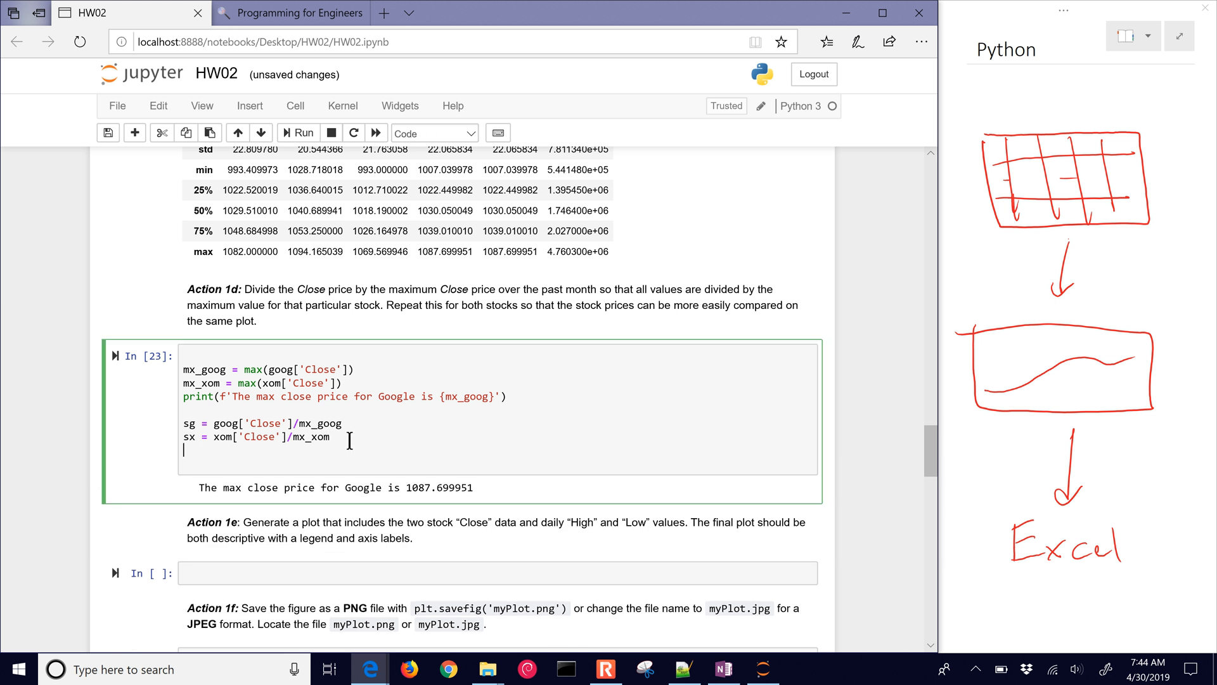
pyautogui.write('print()')
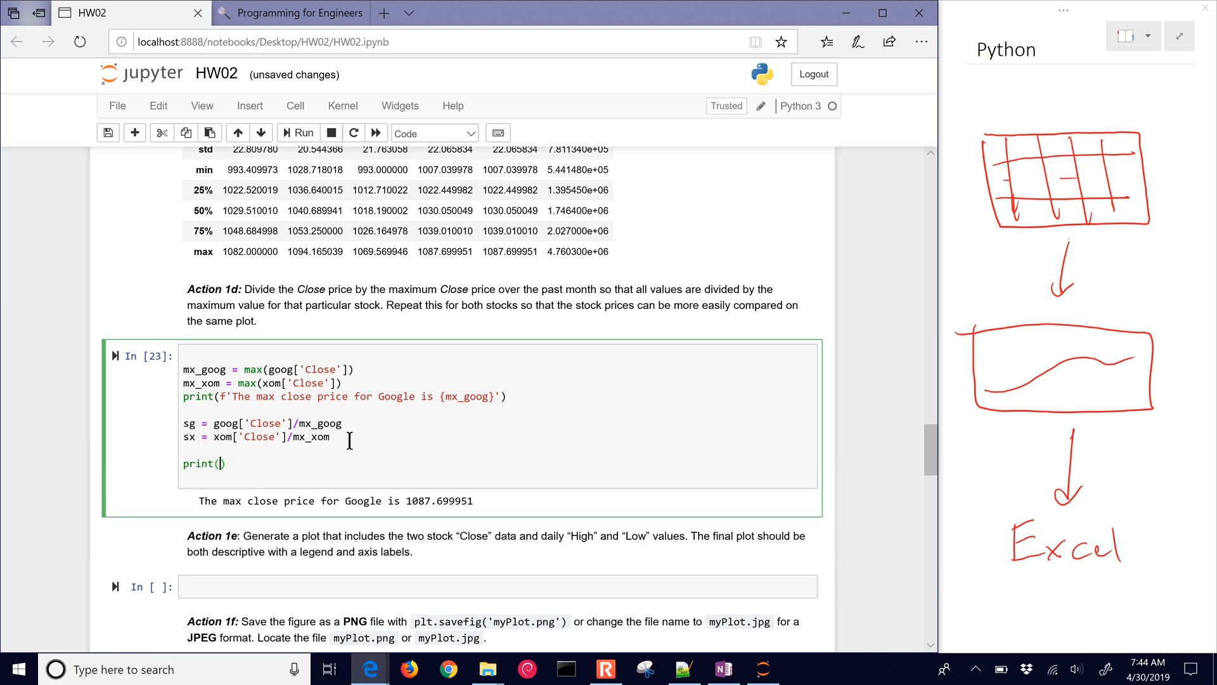
pyautogui.click(298, 132)
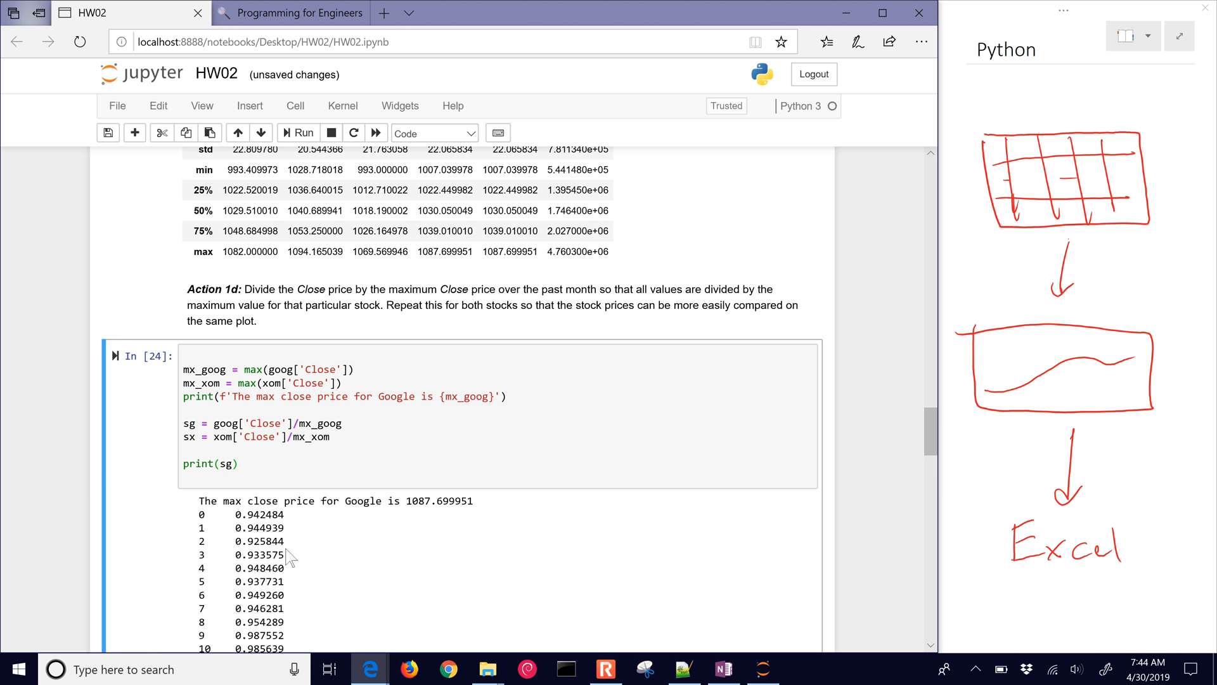
# - Remove the print(sg) line and rerun, leaving only the 1087.699951 output
pyautogui.scroll(-3)
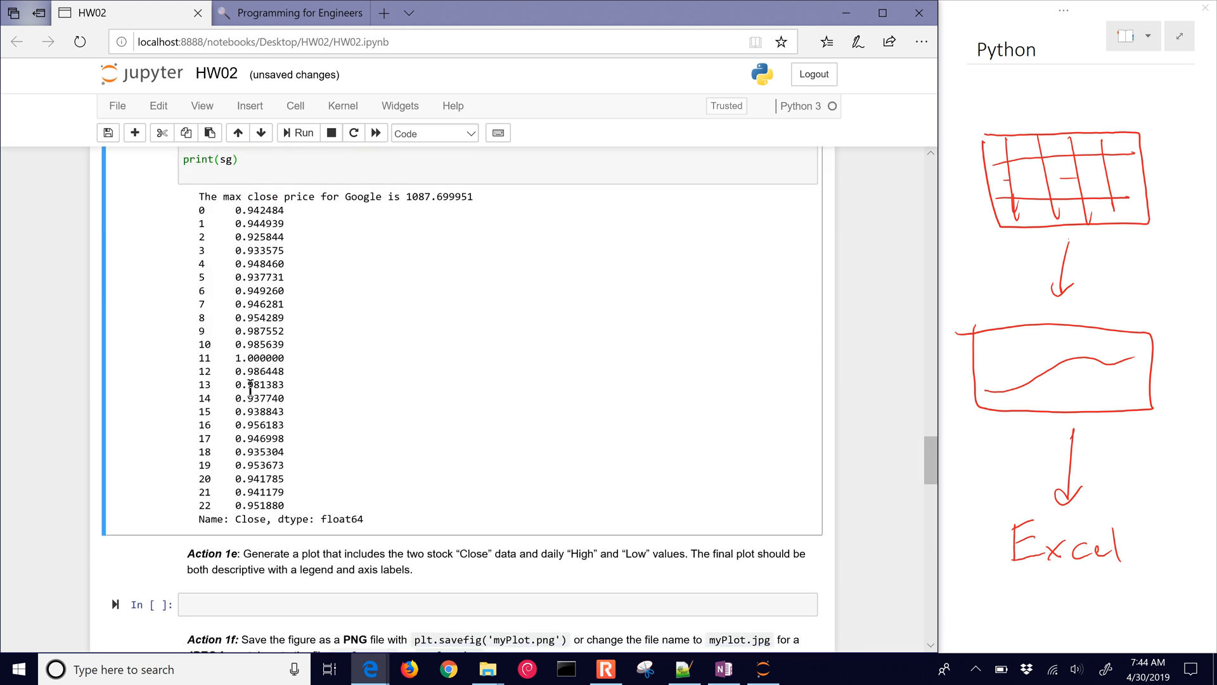
pyautogui.doubleClick(259, 357)
pyautogui.write("sx = xom['Close']/mx_xom")
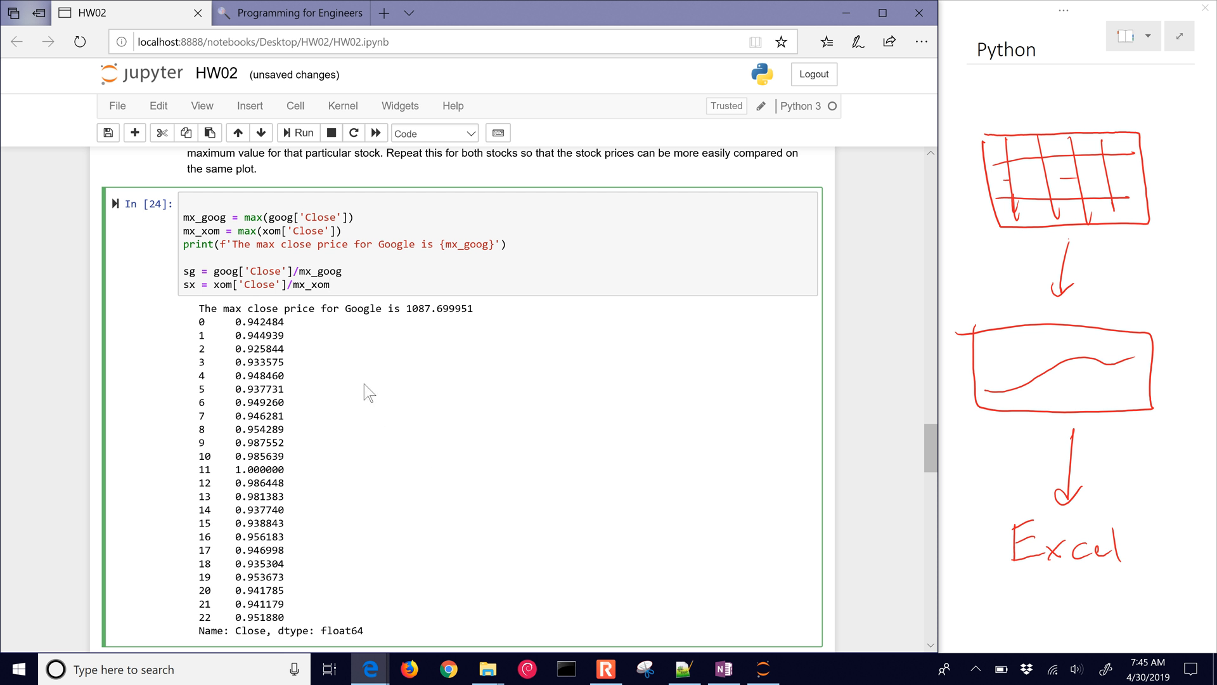
pyautogui.click(298, 132)
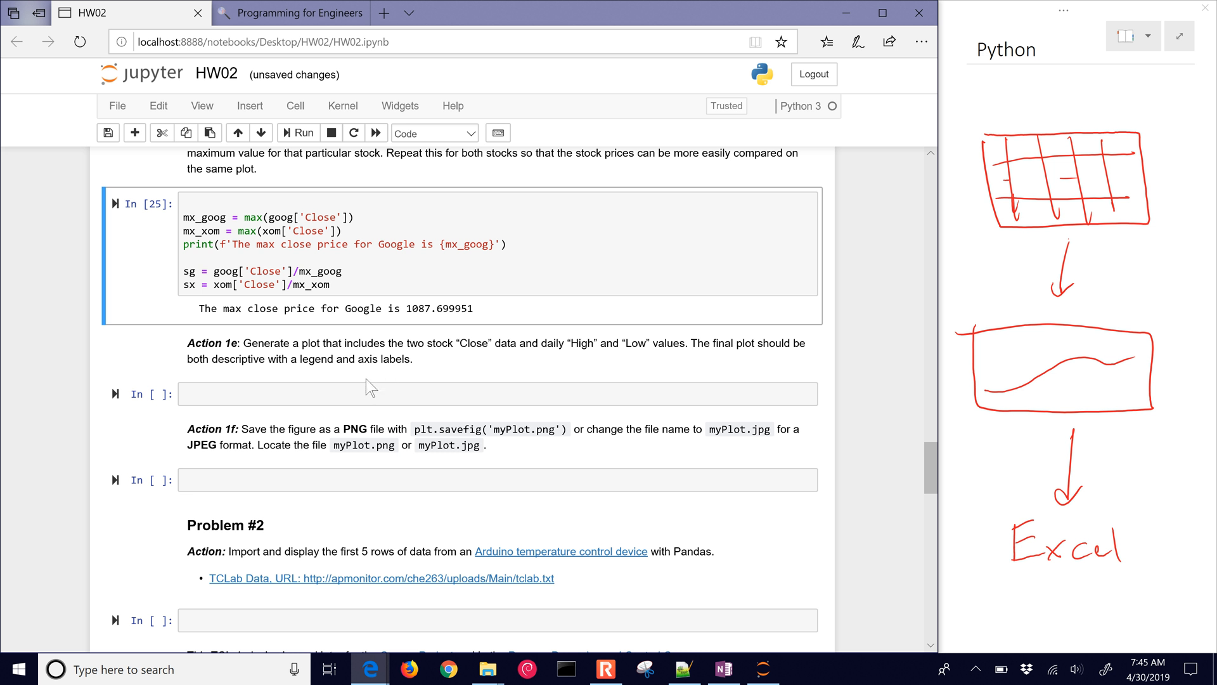
pyautogui.scroll(3)
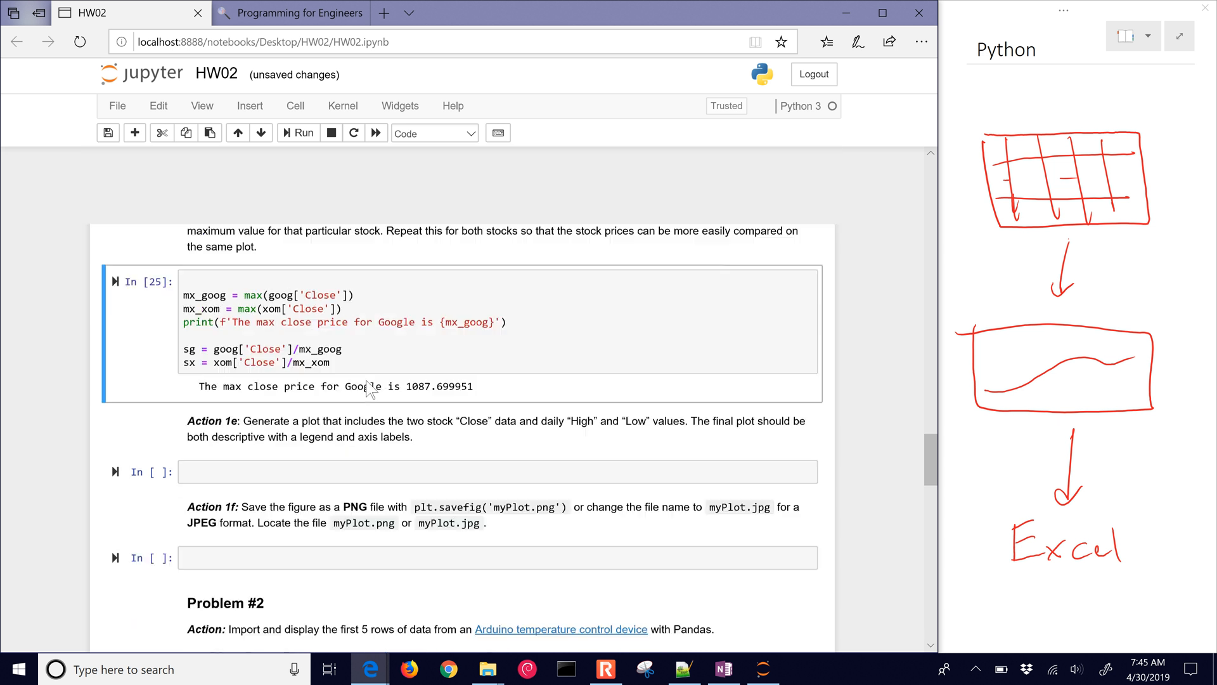
pyautogui.scroll(3)
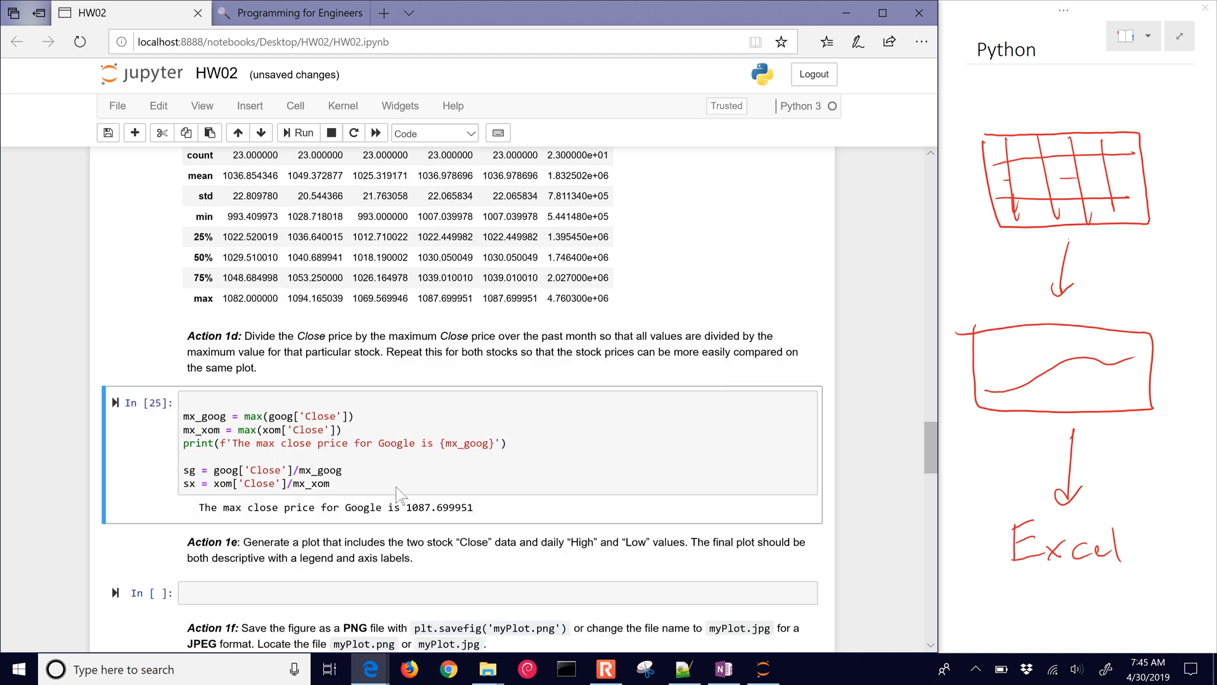
# - Plot goog['Date'] against sg as 'k--' and comment out the High and Low lines
pyautogui.scroll(3)
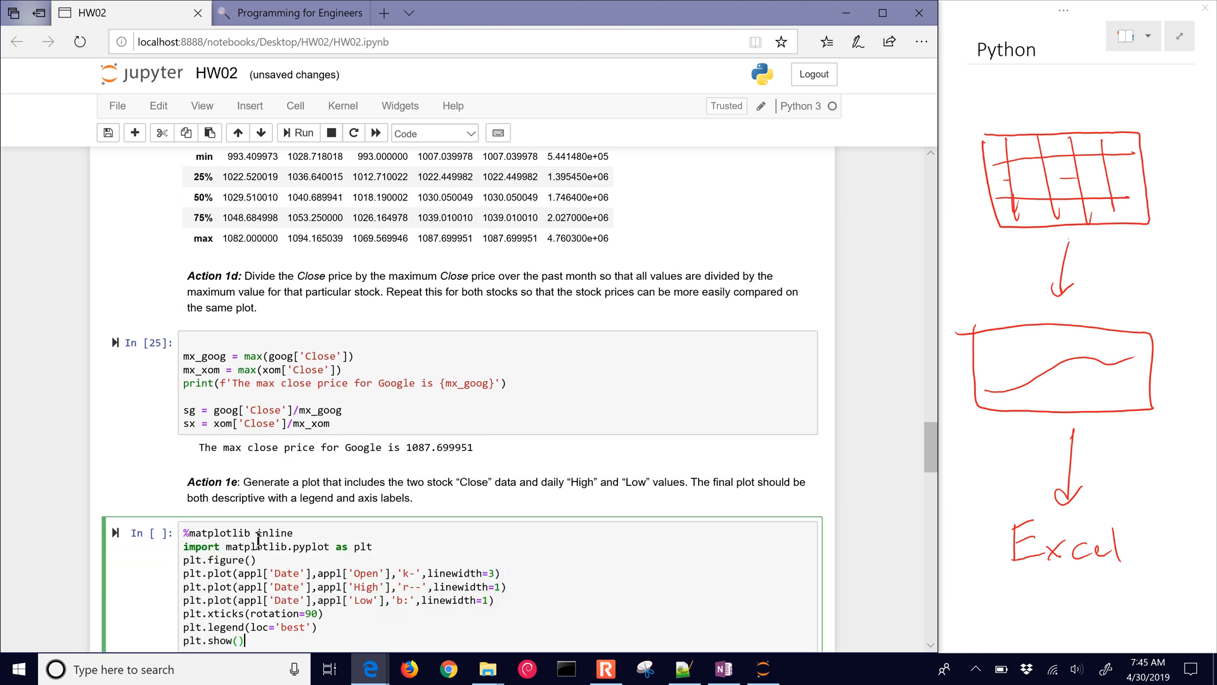
pyautogui.scroll(-3)
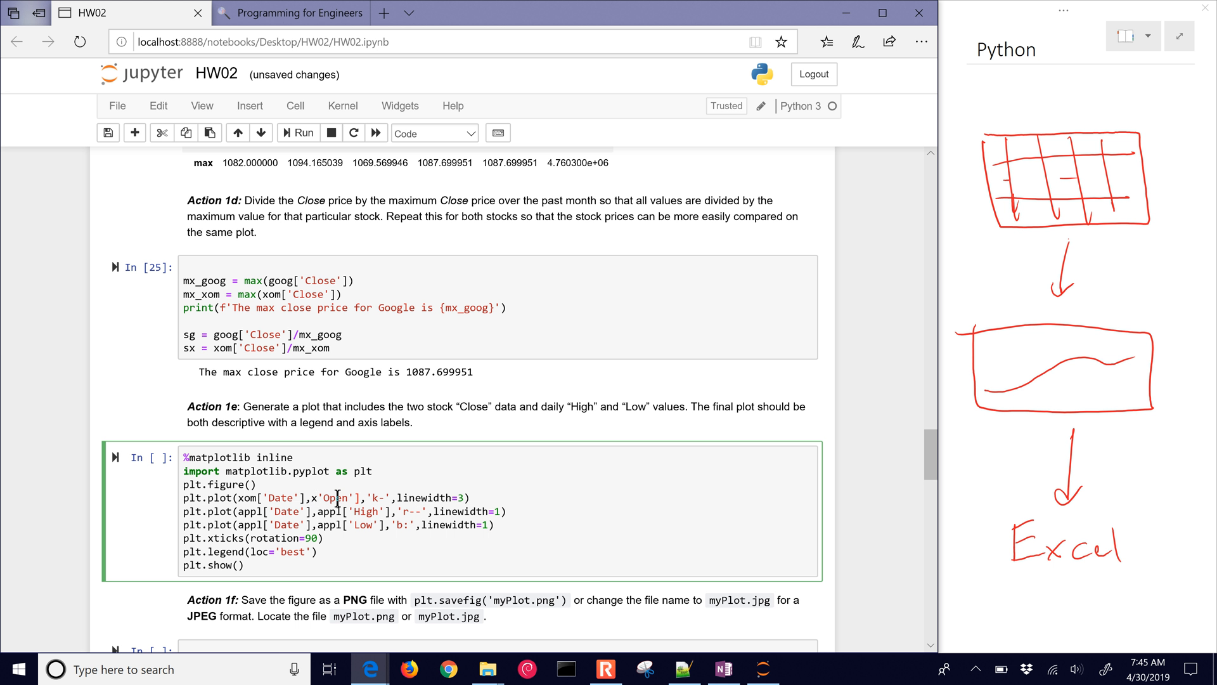
pyautogui.write('s')
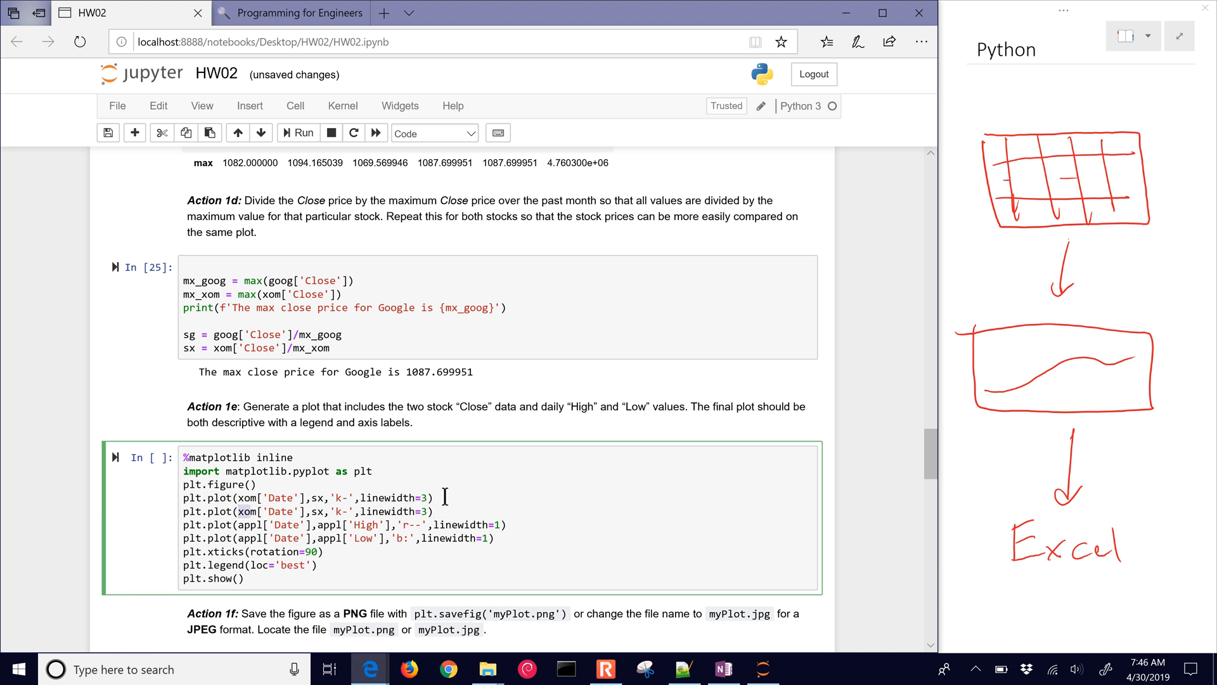
pyautogui.write('goo')
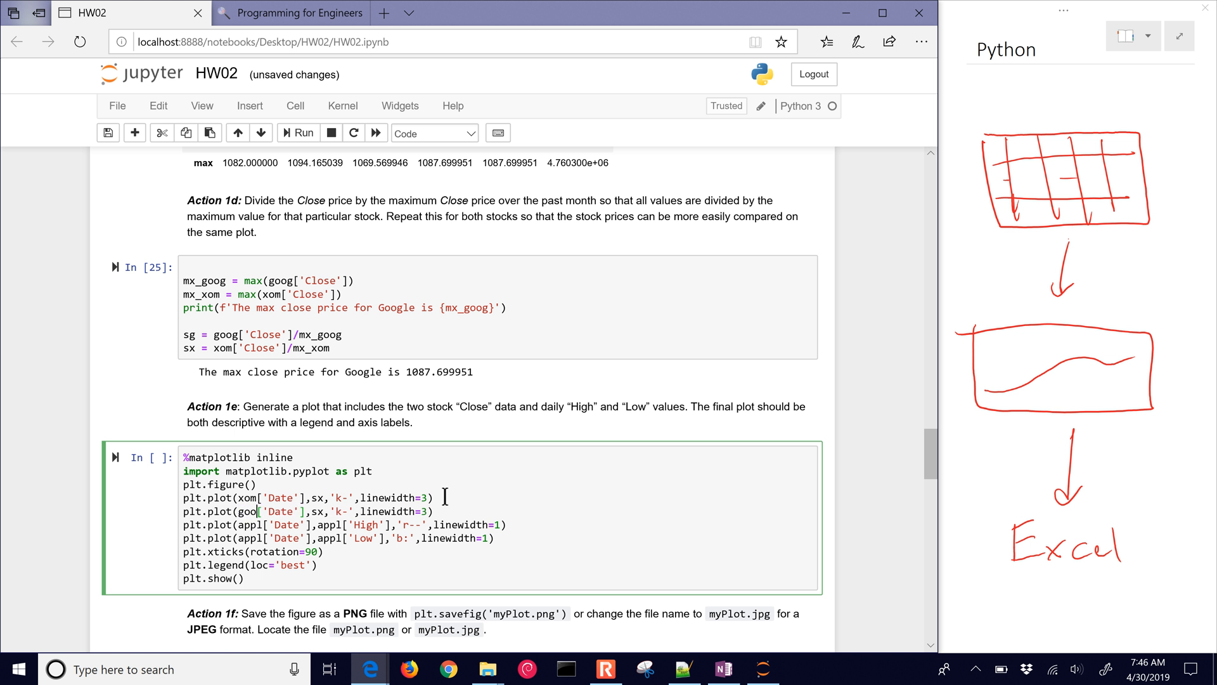
pyautogui.press('ctrl+s')
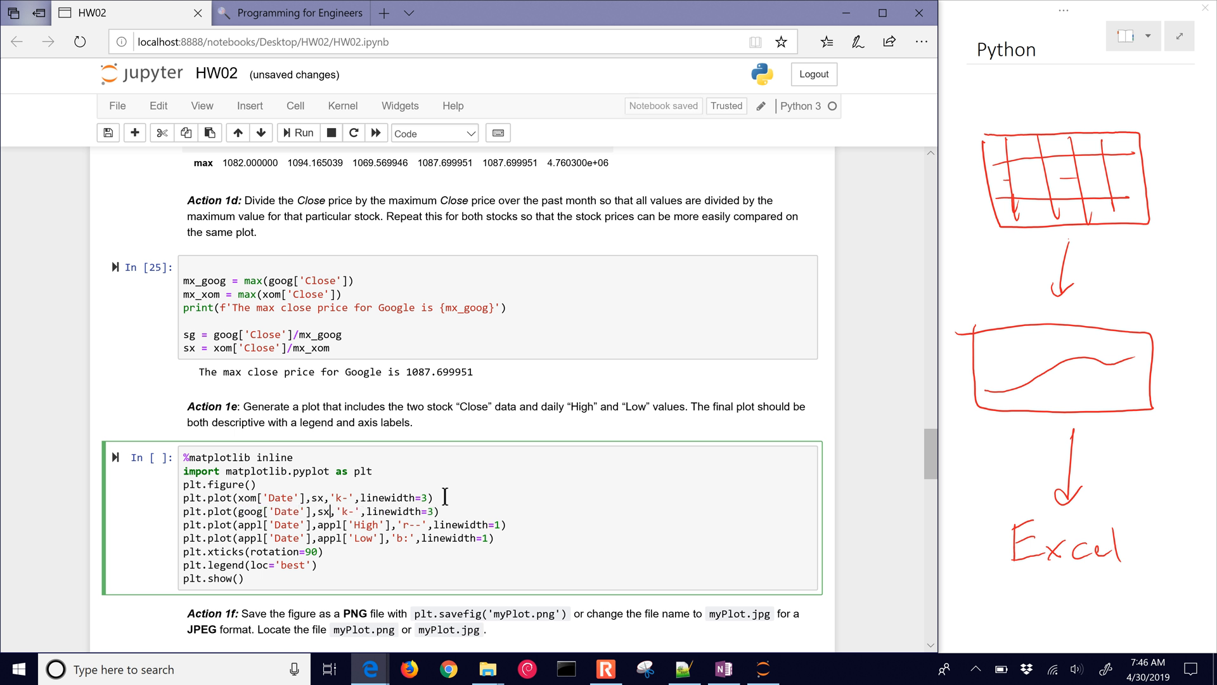
pyautogui.write('sg')
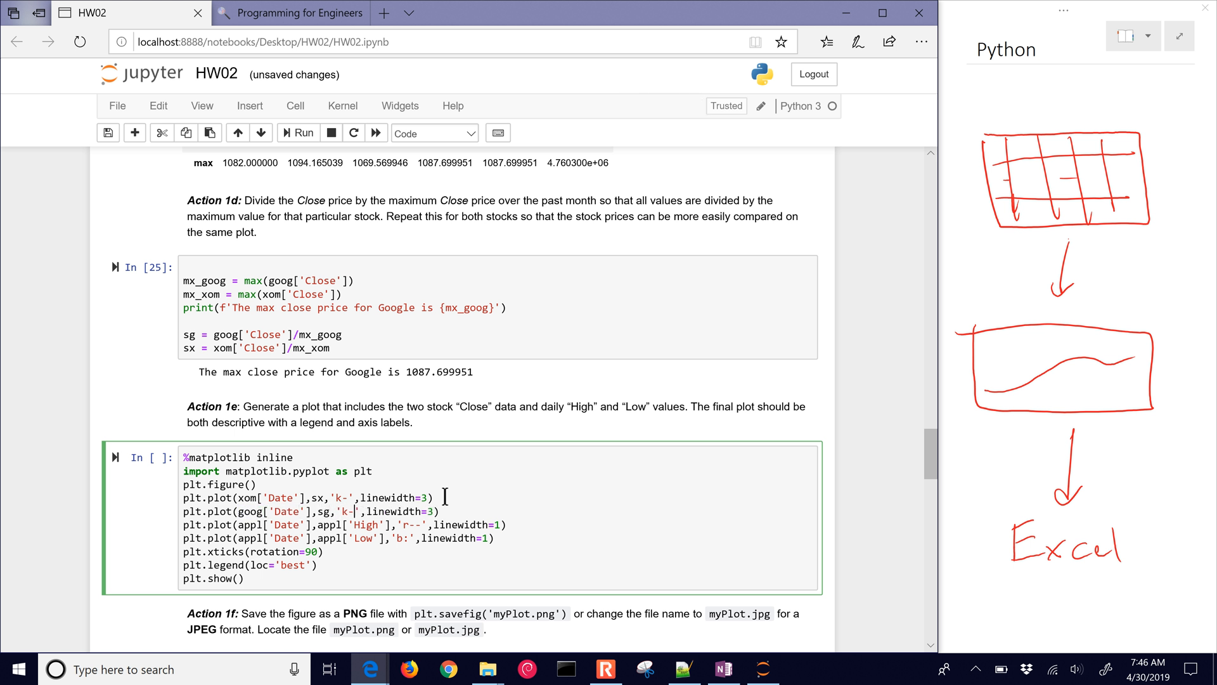
pyautogui.write('-')
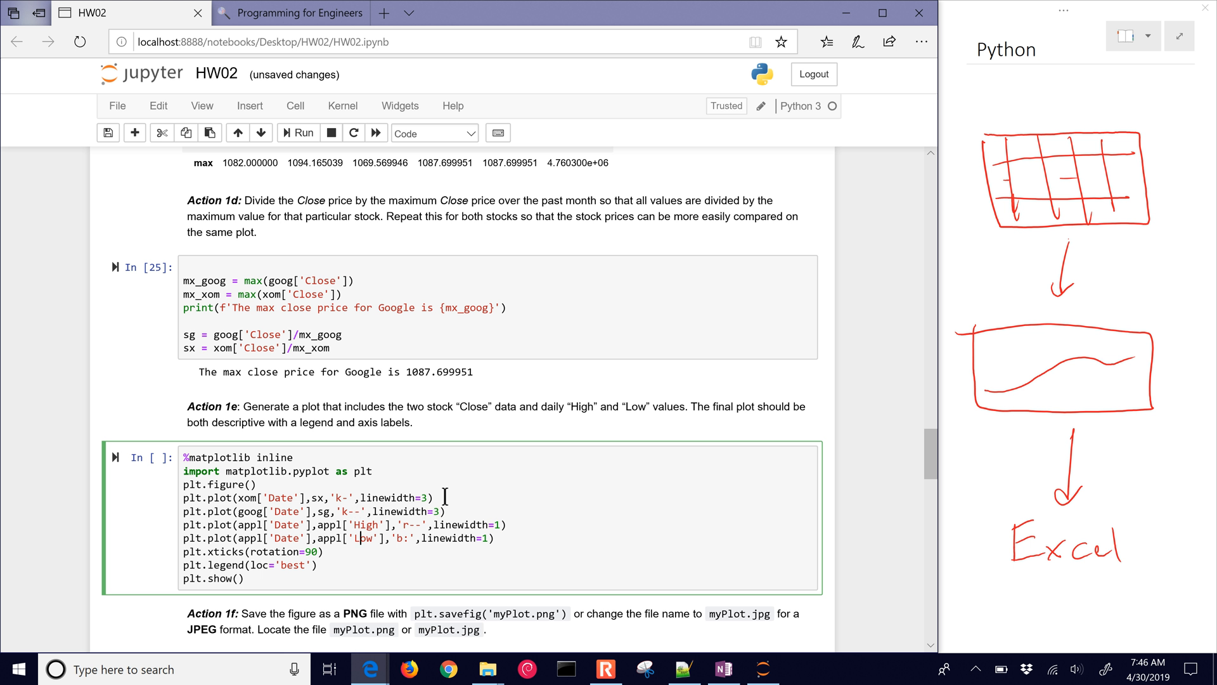
pyautogui.write('#')
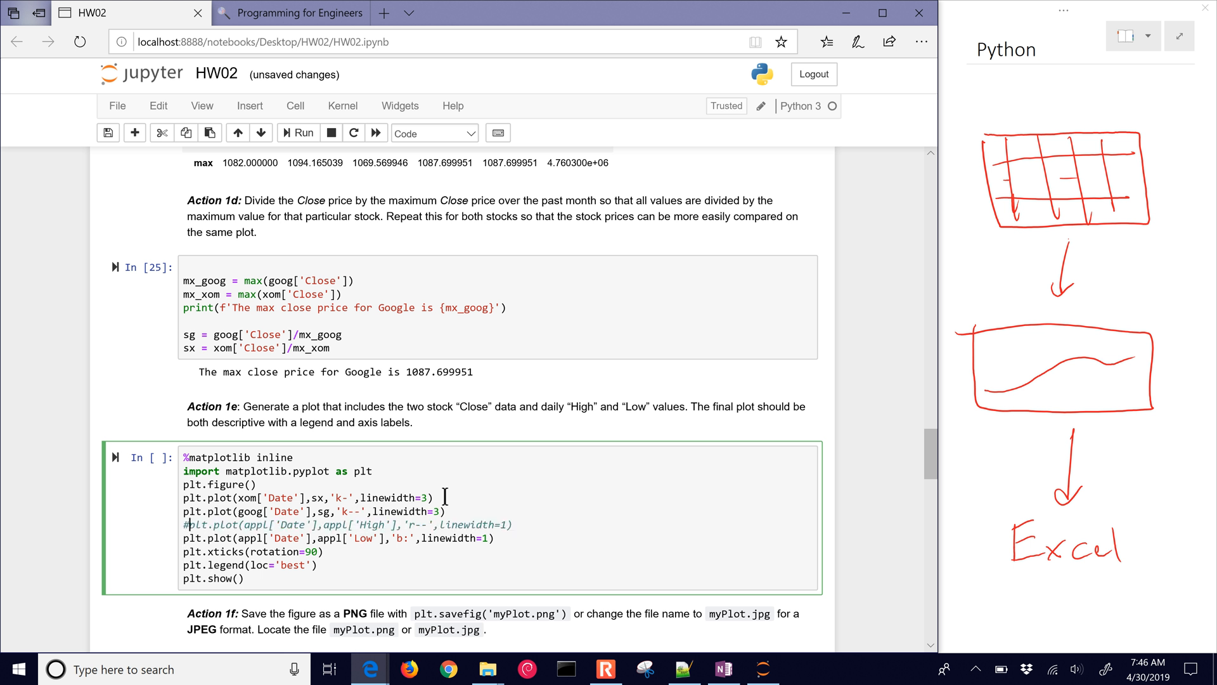
pyautogui.click(297, 132)
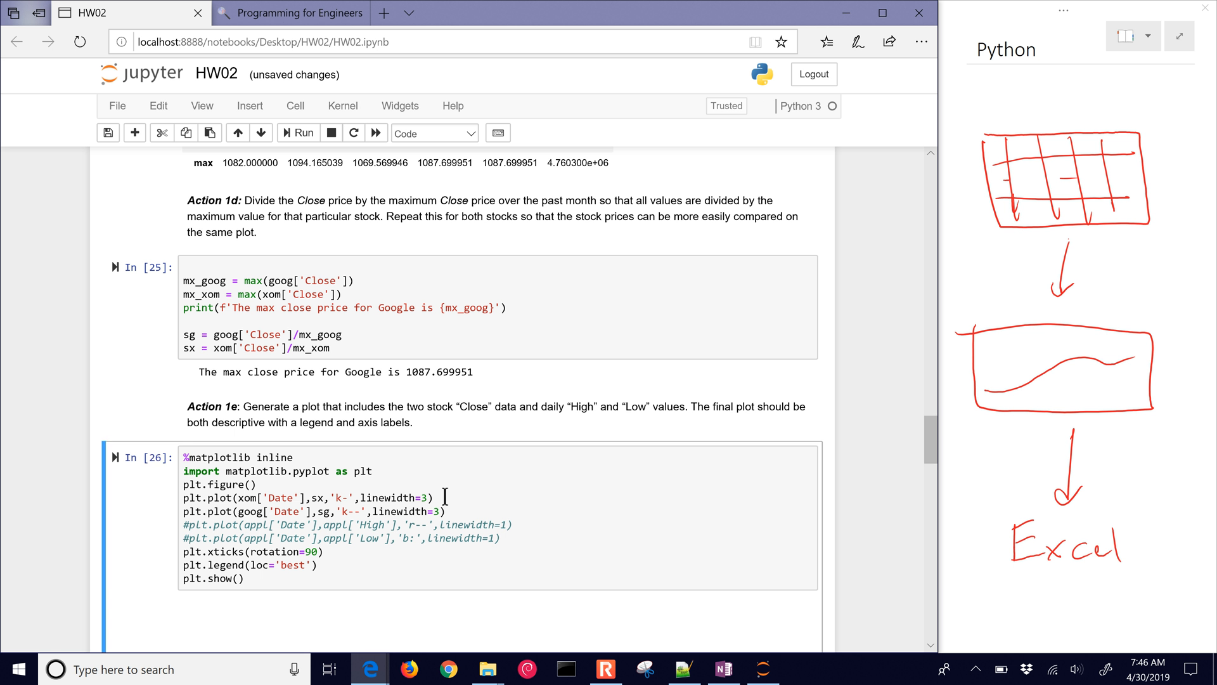
pyautogui.click(302, 133)
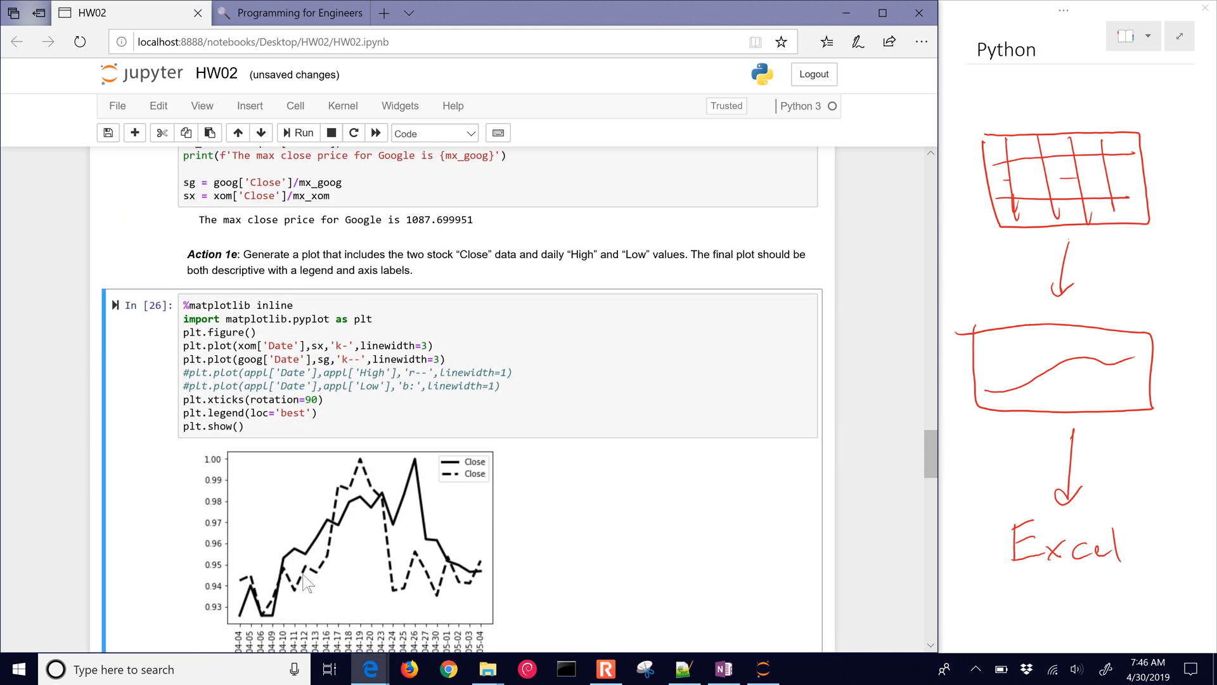
pyautogui.moveTo(347, 542)
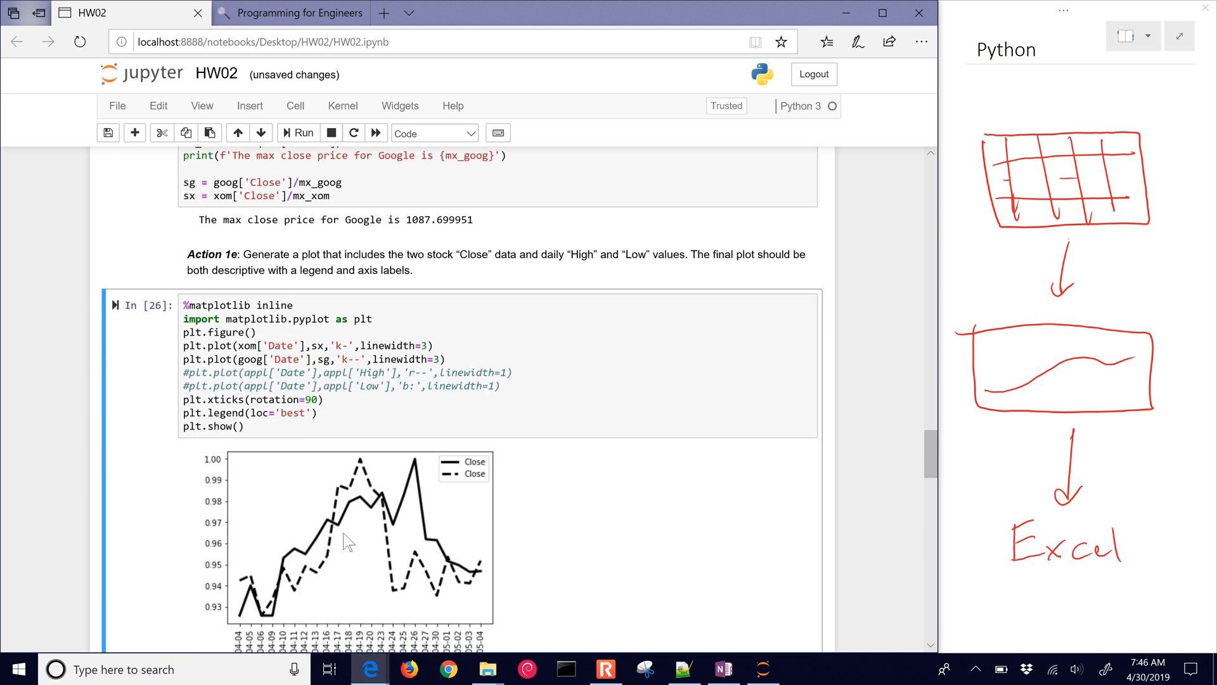
pyautogui.moveTo(364, 468)
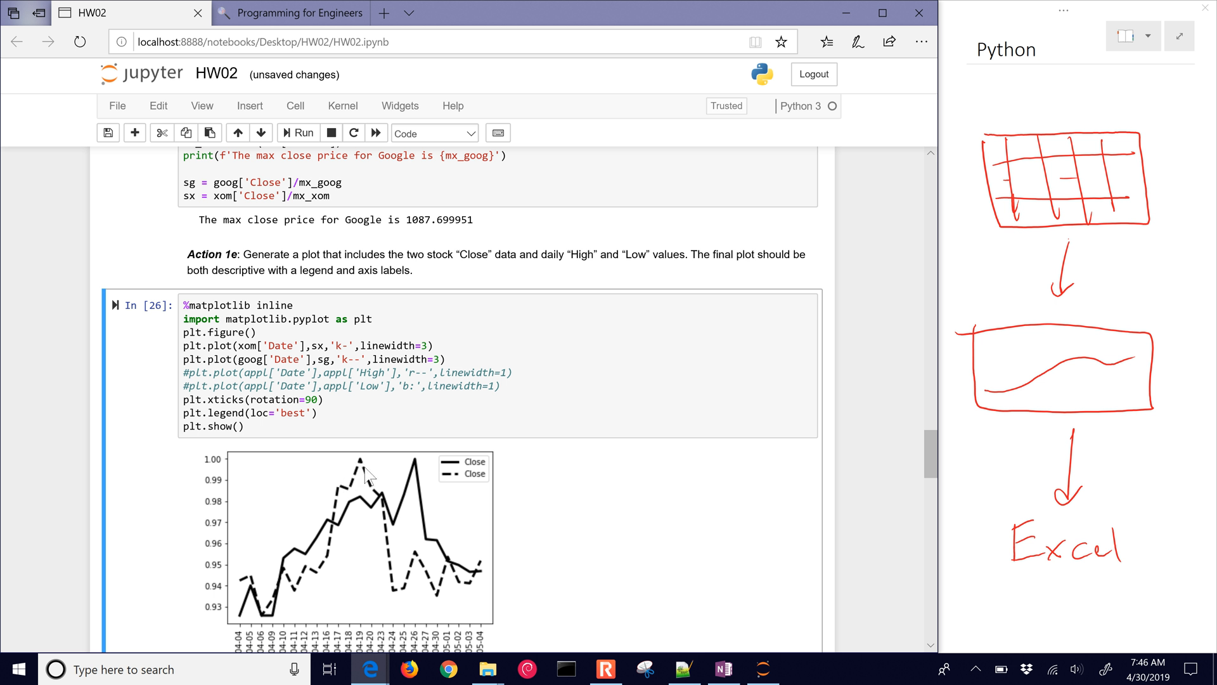
pyautogui.moveTo(419, 472)
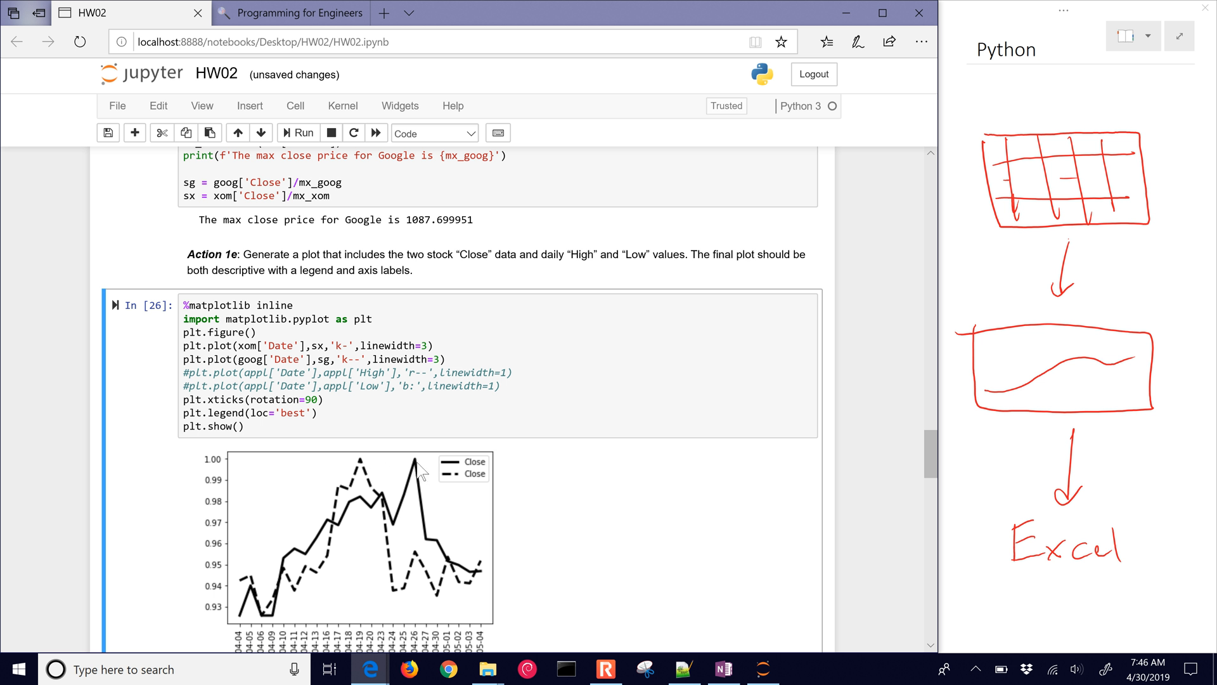
pyautogui.moveTo(415, 471)
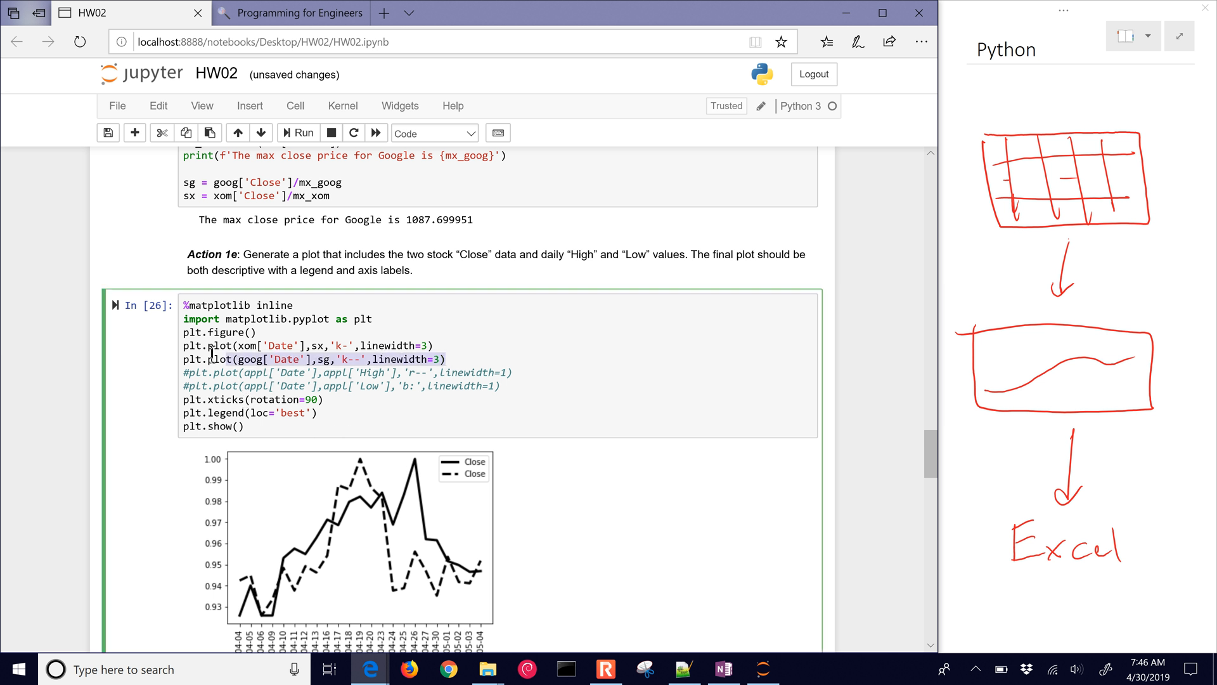
# - Add xom['High']/mx_xom 'r-' and goog['High']/mx_goog 'r--' lines with linewidth=2
pyautogui.click(446, 358)
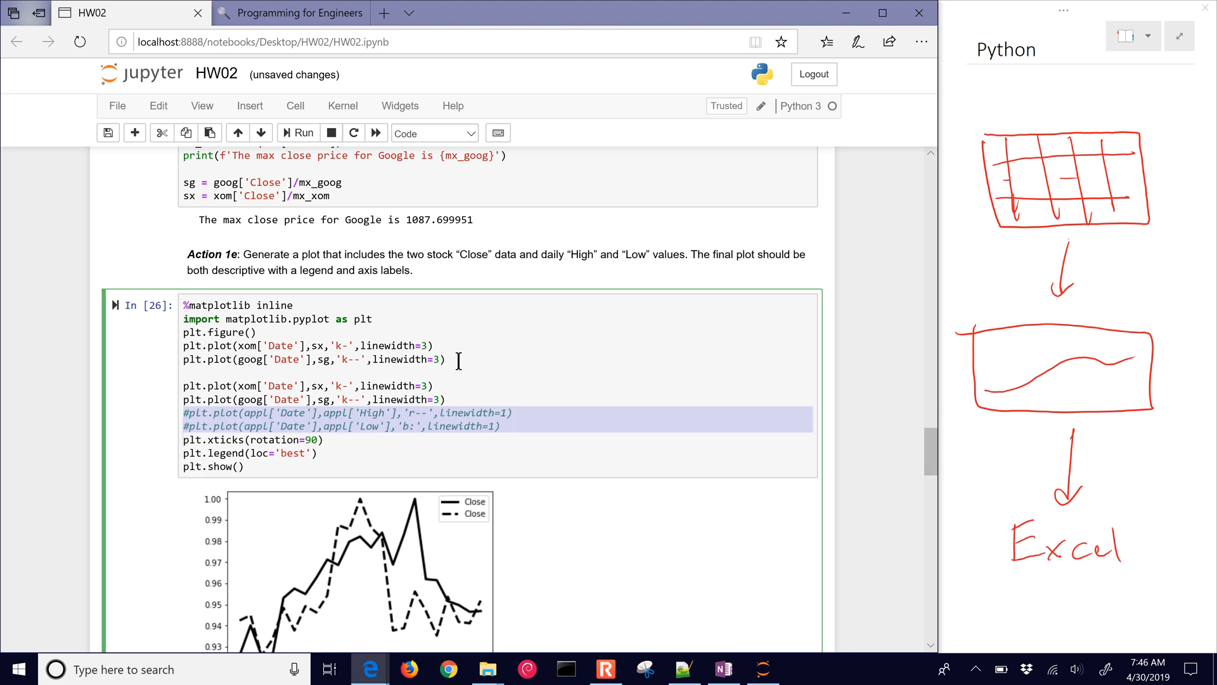
pyautogui.moveTo(210, 423)
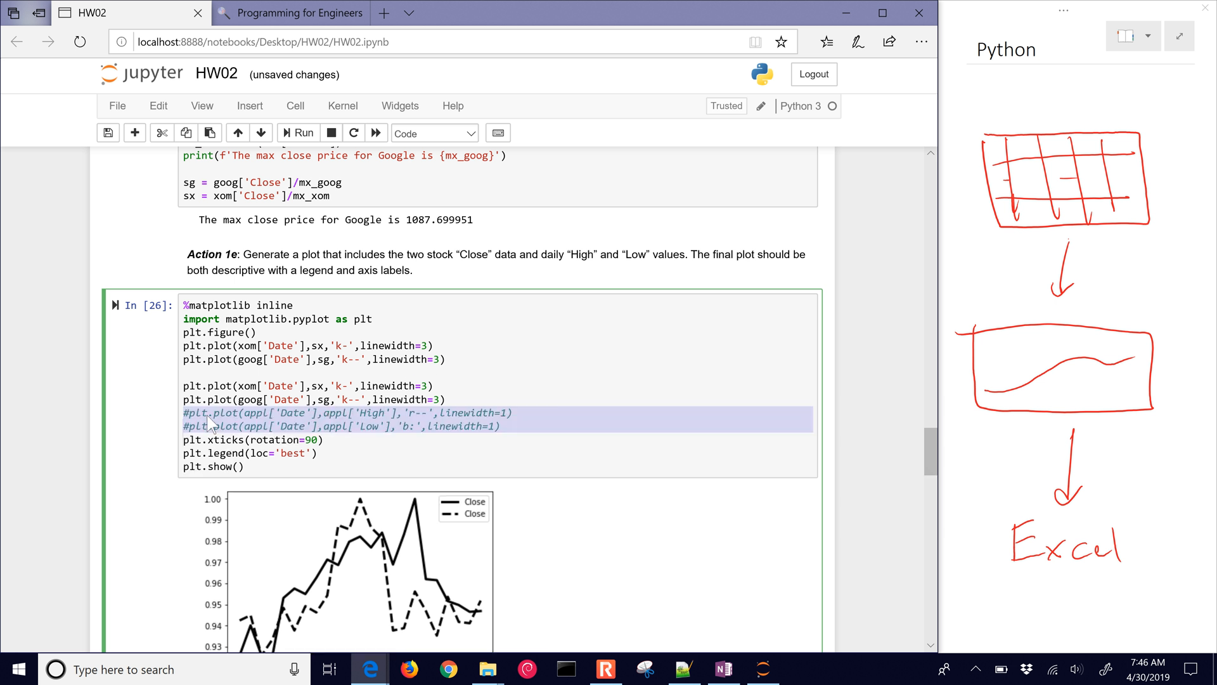
pyautogui.click(217, 412)
pyautogui.write("om['High")
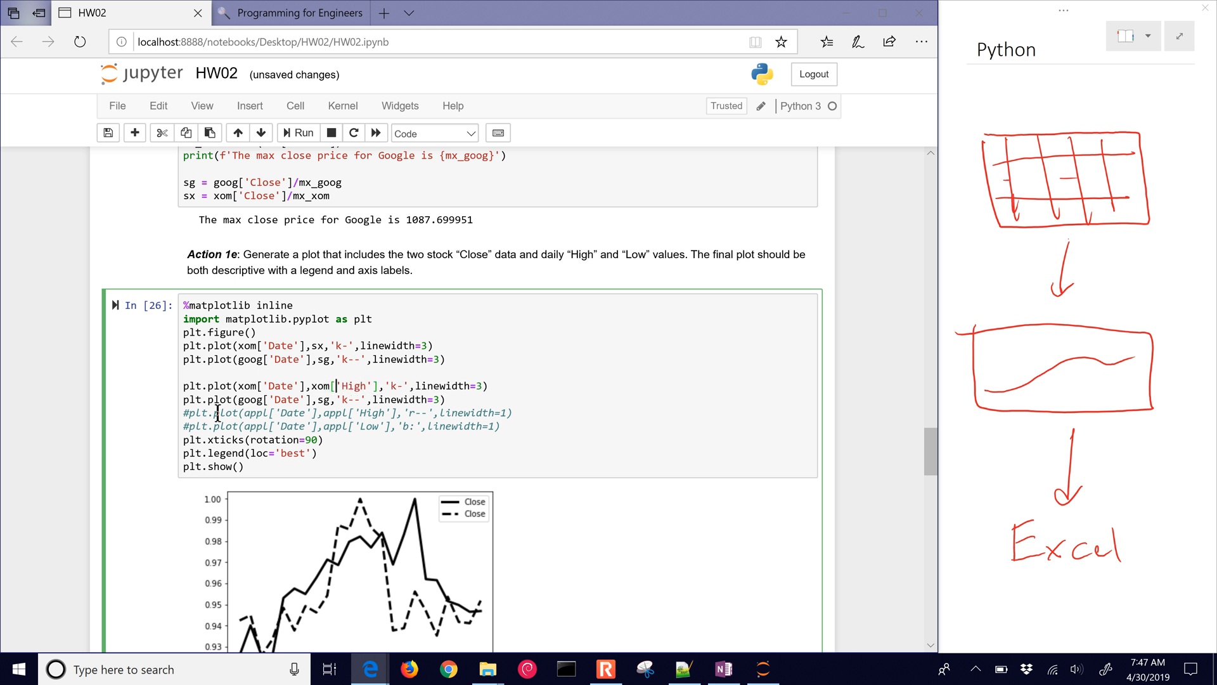
pyautogui.write('/mx_')
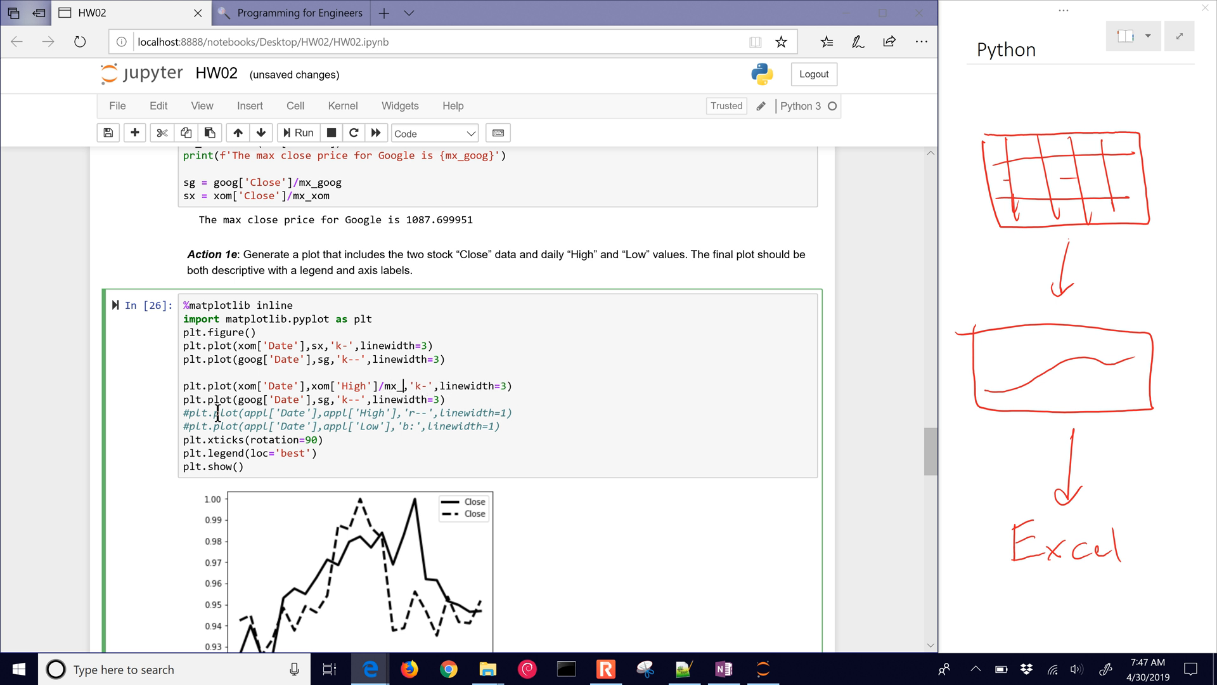
pyautogui.write('xom,')
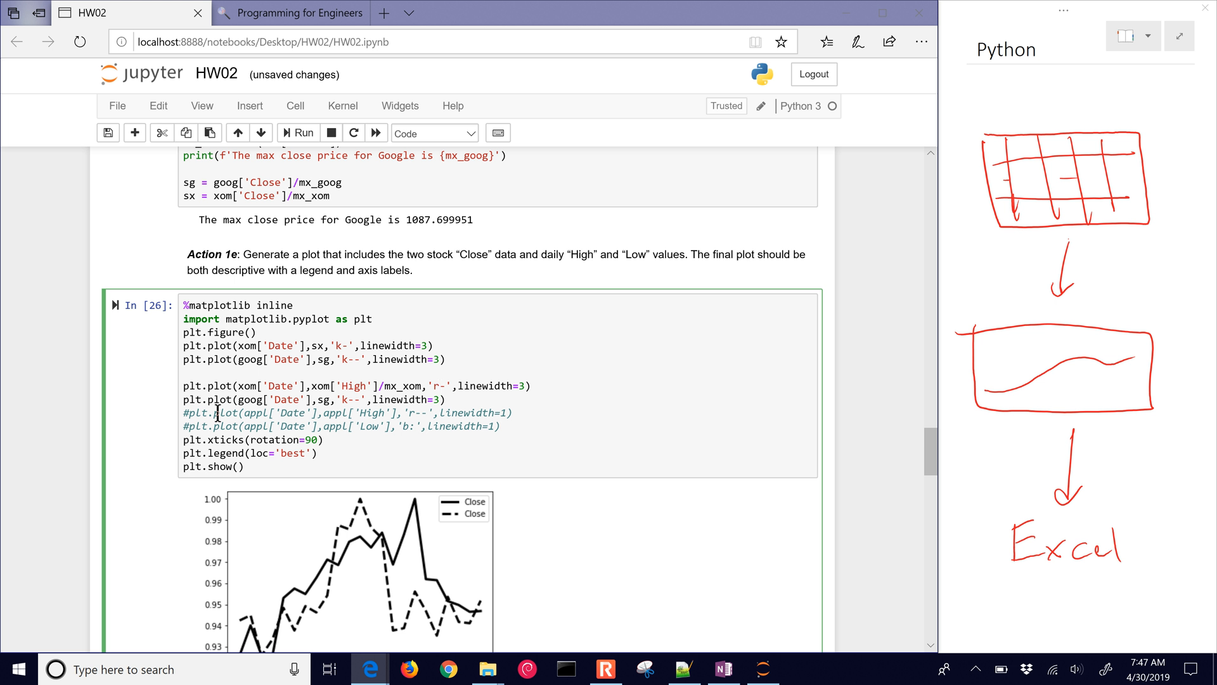
pyautogui.write('2')
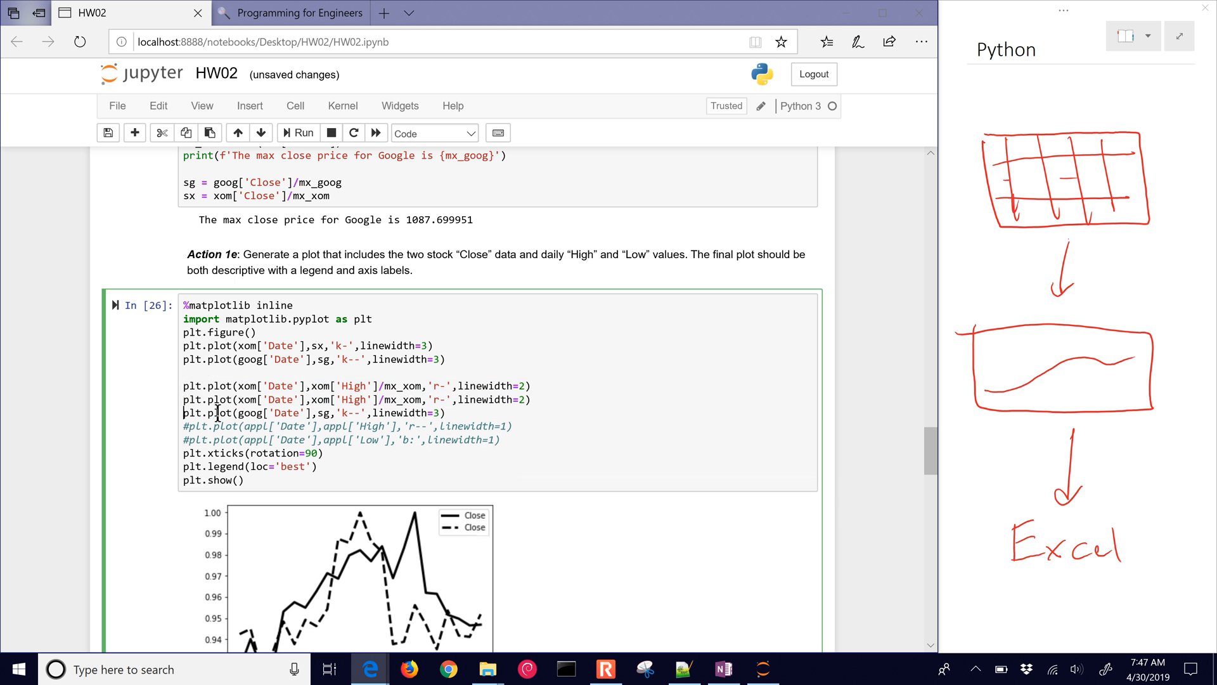
pyautogui.moveTo(329, 399)
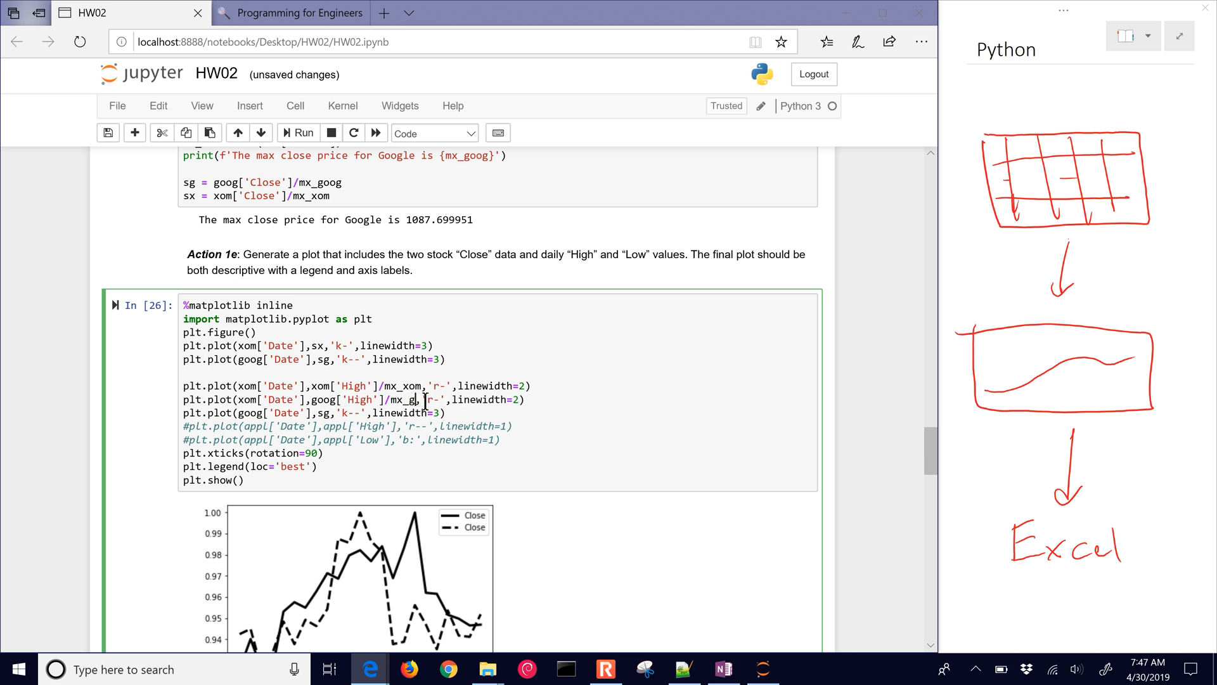
pyautogui.write('oog')
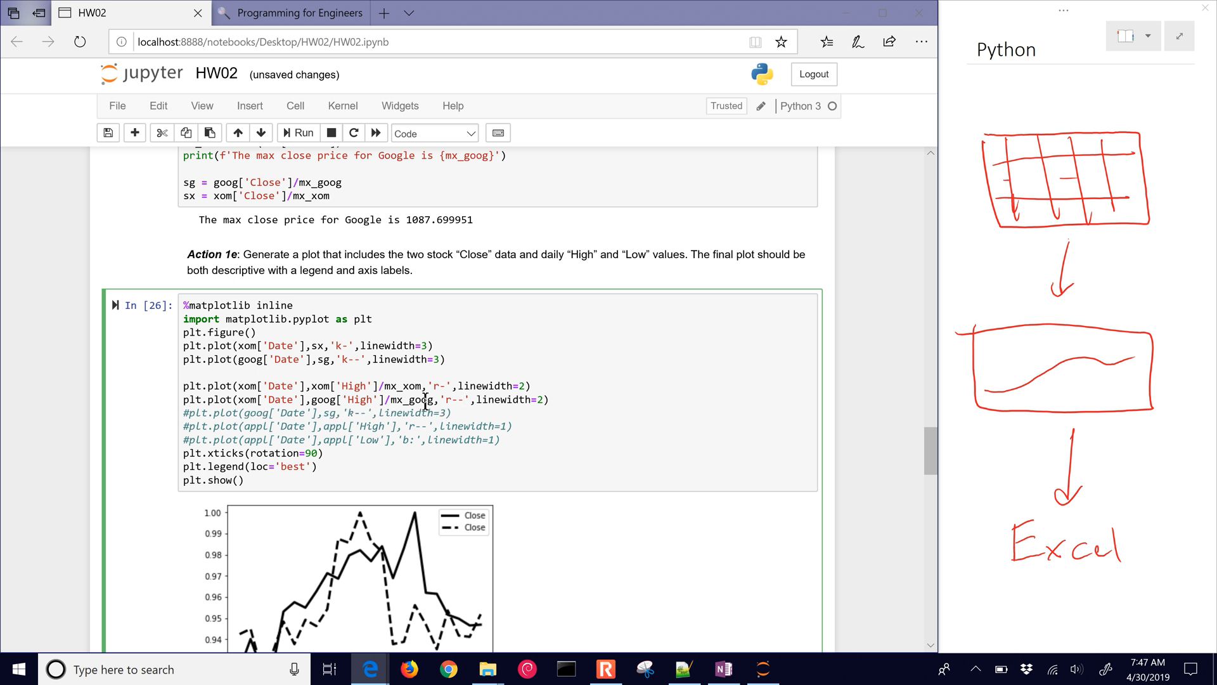
pyautogui.click(298, 132)
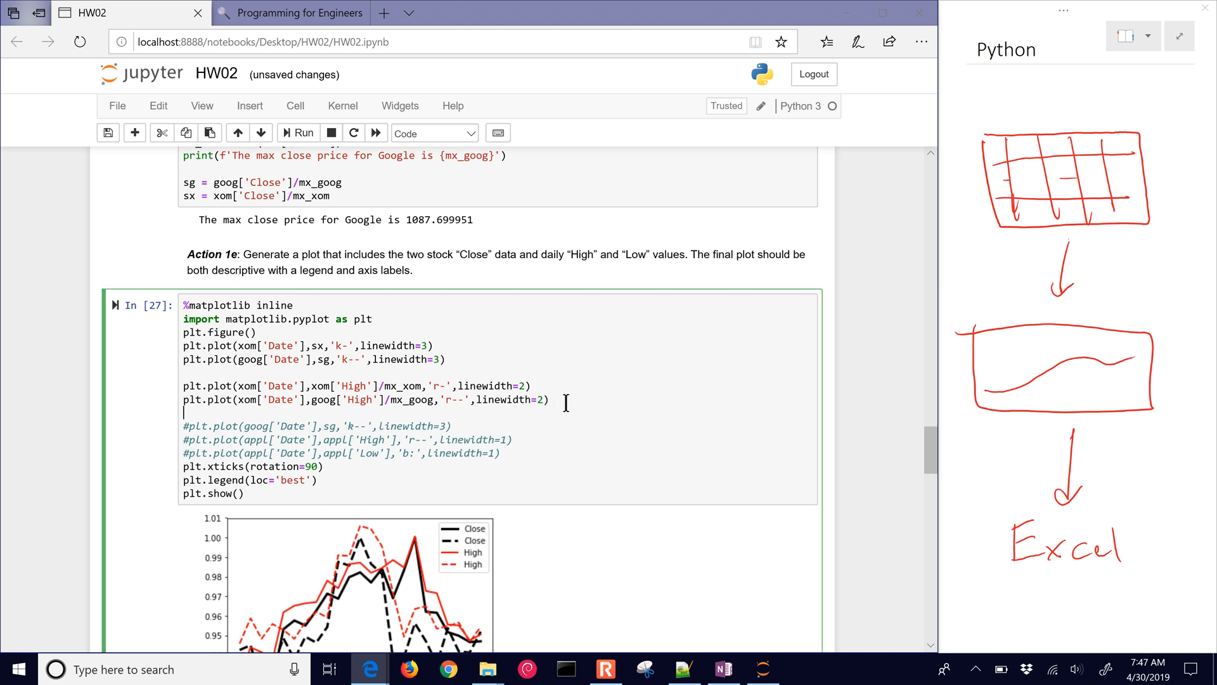
# - Restyle Google's High line to 'g--', rerun, and duplicate both High plot lines
pyautogui.click(453, 399)
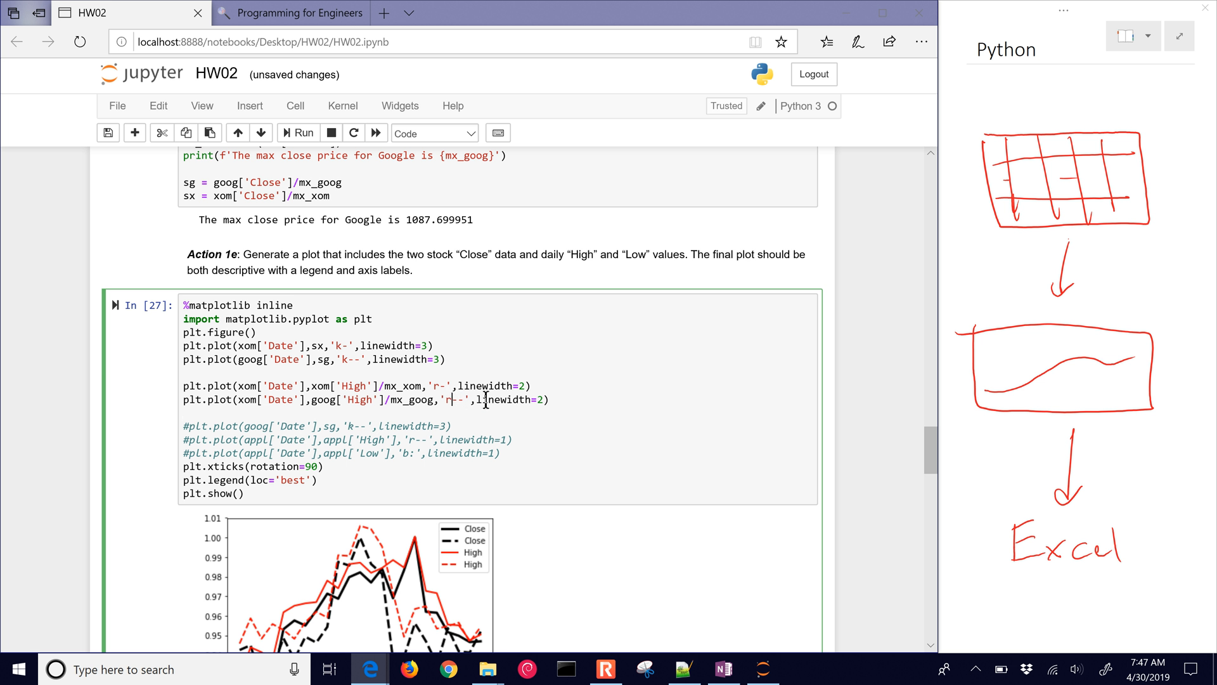
pyautogui.write('g')
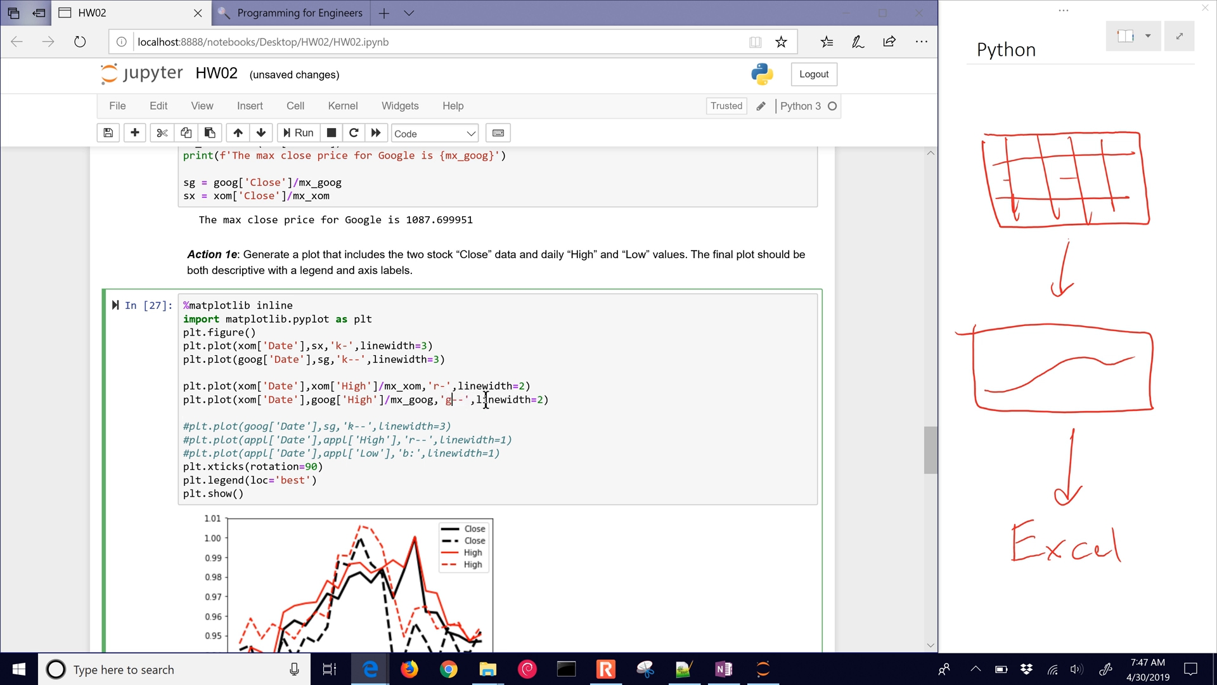
pyautogui.click(298, 132)
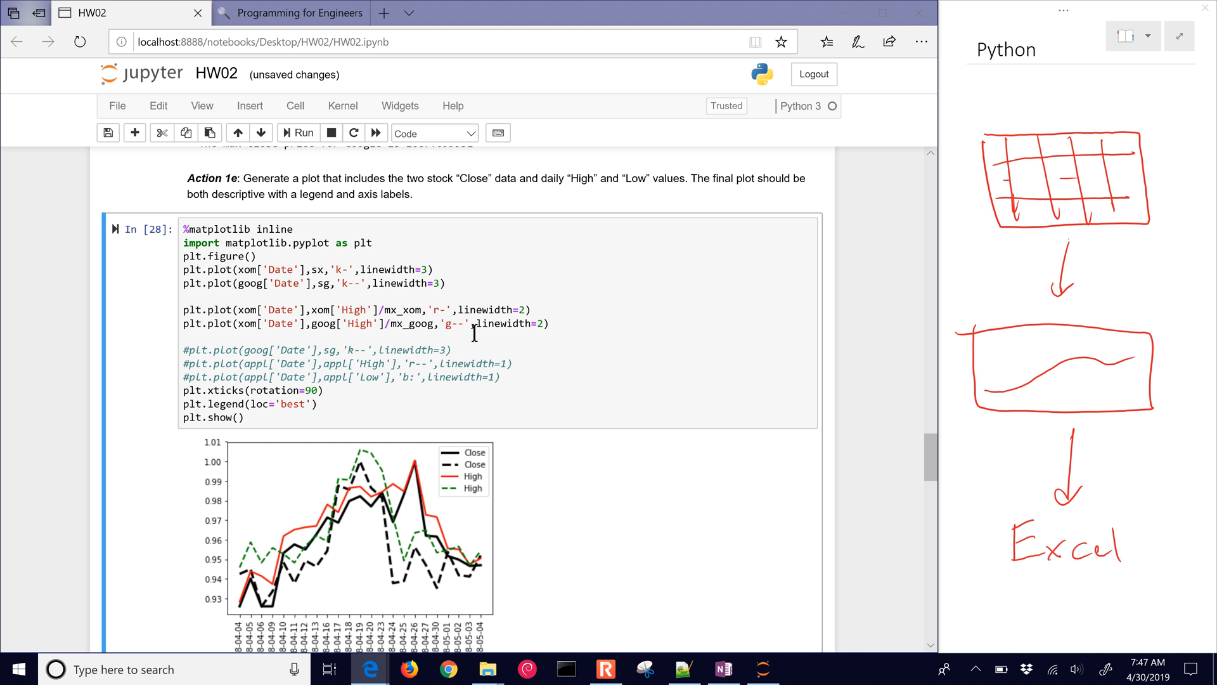
pyautogui.press('enter')
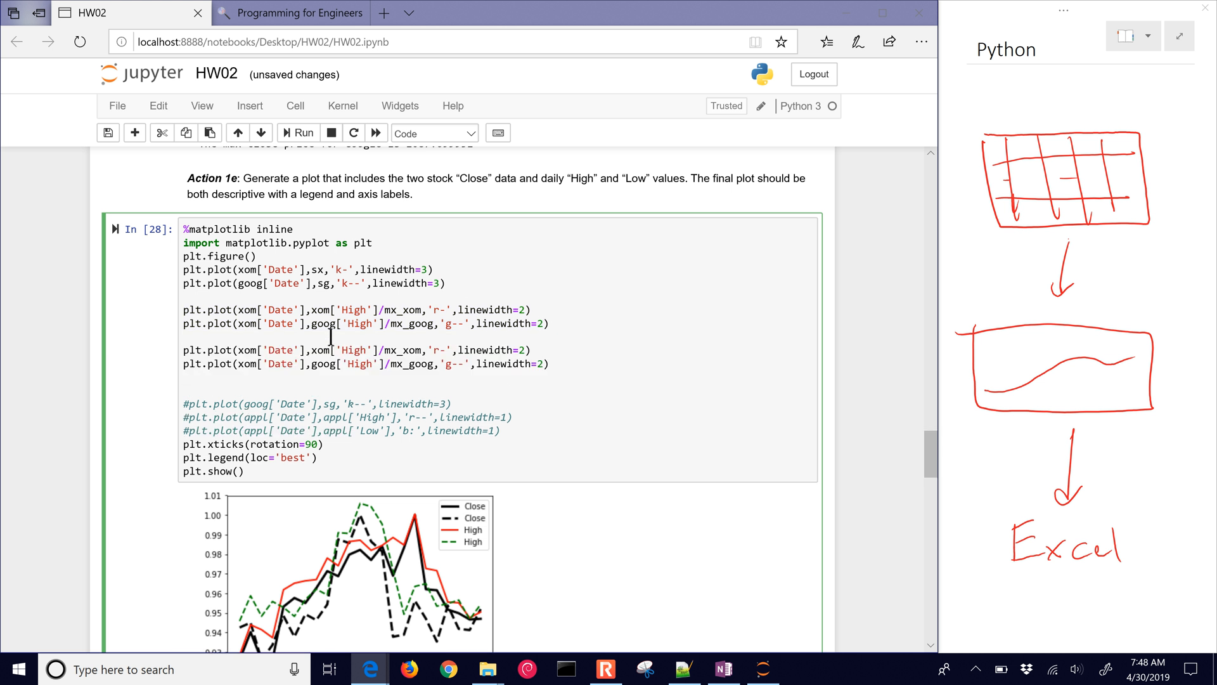
pyautogui.doubleClick(357, 350)
pyautogui.write('Low')
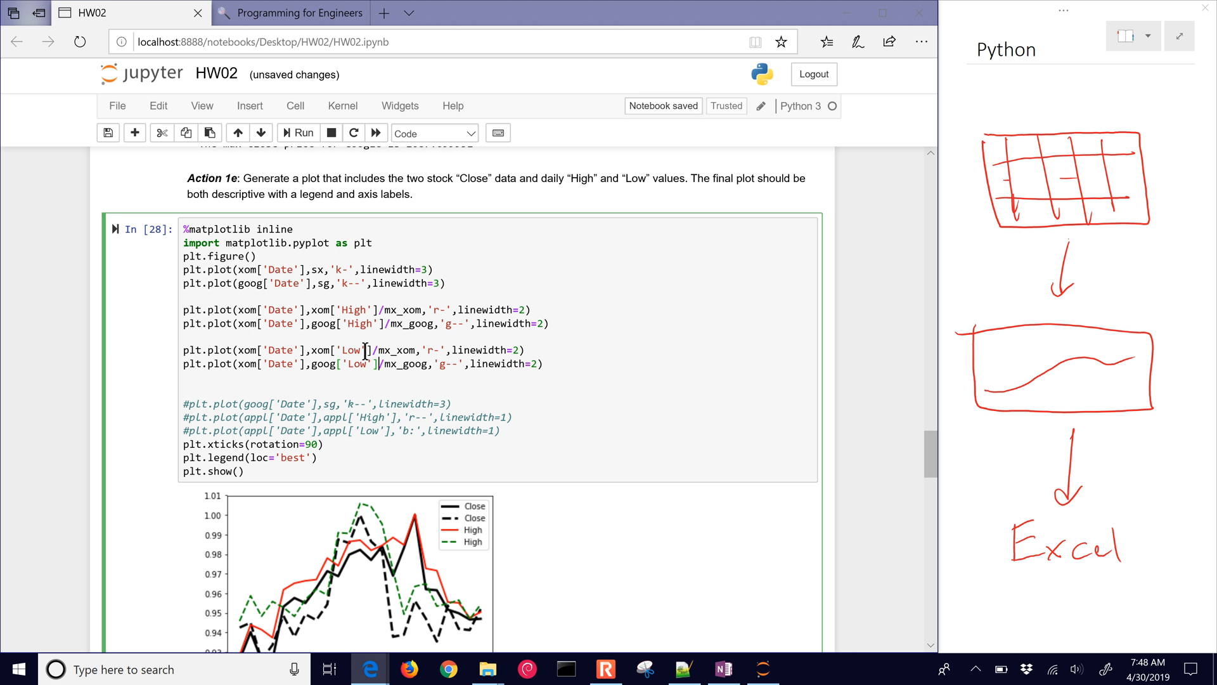
pyautogui.click(298, 132)
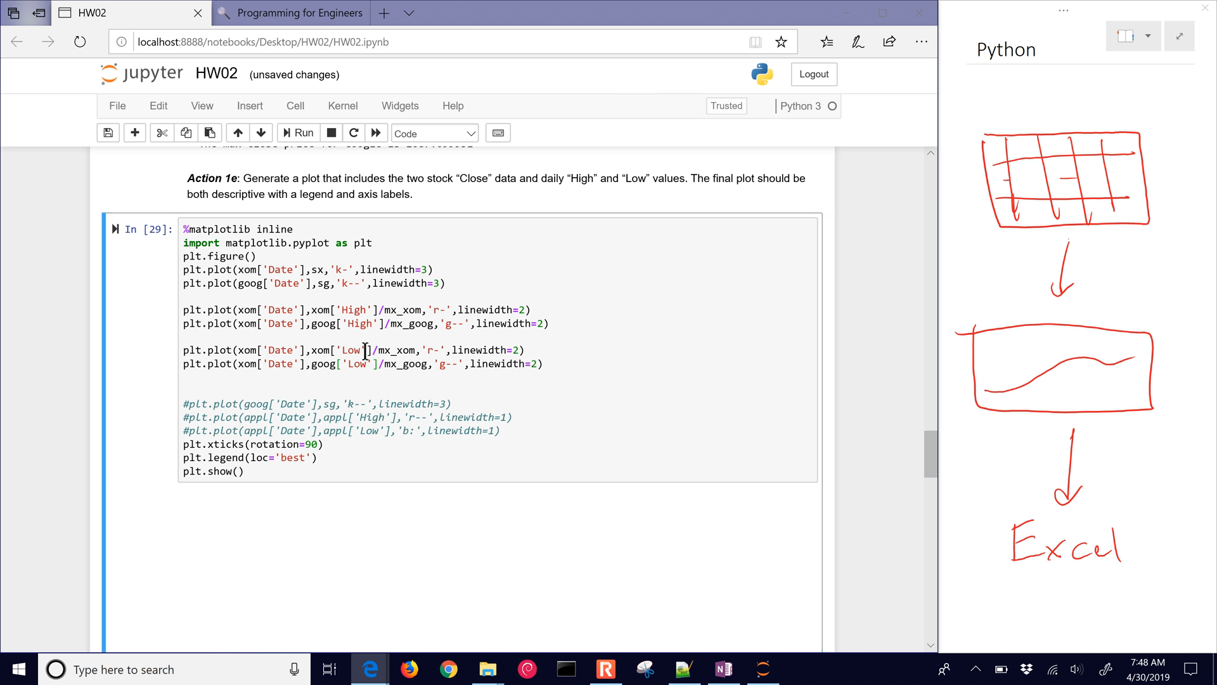
pyautogui.click(297, 132)
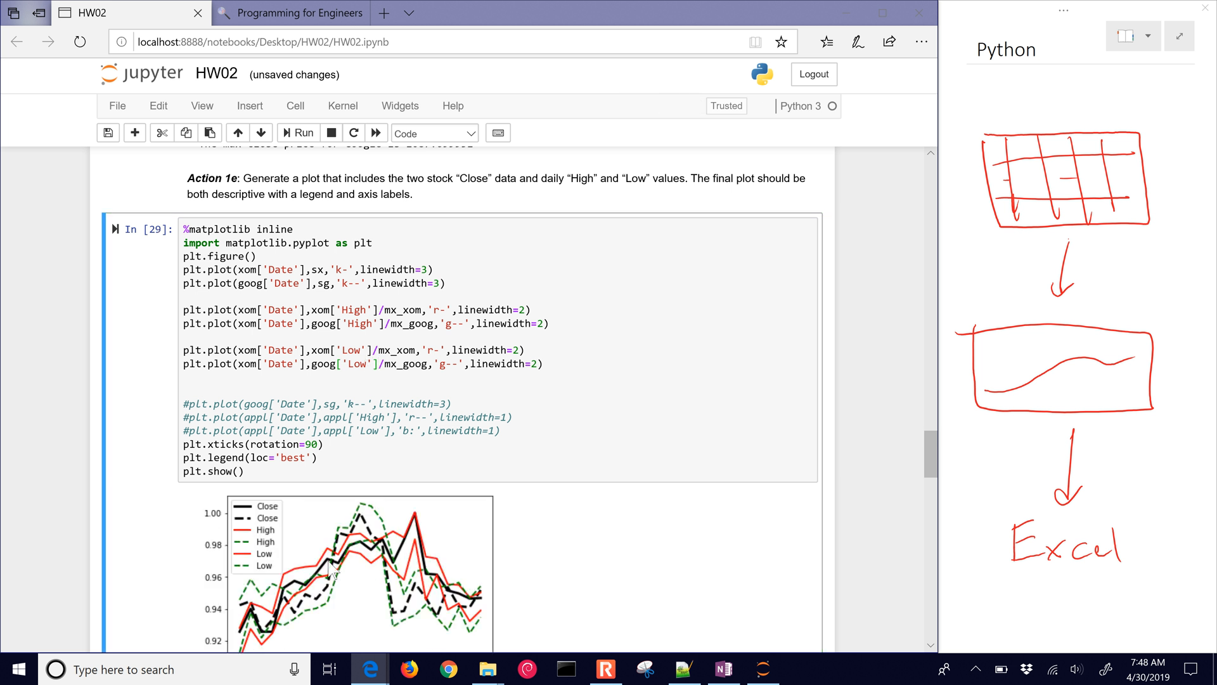
pyautogui.moveTo(378, 580)
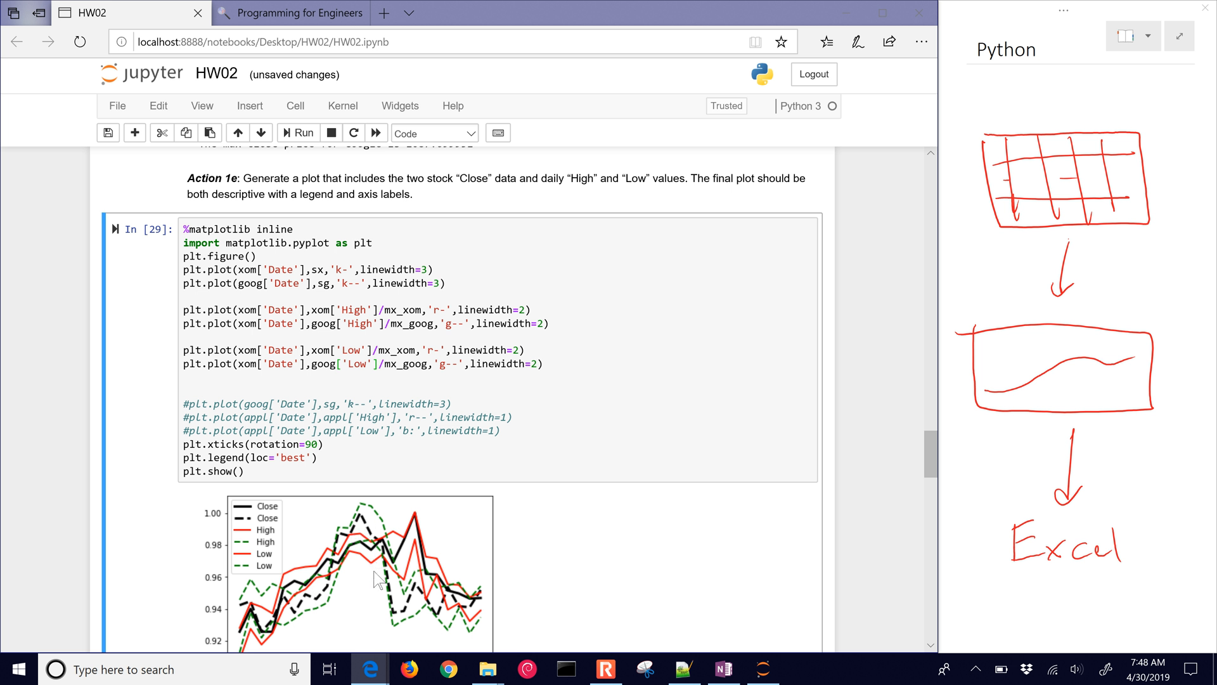
pyautogui.moveTo(301, 607)
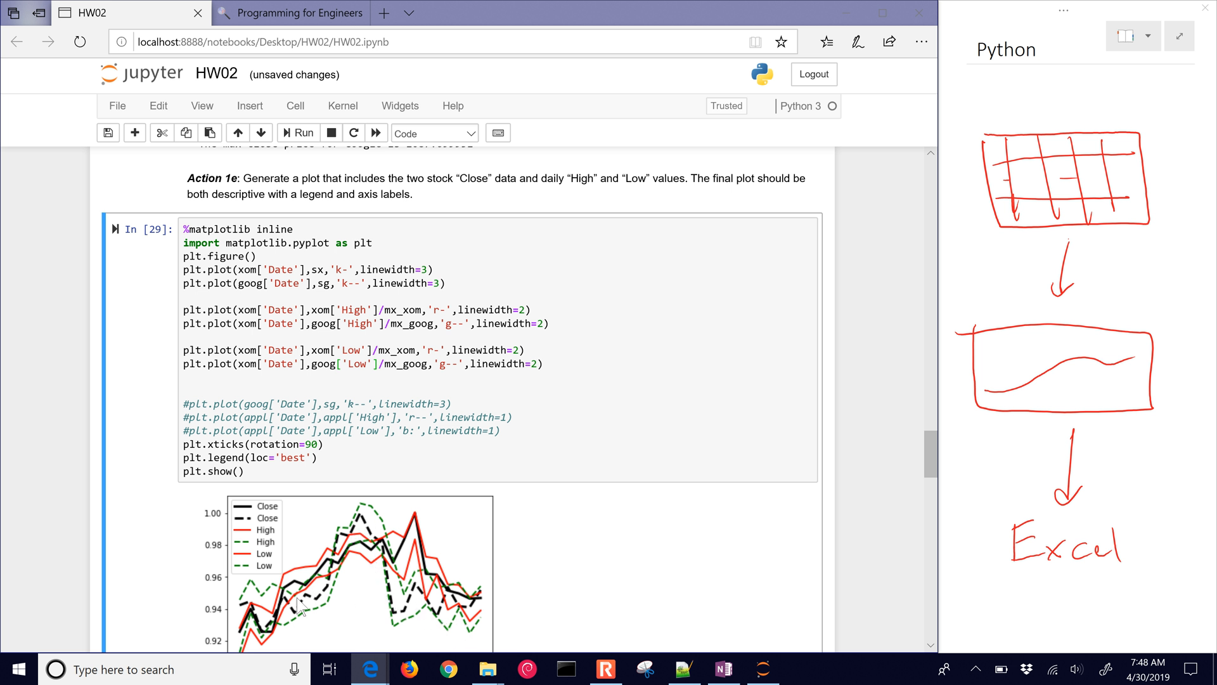
pyautogui.moveTo(453, 570)
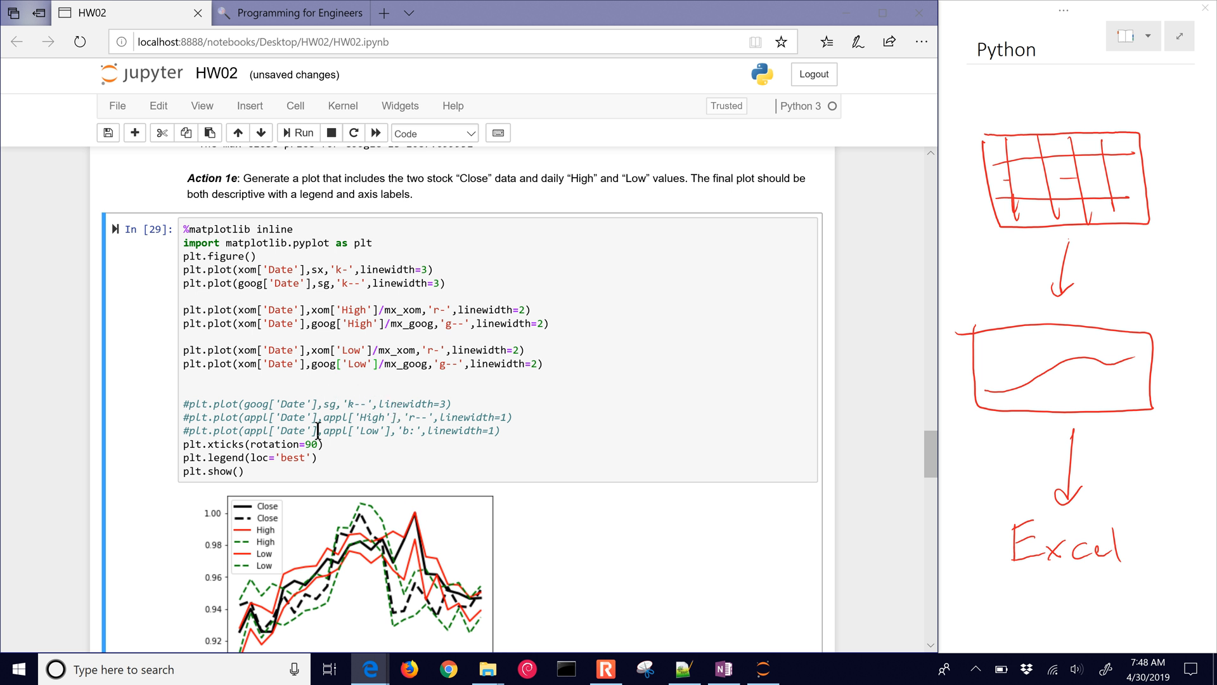
pyautogui.scroll(-3)
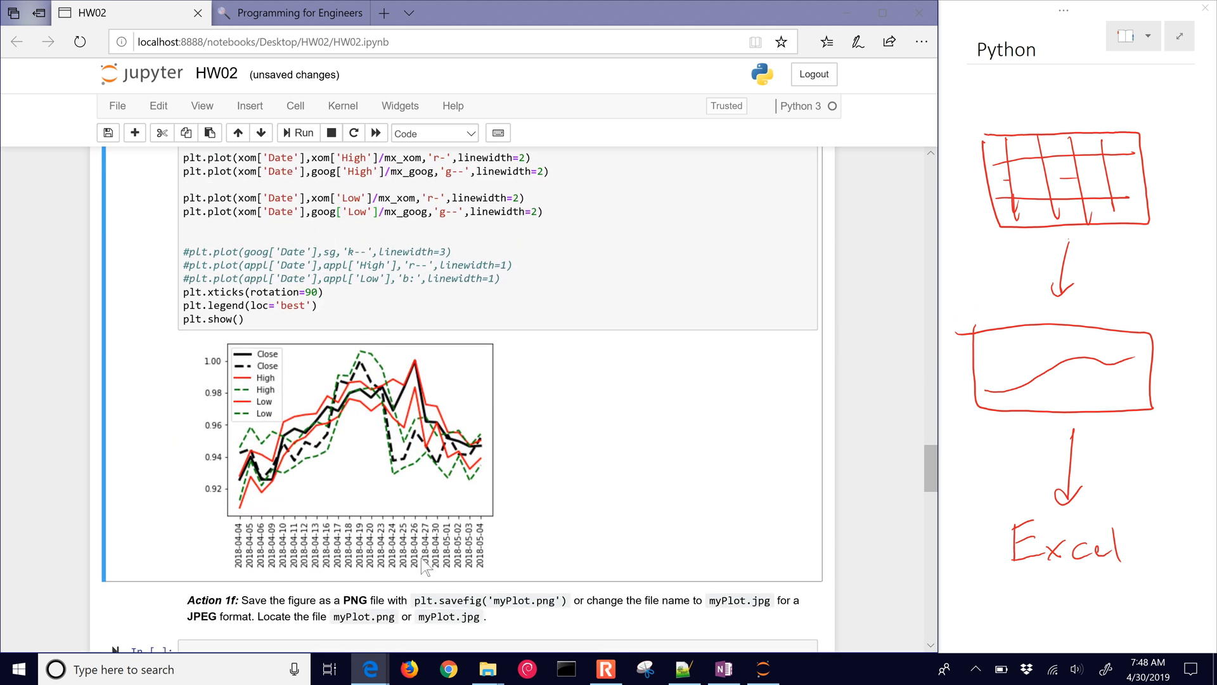
pyautogui.moveTo(272, 363)
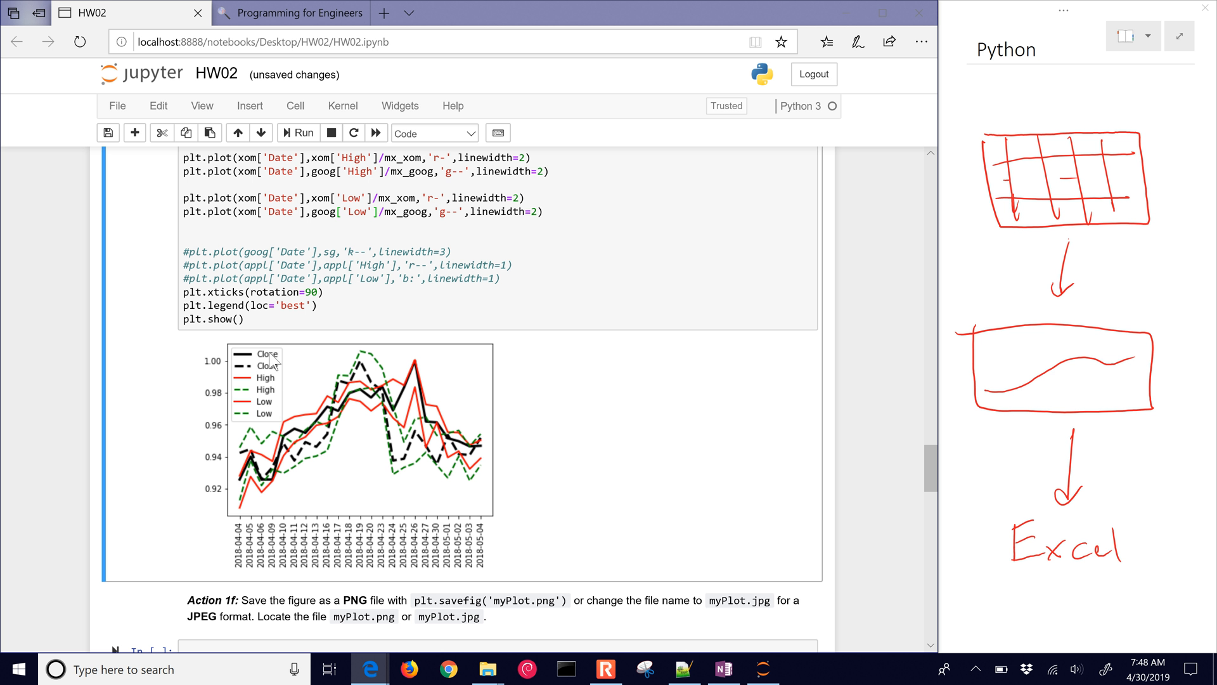
pyautogui.moveTo(279, 390)
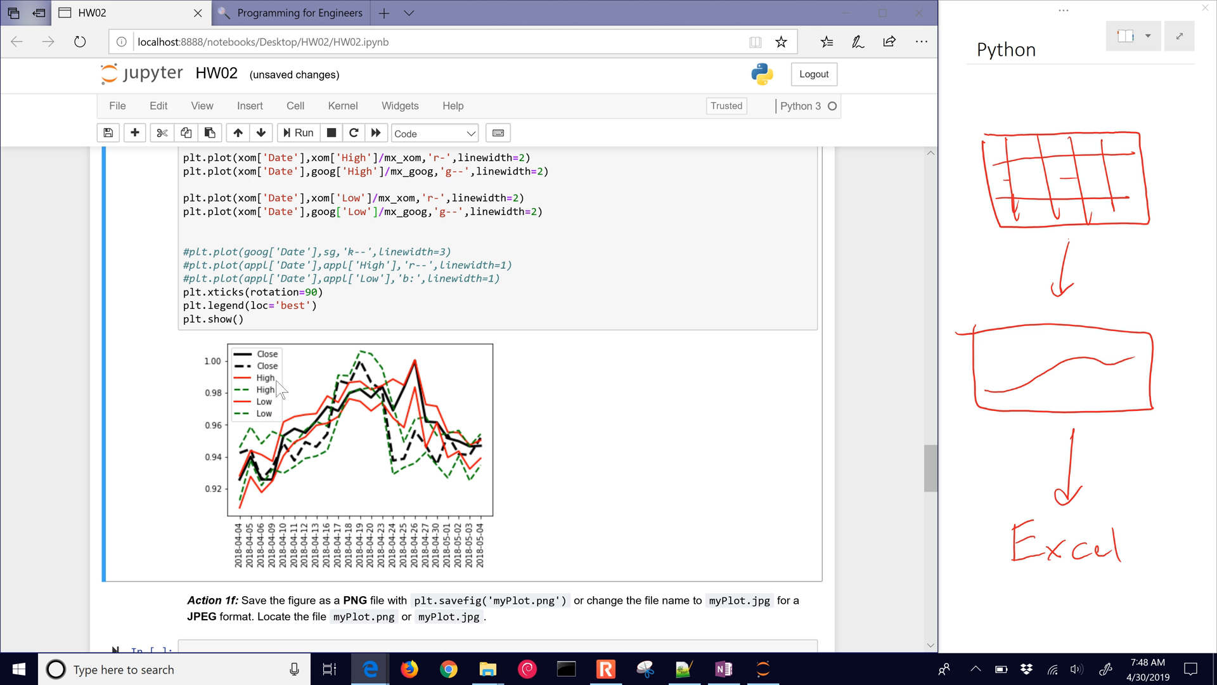
pyautogui.moveTo(343, 329)
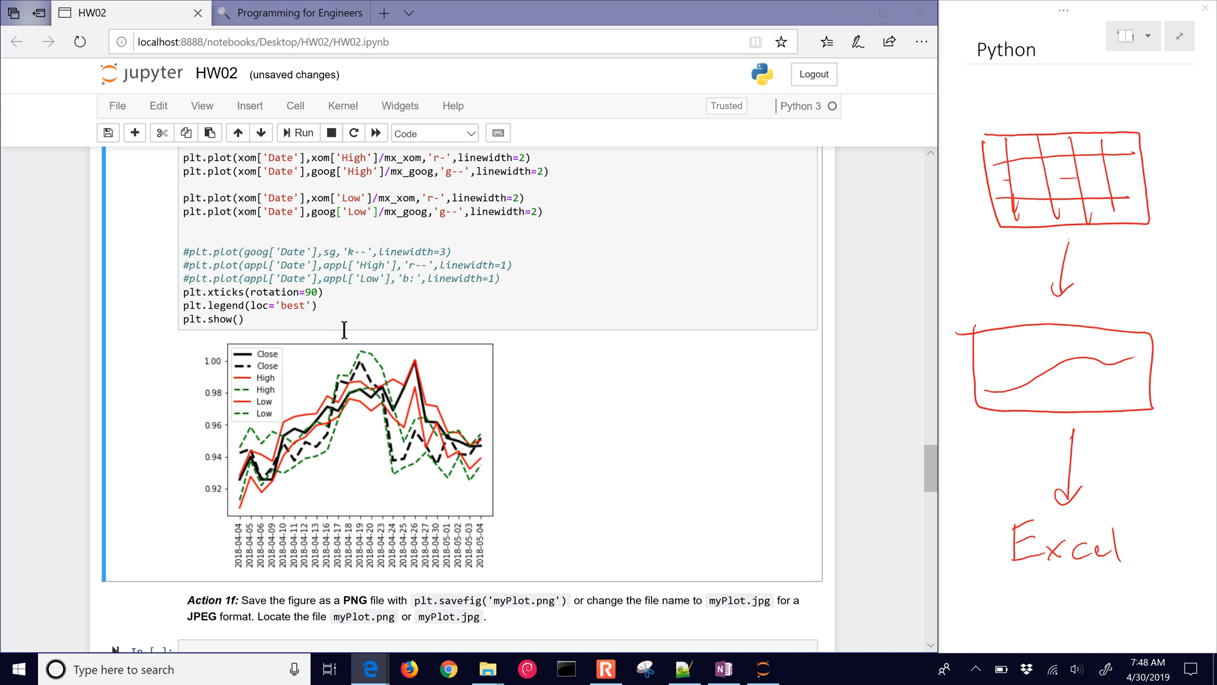
pyautogui.scroll(3)
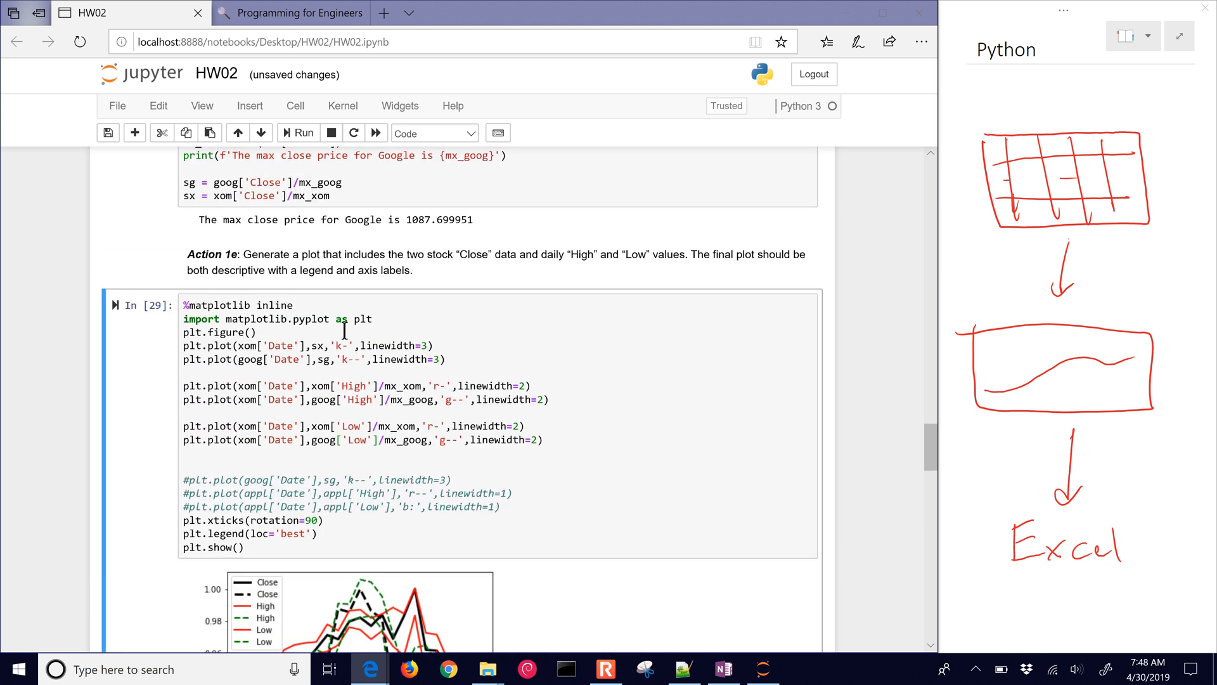
pyautogui.moveTo(589, 277)
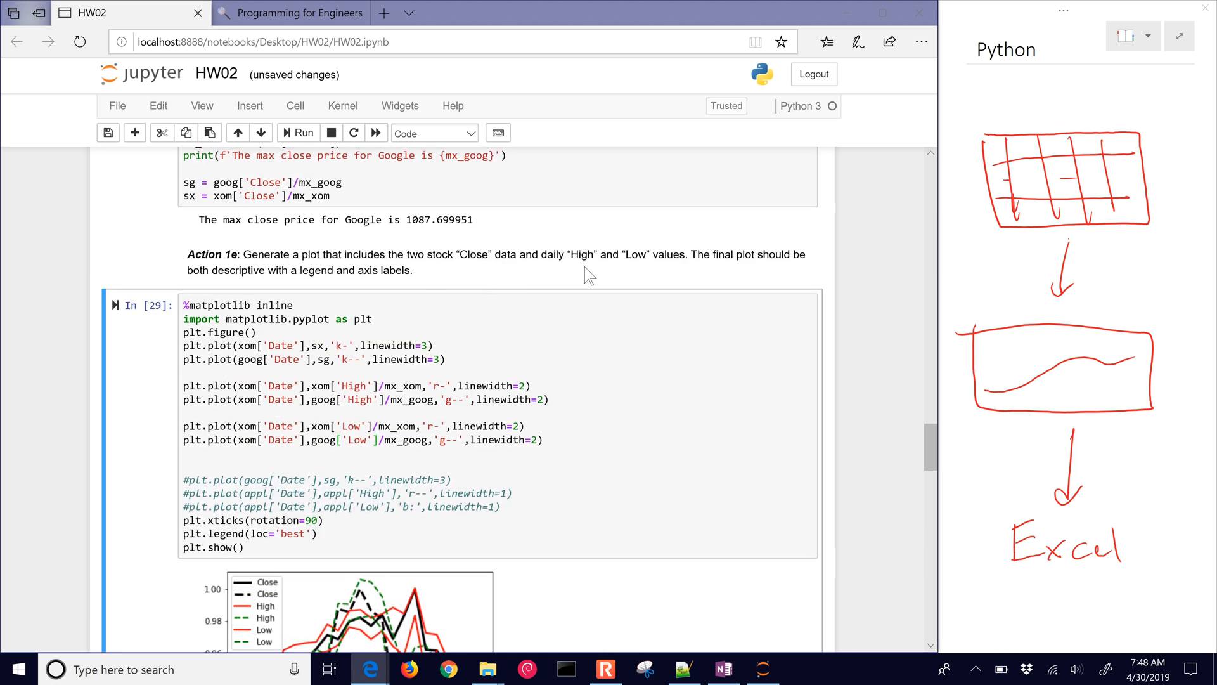
pyautogui.moveTo(401, 294)
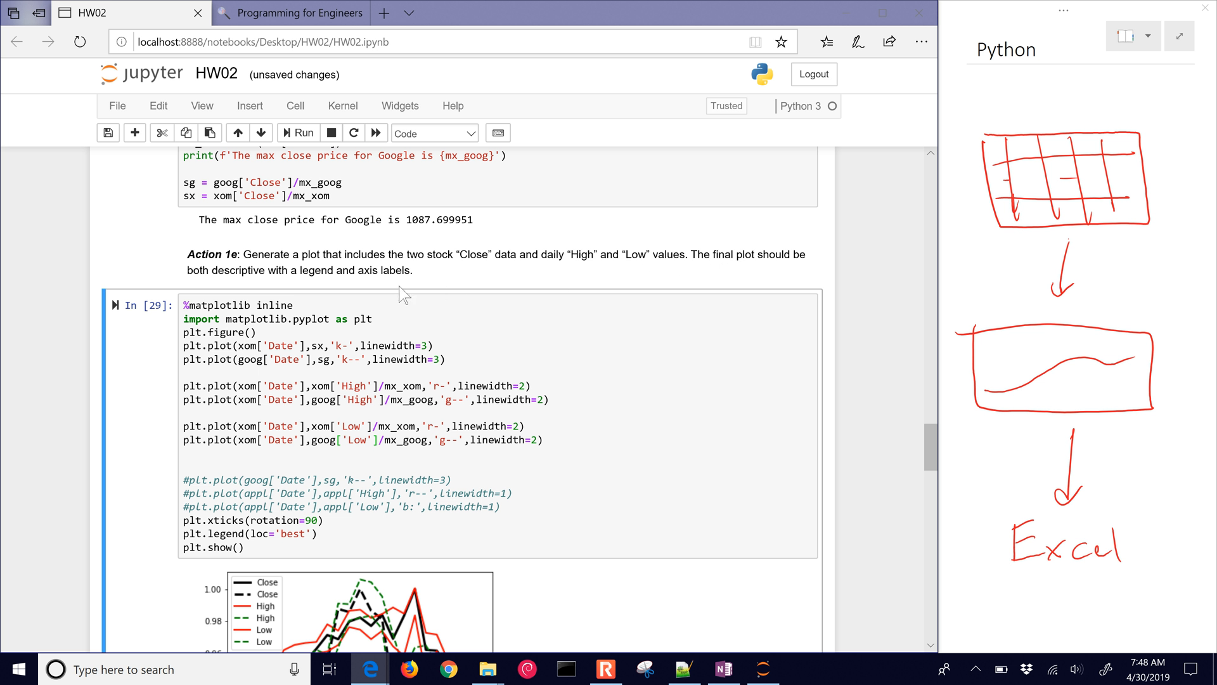
# - Add plt.xlabel('Time') and plt.ylabel('Scaled Price') to the plot cell and rerun it
pyautogui.scroll(-3)
pyautogui.write('plt.')
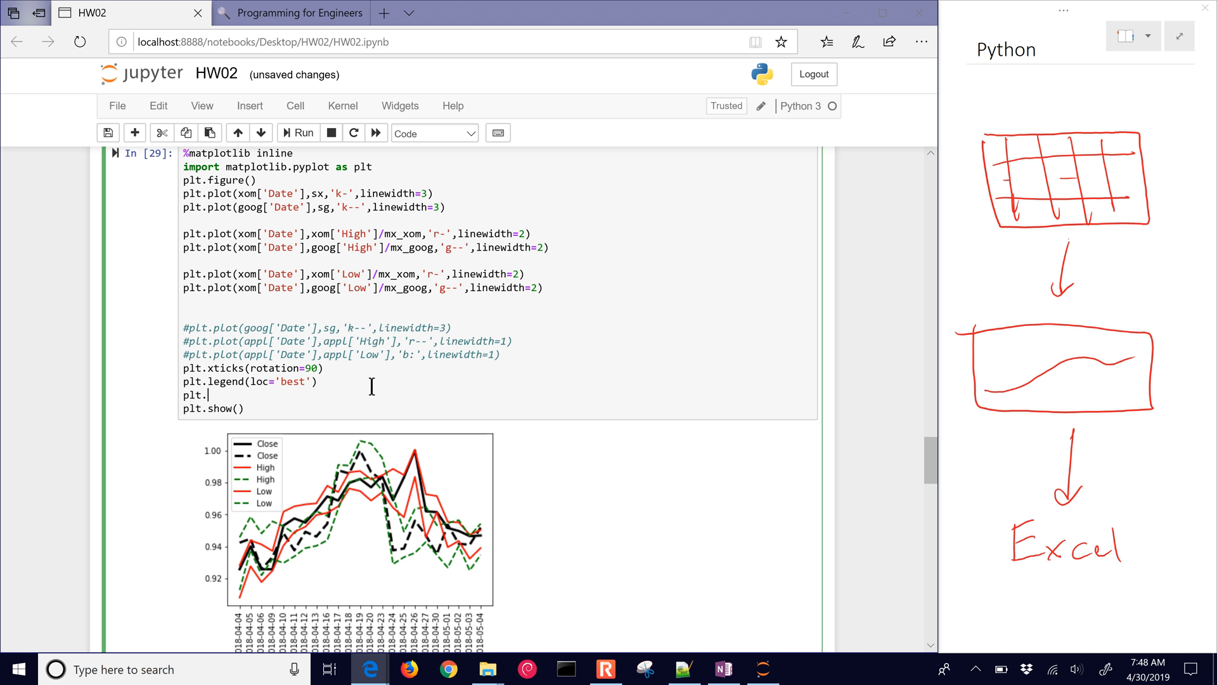
pyautogui.write('x')
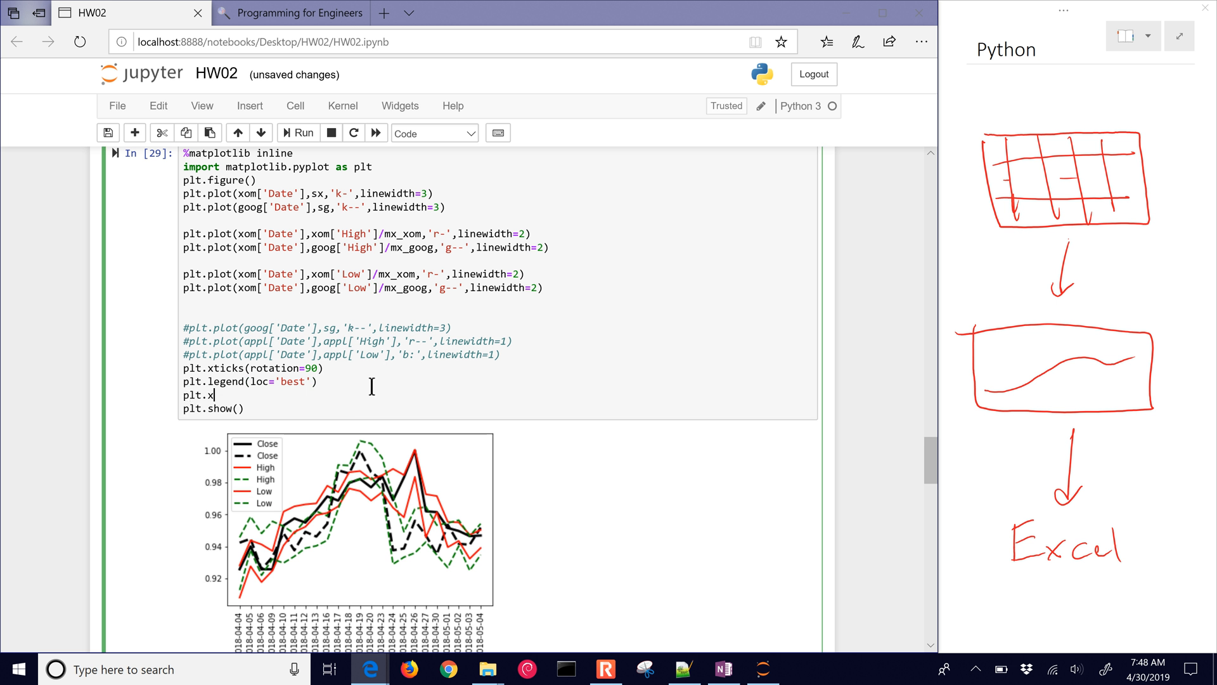
pyautogui.write("label('')")
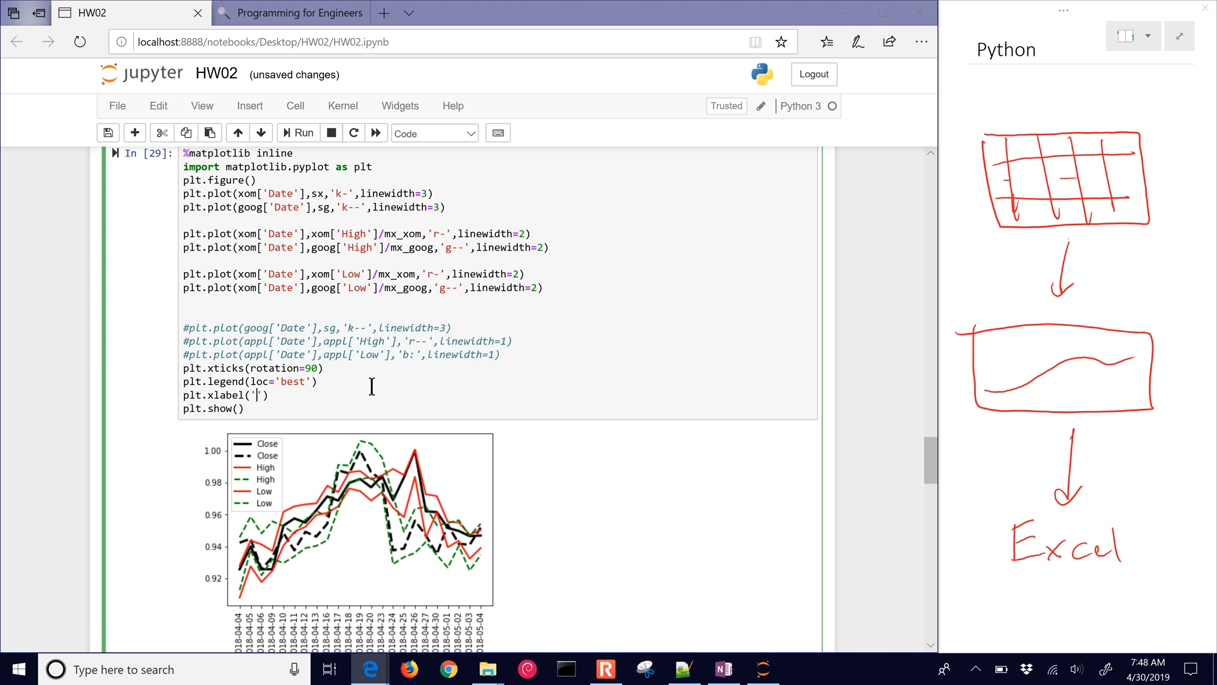
pyautogui.write('Time')
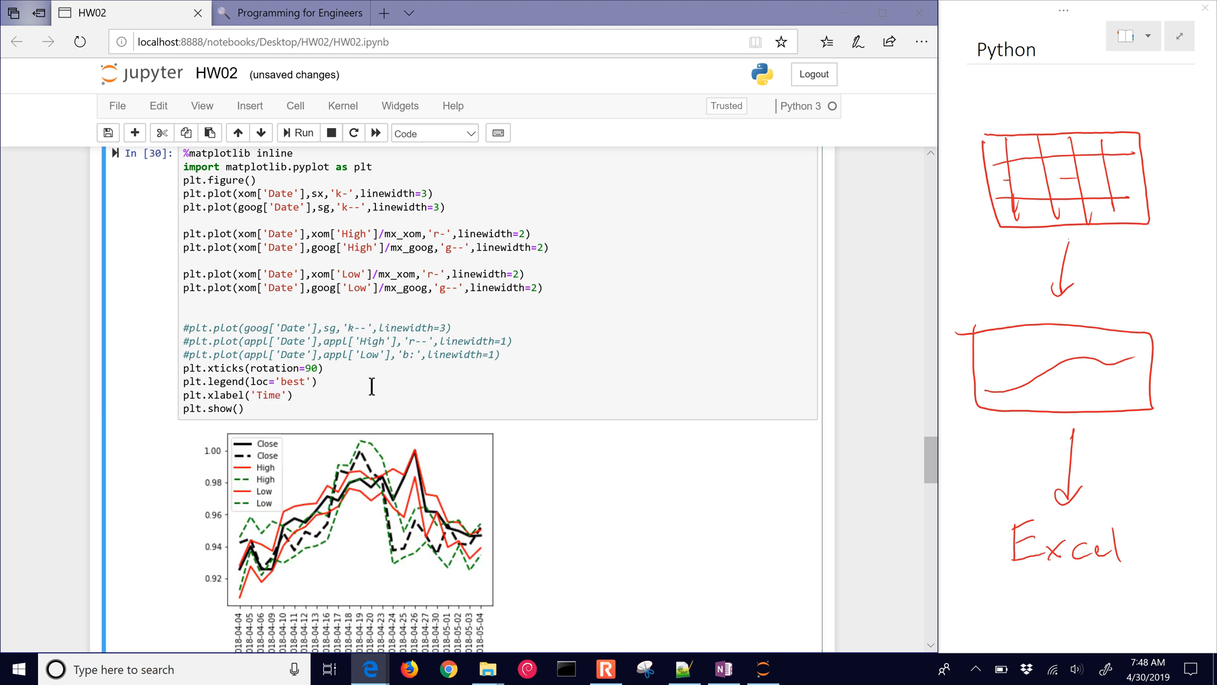
pyautogui.scroll(-3)
pyautogui.write('plt.ylabel(')
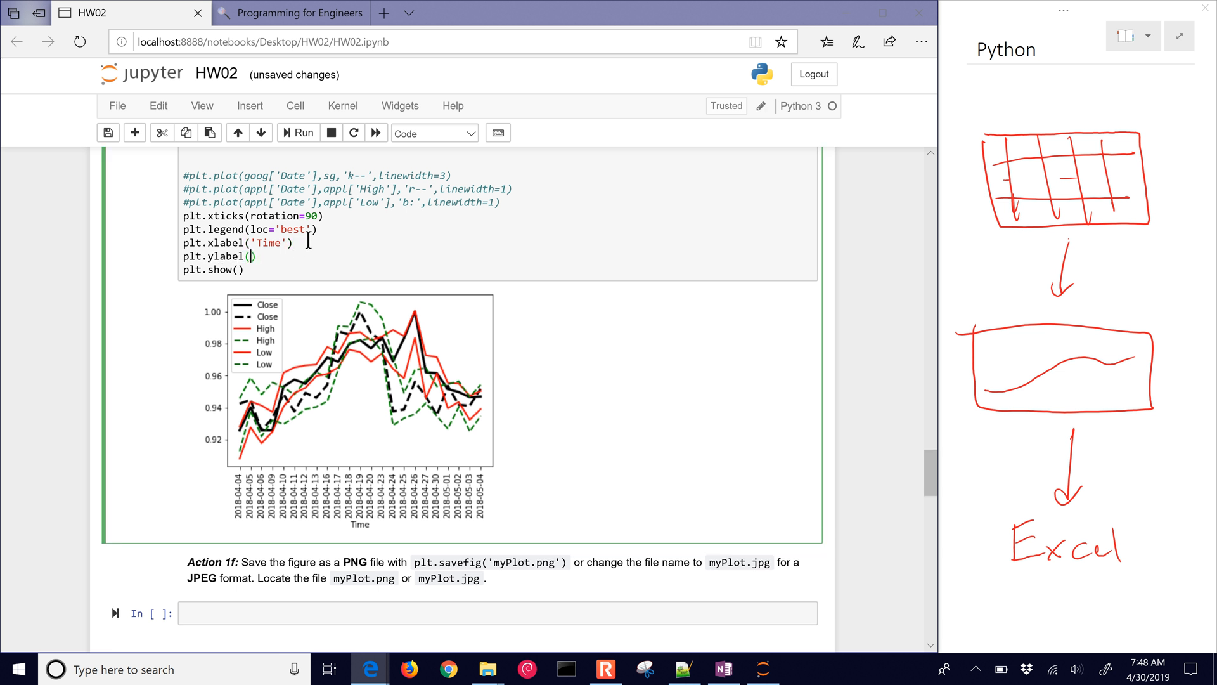
pyautogui.write("S'")
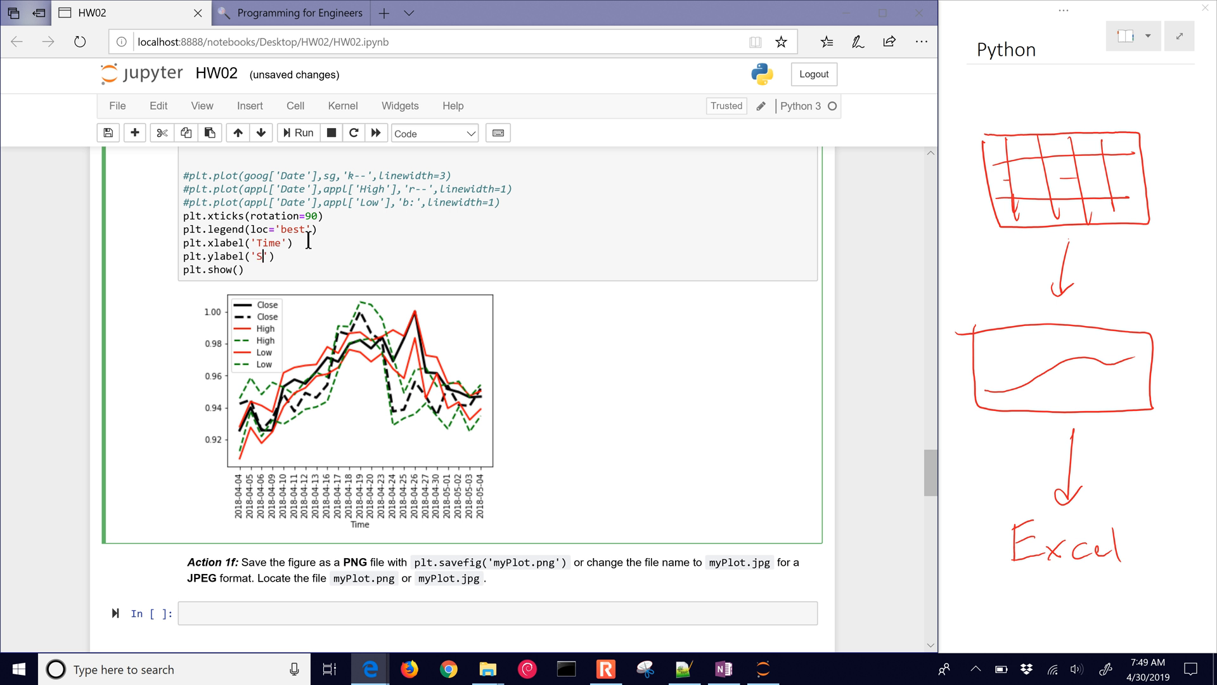
pyautogui.write('caled Price')
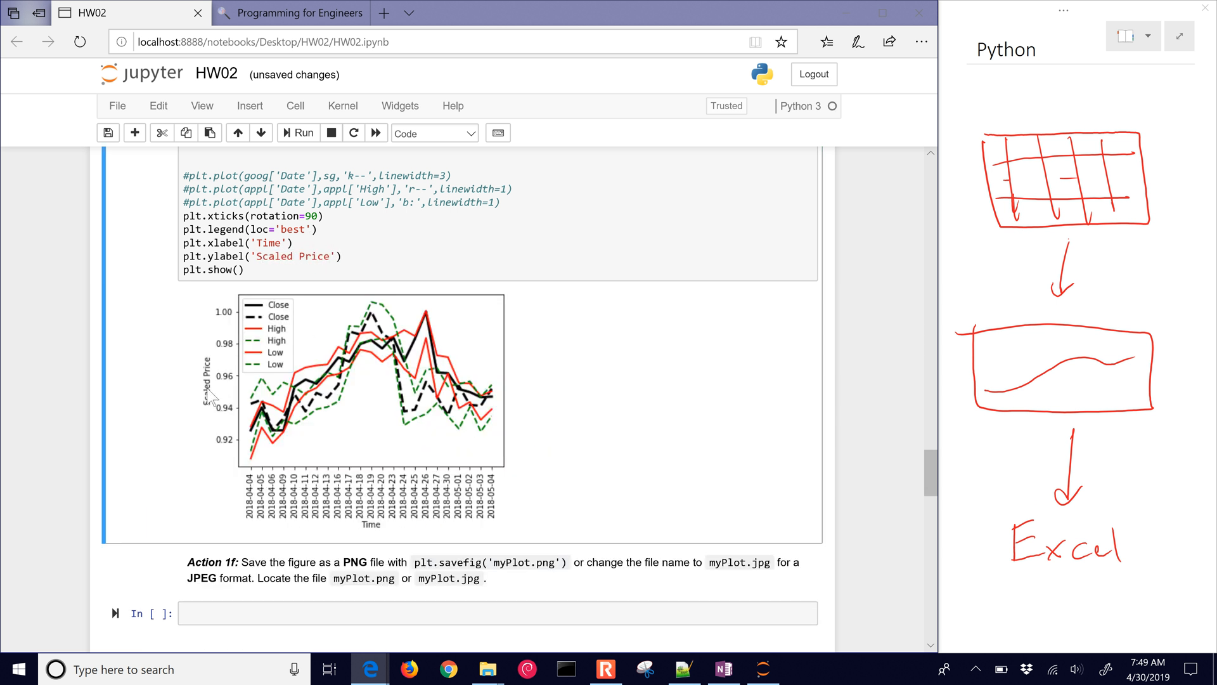
pyautogui.moveTo(376, 388)
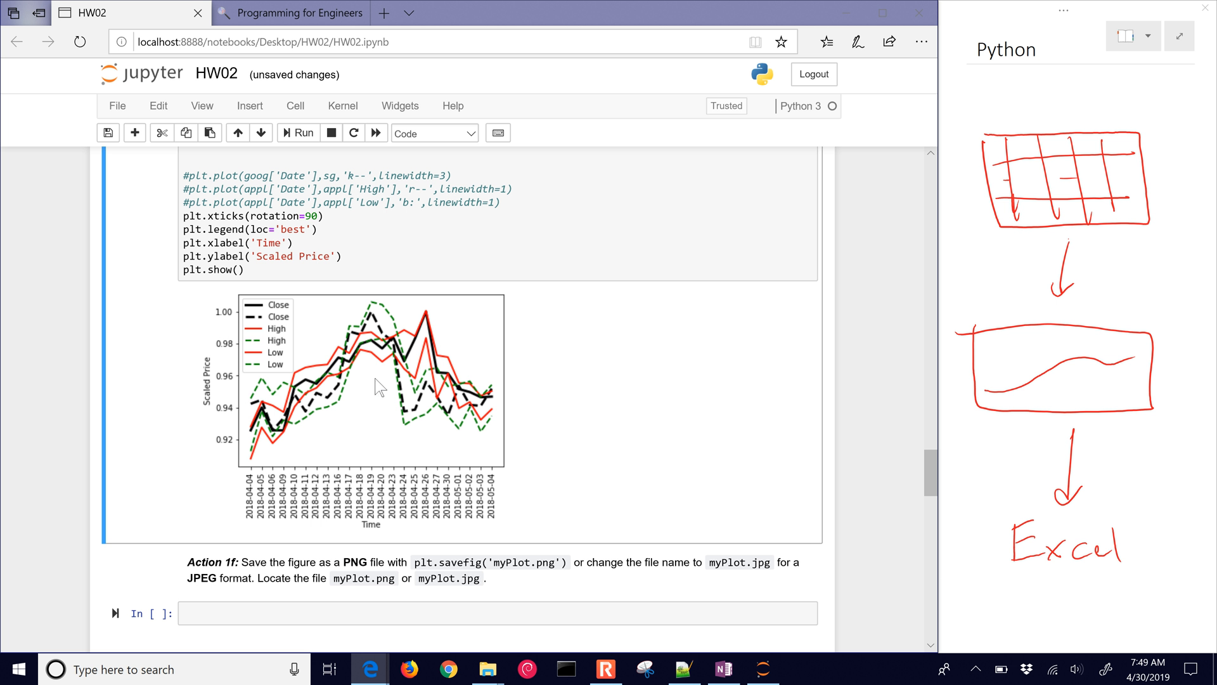
pyautogui.moveTo(380, 327)
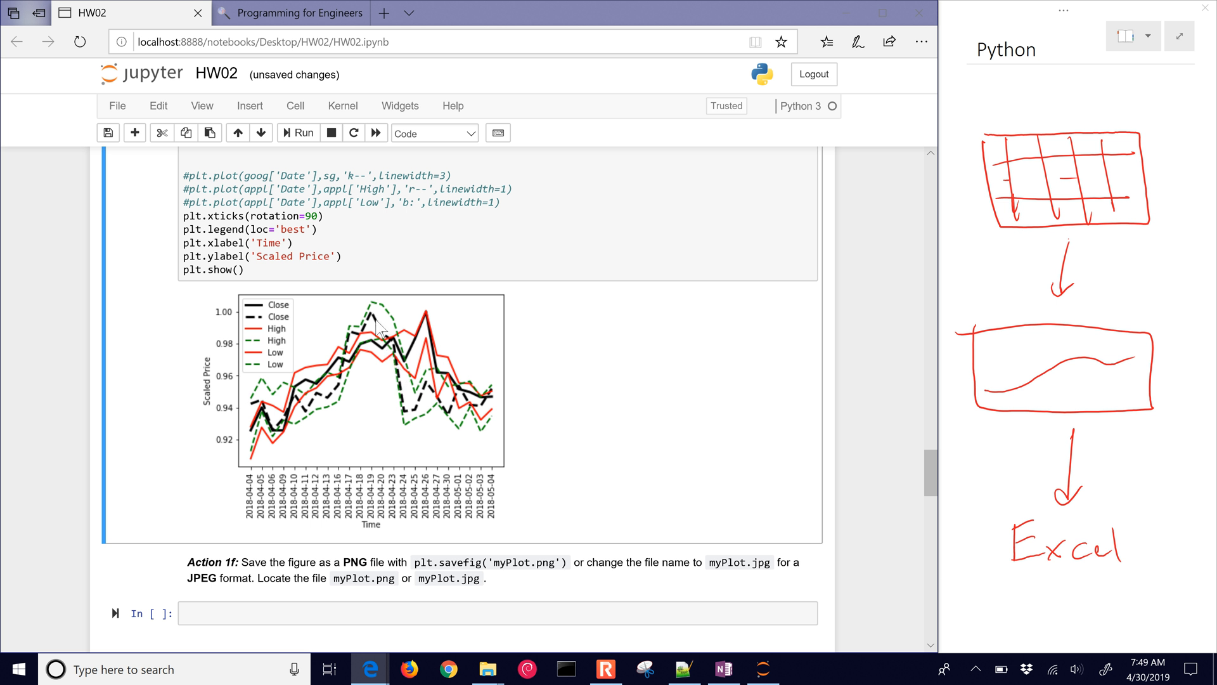
pyautogui.moveTo(486, 426)
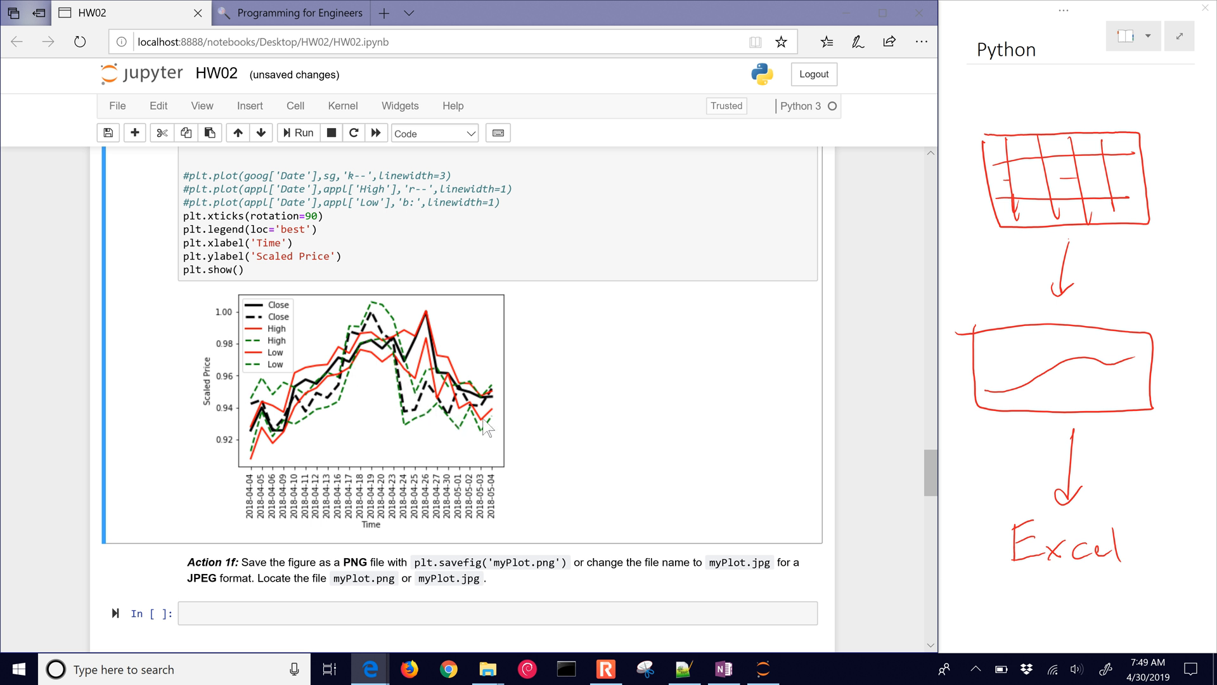
pyautogui.moveTo(391, 370)
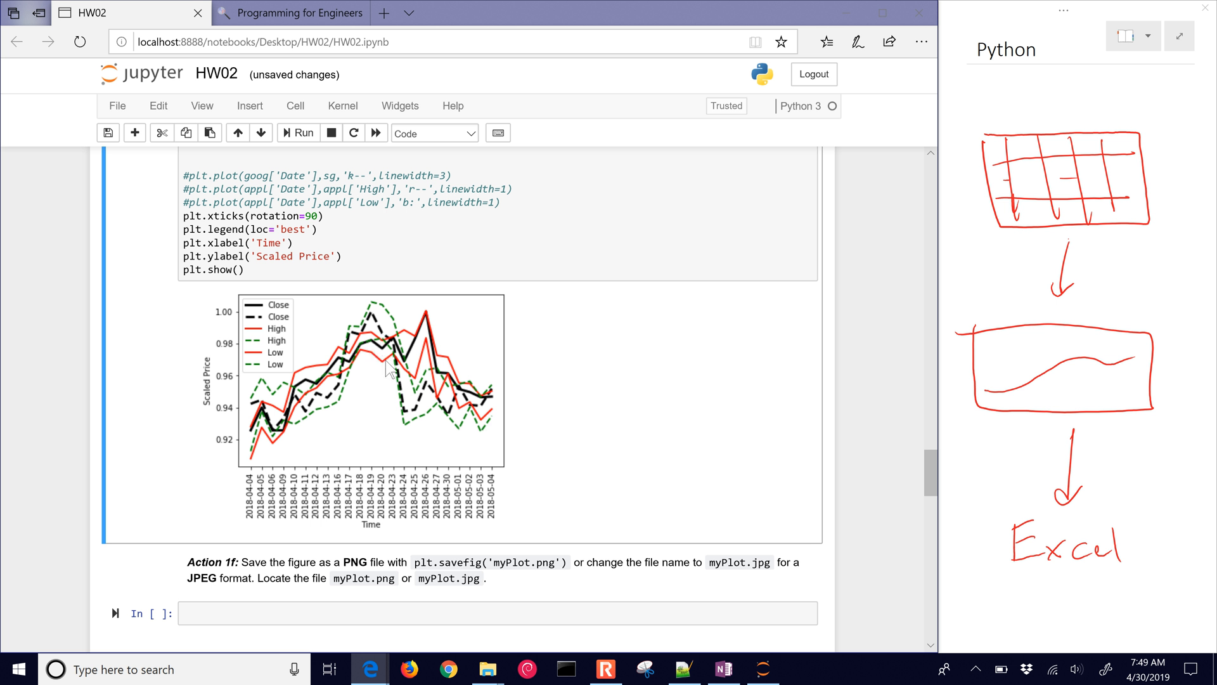
pyautogui.moveTo(402, 426)
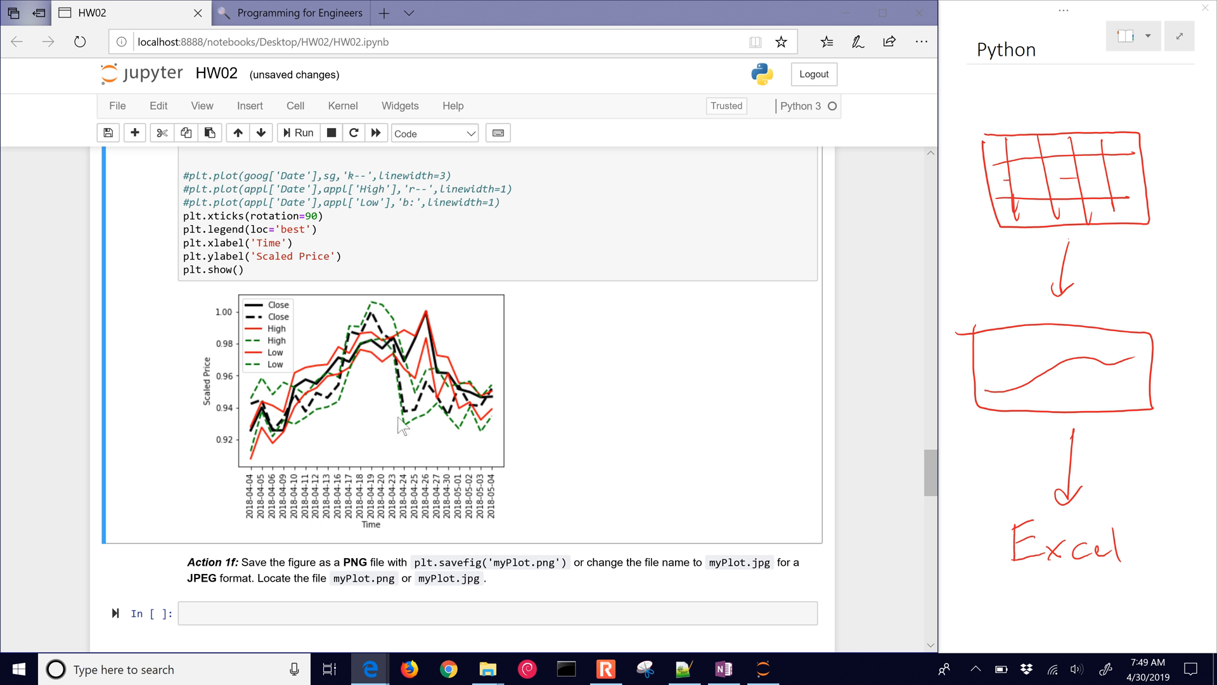
pyautogui.moveTo(381, 471)
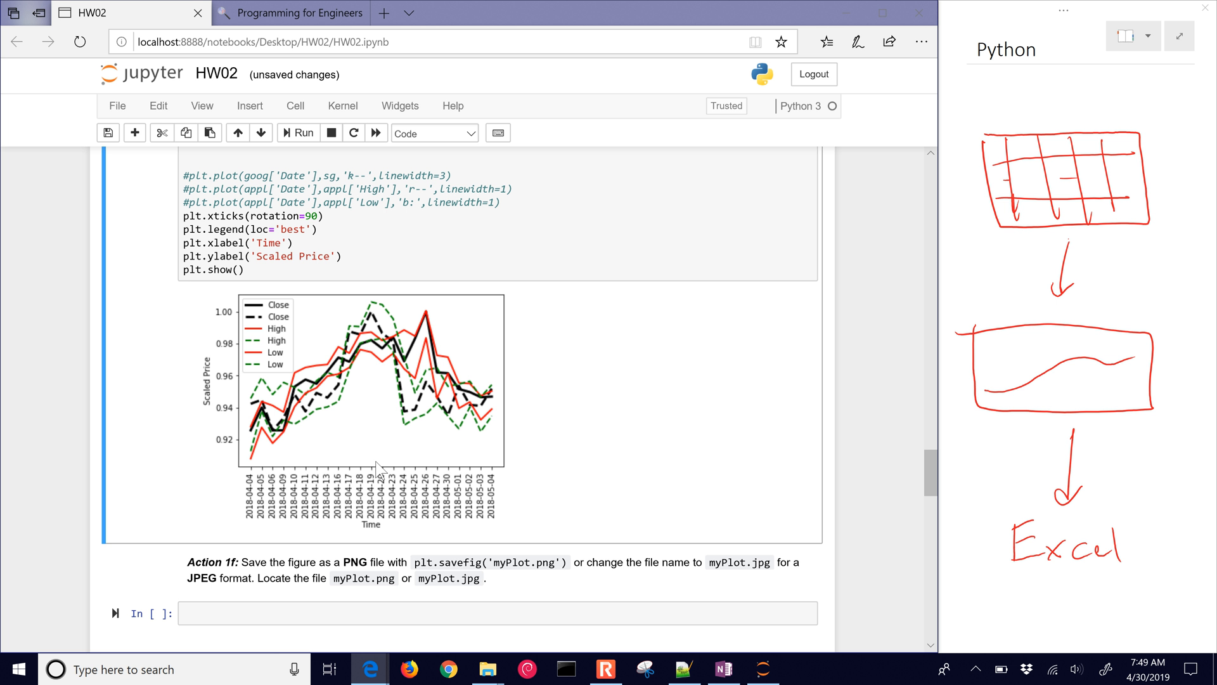
pyautogui.scroll(-3)
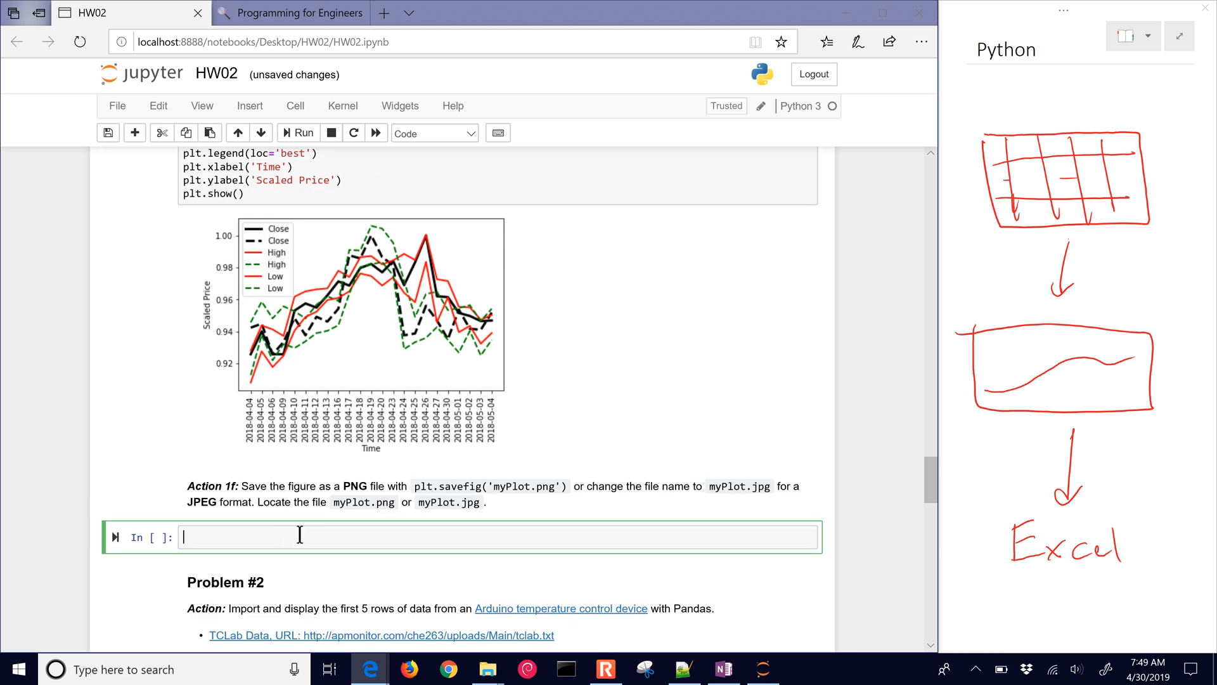
# - Write plt.savefig('price_analysis.png') and a duplicate line saving price_analysis.jpg
pyautogui.write('plt.')
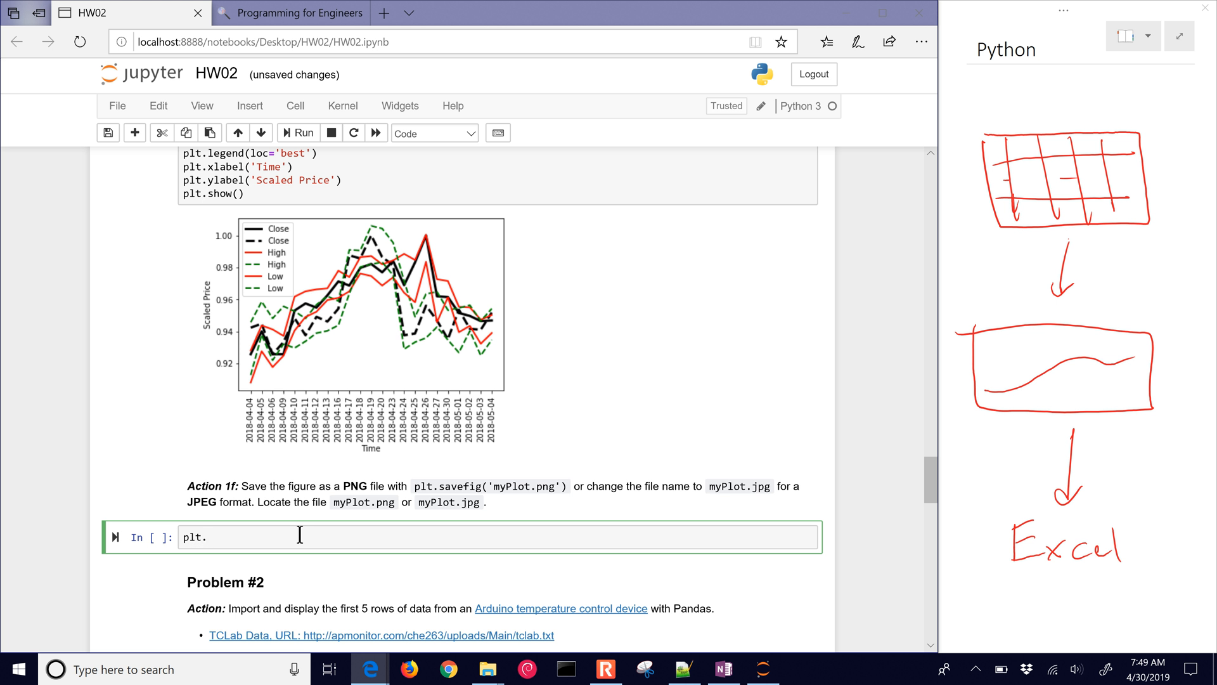
pyautogui.write('save_f')
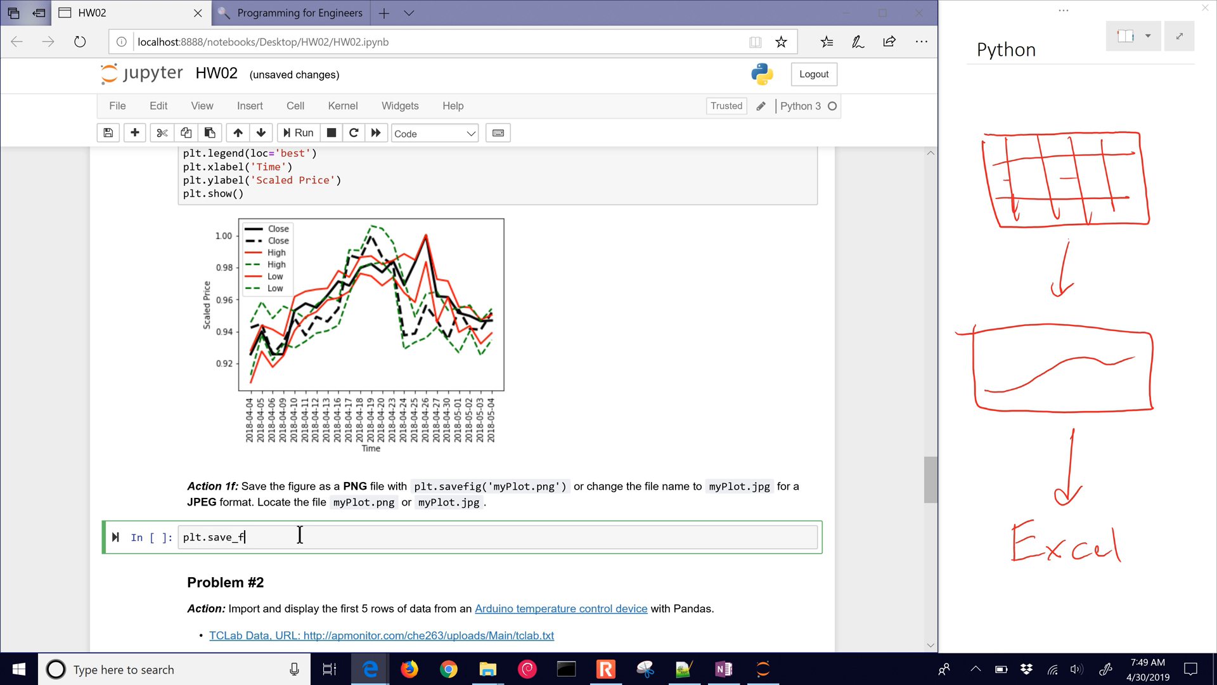
pyautogui.write("ig('')")
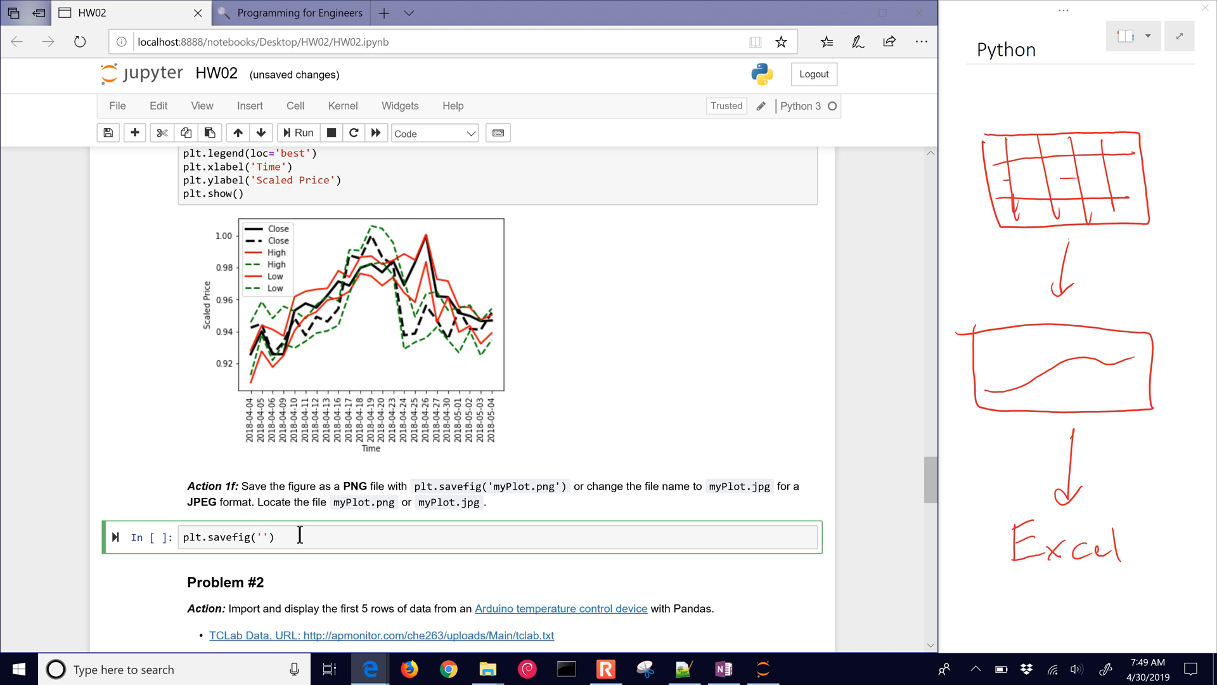
pyautogui.write('price')
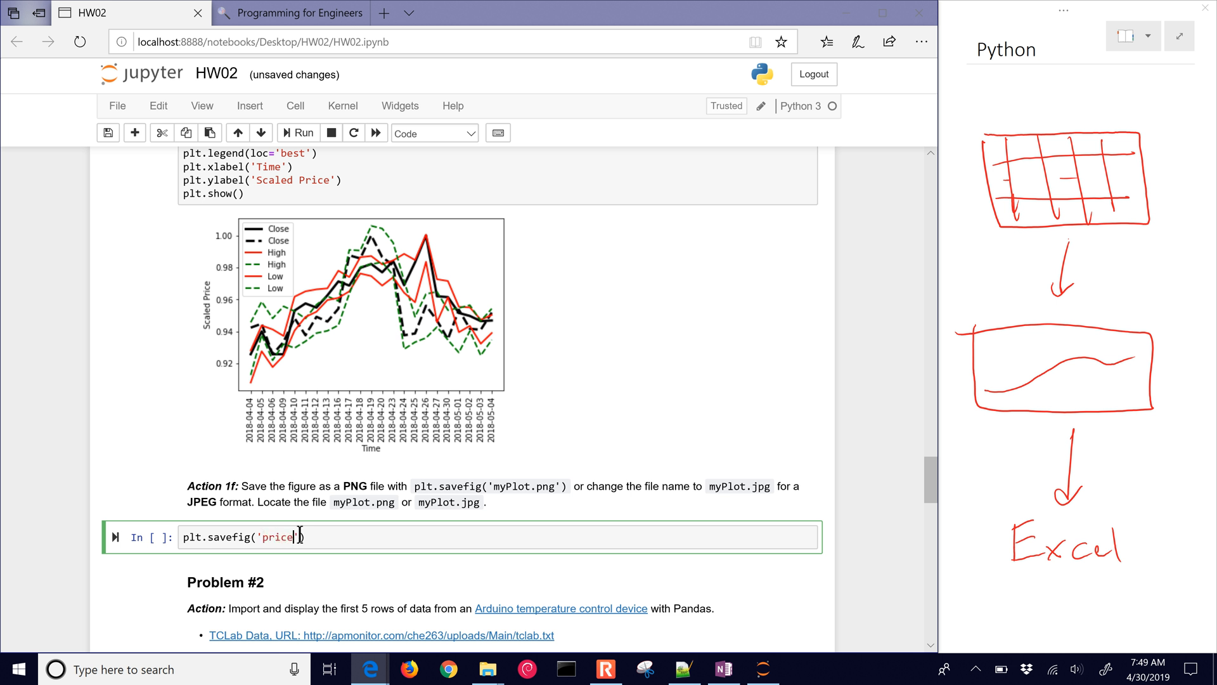
pyautogui.write('_analysis.png')
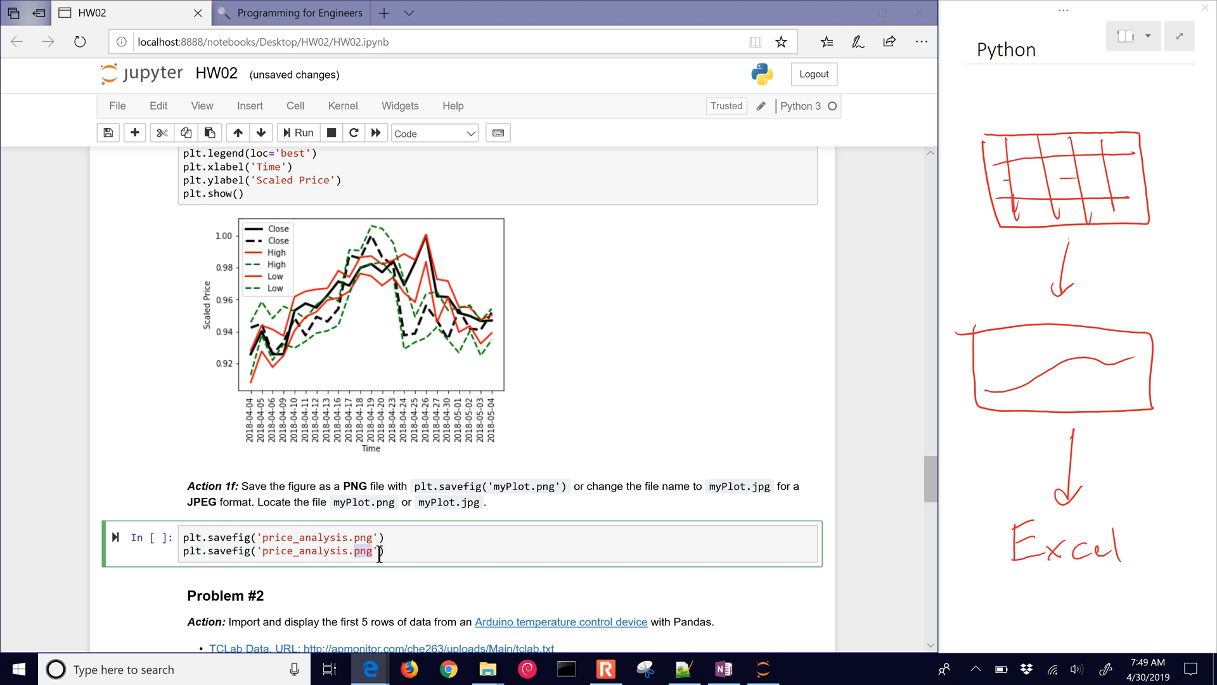
pyautogui.click(298, 133)
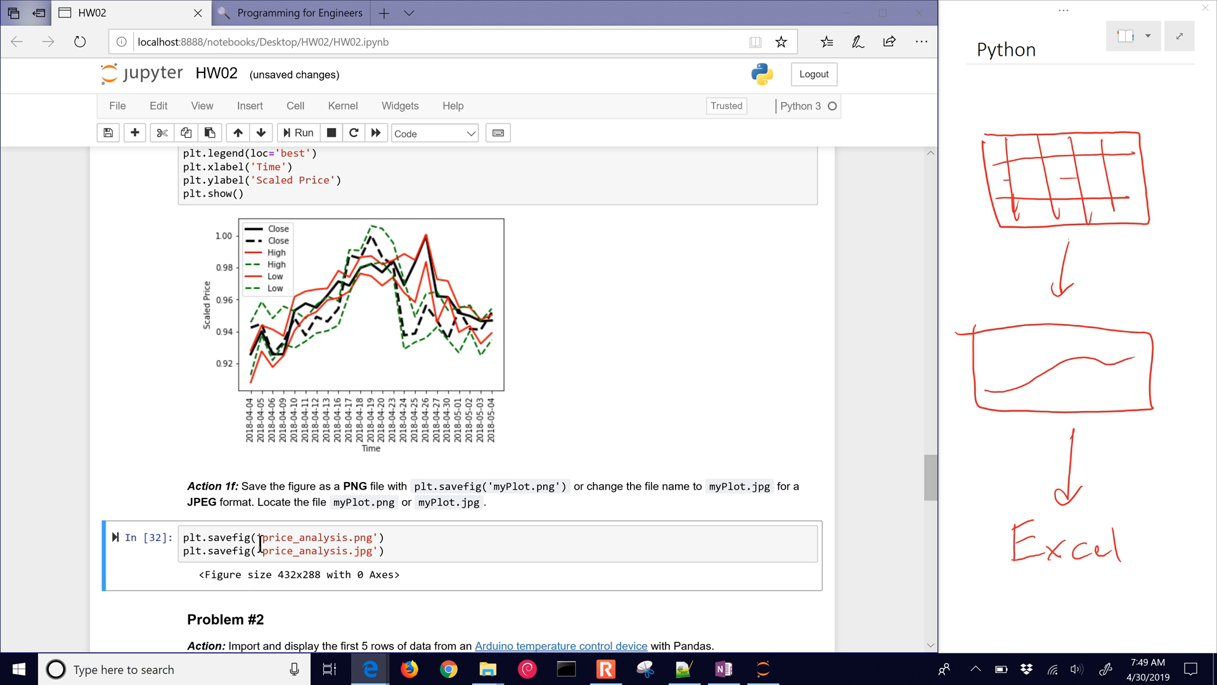
pyautogui.moveTo(338, 617)
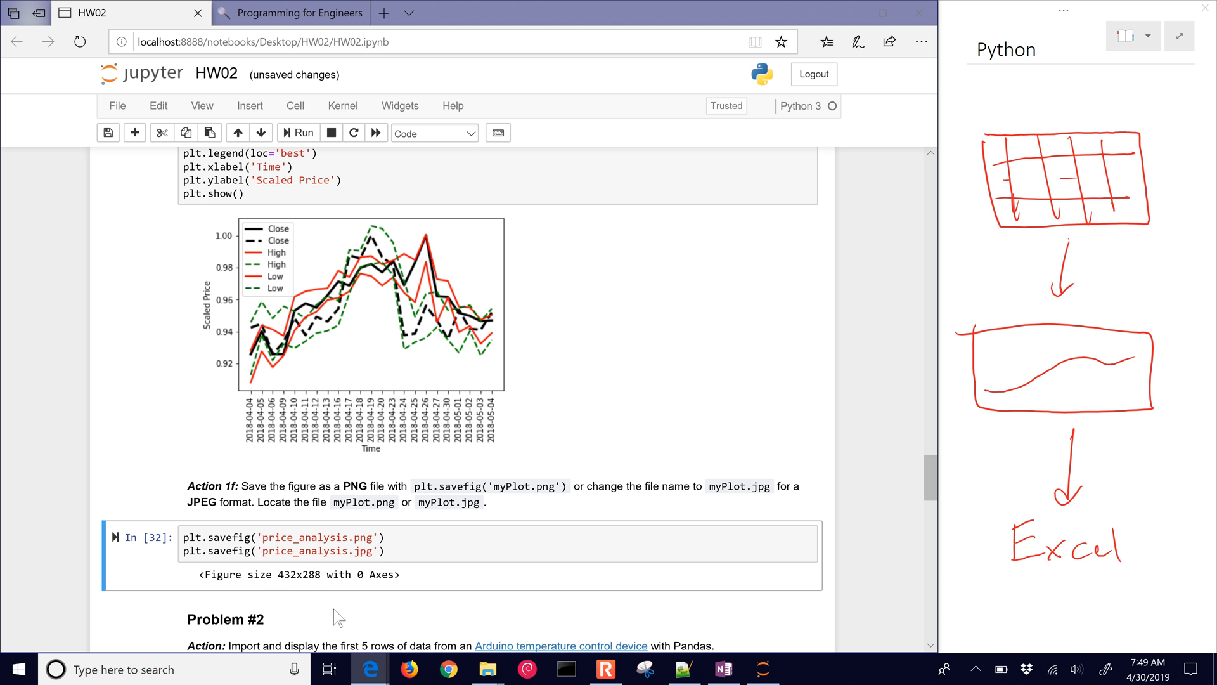
pyautogui.moveTo(487, 668)
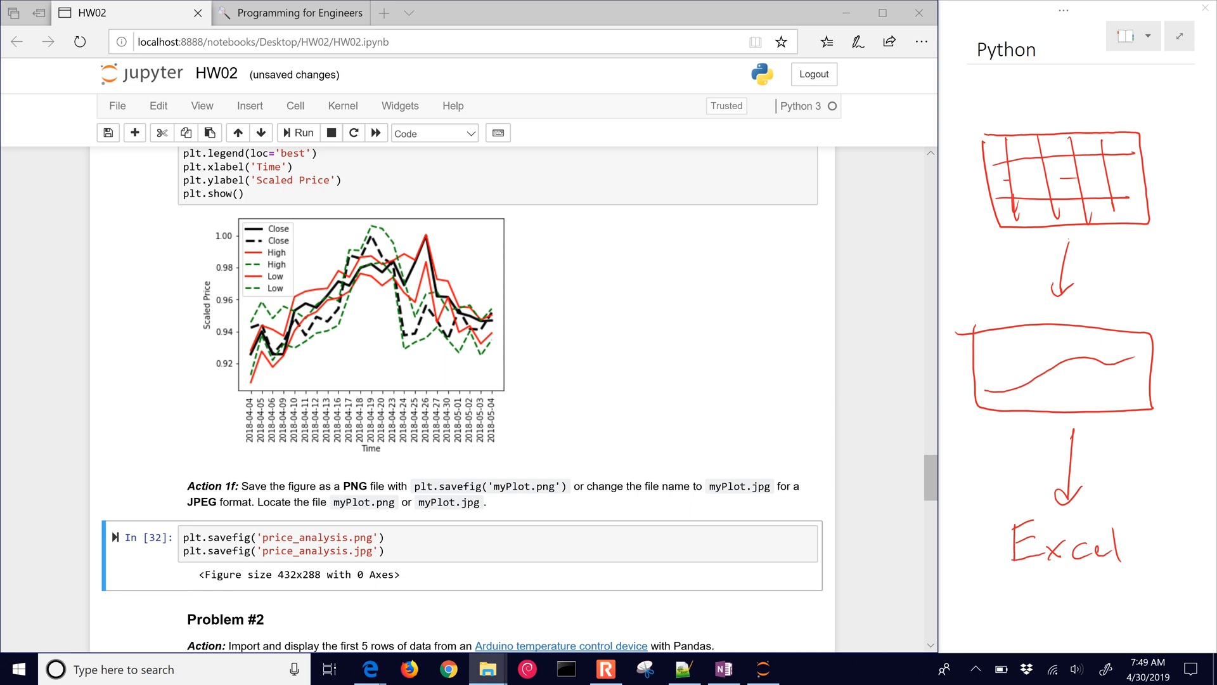
# - Open price_analysis.png from the HW02 folder in Photos, see it's blank, and close it
pyautogui.click(487, 669)
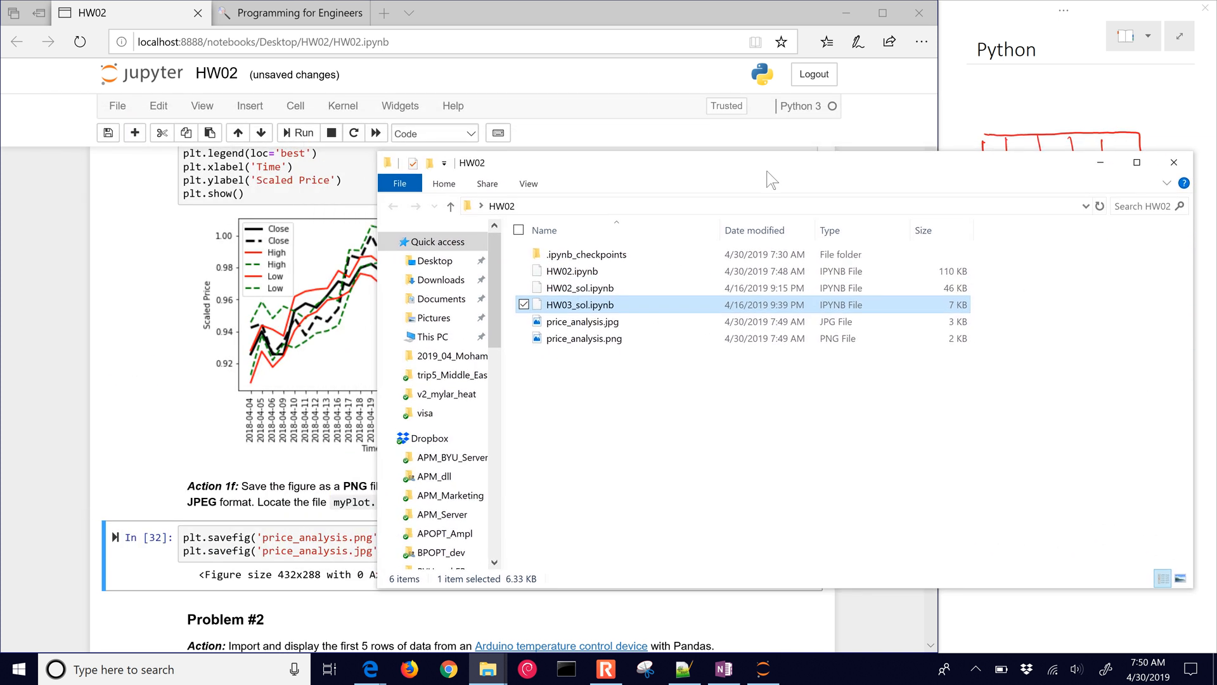
pyautogui.click(584, 339)
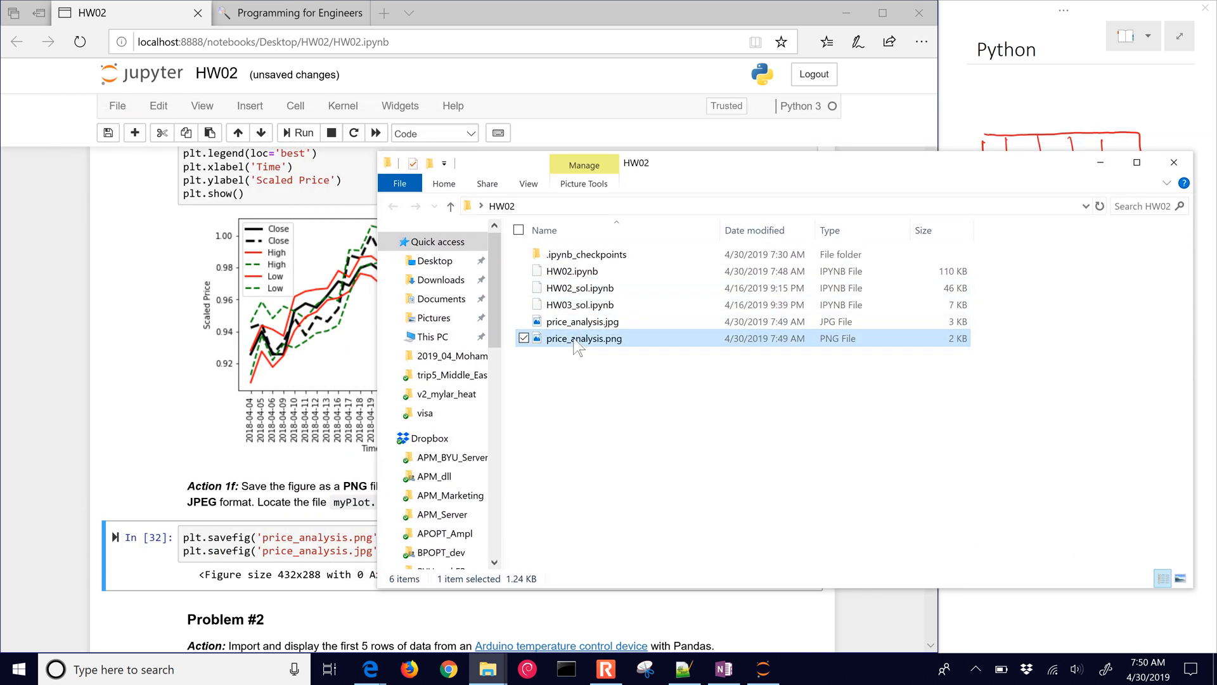
pyautogui.doubleClick(585, 338)
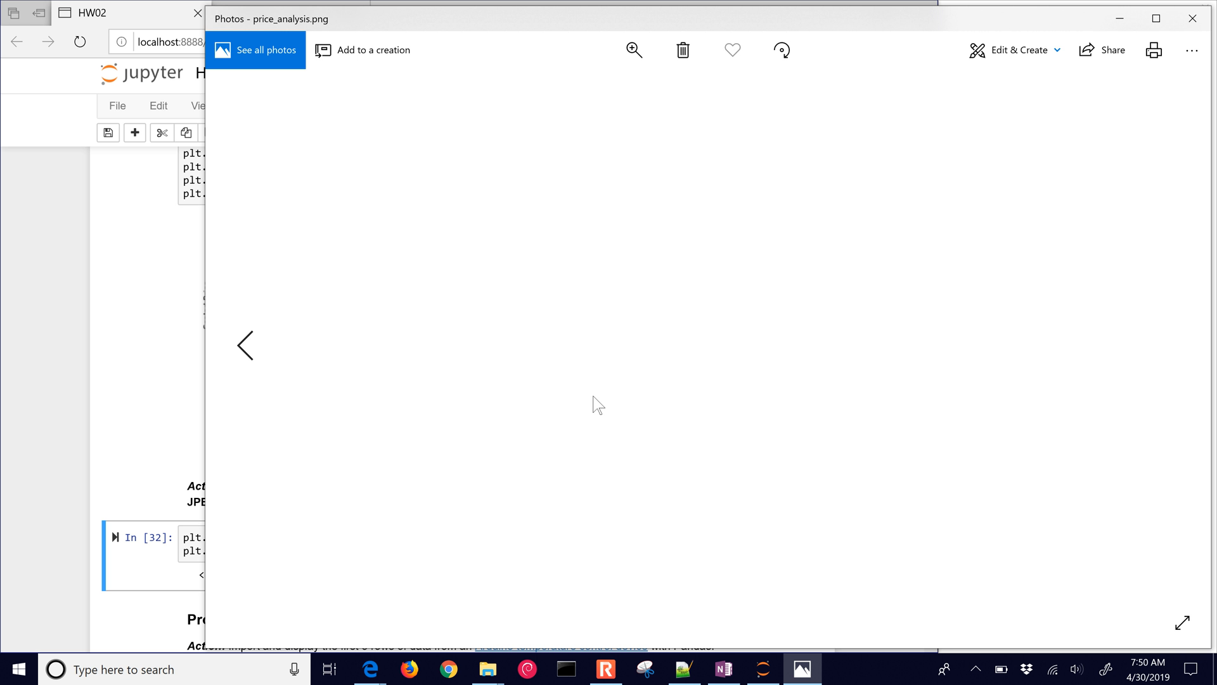
pyautogui.moveTo(386, 409)
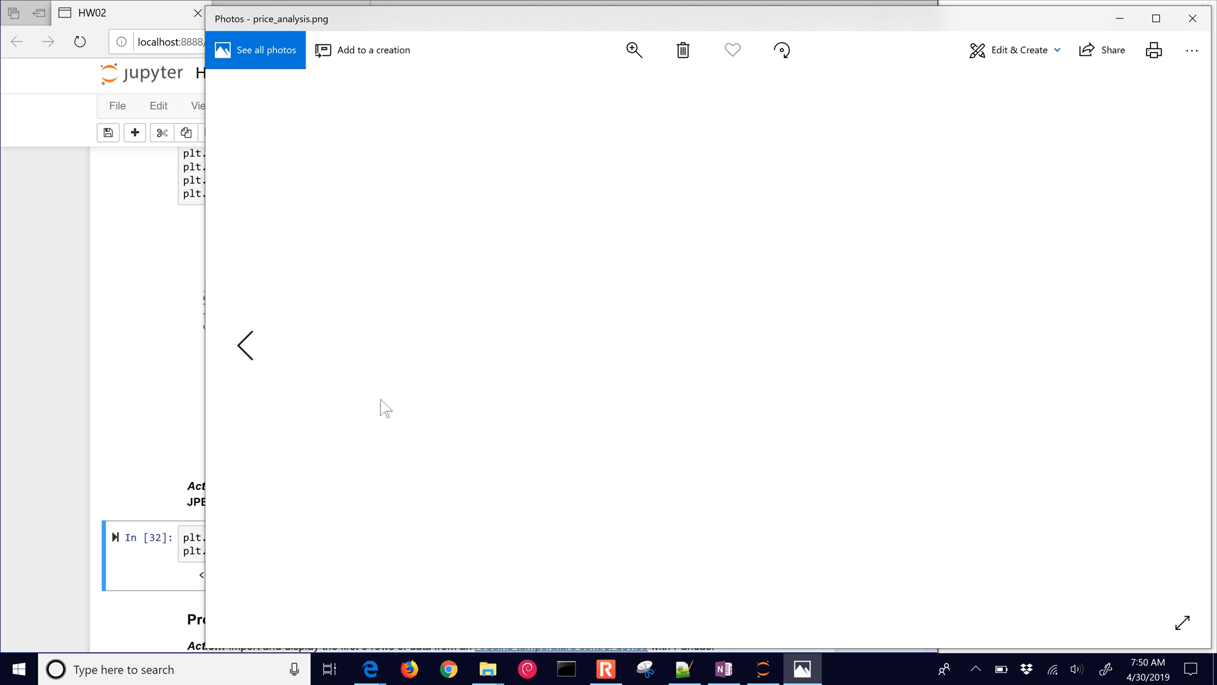
pyautogui.click(245, 345)
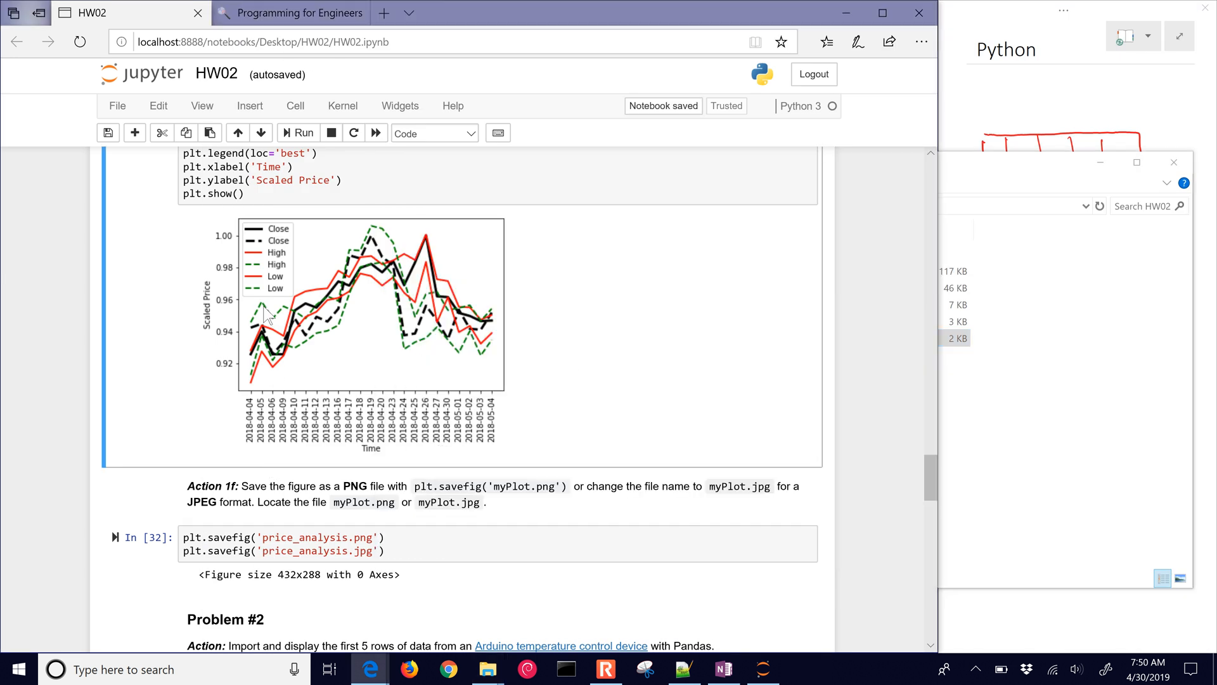
# - Rerun the plot cell and the savefig cell, then cut the two savefig lines
pyautogui.click(246, 193)
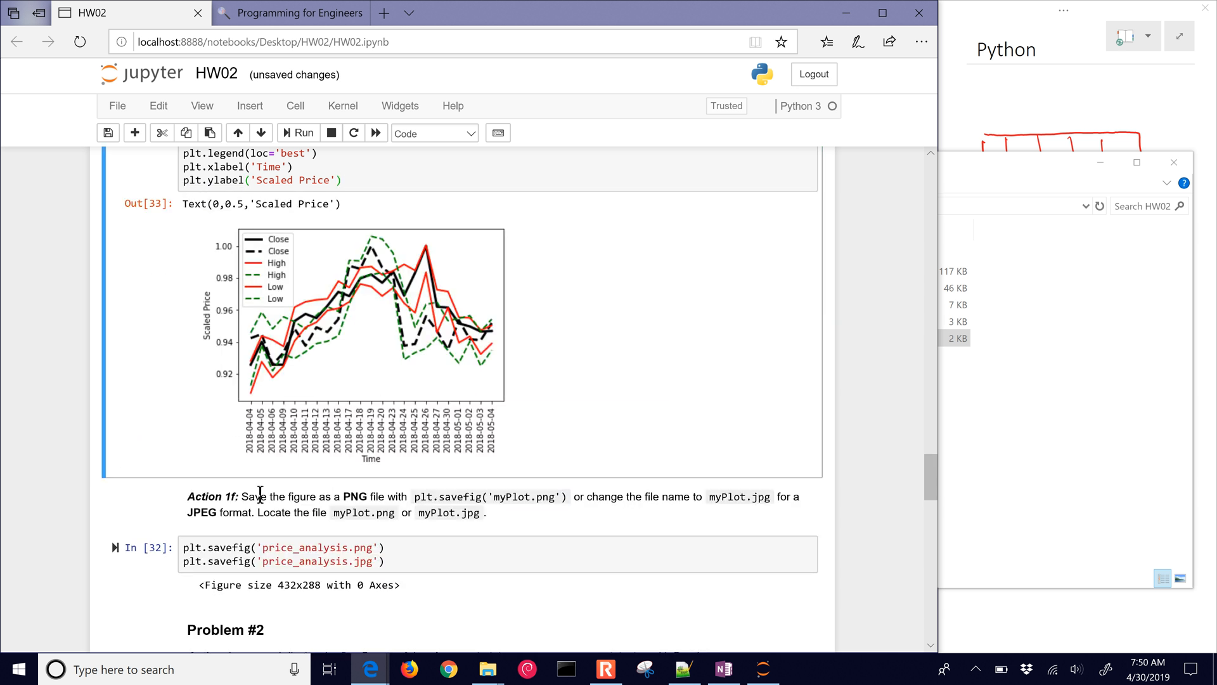
pyautogui.click(297, 132)
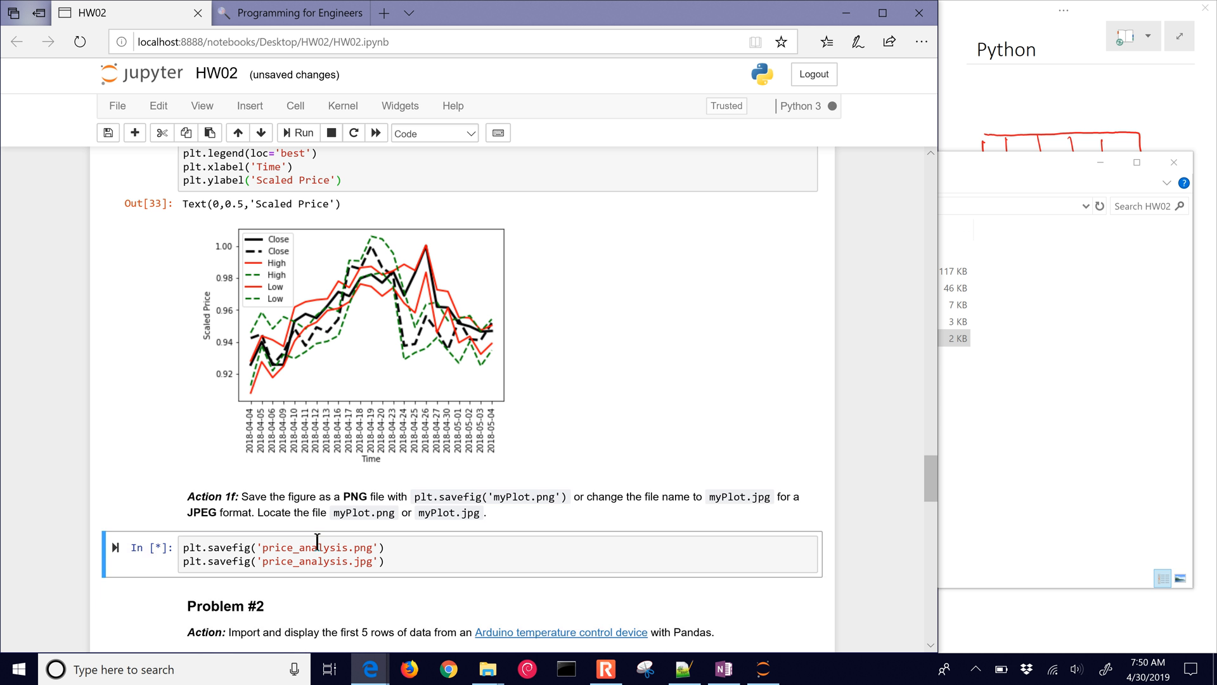
pyautogui.click(298, 132)
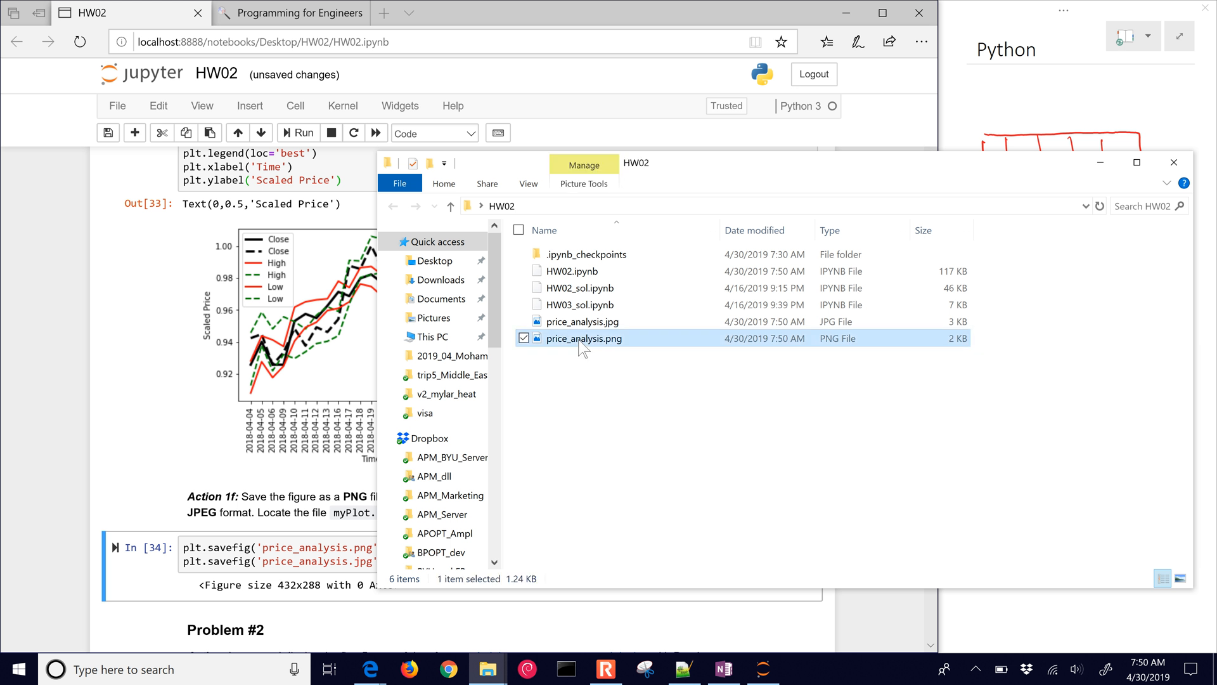
pyautogui.moveTo(702, 296)
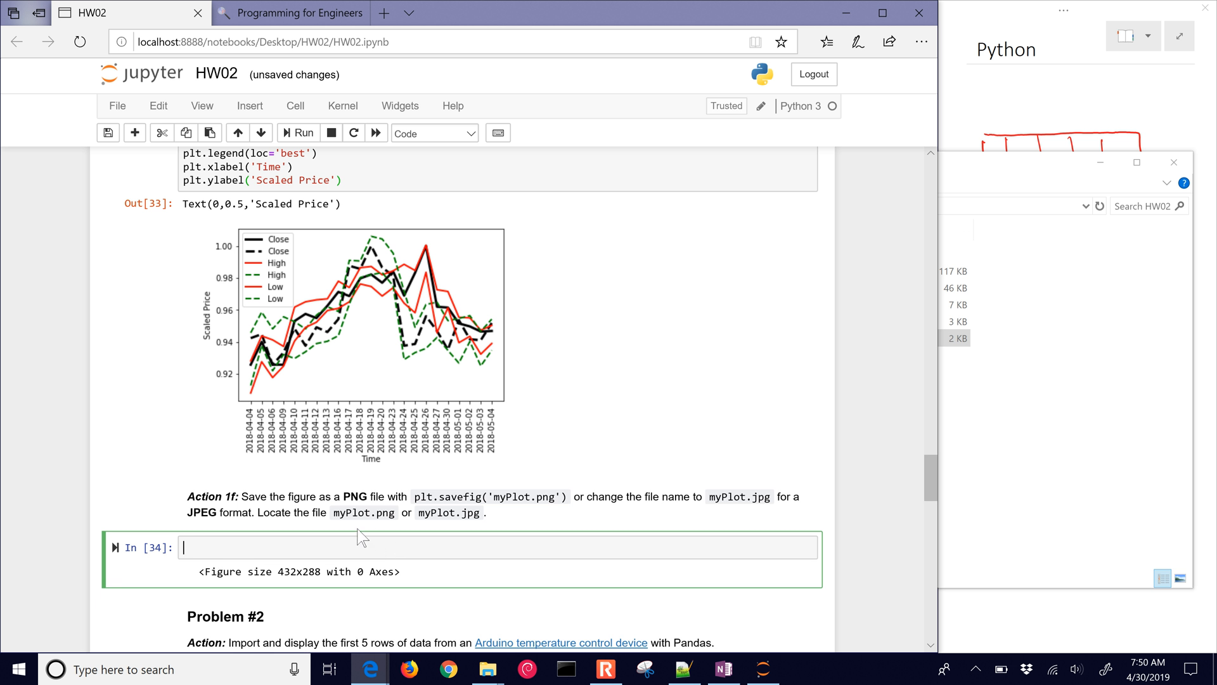
# - Paste the savefig lines at the end of the plot cell and rerun it
pyautogui.click(371, 184)
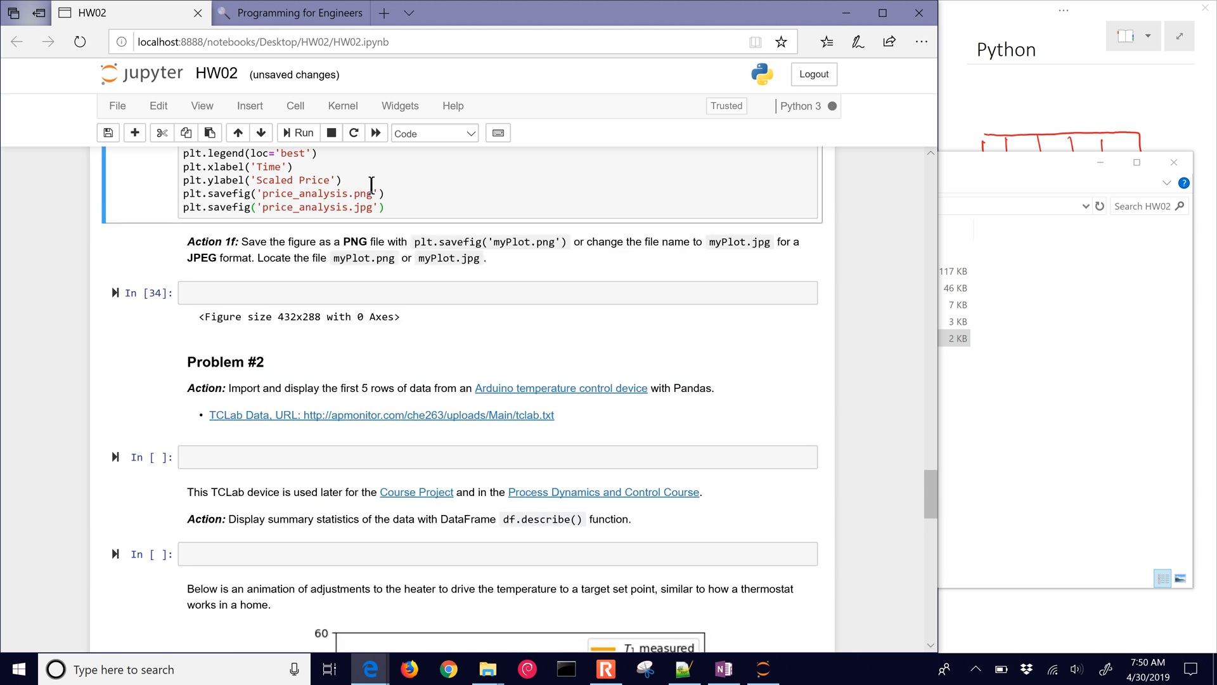
pyautogui.click(297, 133)
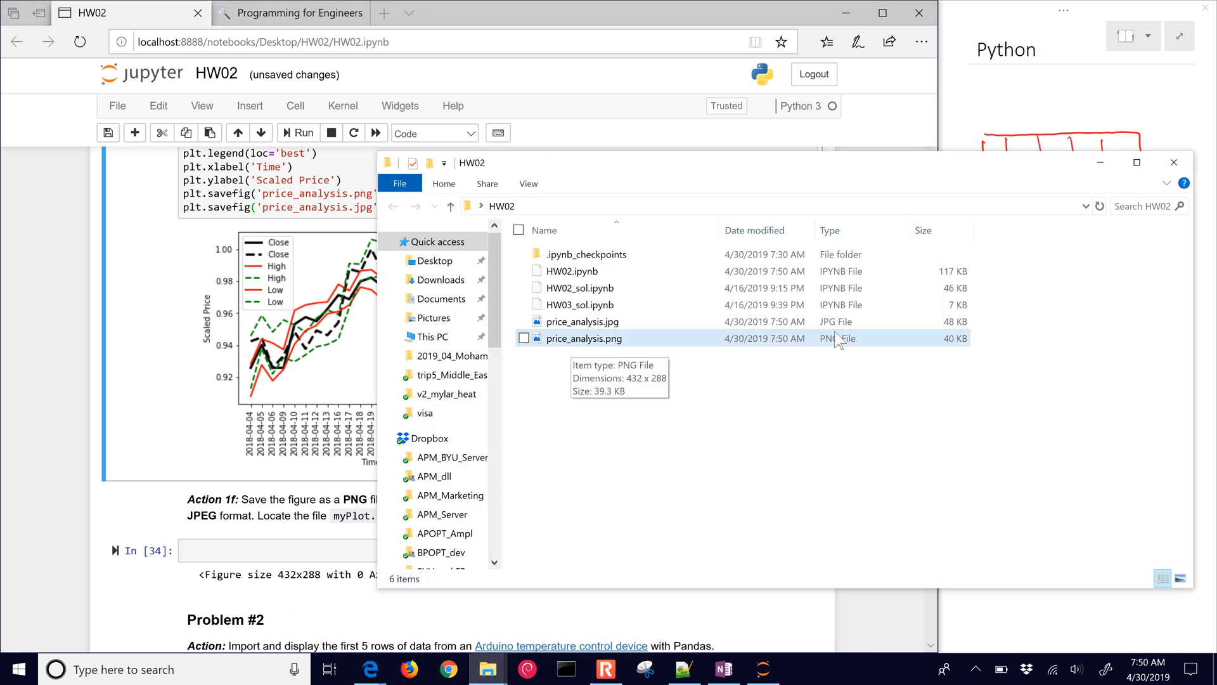
pyautogui.click(584, 338)
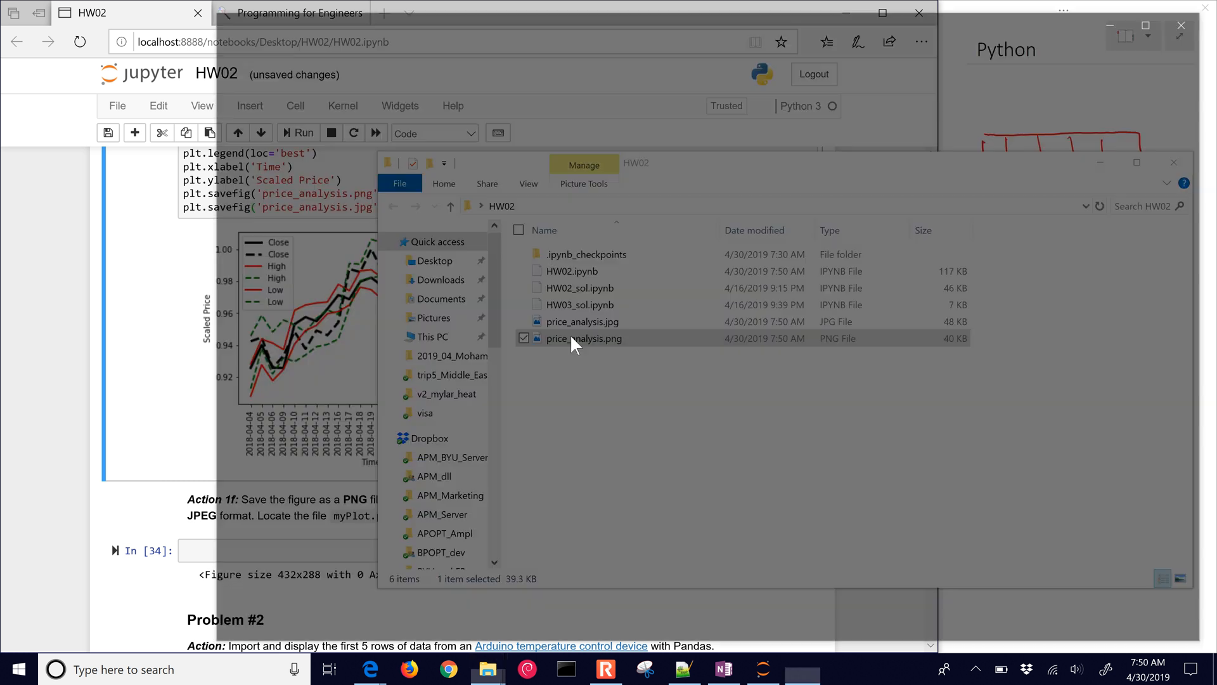
pyautogui.doubleClick(585, 338)
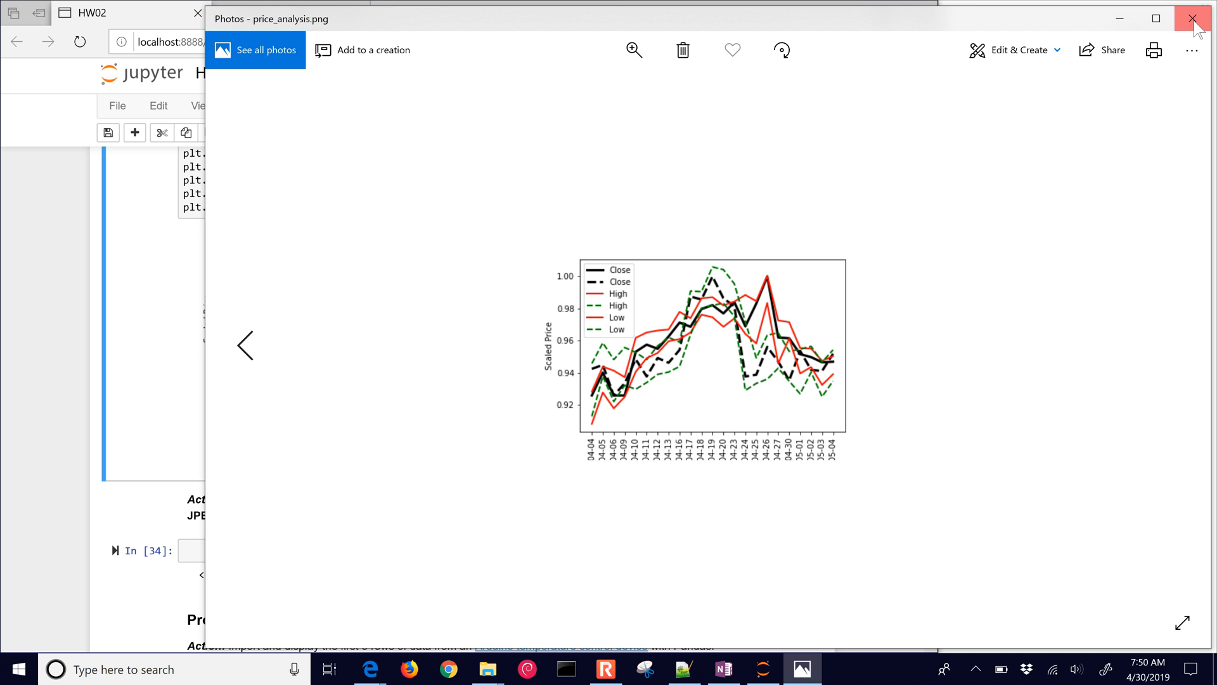
pyautogui.click(1194, 17)
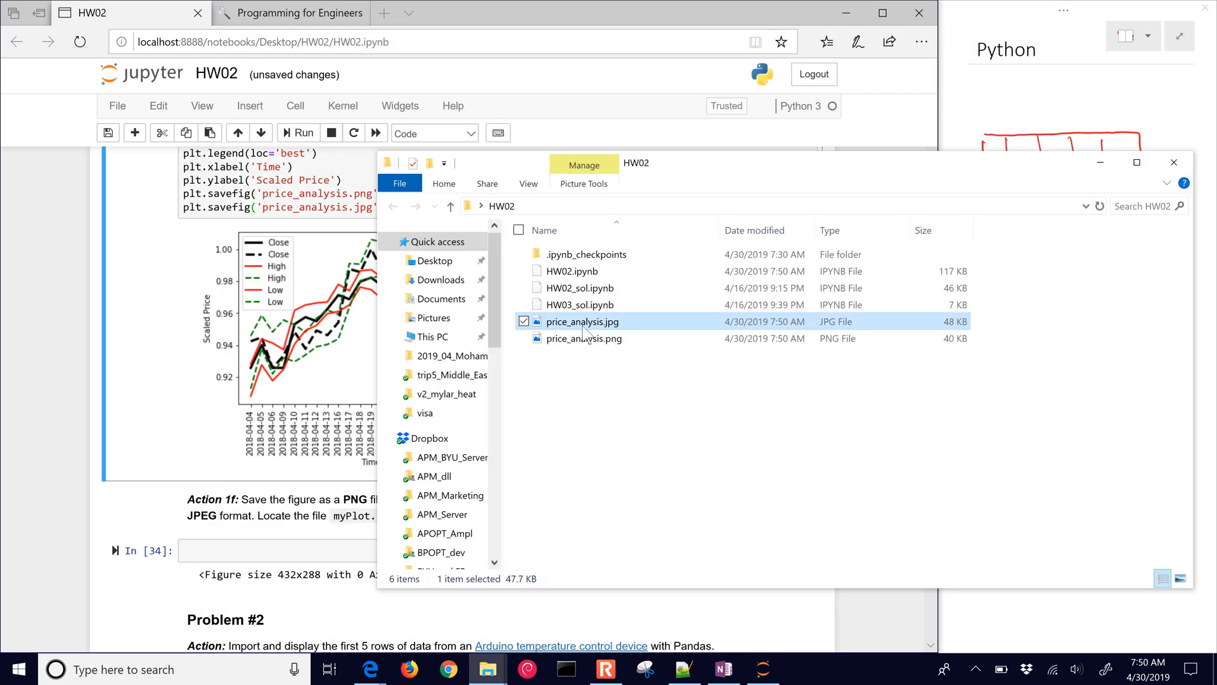
pyautogui.doubleClick(584, 321)
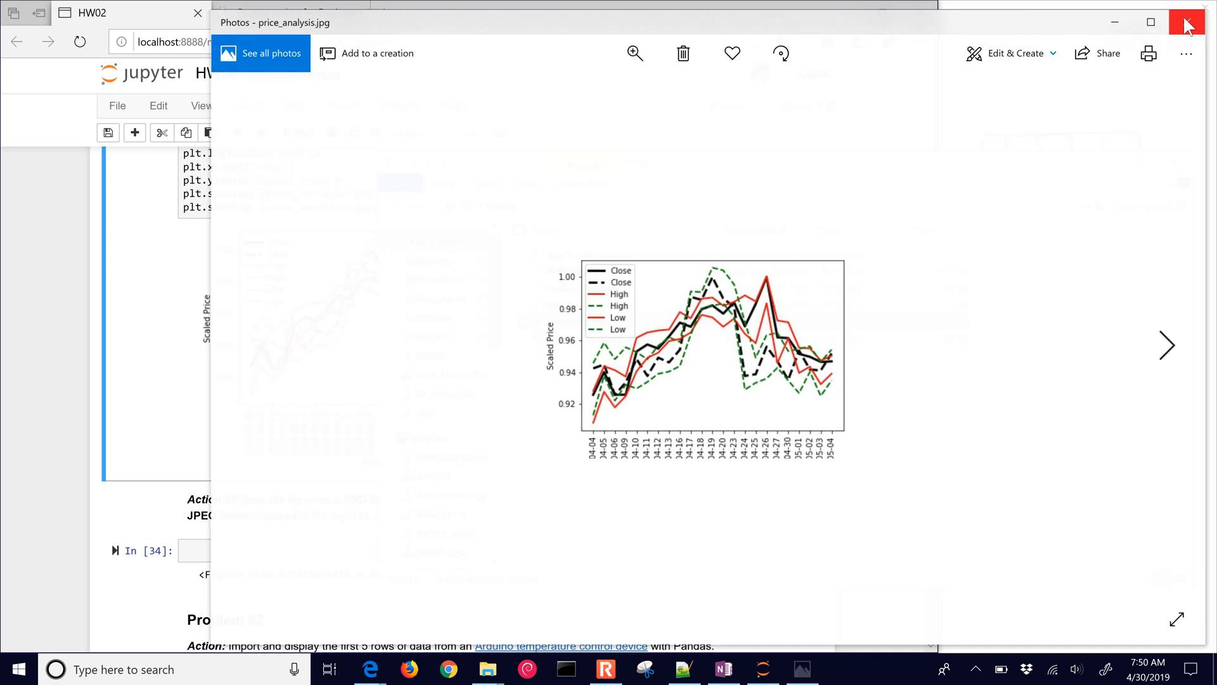
pyautogui.click(1187, 22)
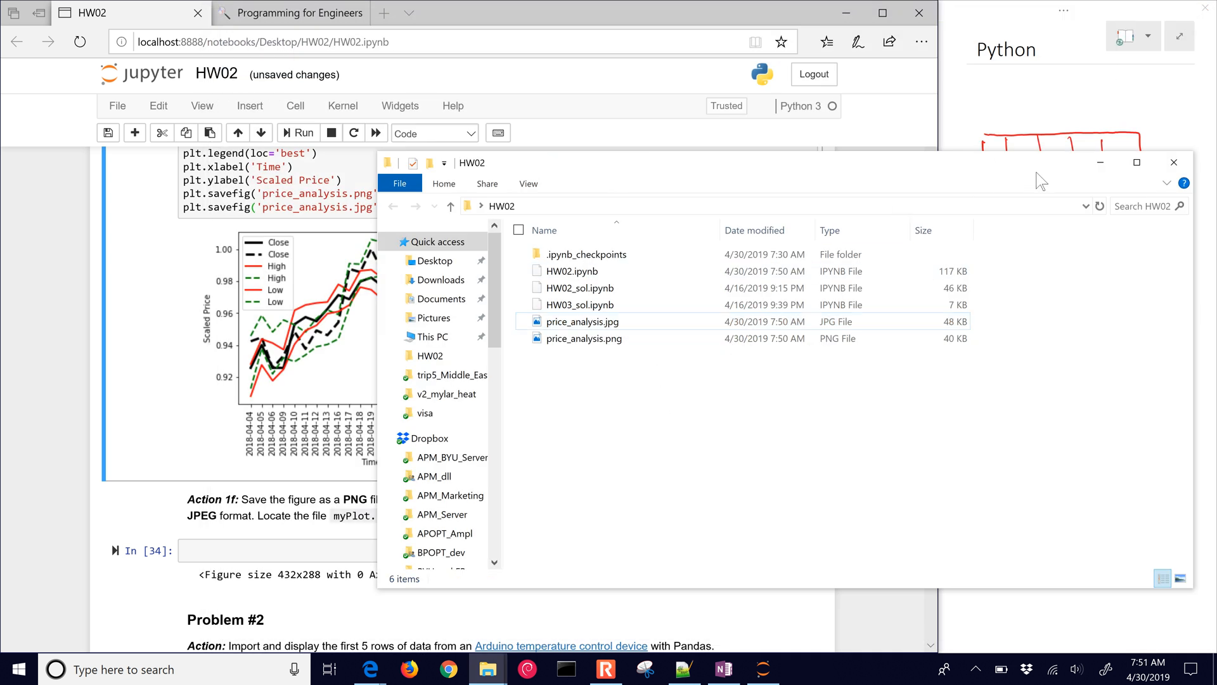
# - Edit the PNG savefig line's extension so only the price_analysis.jpg save remains
pyautogui.click(1173, 162)
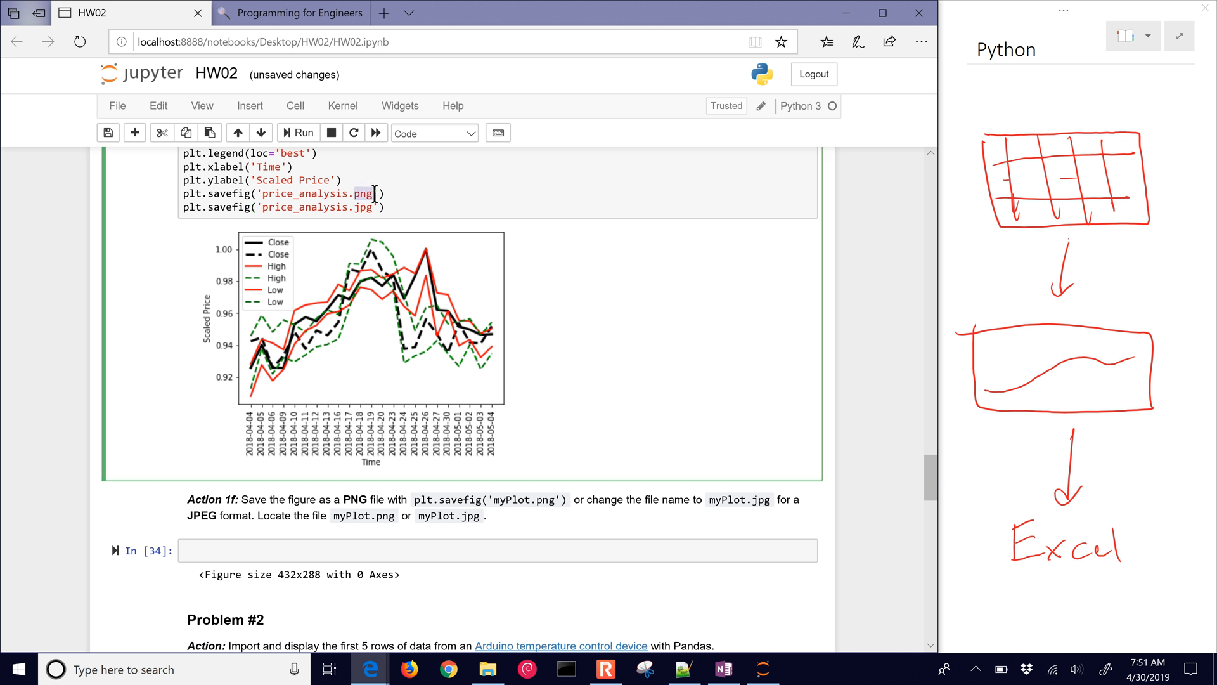
pyautogui.write('eps')
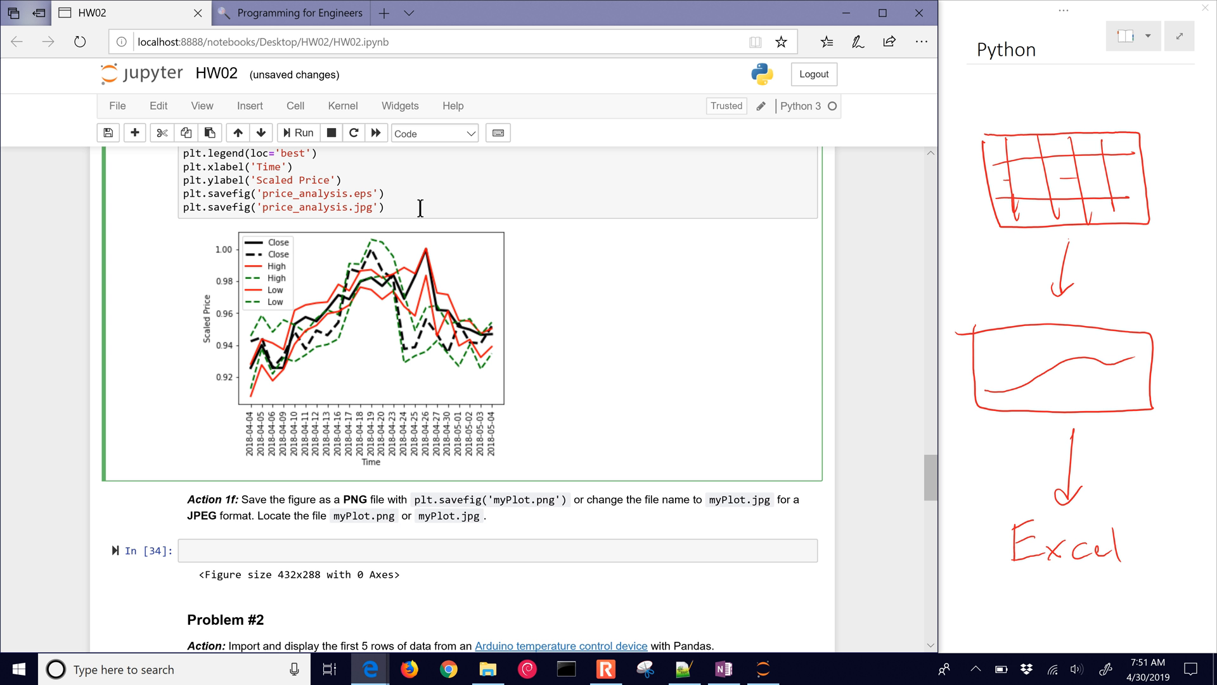
pyautogui.press('Backspace')
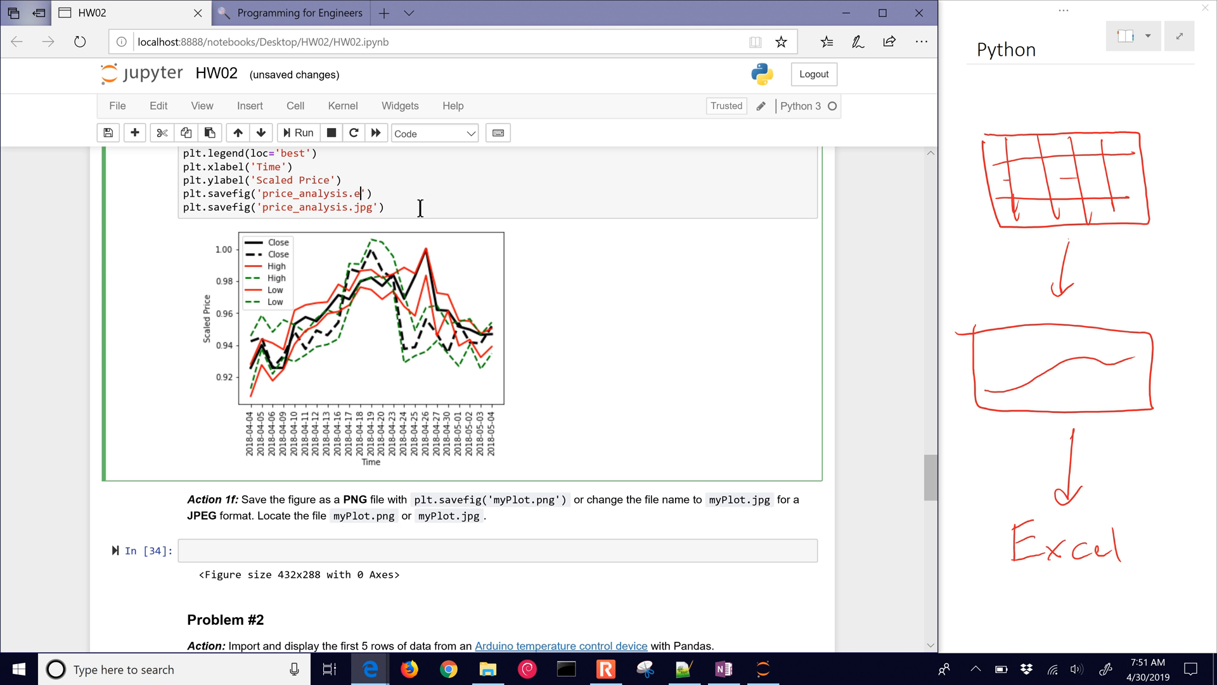
pyautogui.write('ps')
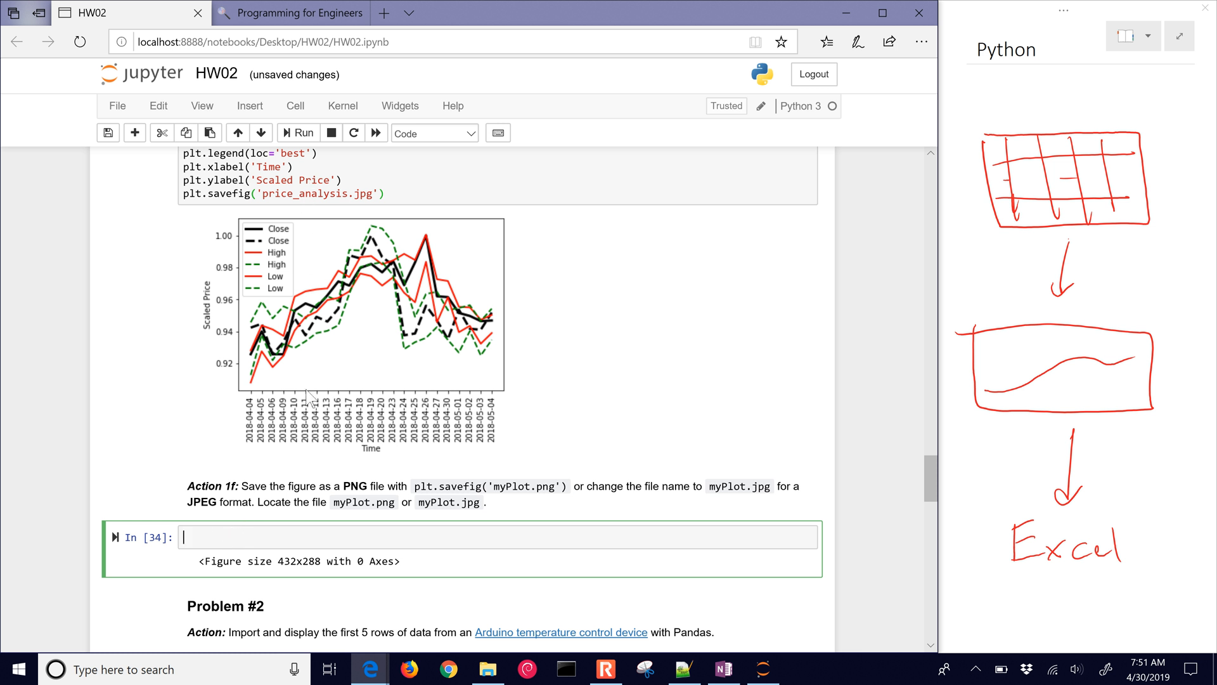
# - Select the empty import code cell under Problem #2
pyautogui.scroll(-3)
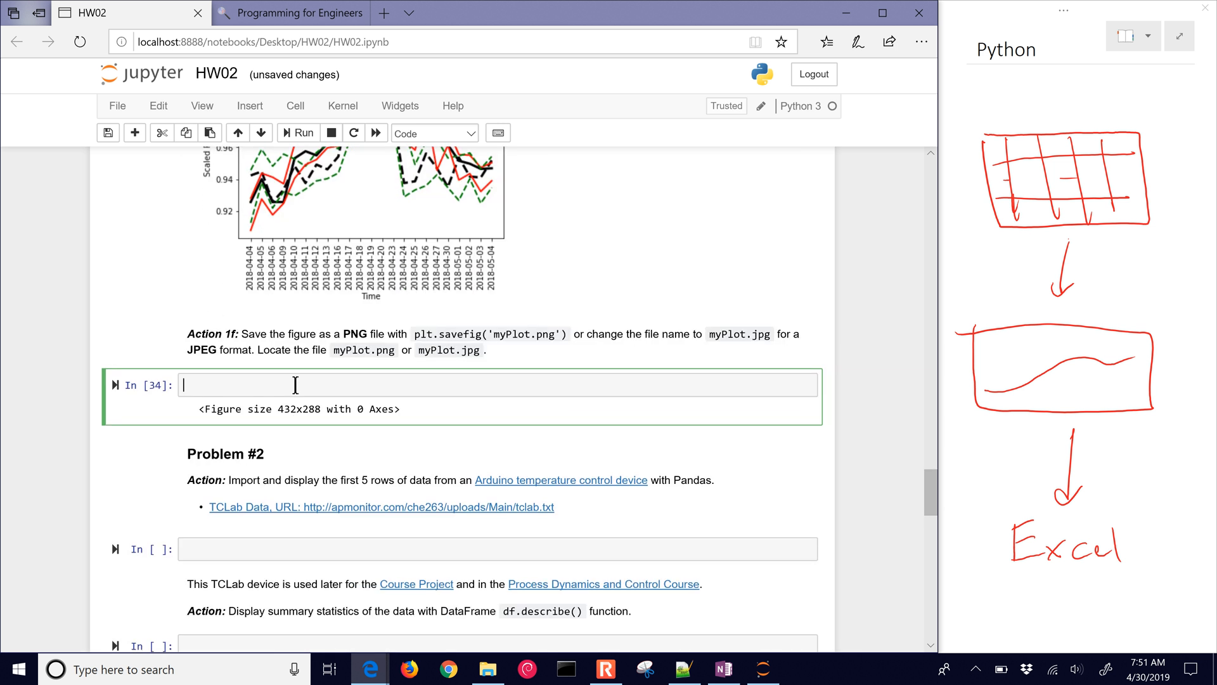
pyautogui.scroll(-3)
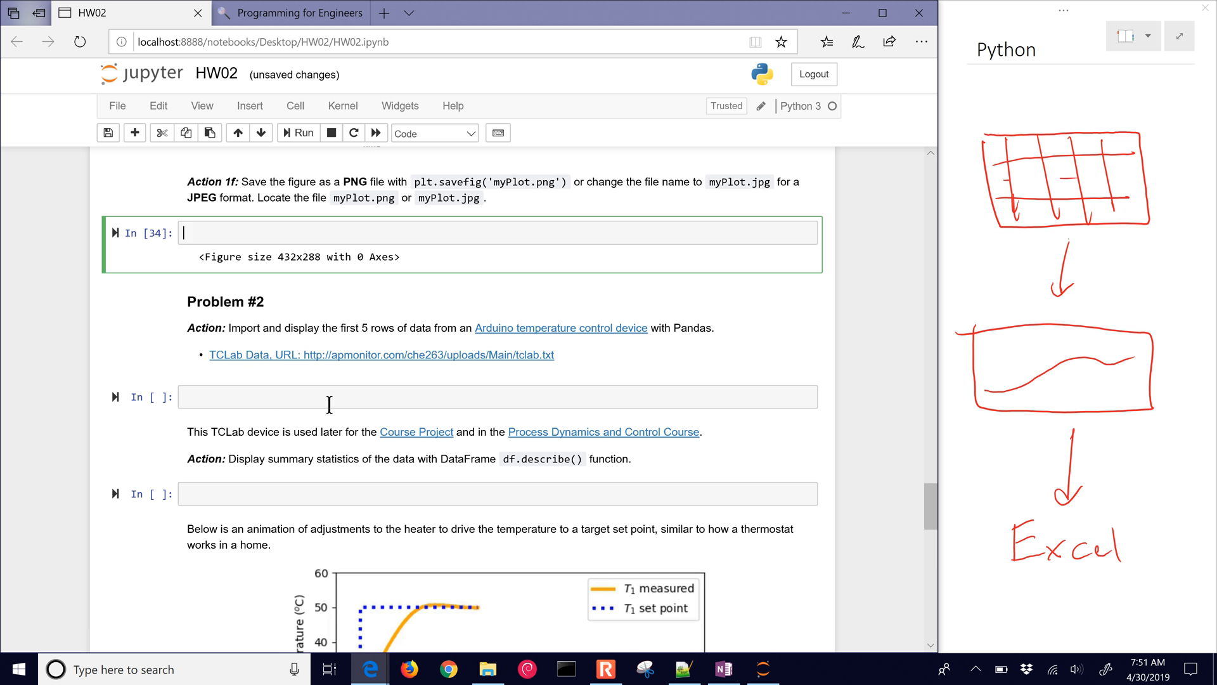
pyautogui.click(326, 397)
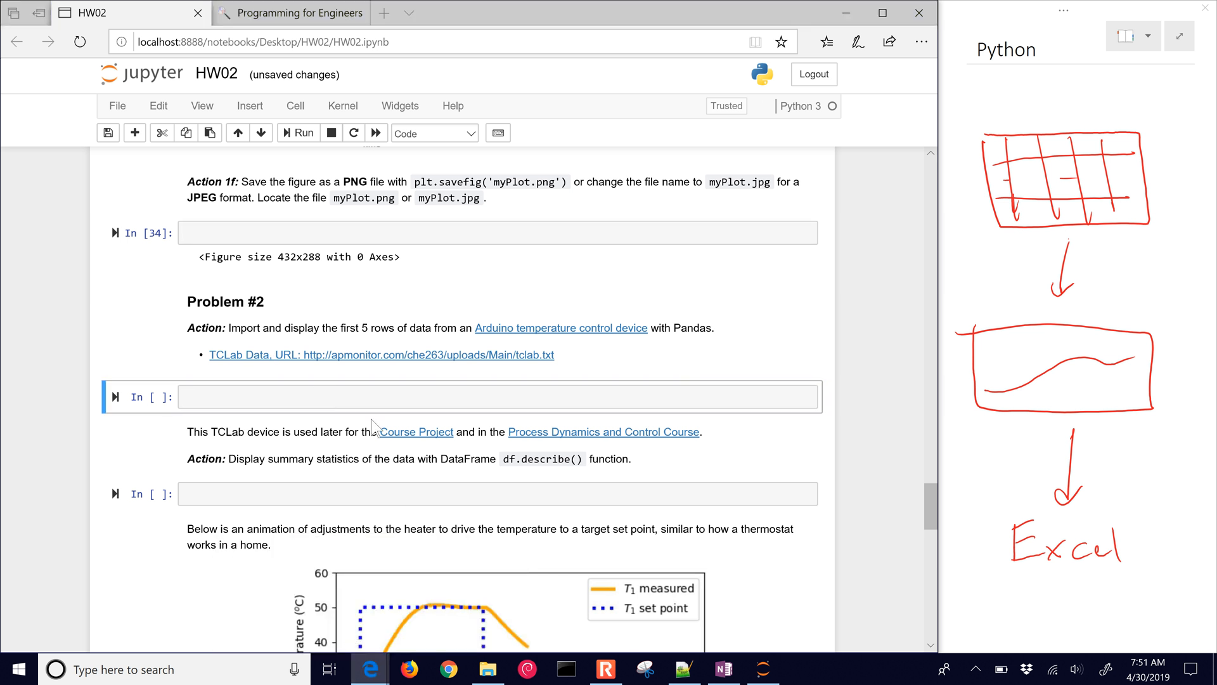
# - Go to the Programming for Engineers tab and open the Homework Help assignments page
pyautogui.click(291, 13)
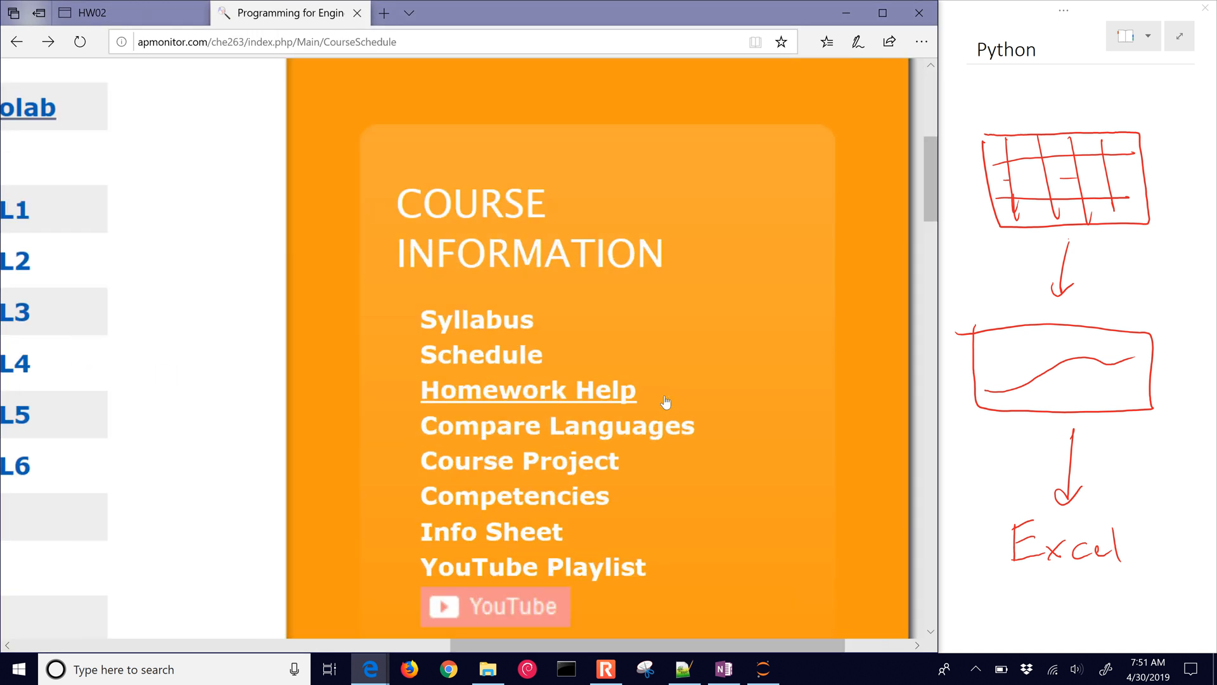
pyautogui.click(528, 388)
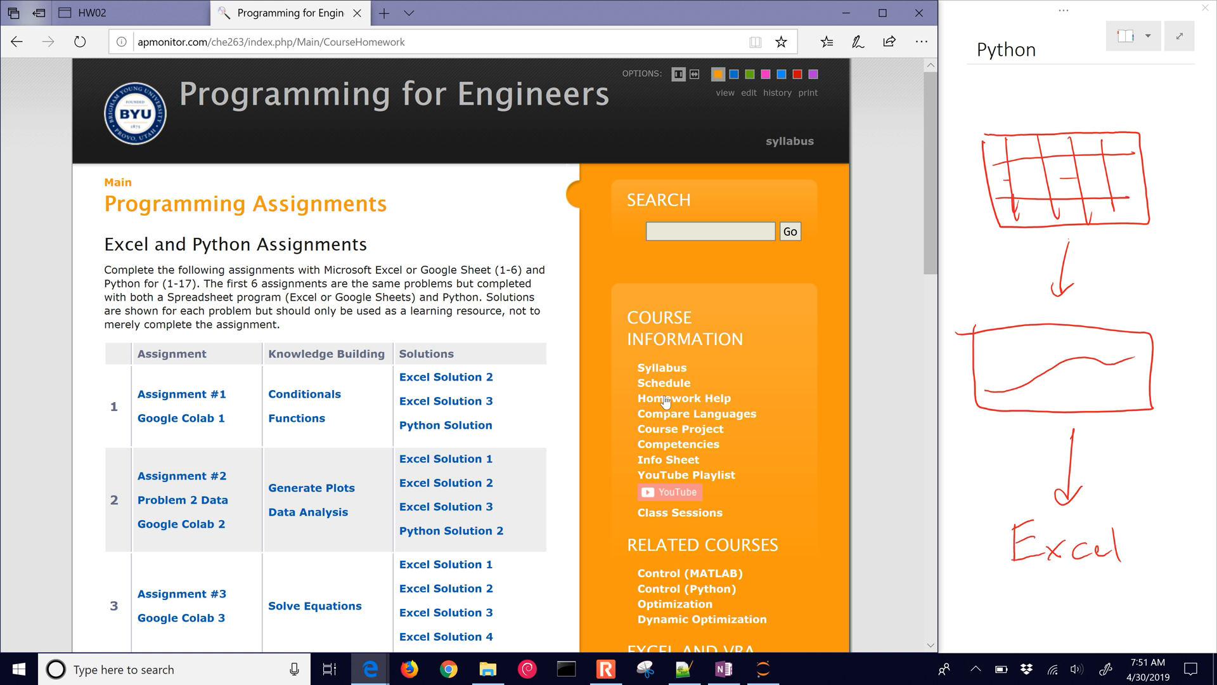
pyautogui.scroll(-3)
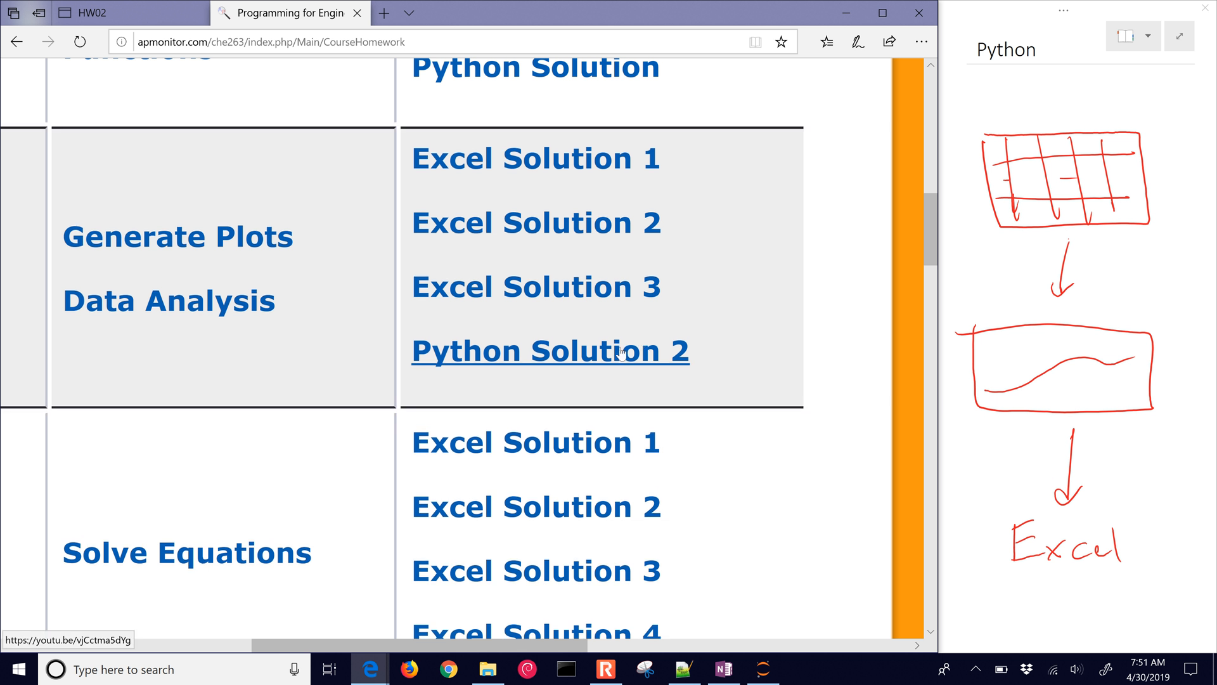
pyautogui.moveTo(627, 365)
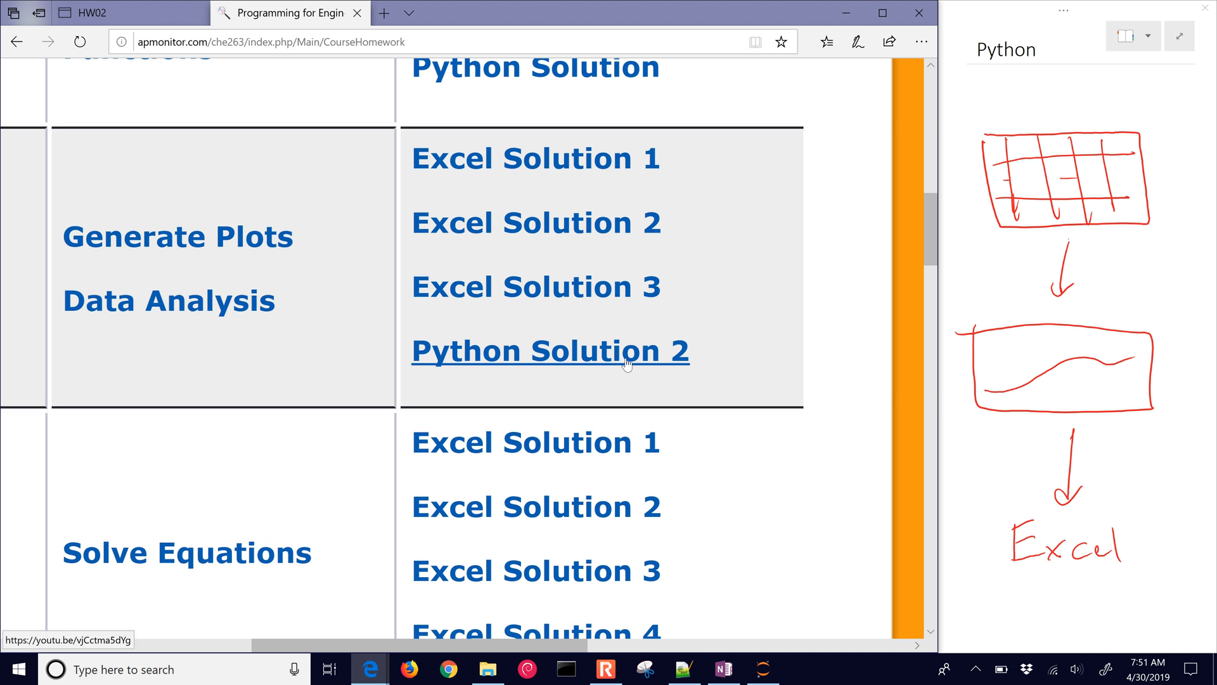
pyautogui.moveTo(617, 316)
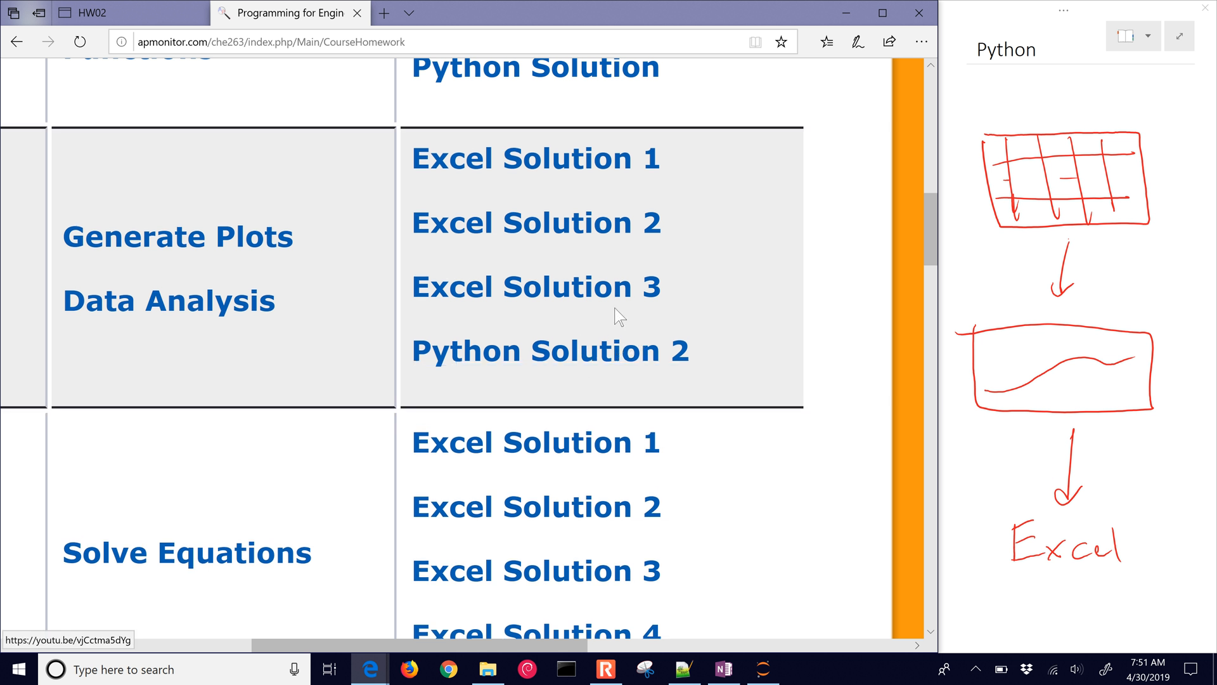
pyautogui.moveTo(573, 326)
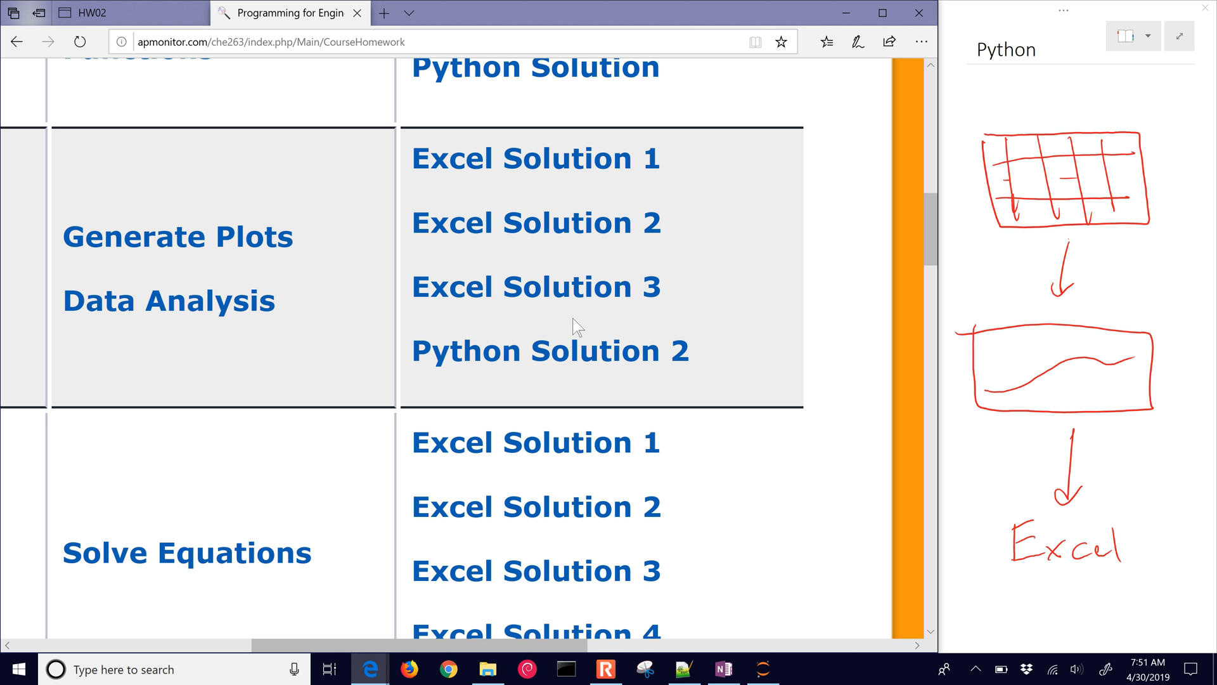